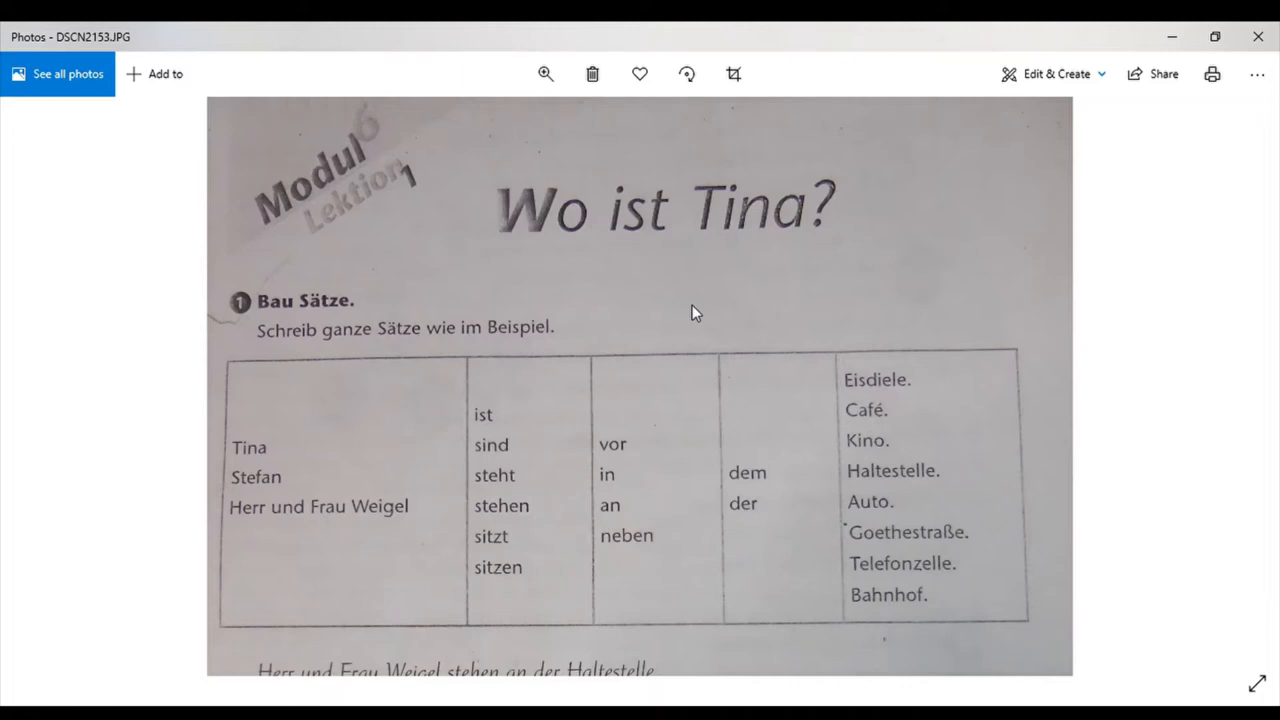
mouse_move(500, 348)
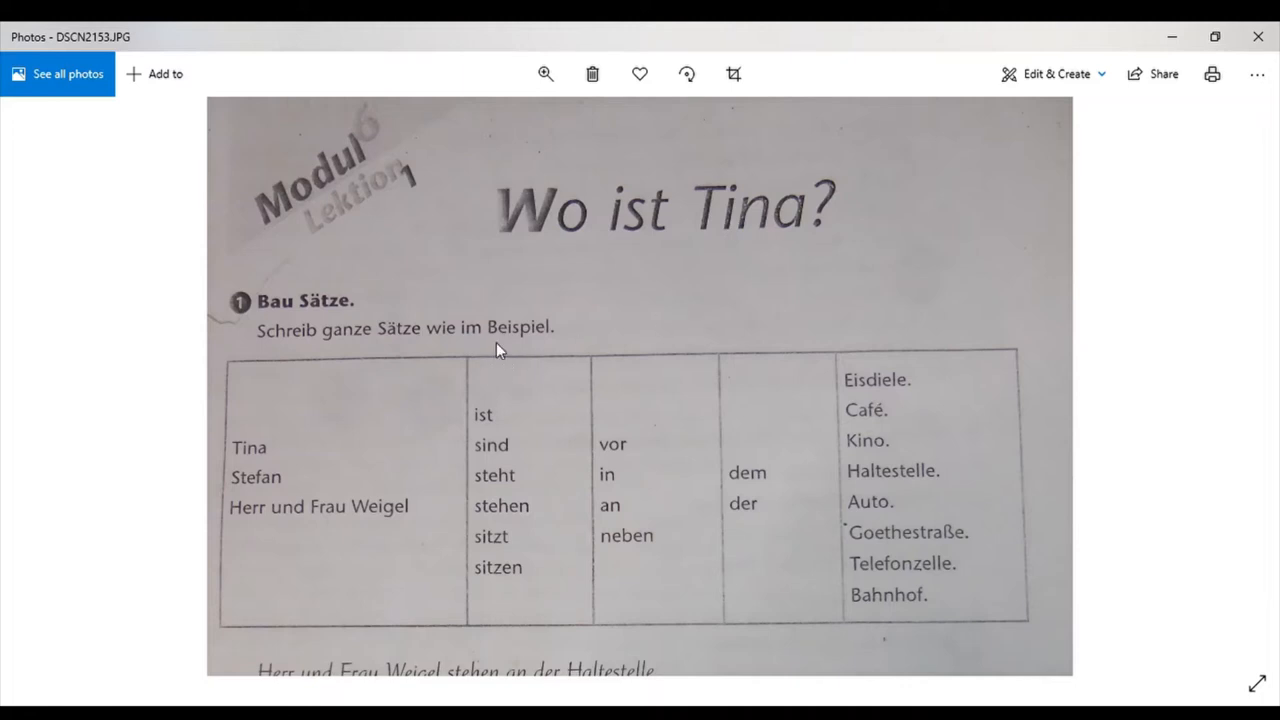
Scroll down to reveal the handwritten 'Wo ist Tina?' answer sentences under the exercise 1 table.
scroll("down", 3)
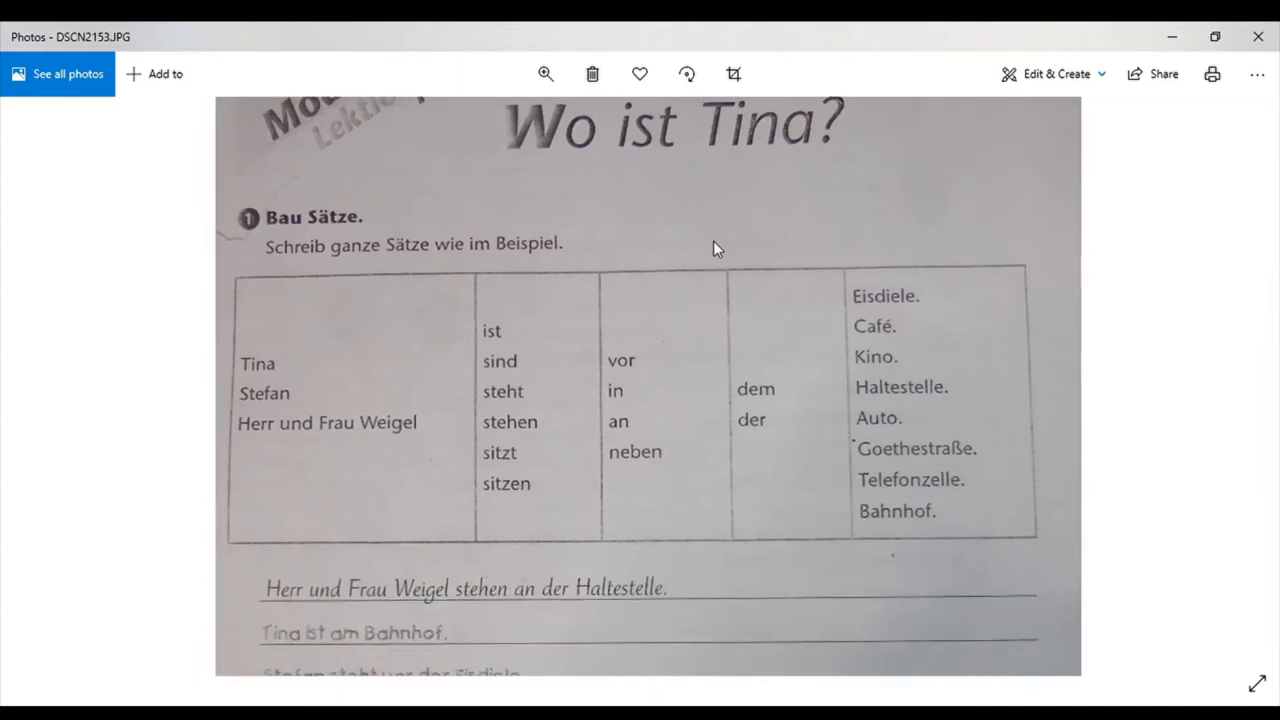
scroll("down", 3)
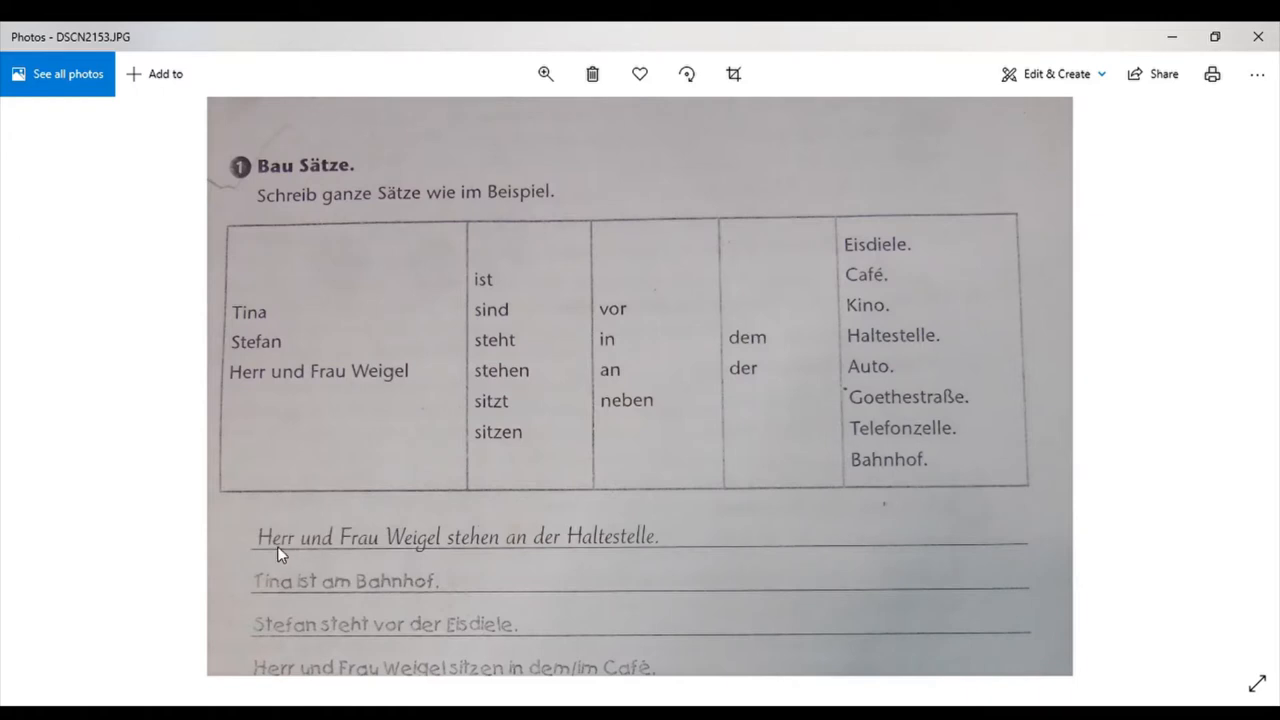
mouse_move(482, 558)
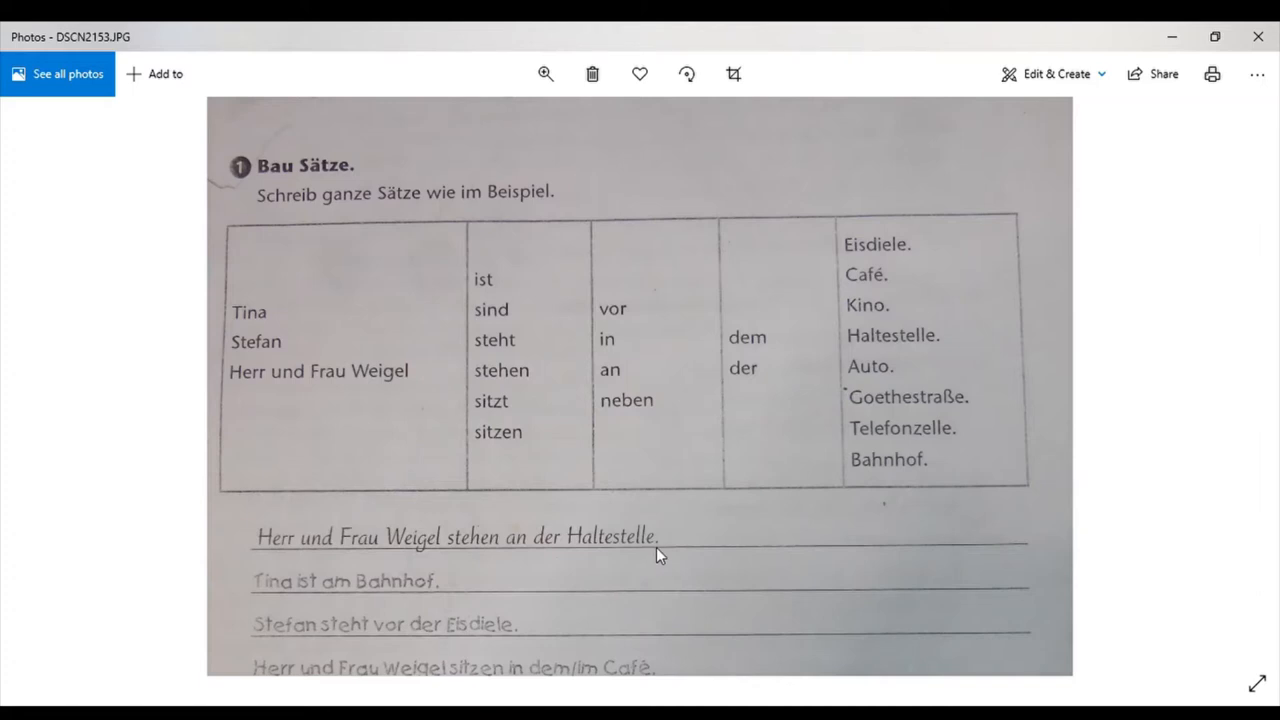
mouse_move(280, 390)
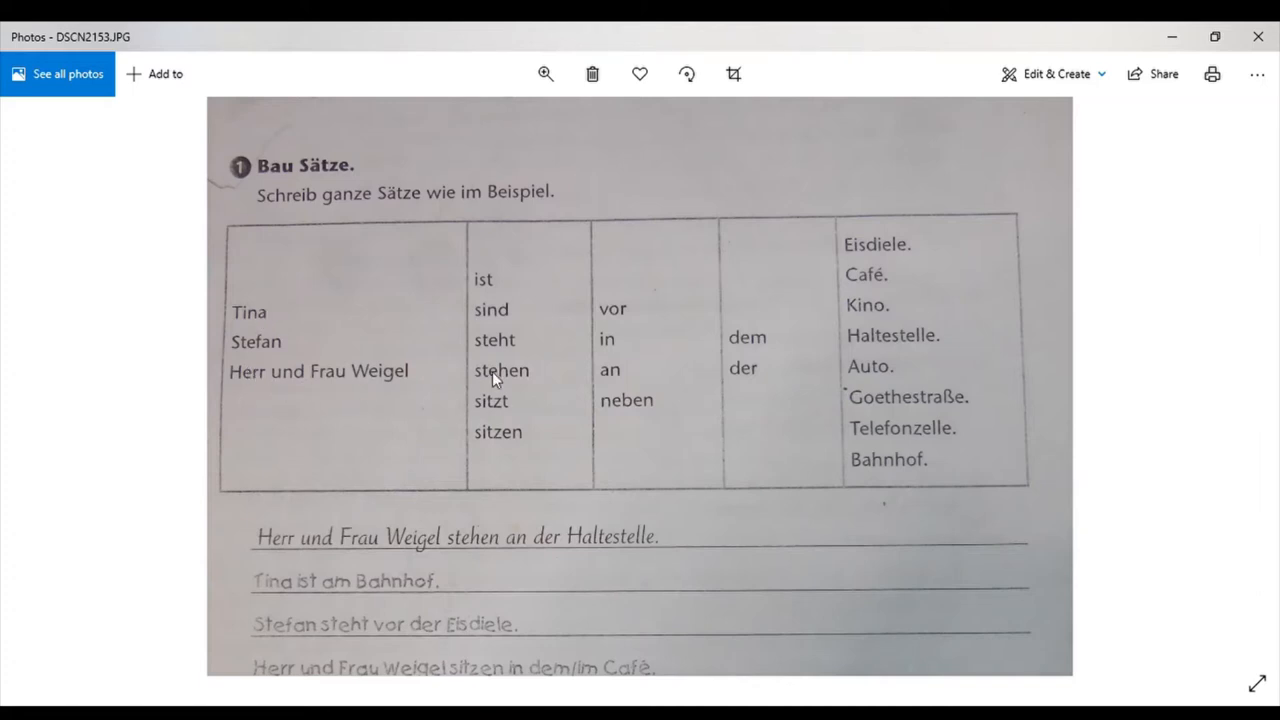
mouse_move(776, 376)
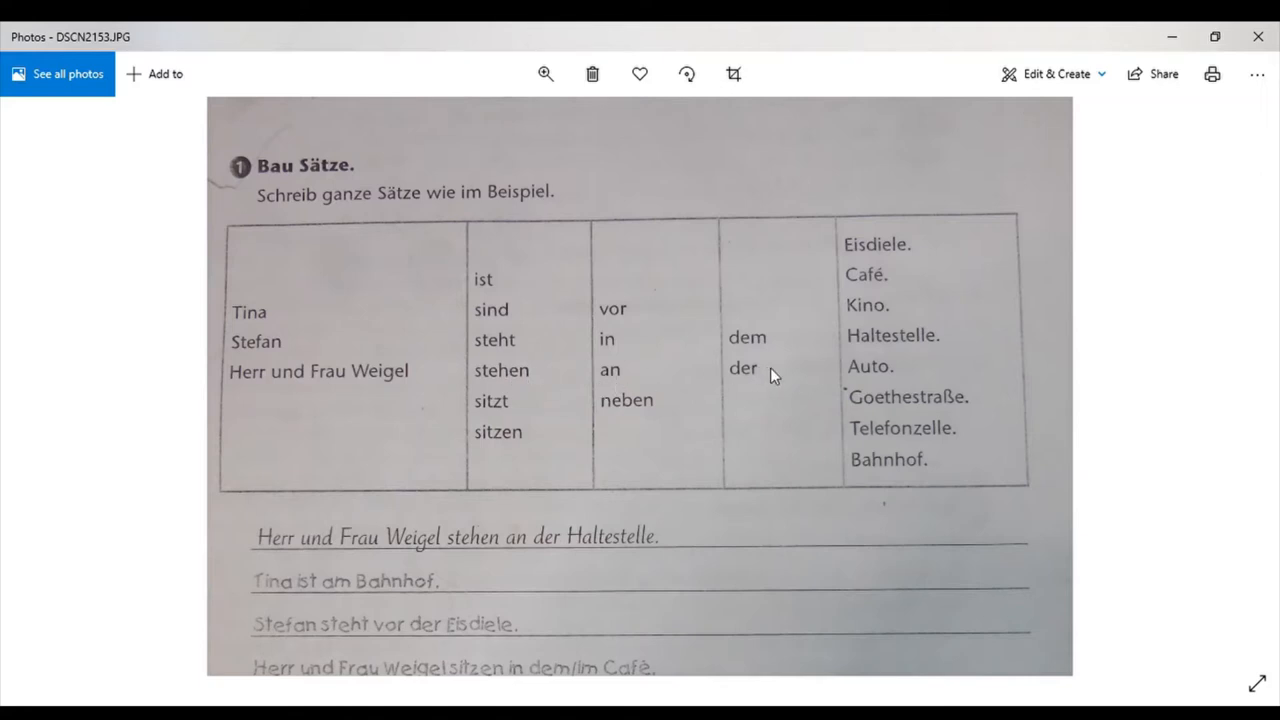
mouse_move(920, 348)
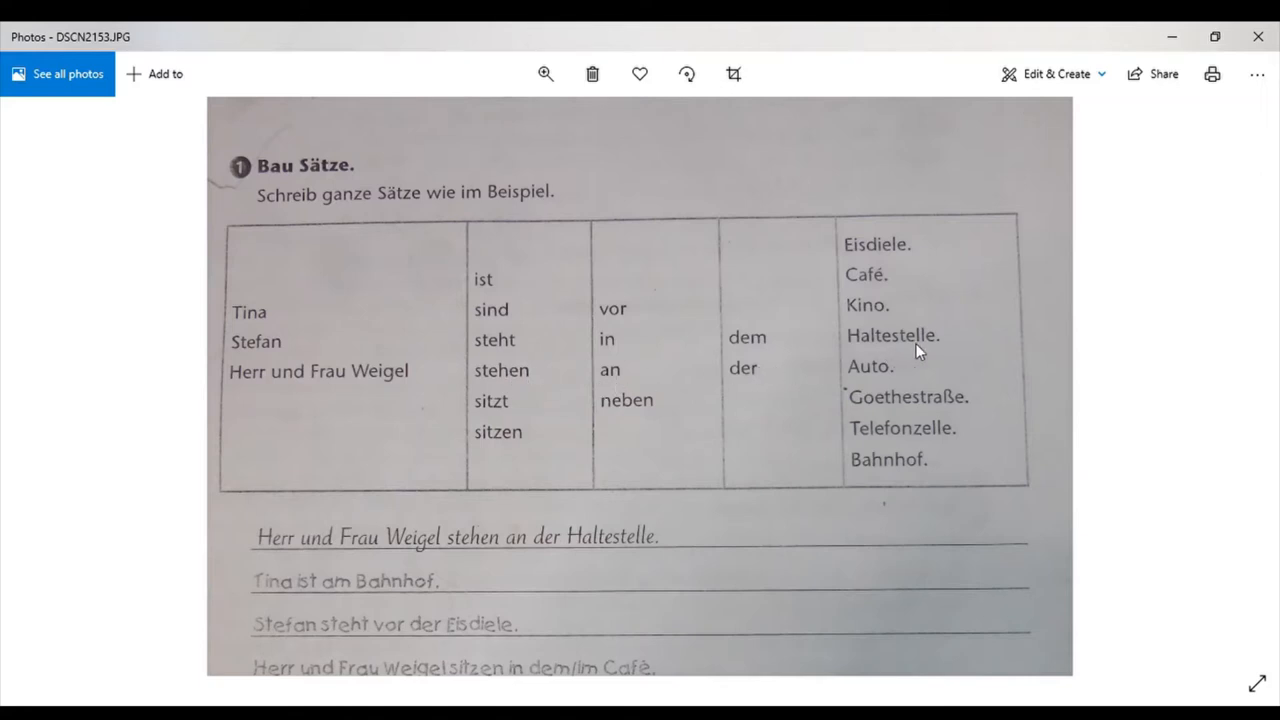
mouse_move(602, 496)
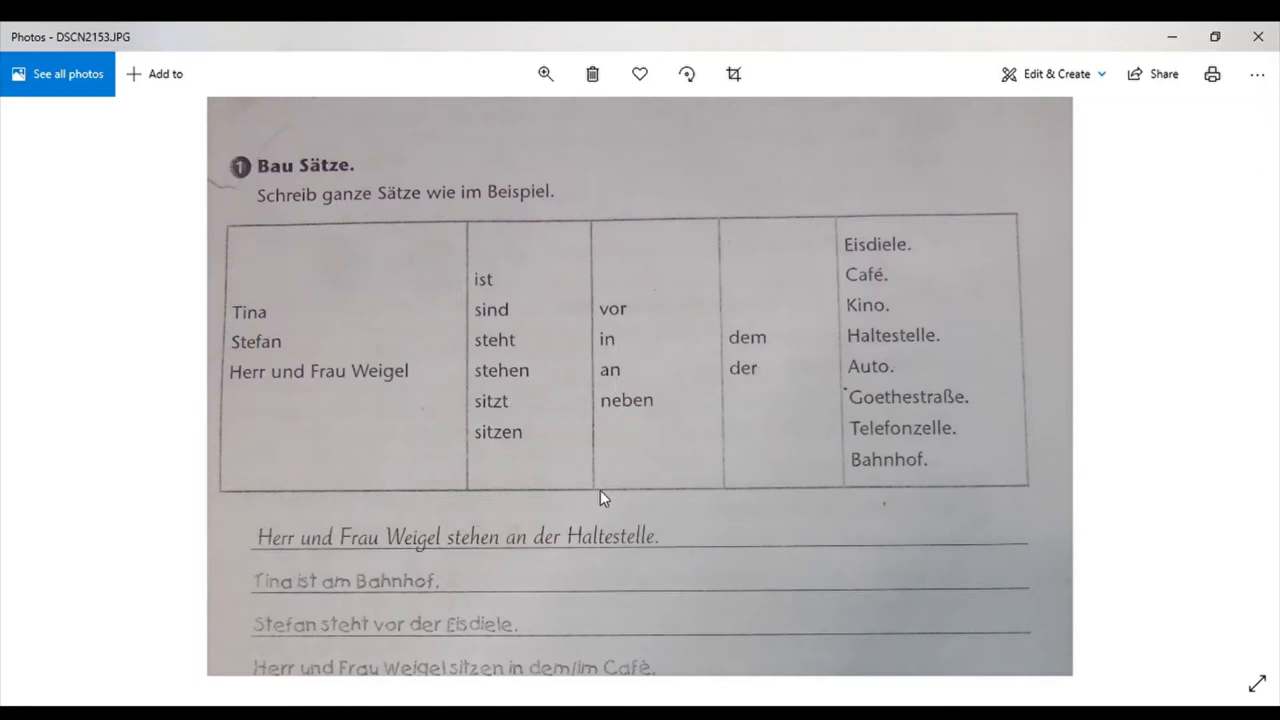
Scroll down until all eight exercise 1 answers show, ending with 'Stefan steht neben dem Auto.'.
scroll("down", 3)
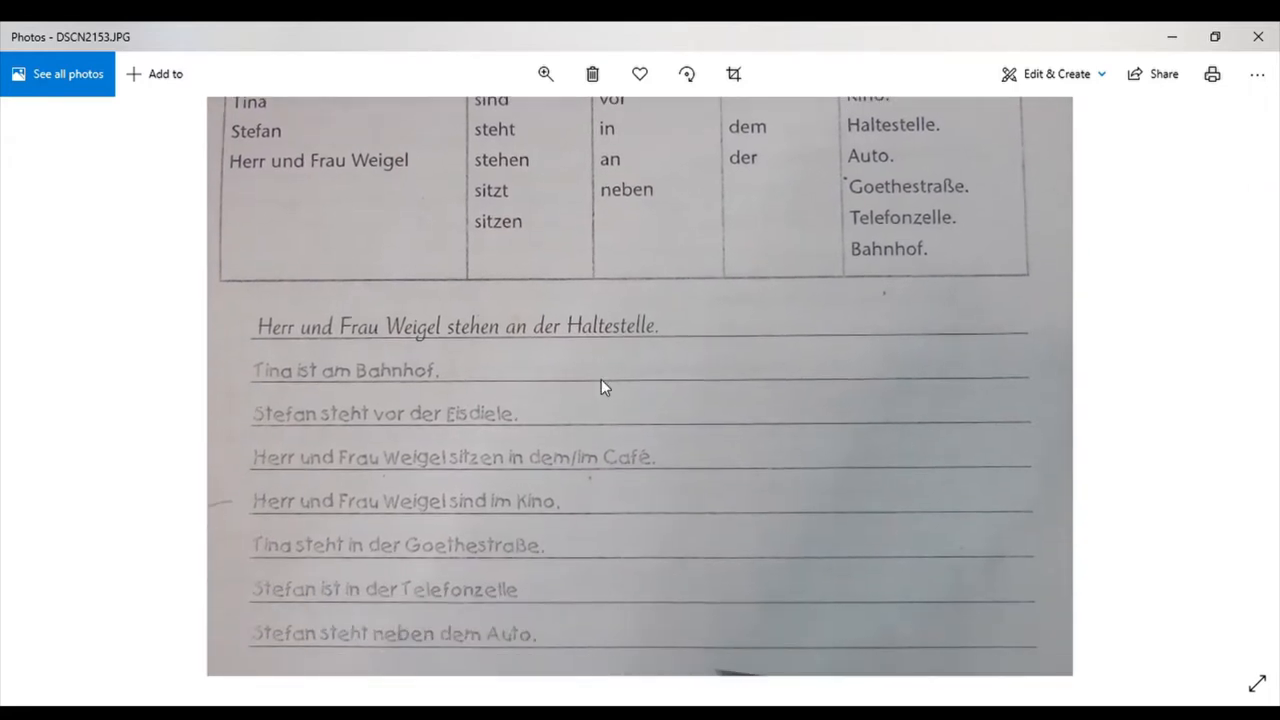
scroll("down", 3)
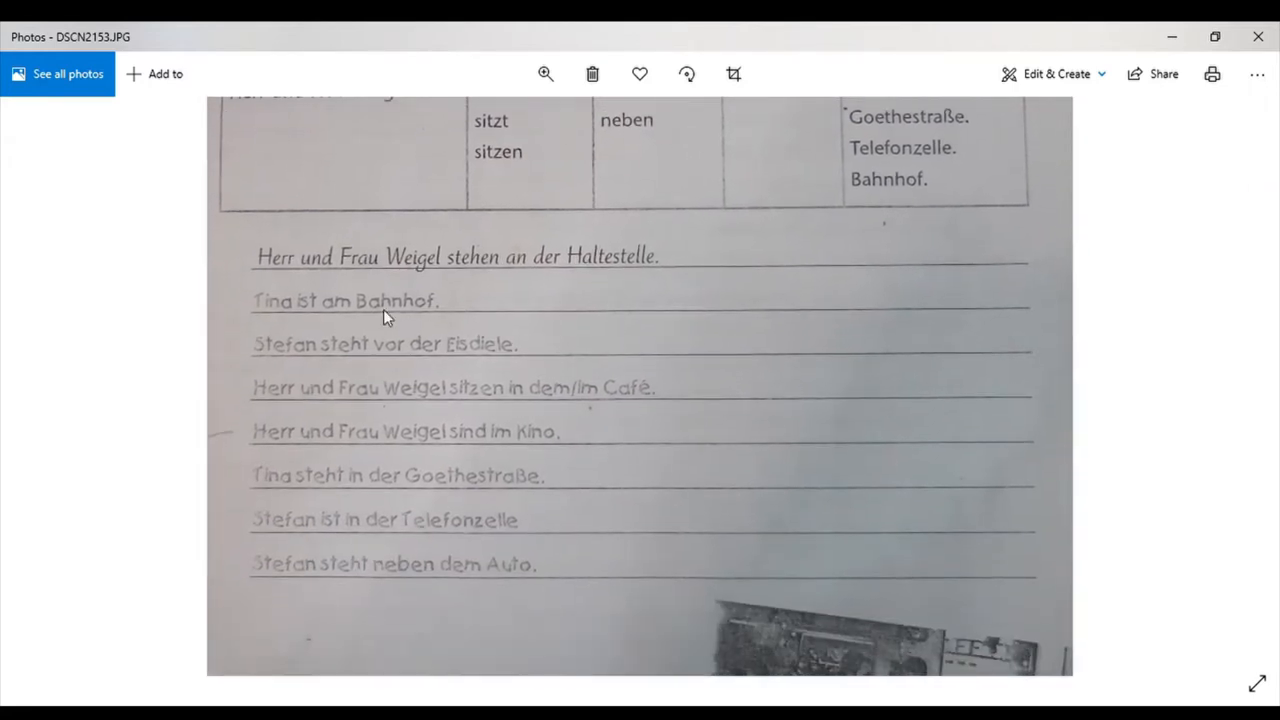
mouse_move(416, 316)
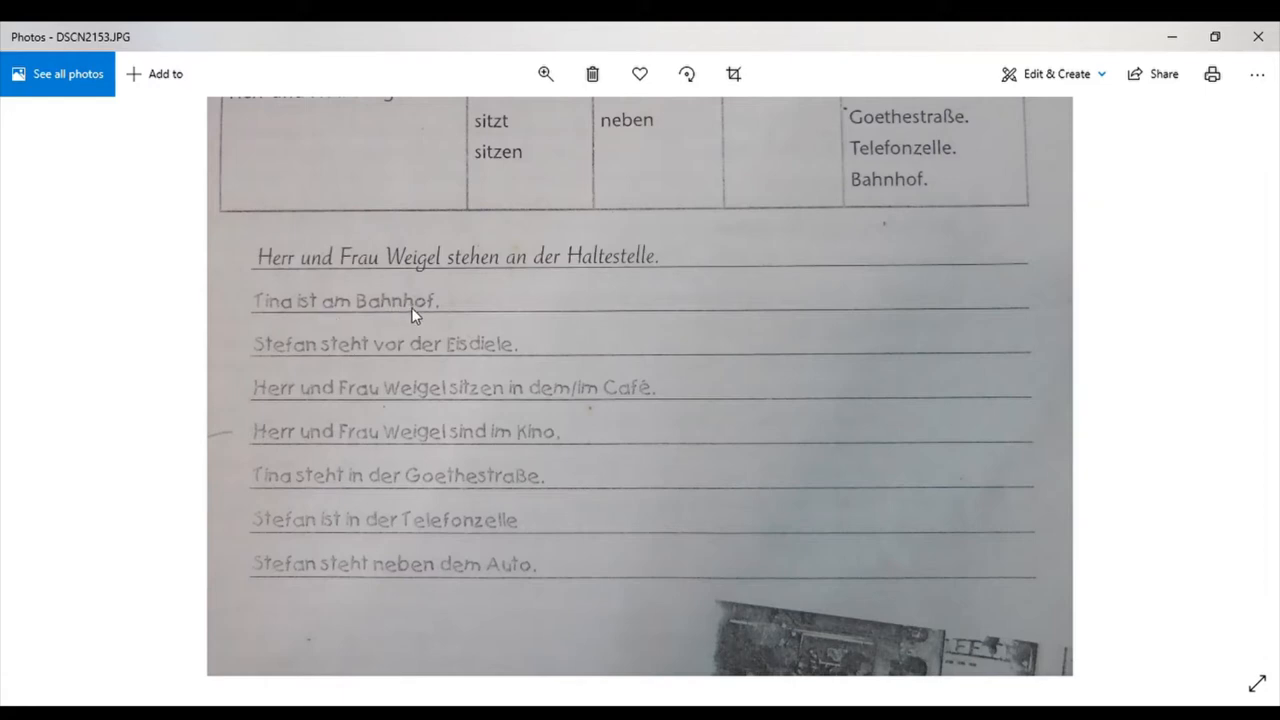
mouse_move(332, 368)
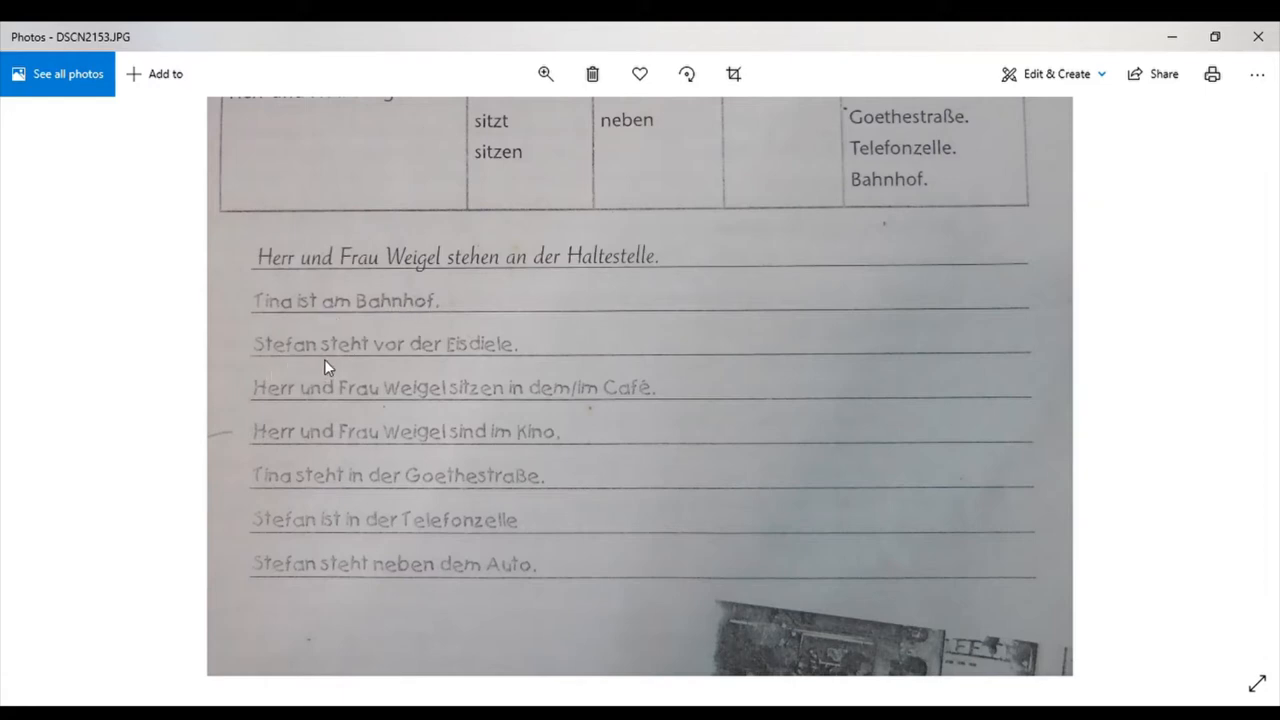
mouse_move(508, 360)
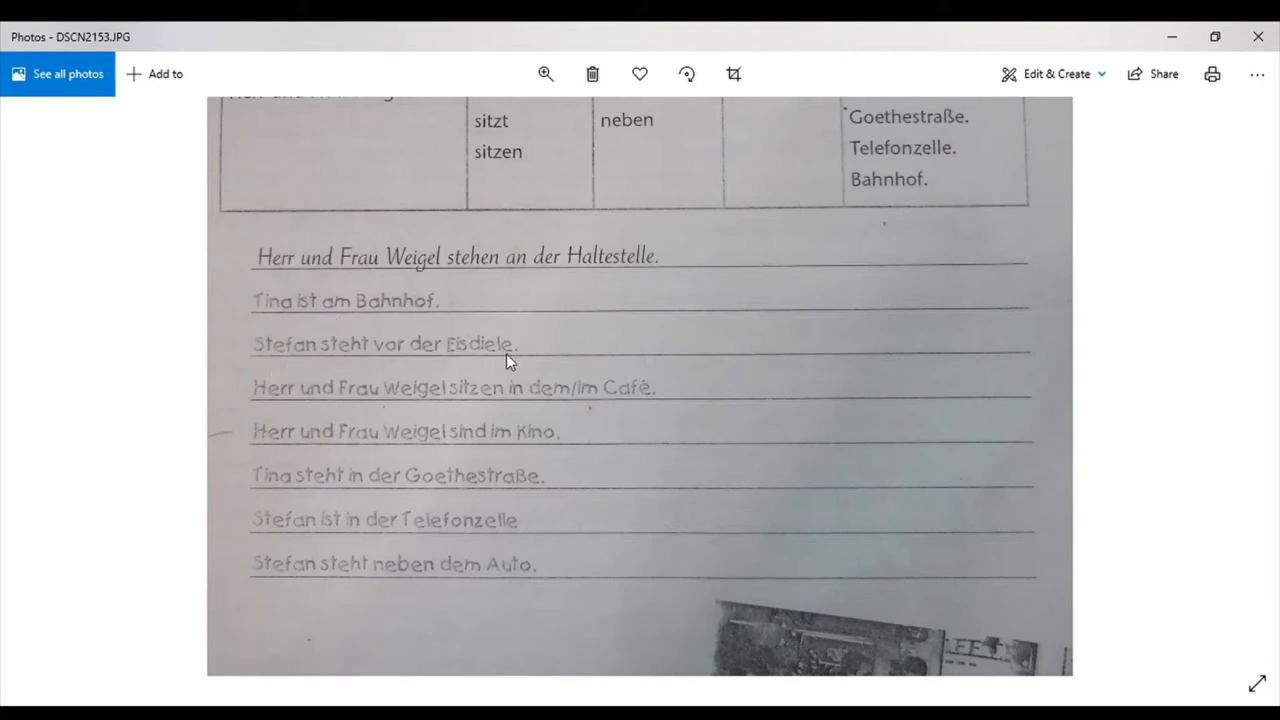
mouse_move(394, 412)
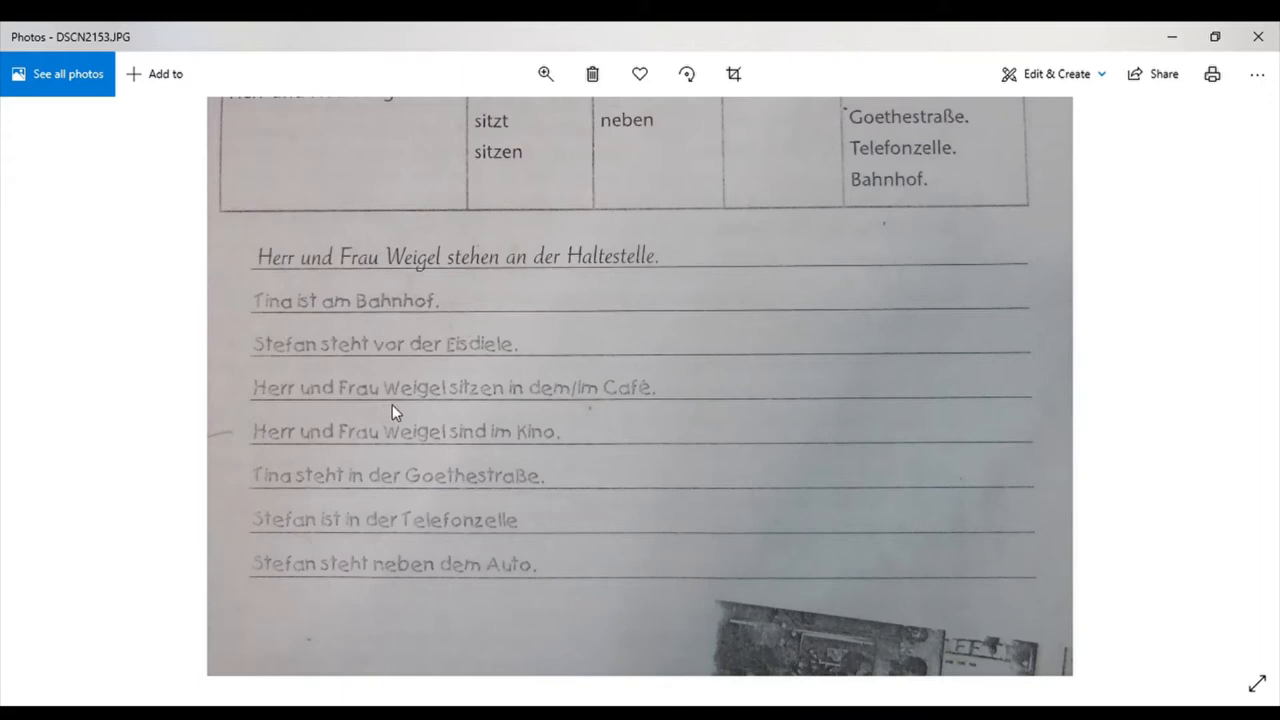
mouse_move(564, 408)
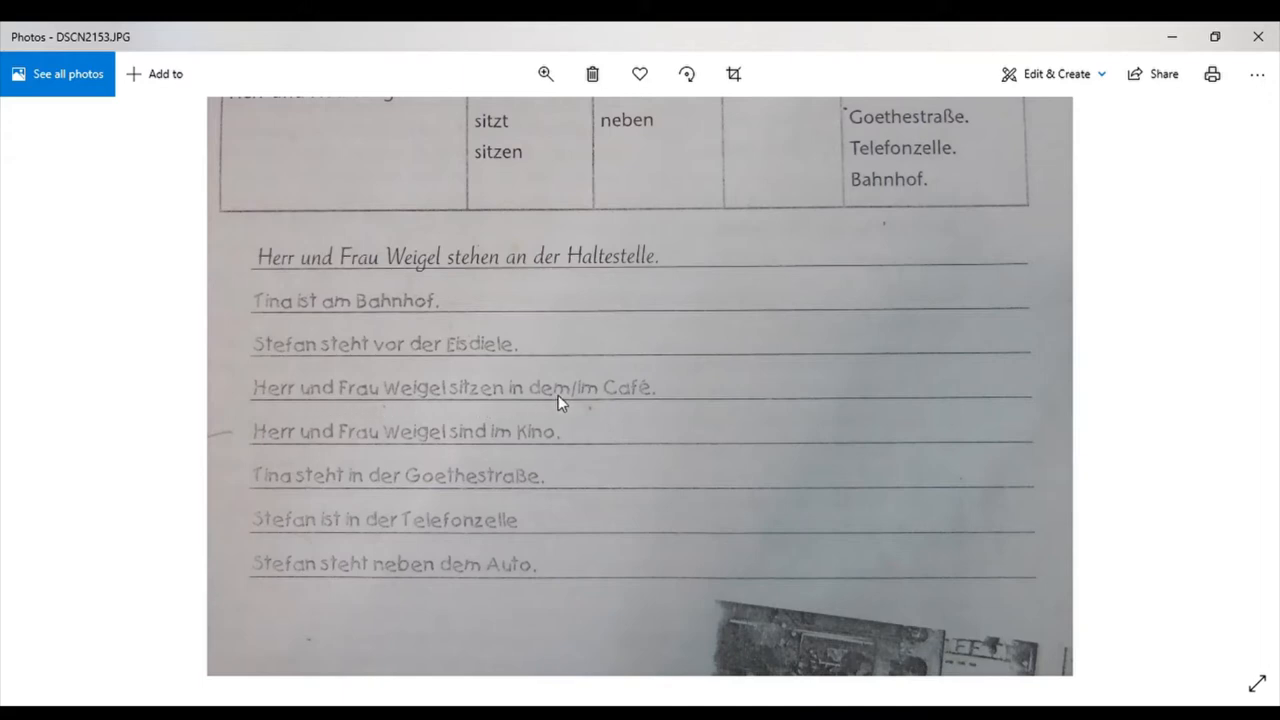
mouse_move(592, 406)
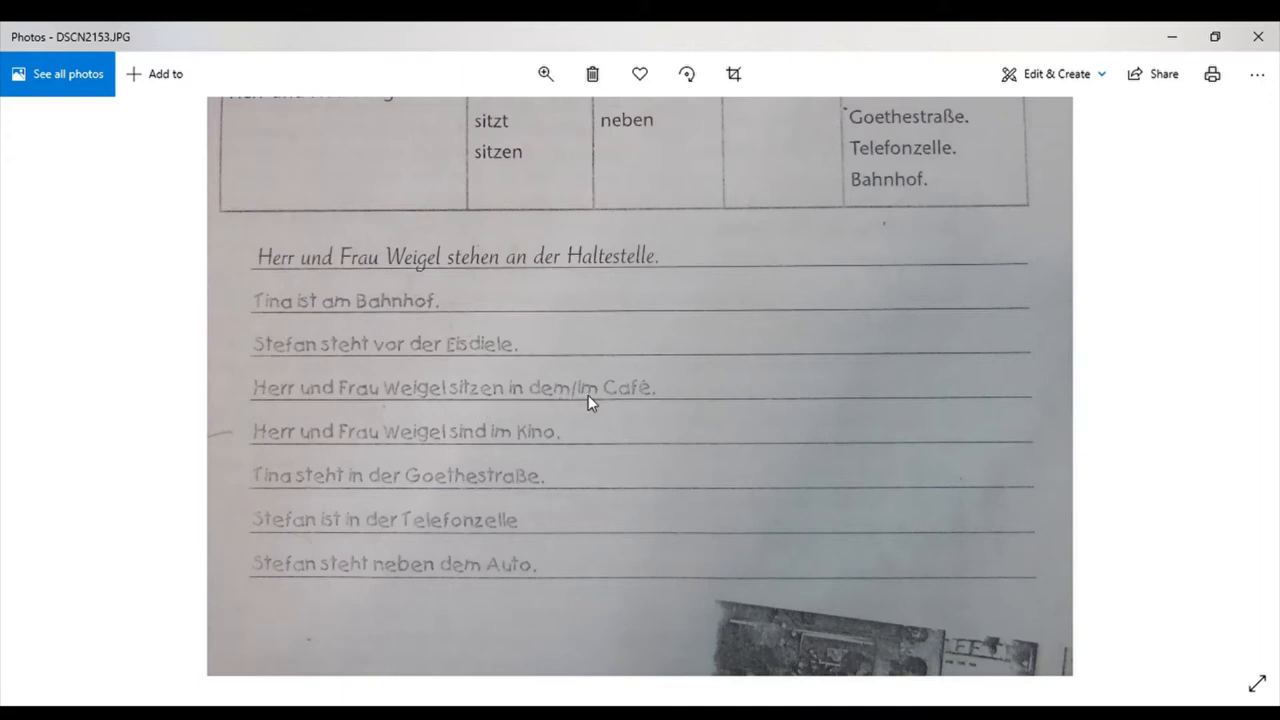
mouse_move(324, 412)
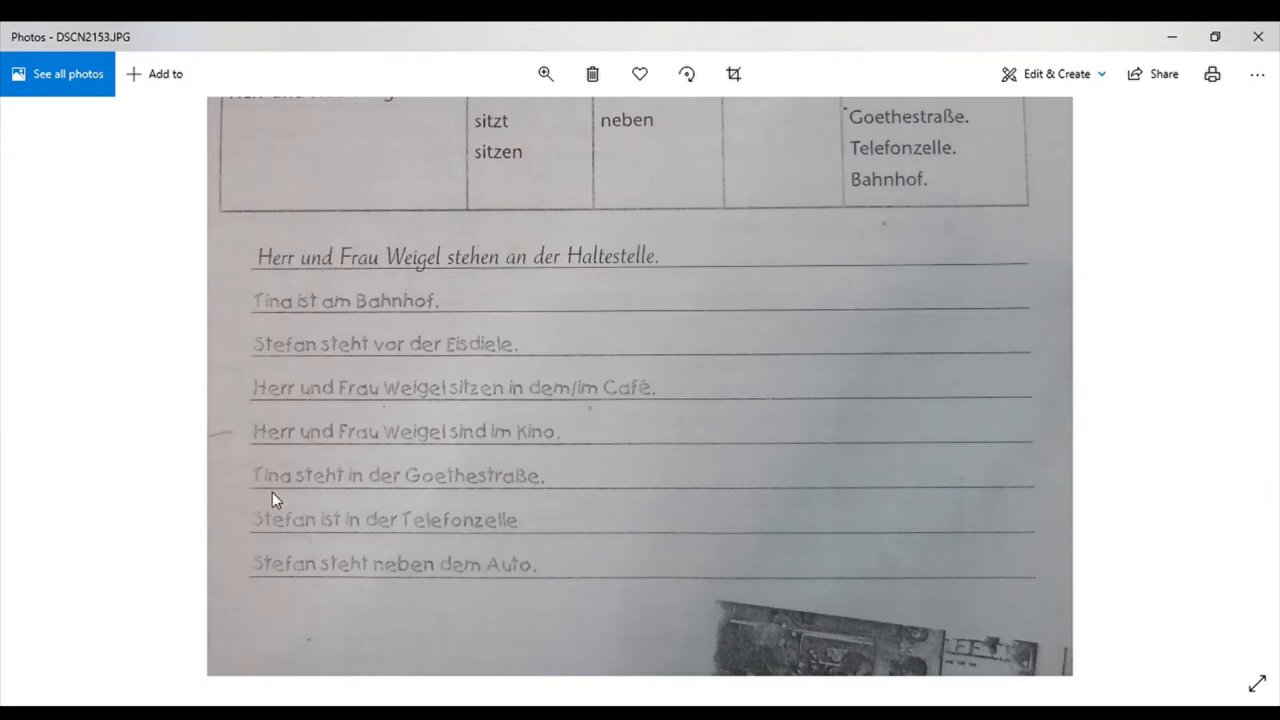
mouse_move(404, 494)
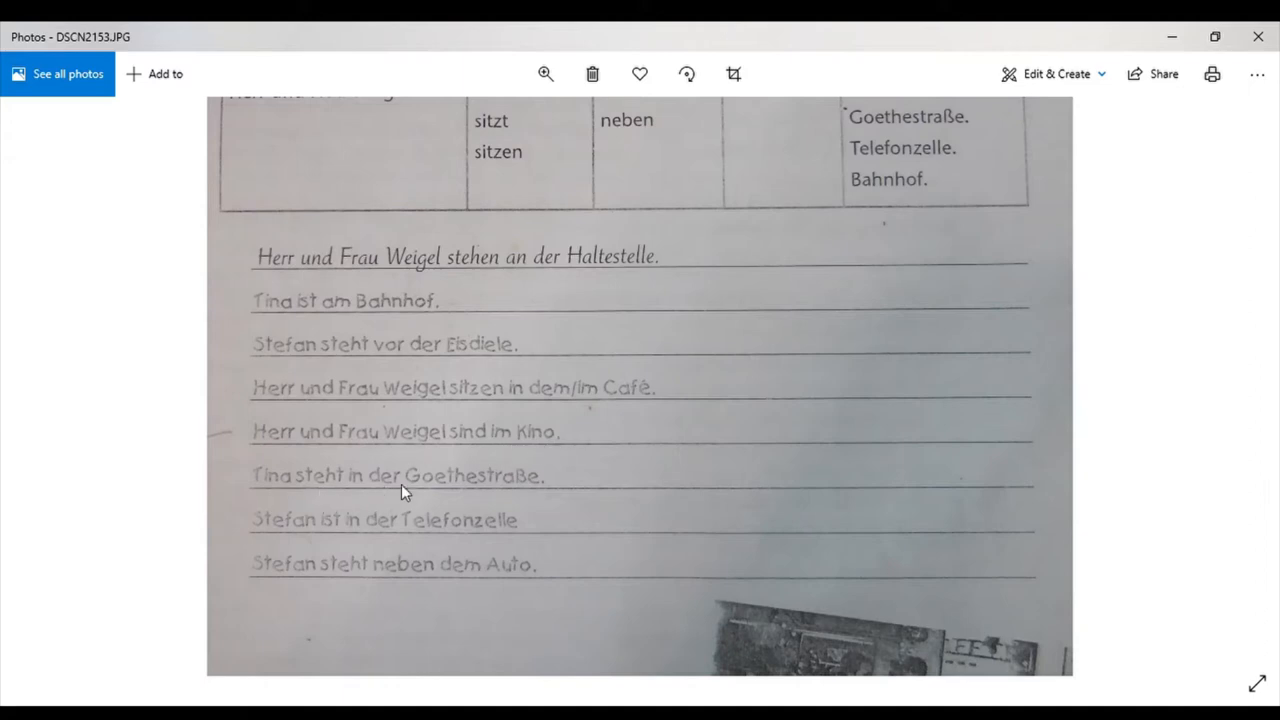
mouse_move(248, 552)
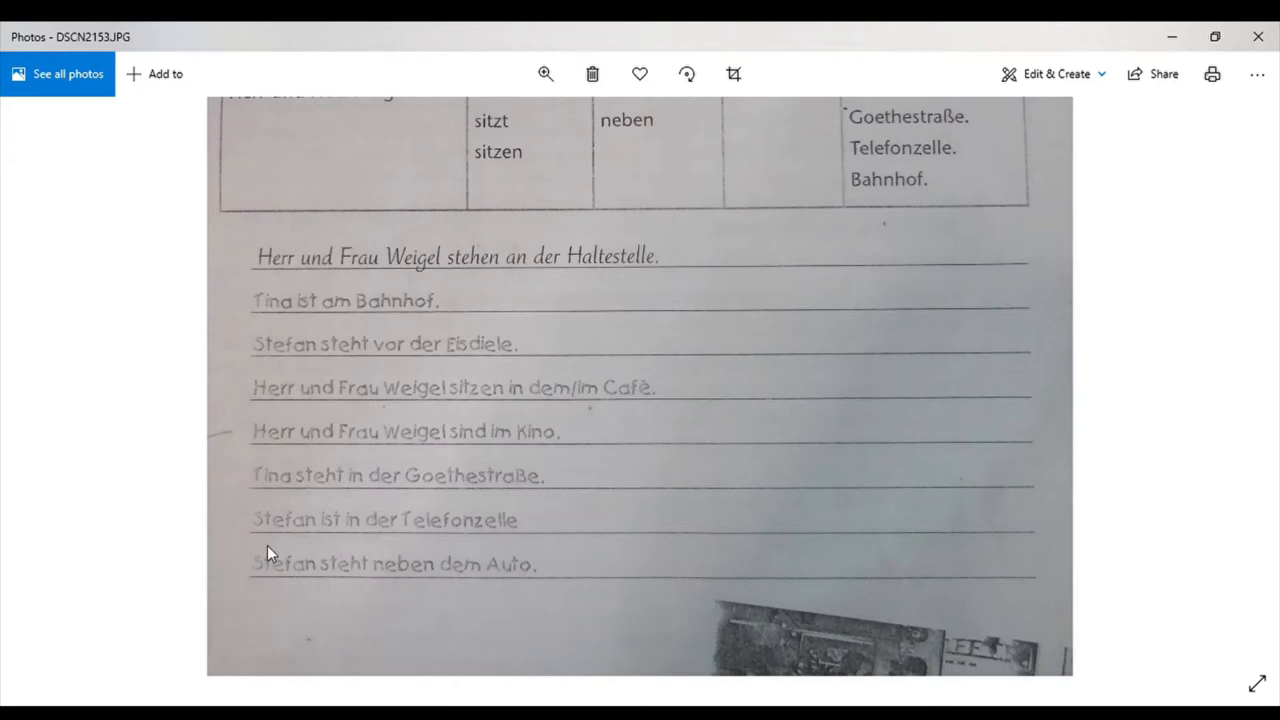
mouse_move(356, 540)
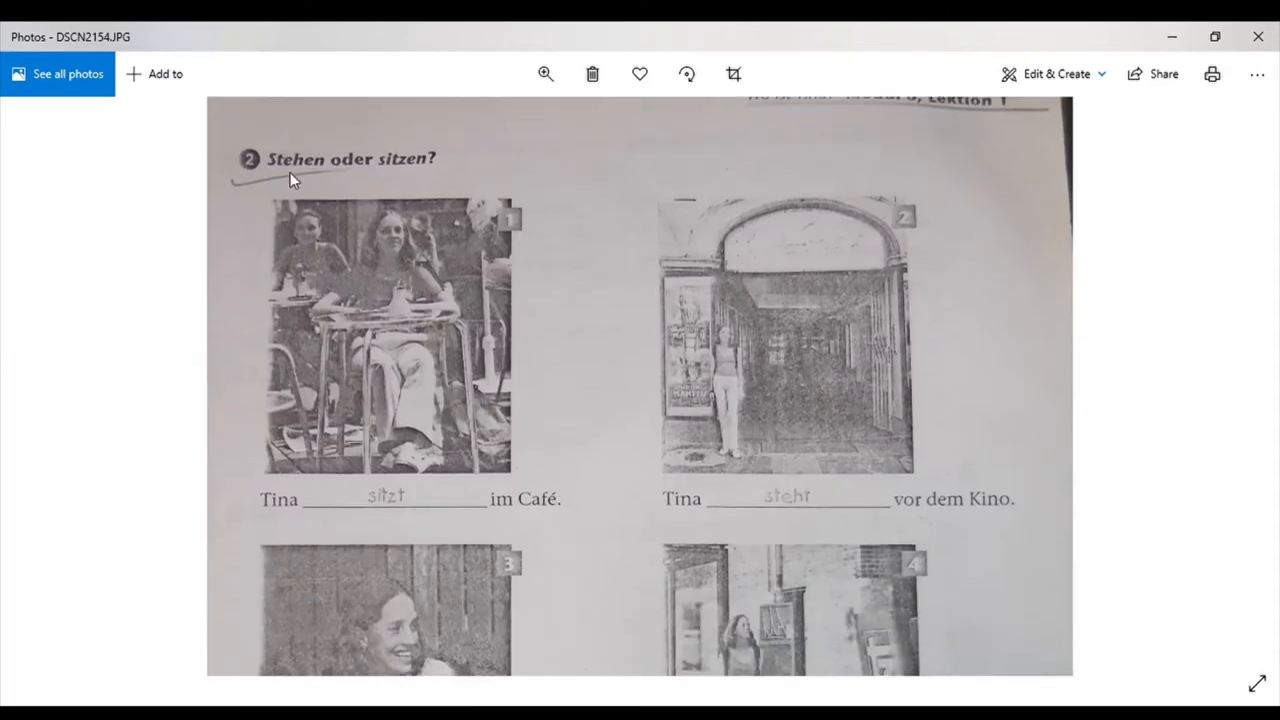
mouse_move(412, 172)
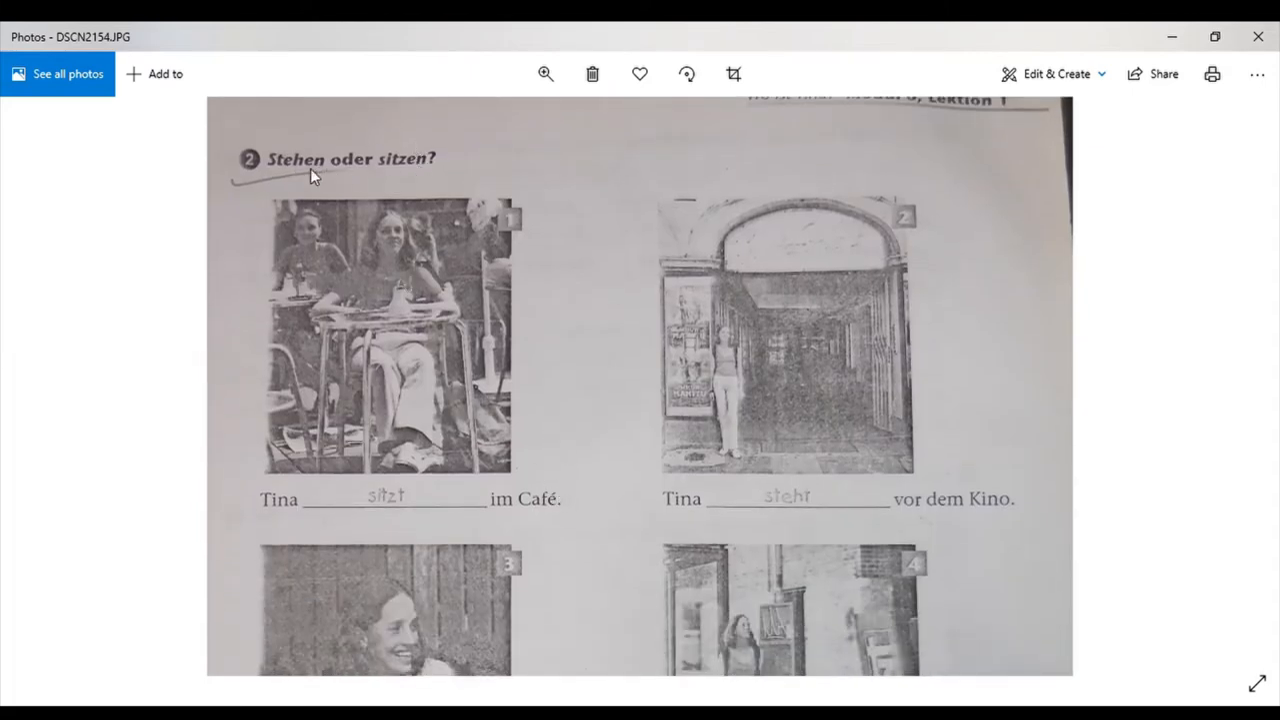
mouse_move(432, 176)
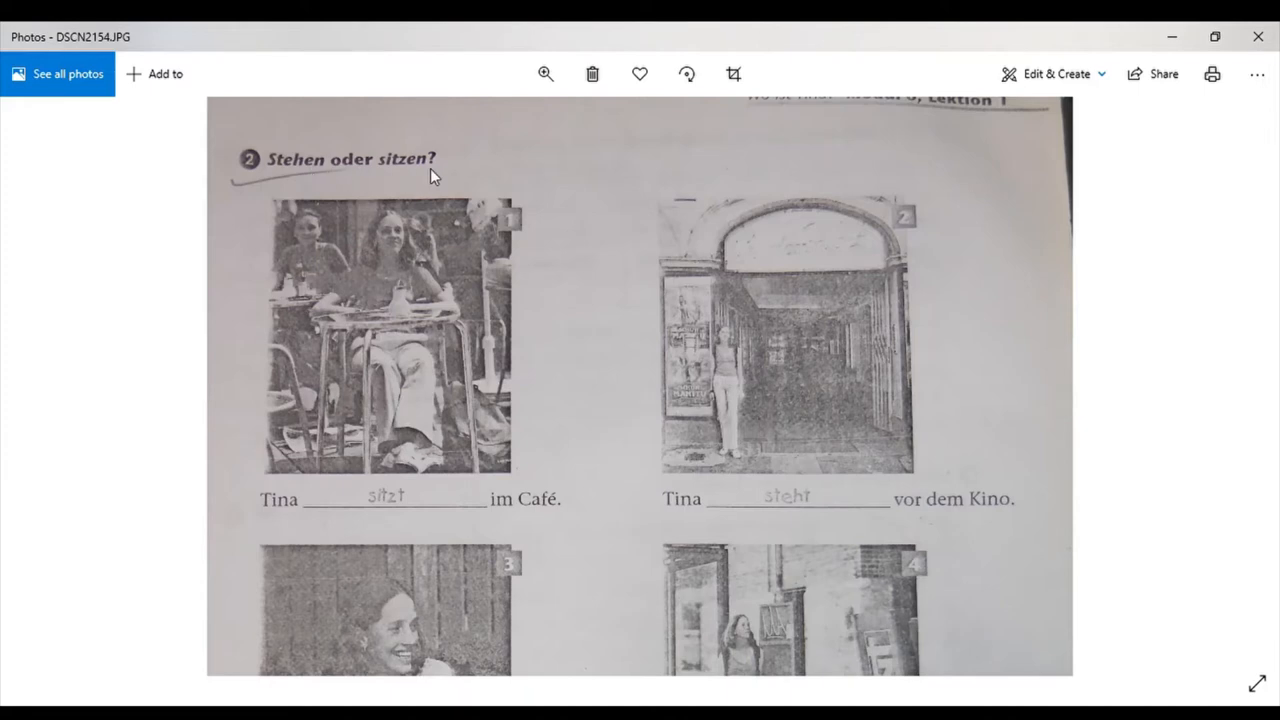
mouse_move(424, 176)
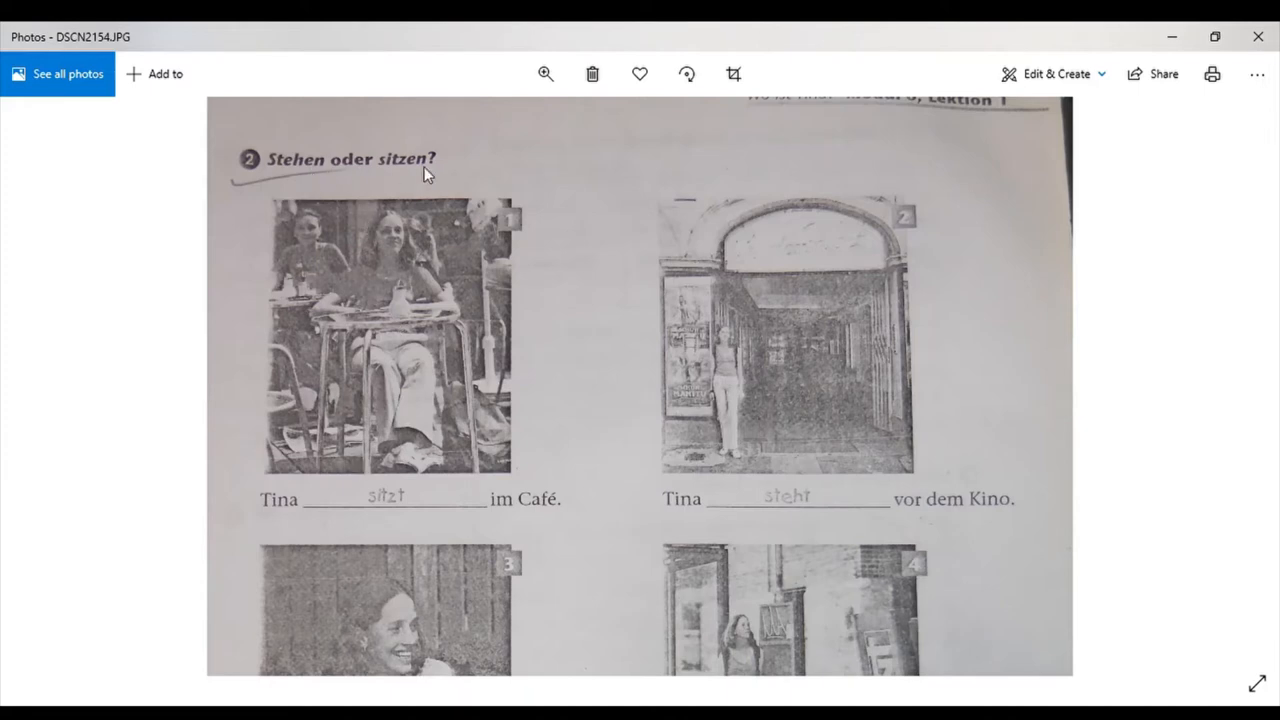
mouse_move(452, 196)
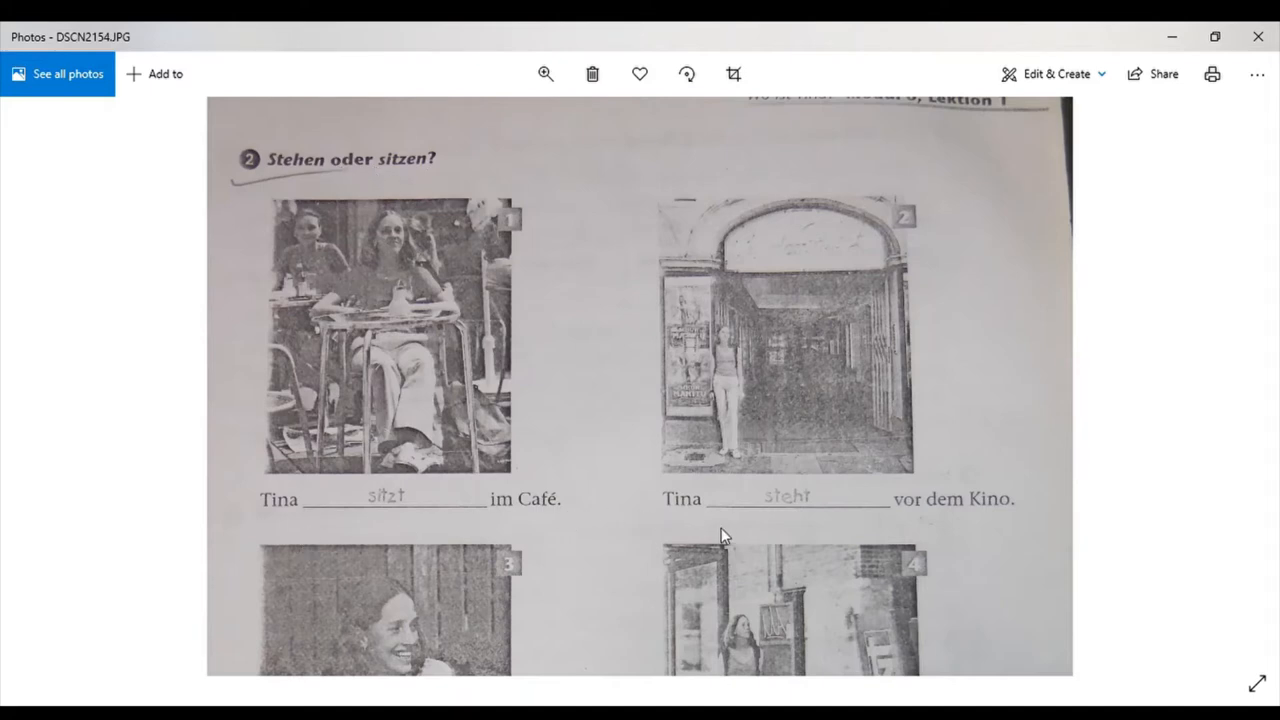
mouse_move(1004, 524)
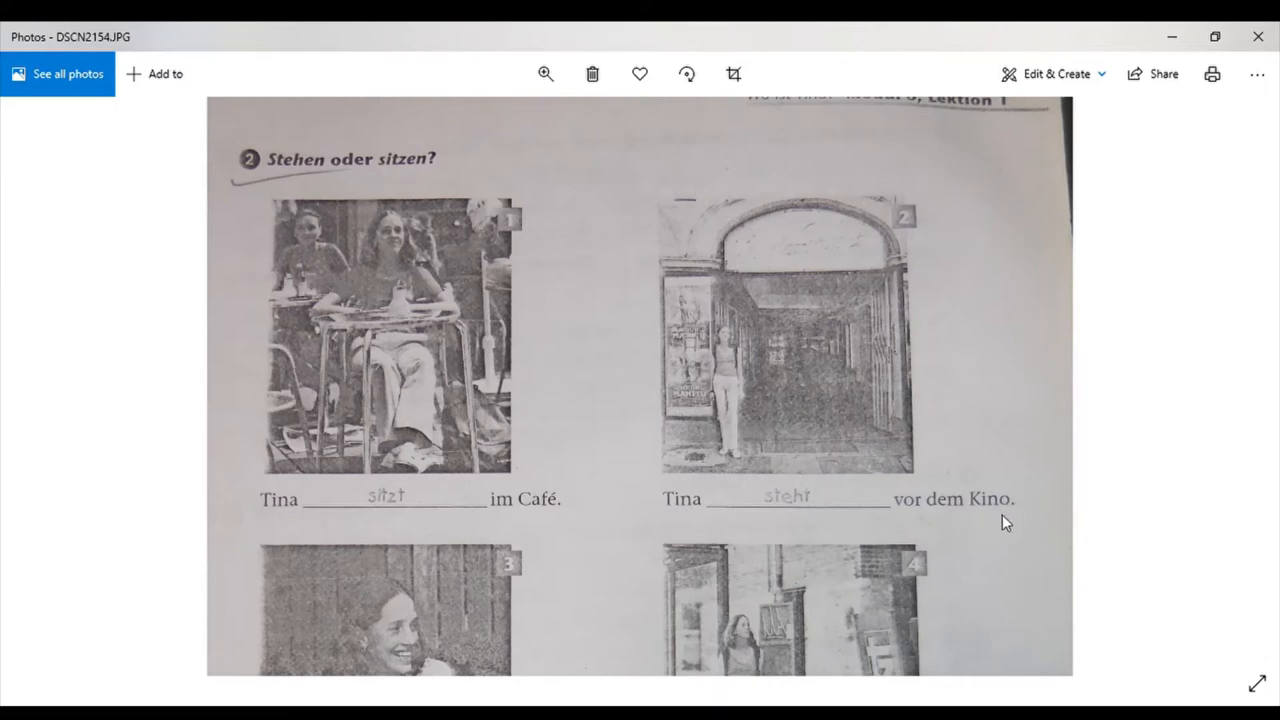
Scroll down photo DSCN2154 to pictures 3 and 4 with the 'Wo kauft man das?' answers.
scroll("down", 3)
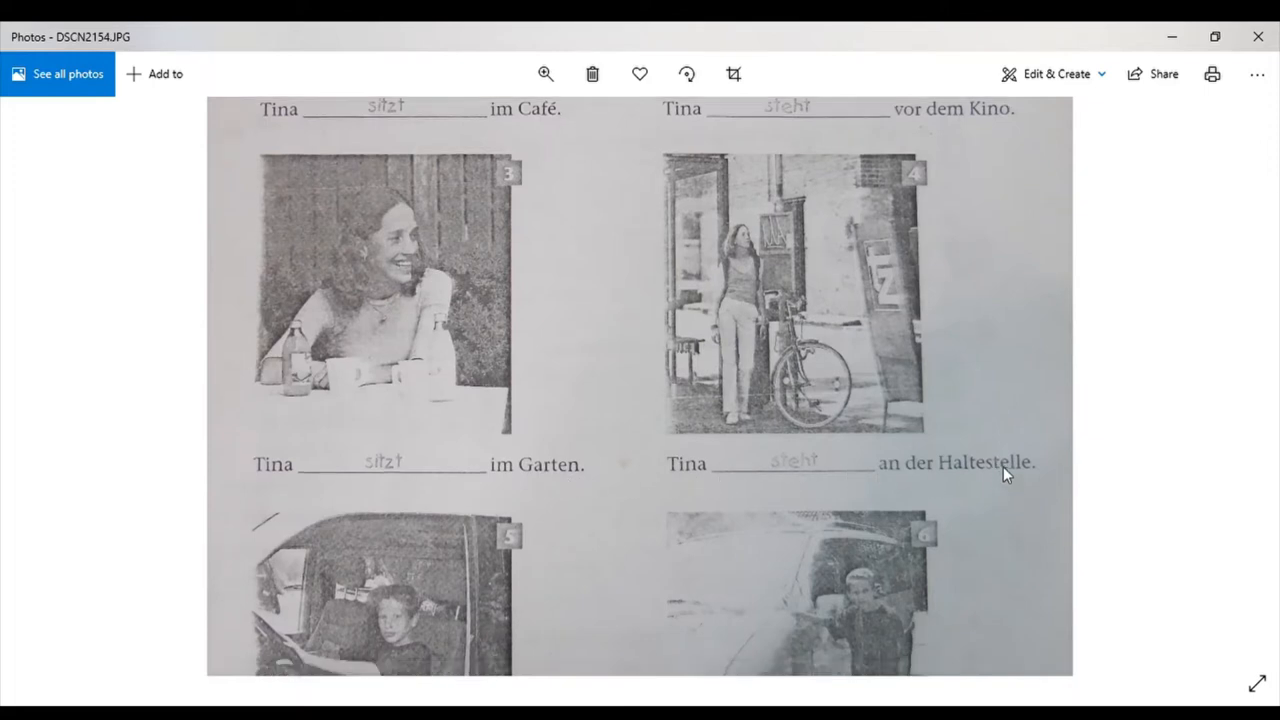
scroll("down", 3)
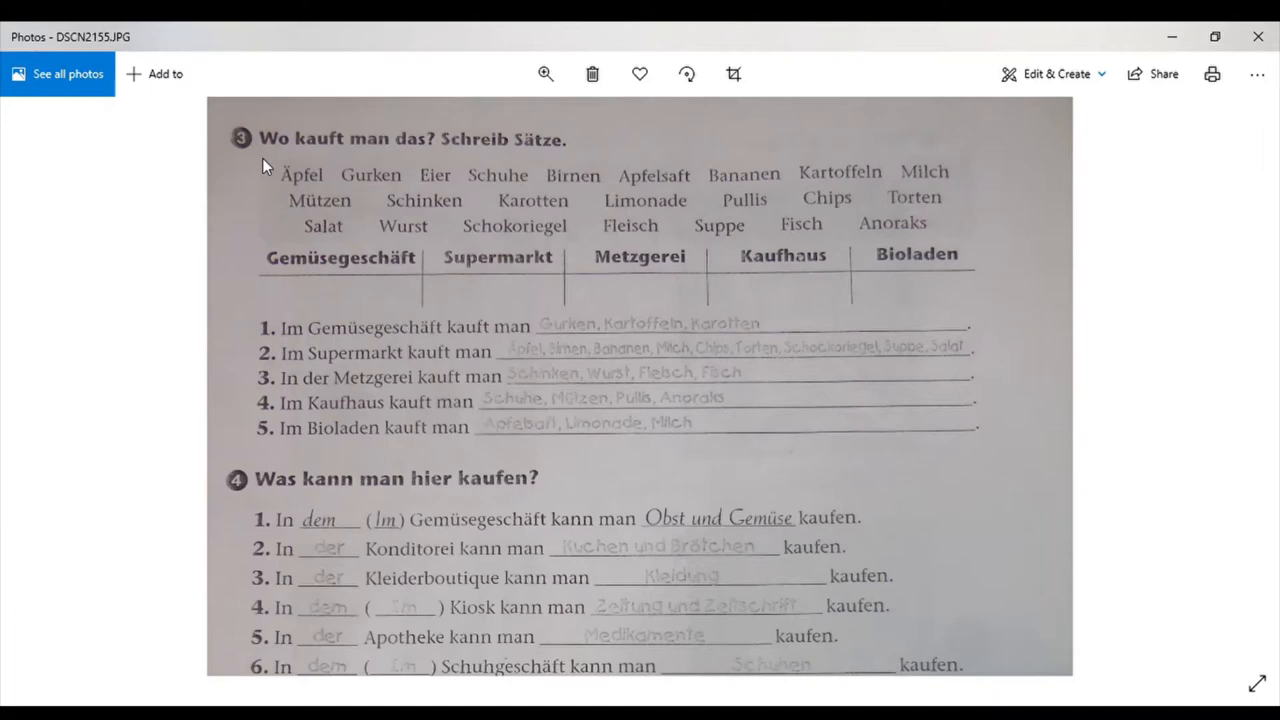
mouse_move(546, 280)
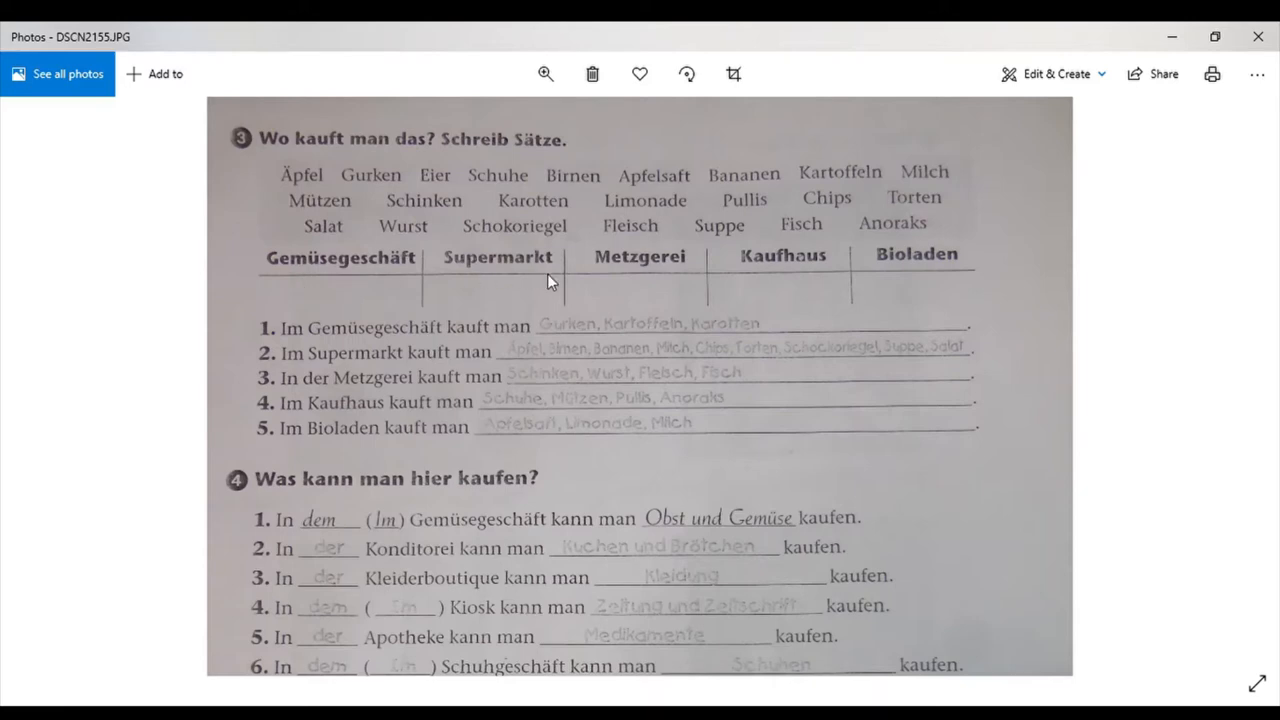
mouse_move(838, 276)
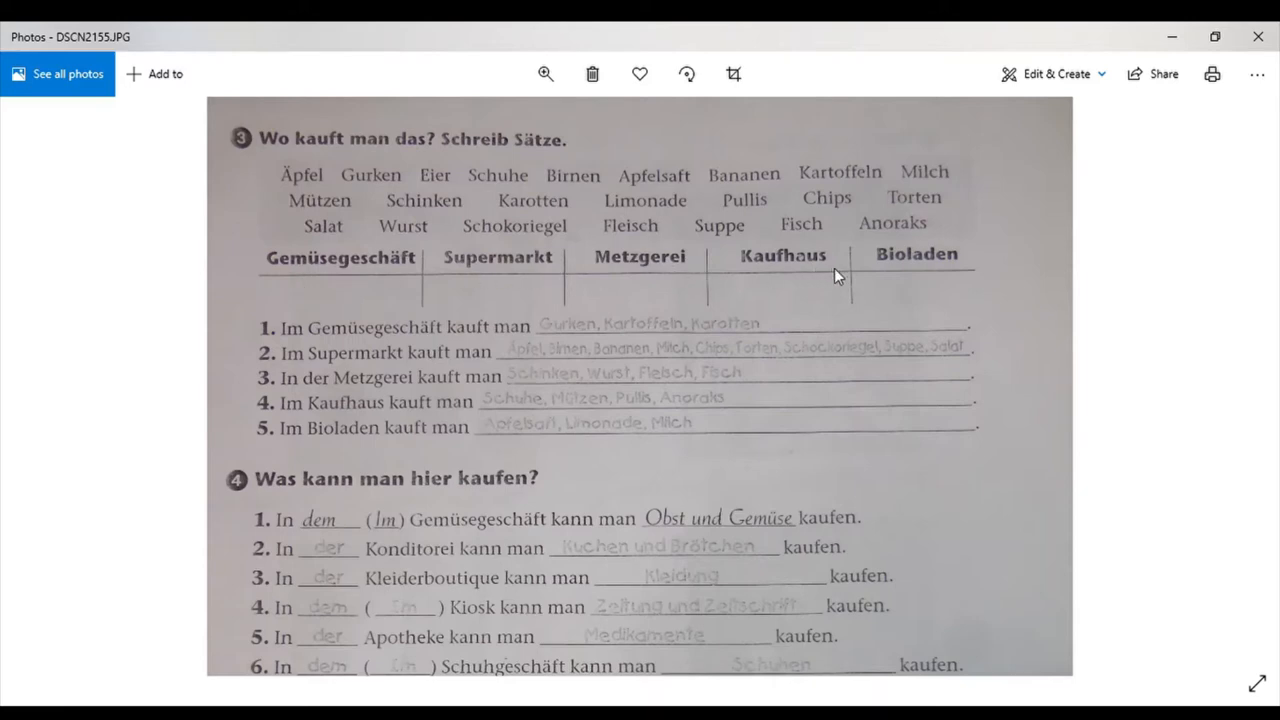
mouse_move(256, 412)
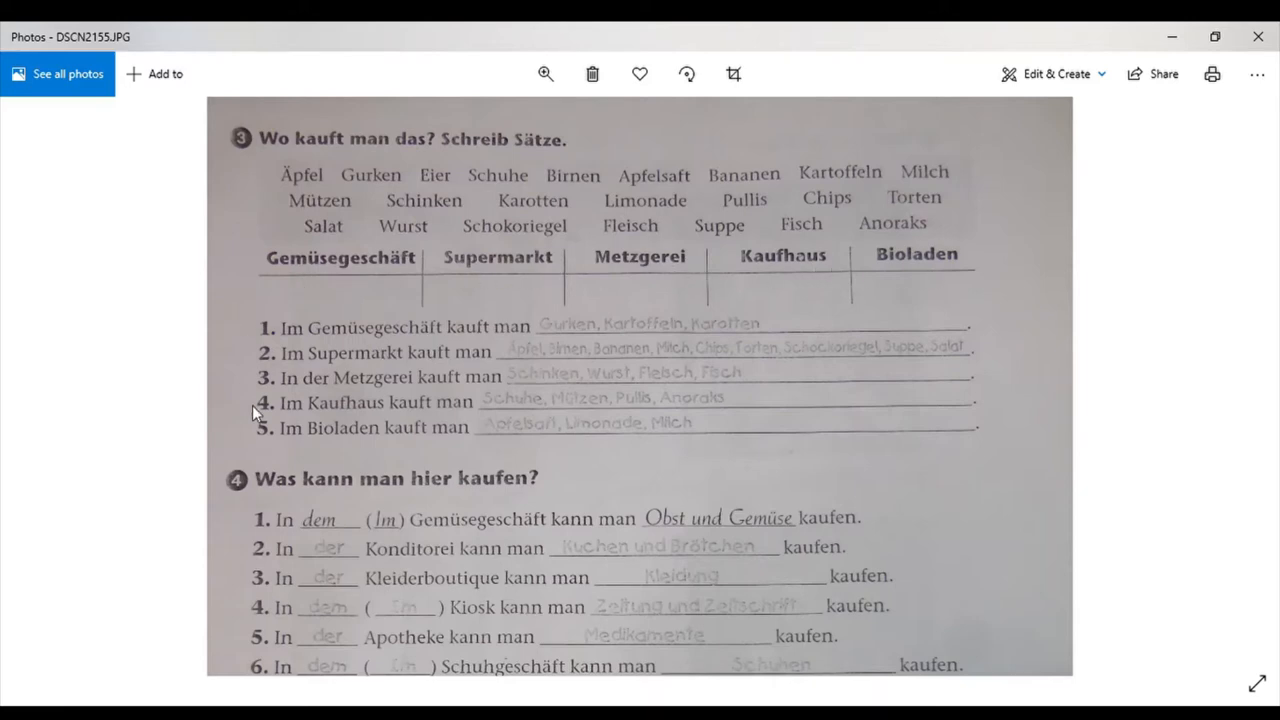
mouse_move(288, 352)
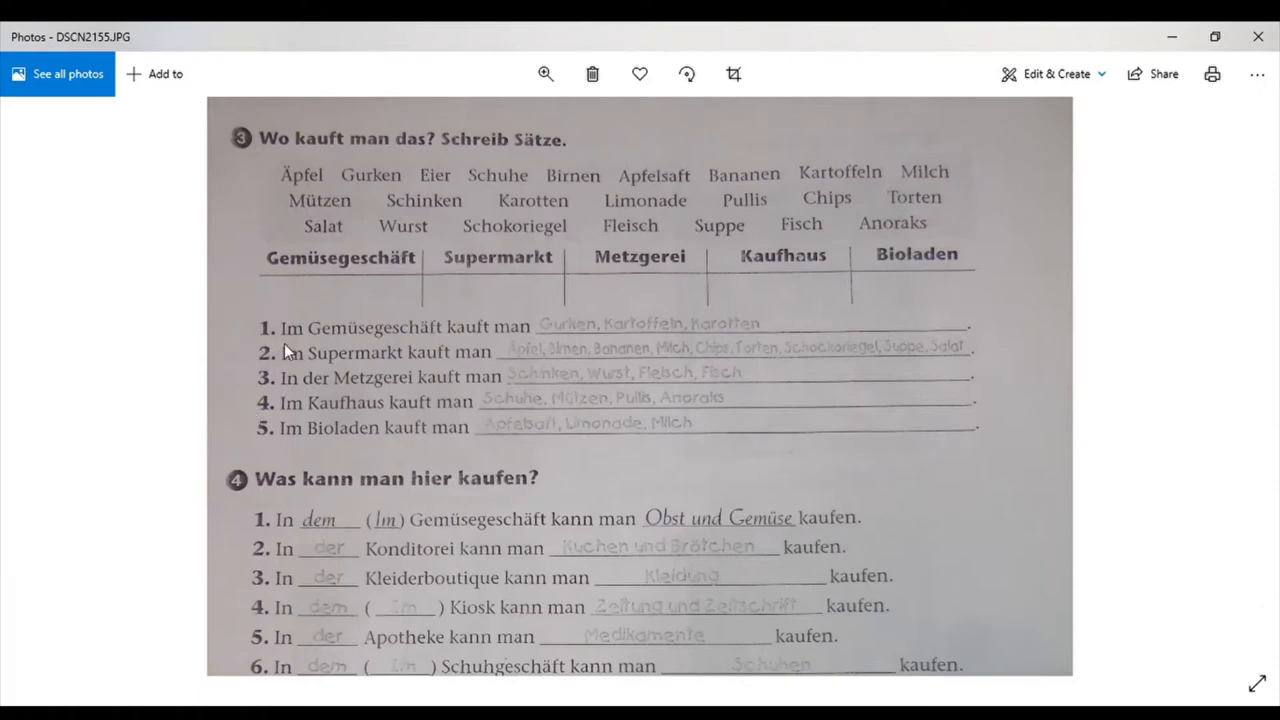
mouse_move(508, 340)
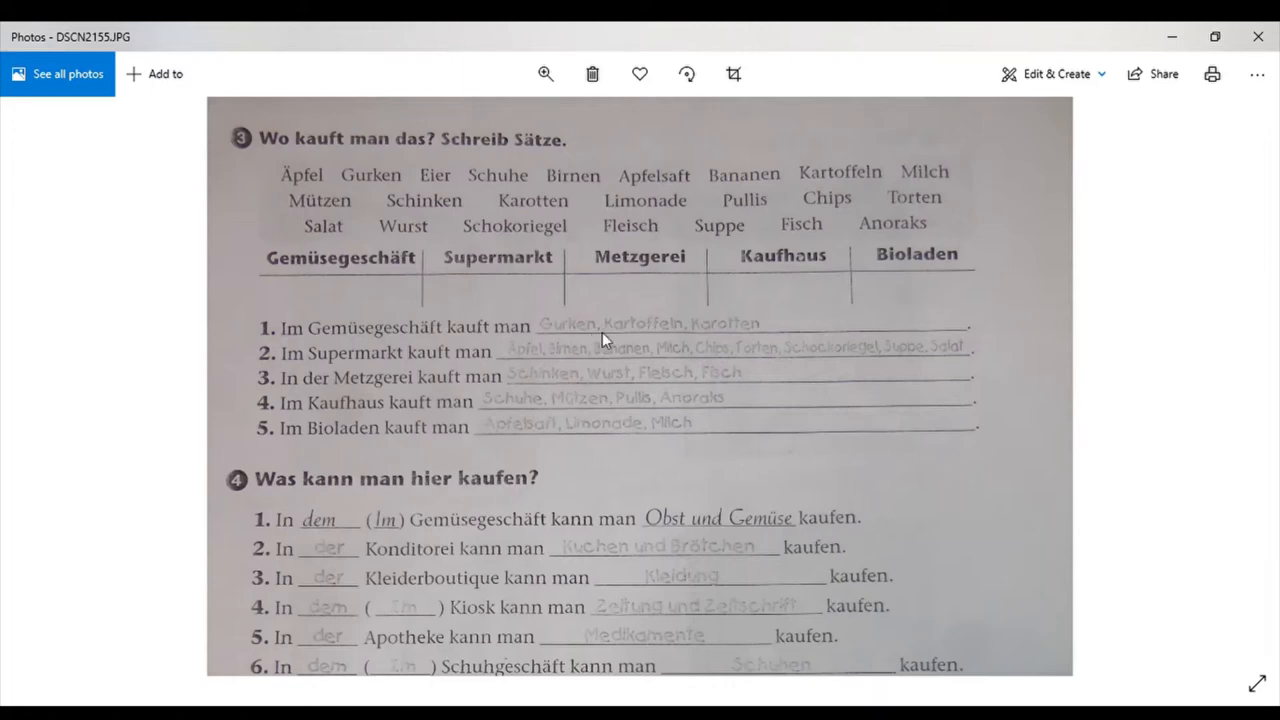
mouse_move(664, 340)
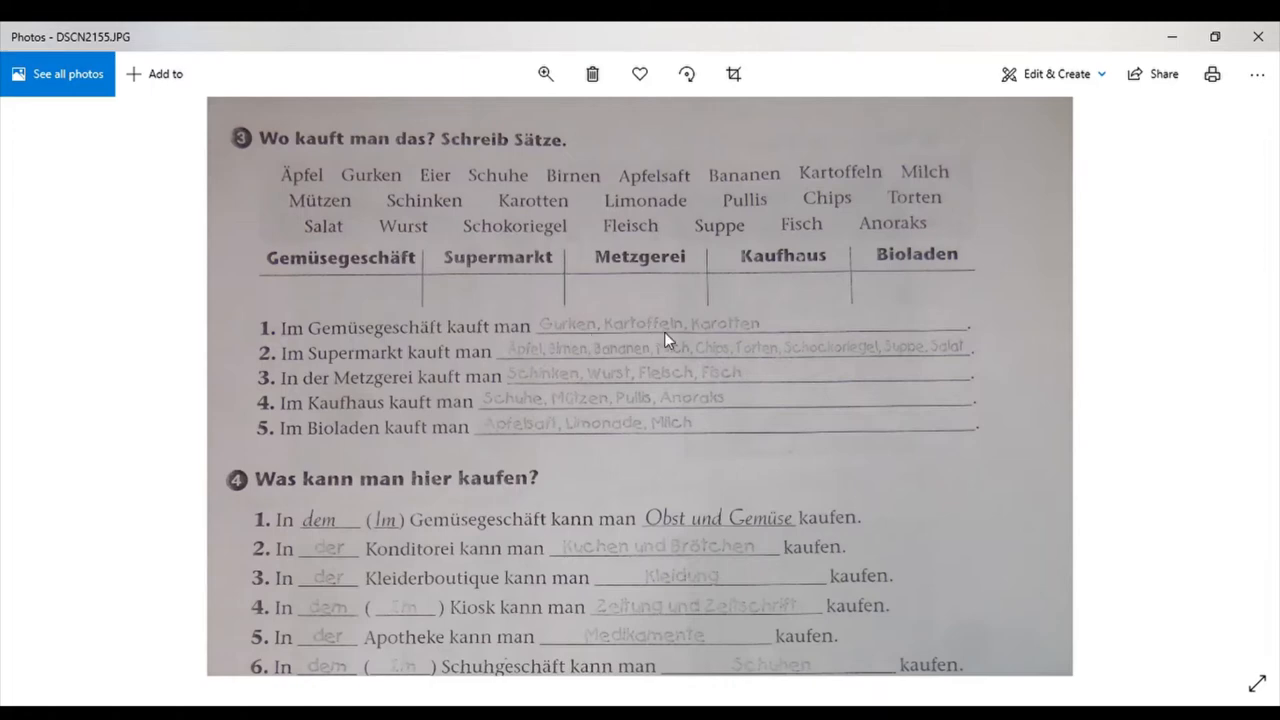
mouse_move(344, 348)
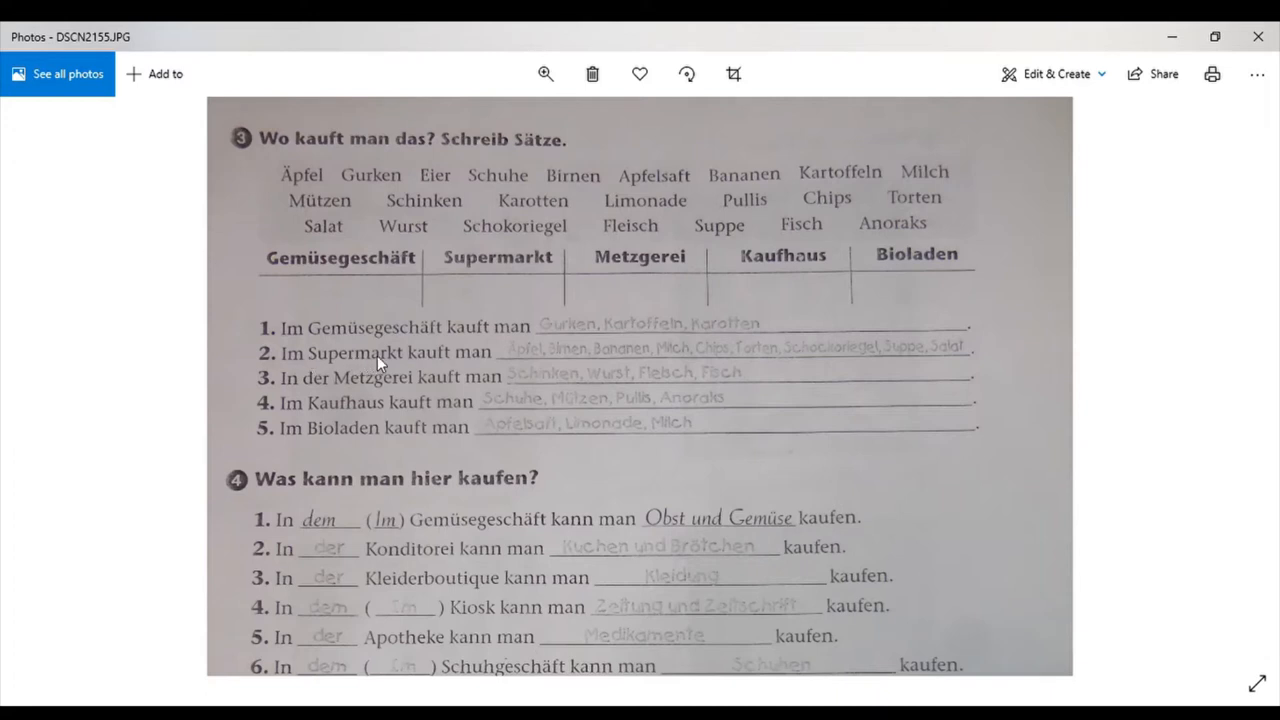
mouse_move(536, 360)
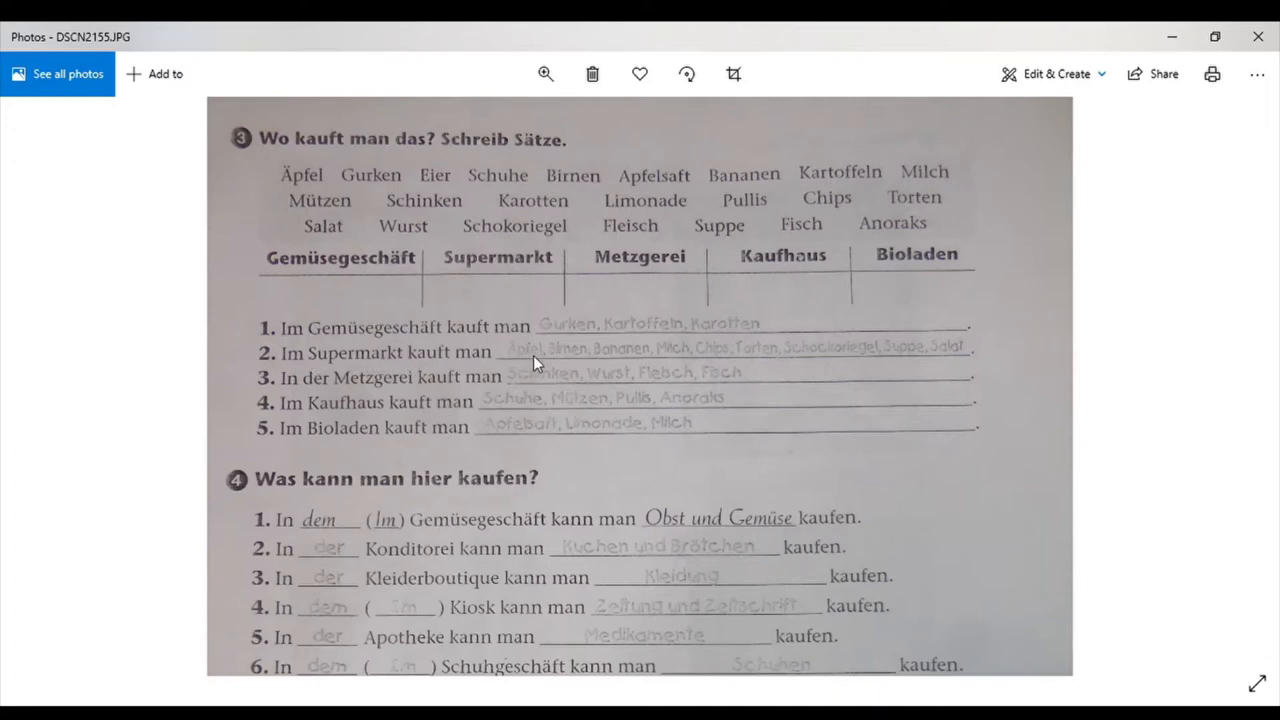
mouse_move(624, 352)
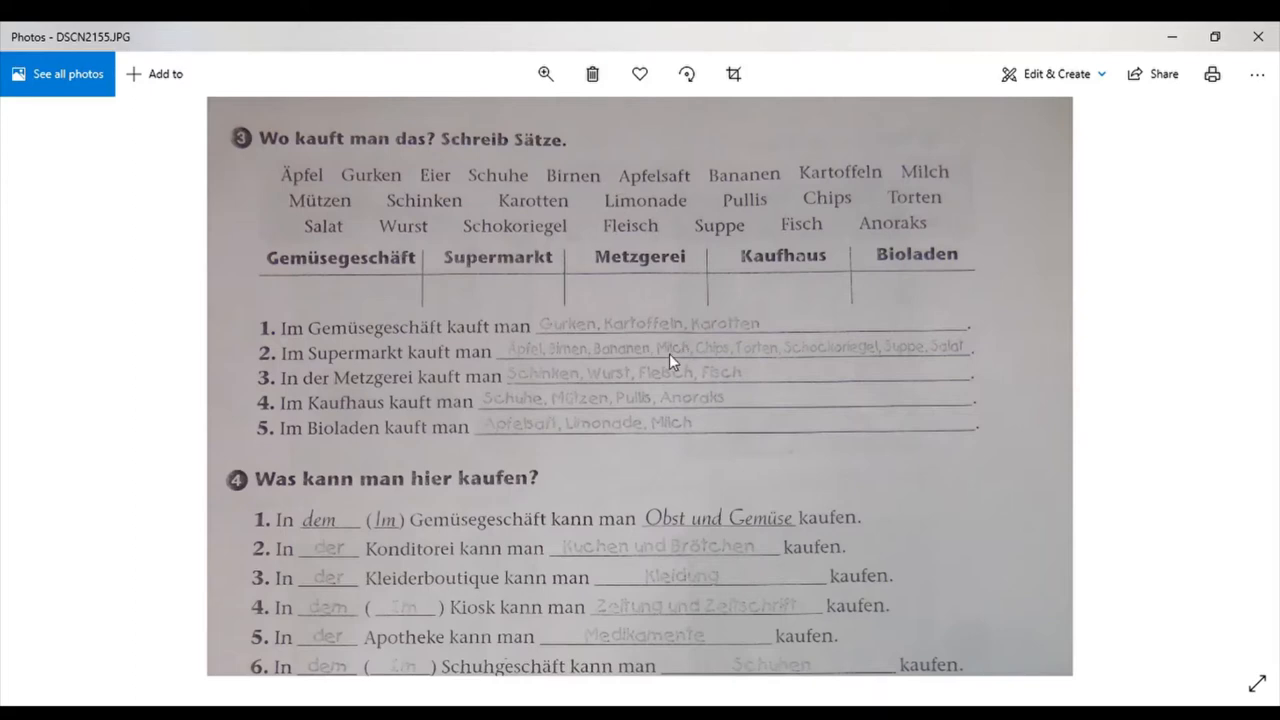
mouse_move(780, 352)
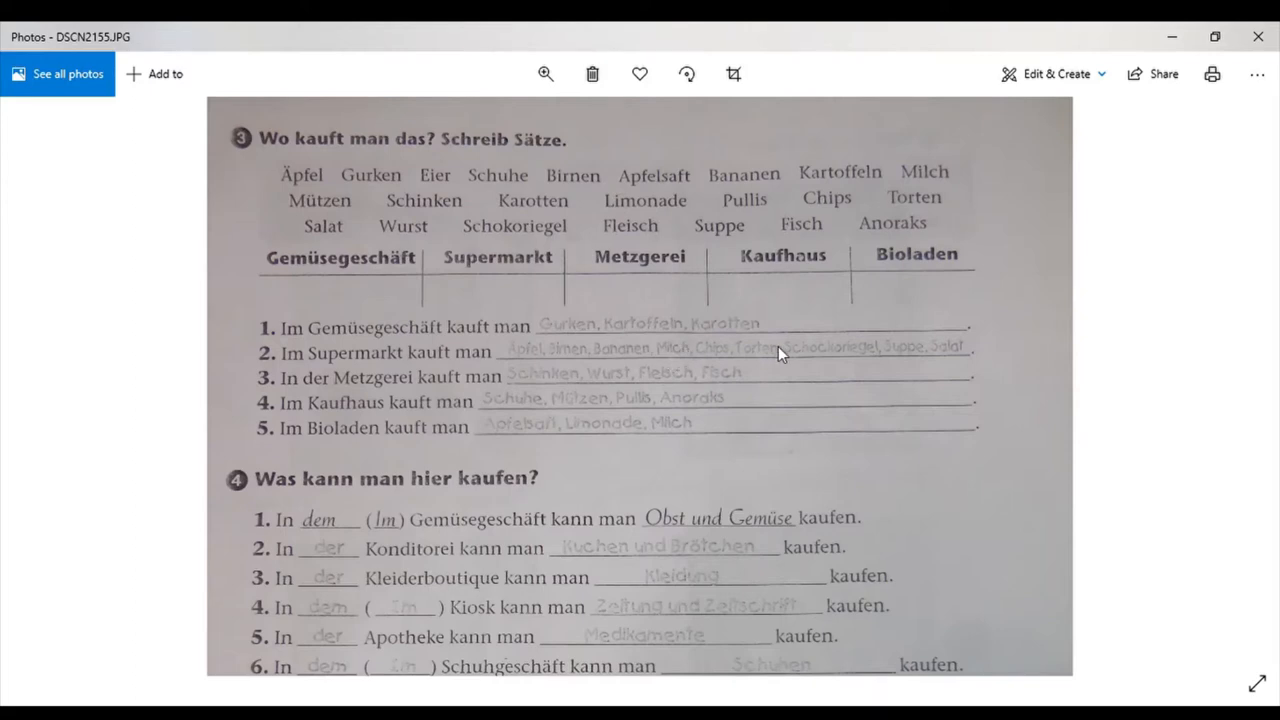
mouse_move(842, 364)
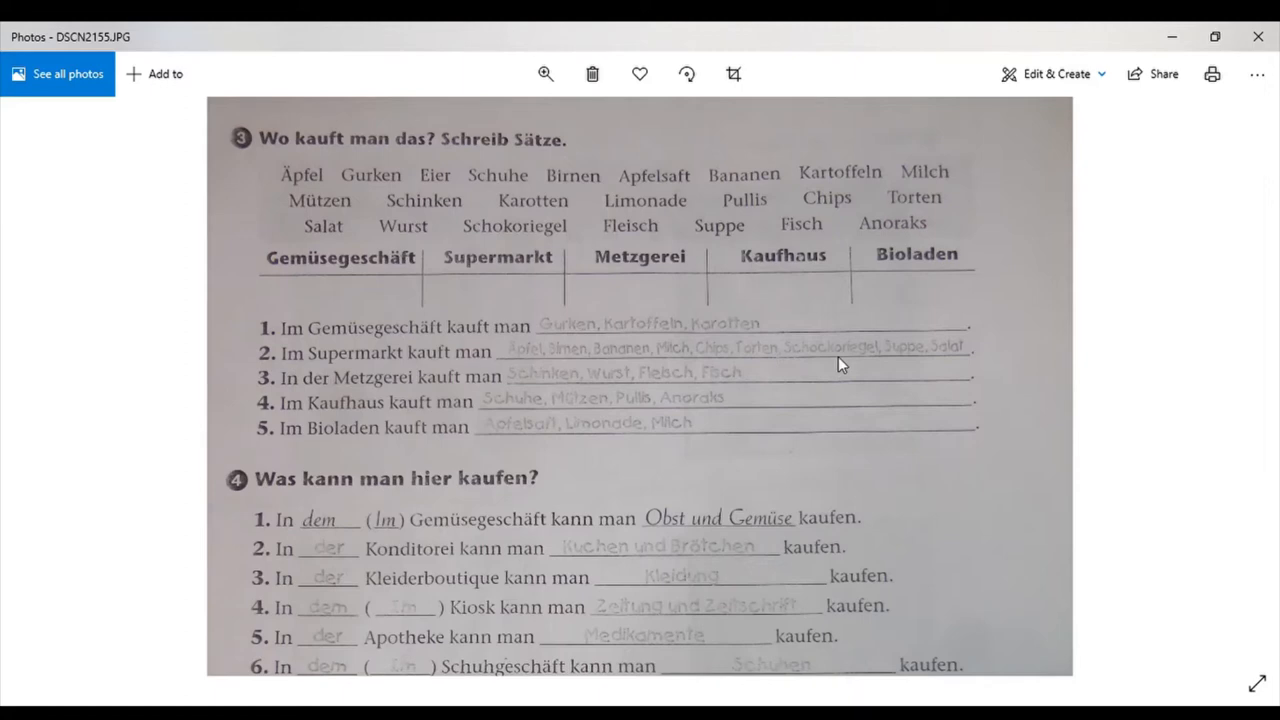
mouse_move(470, 408)
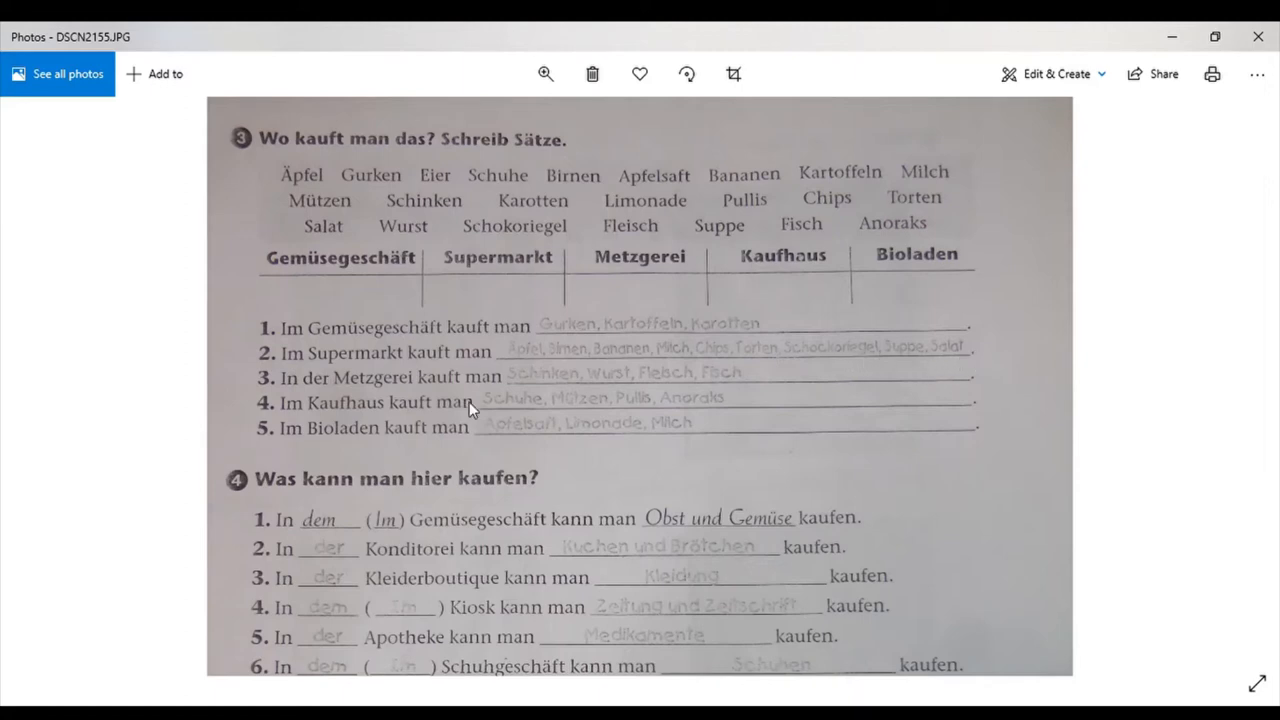
mouse_move(352, 388)
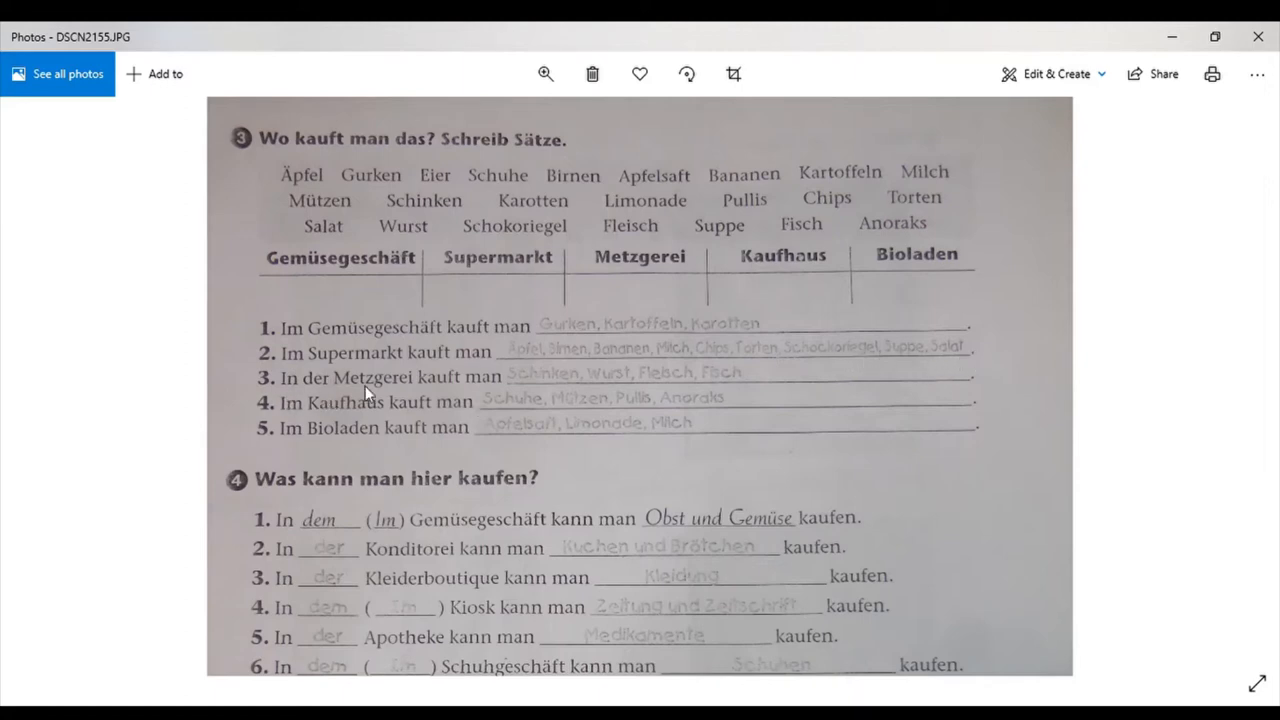
mouse_move(496, 386)
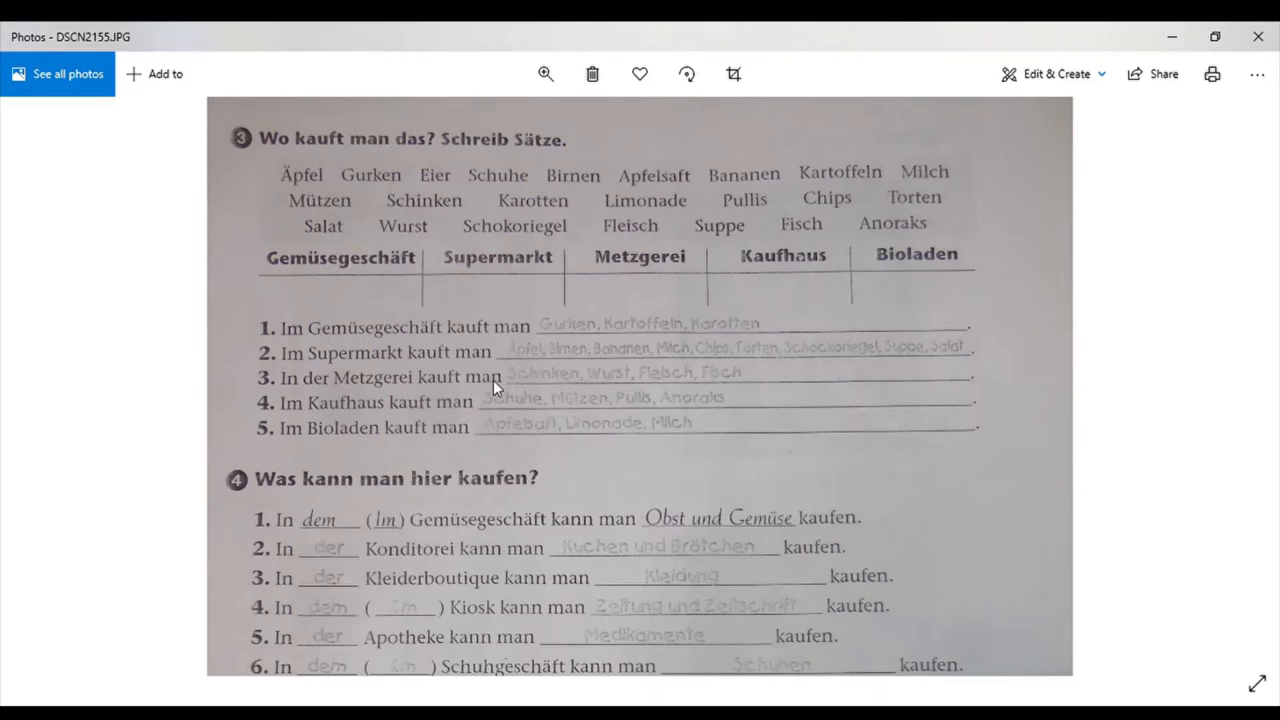
mouse_move(684, 388)
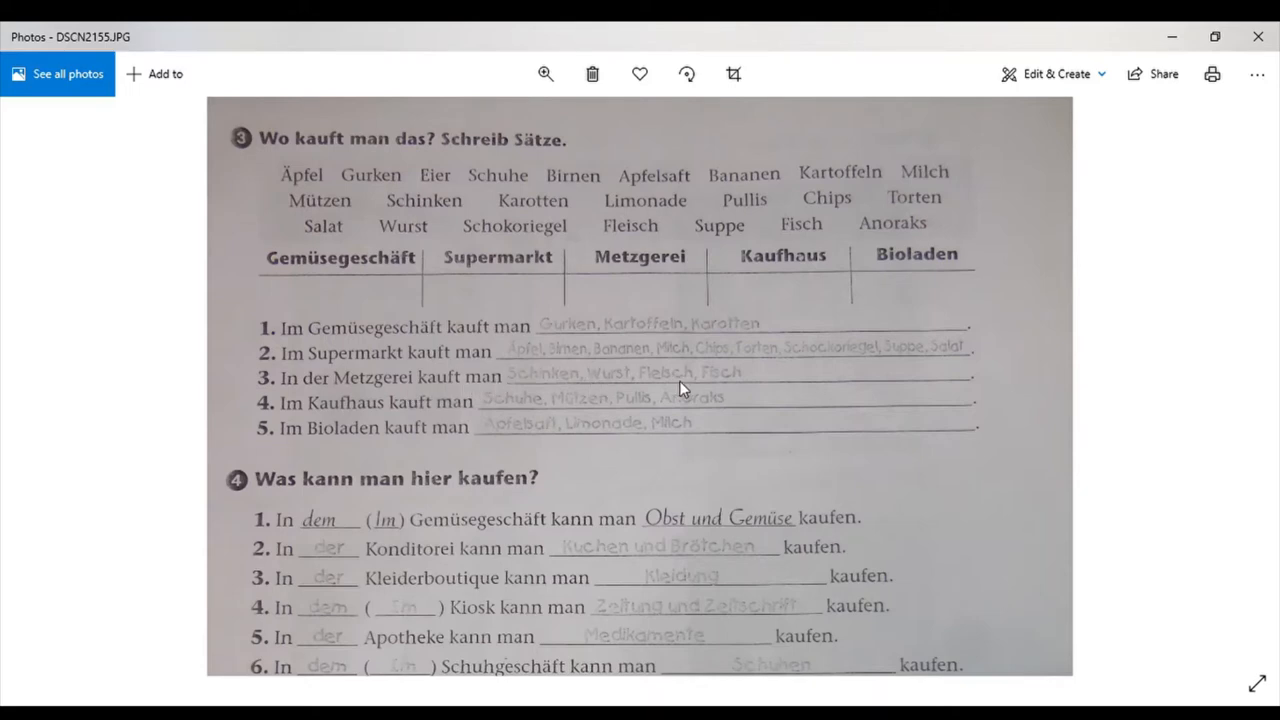
mouse_move(704, 388)
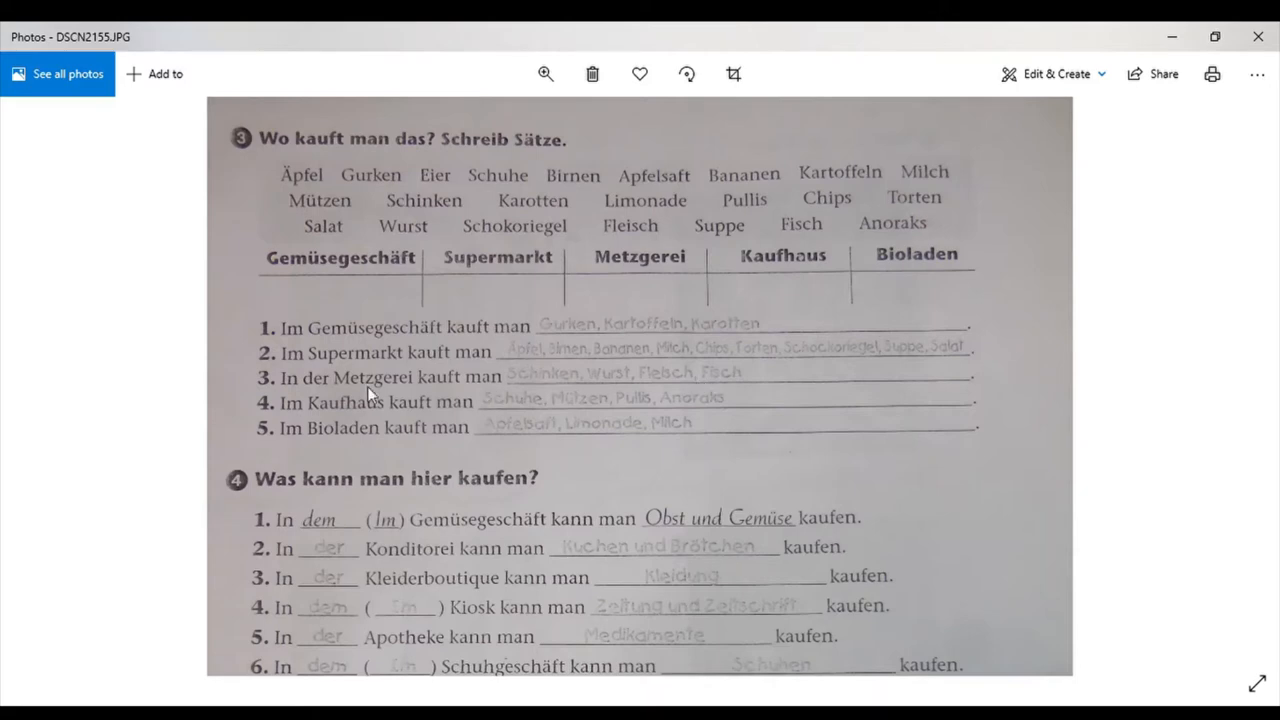
mouse_move(324, 418)
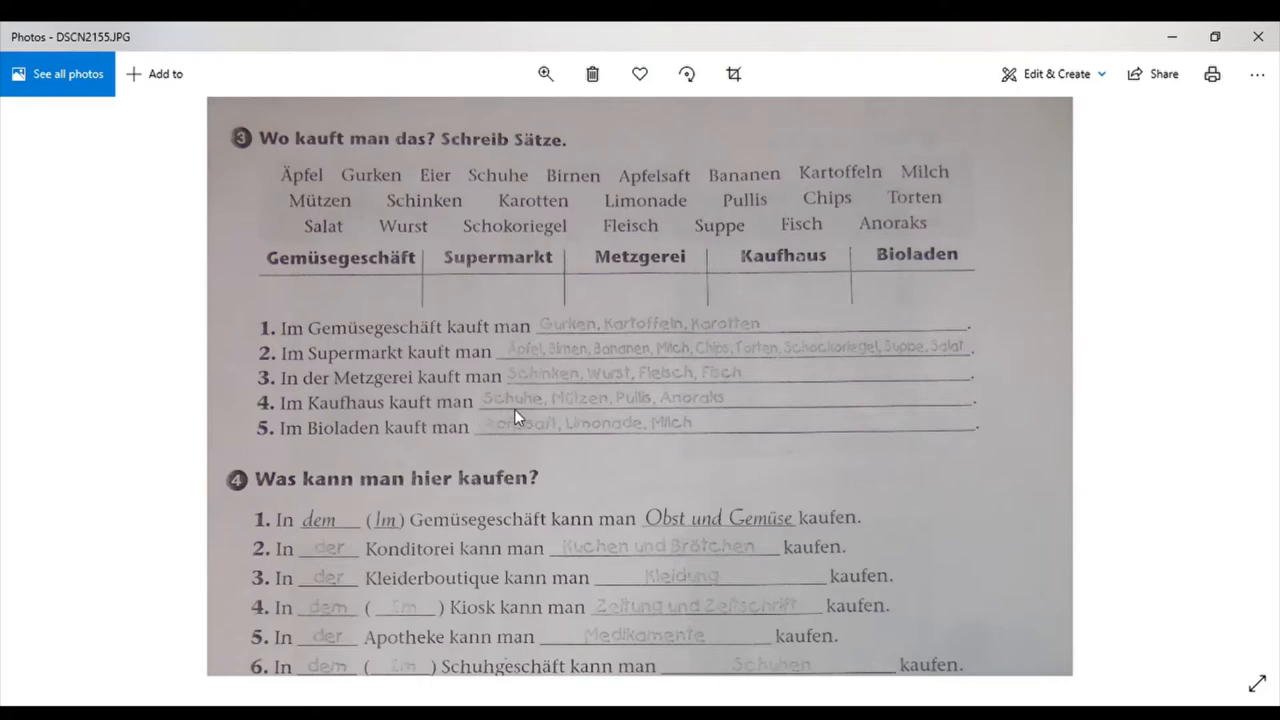
mouse_move(608, 414)
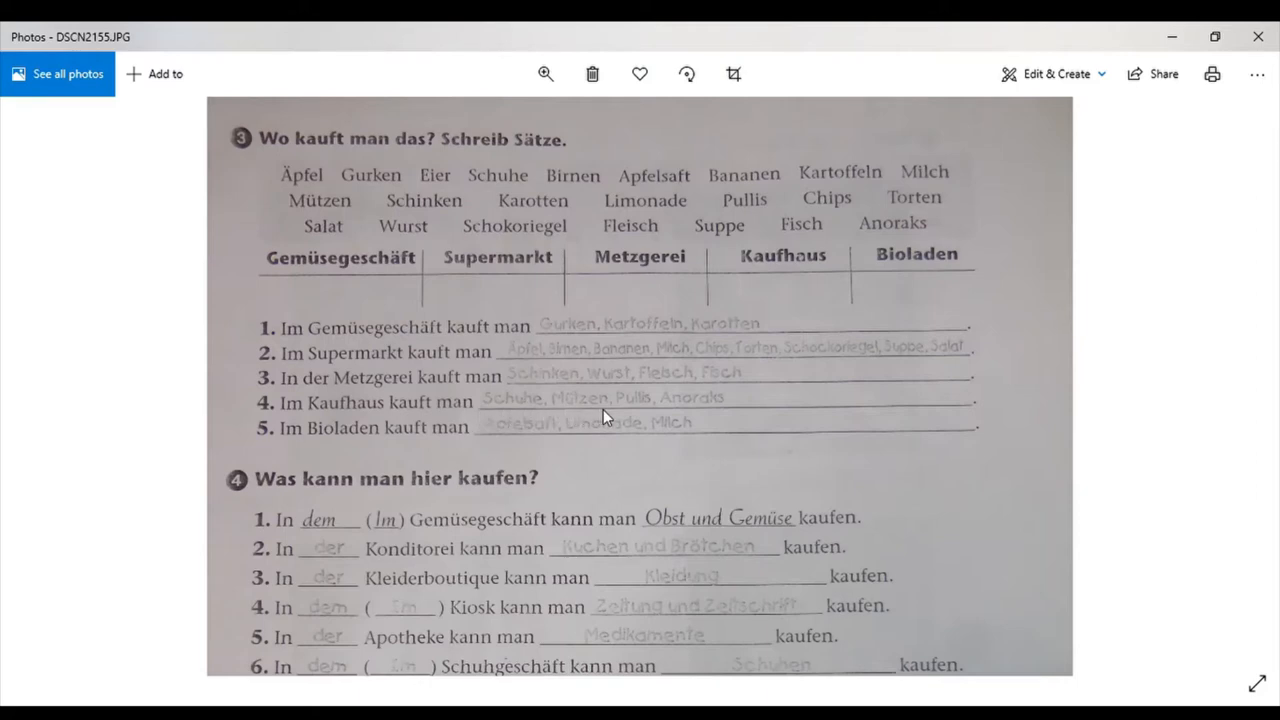
mouse_move(582, 424)
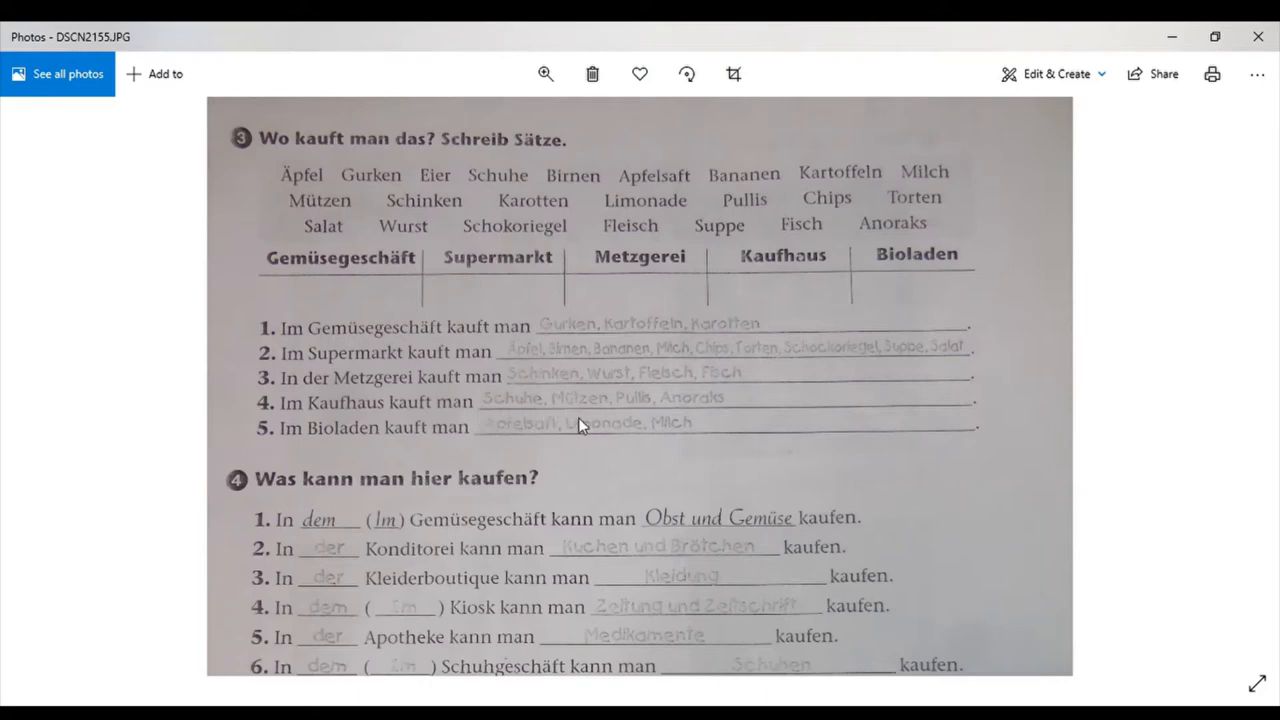
mouse_move(336, 454)
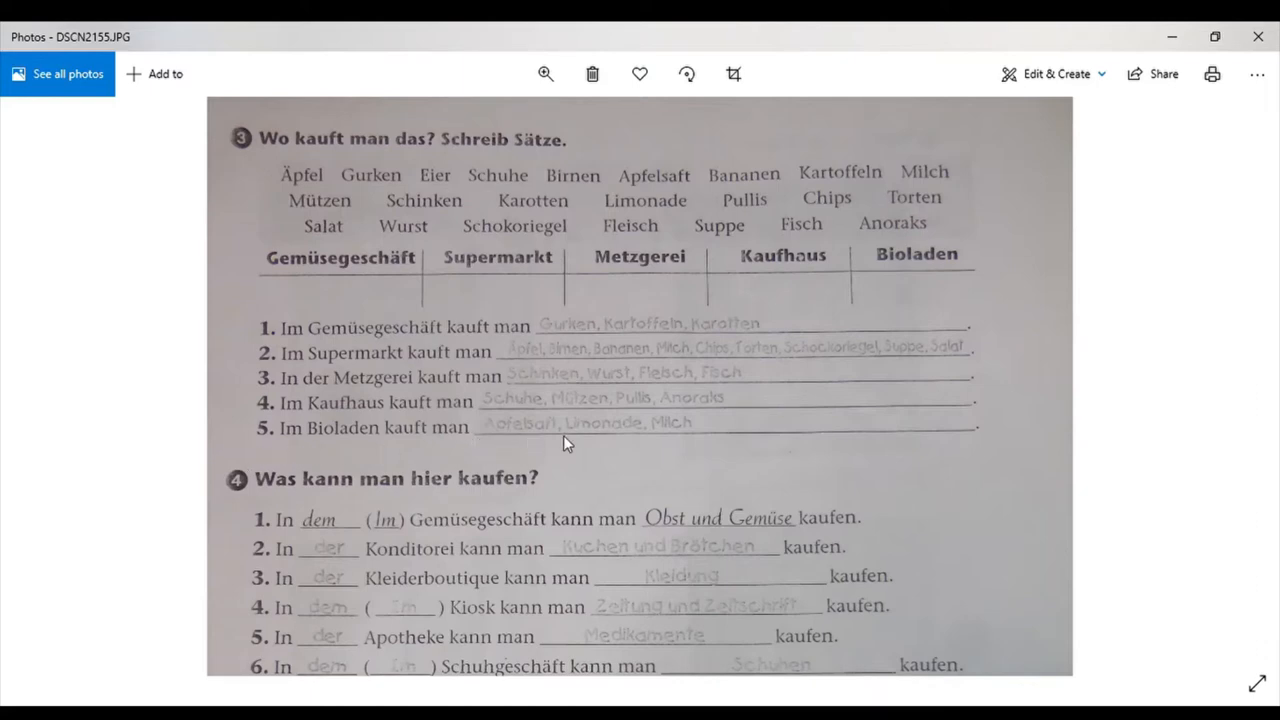
mouse_move(706, 440)
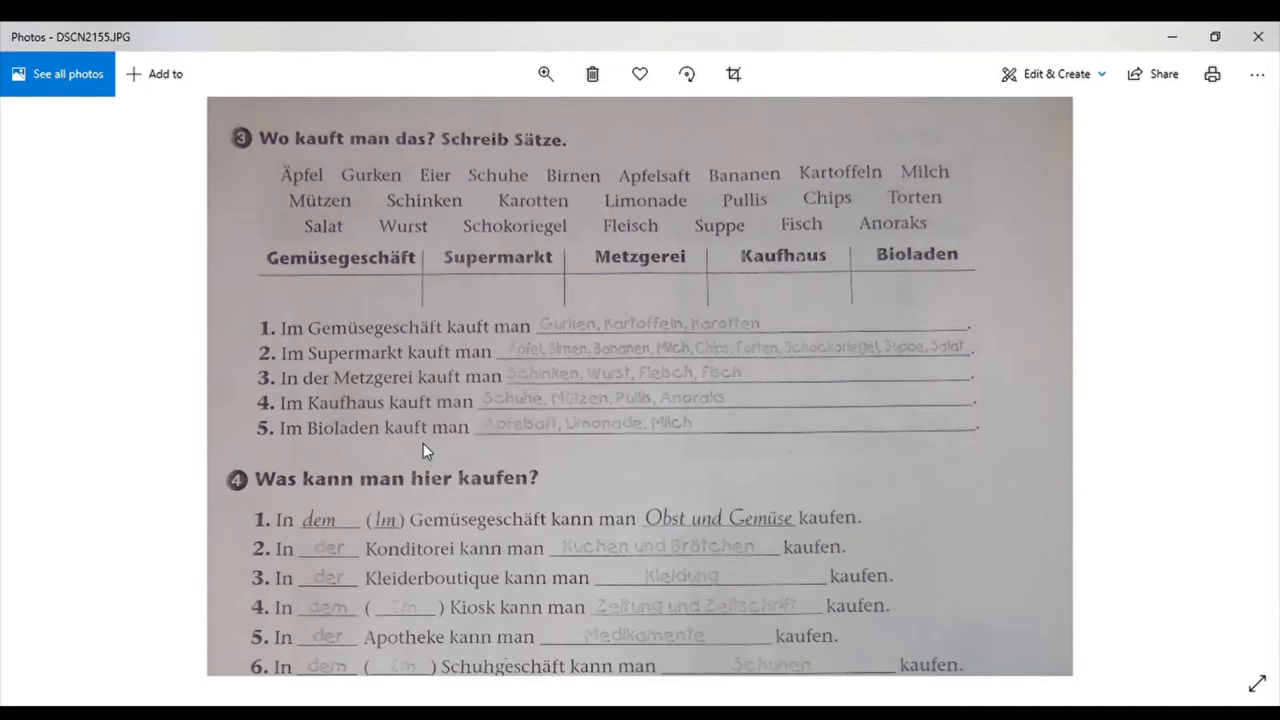
scroll("down", 3)
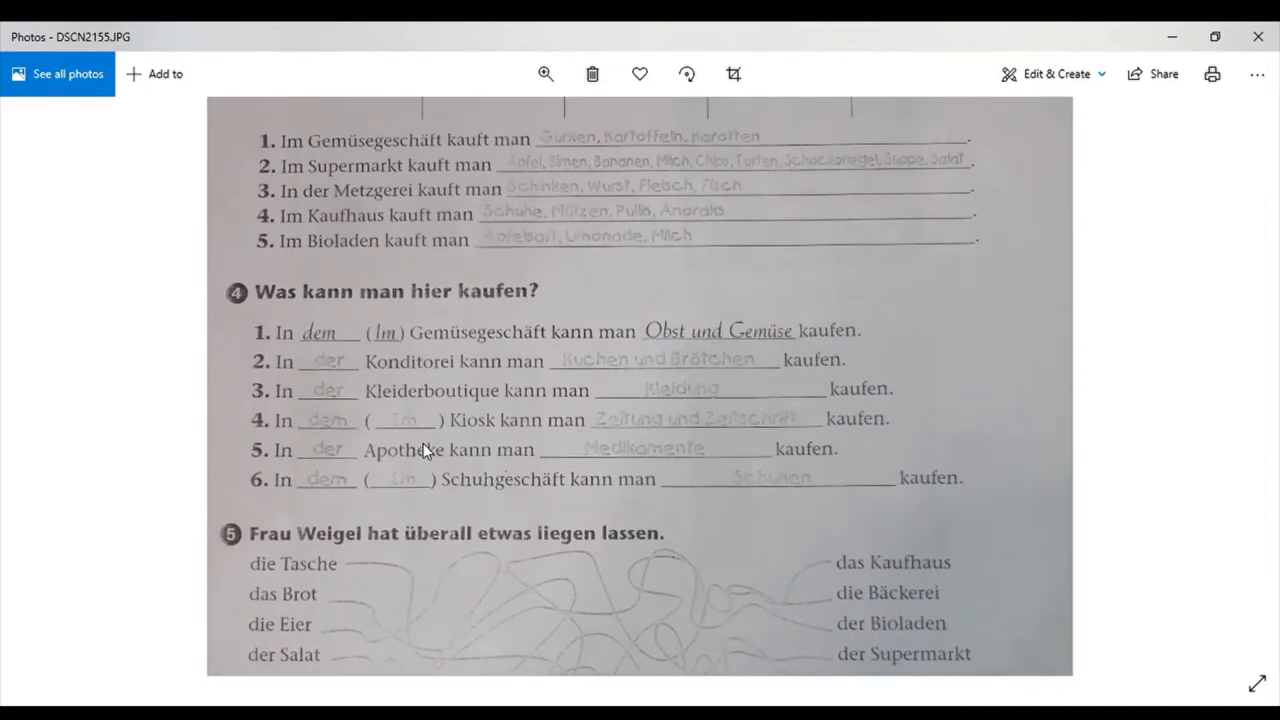
mouse_move(278, 308)
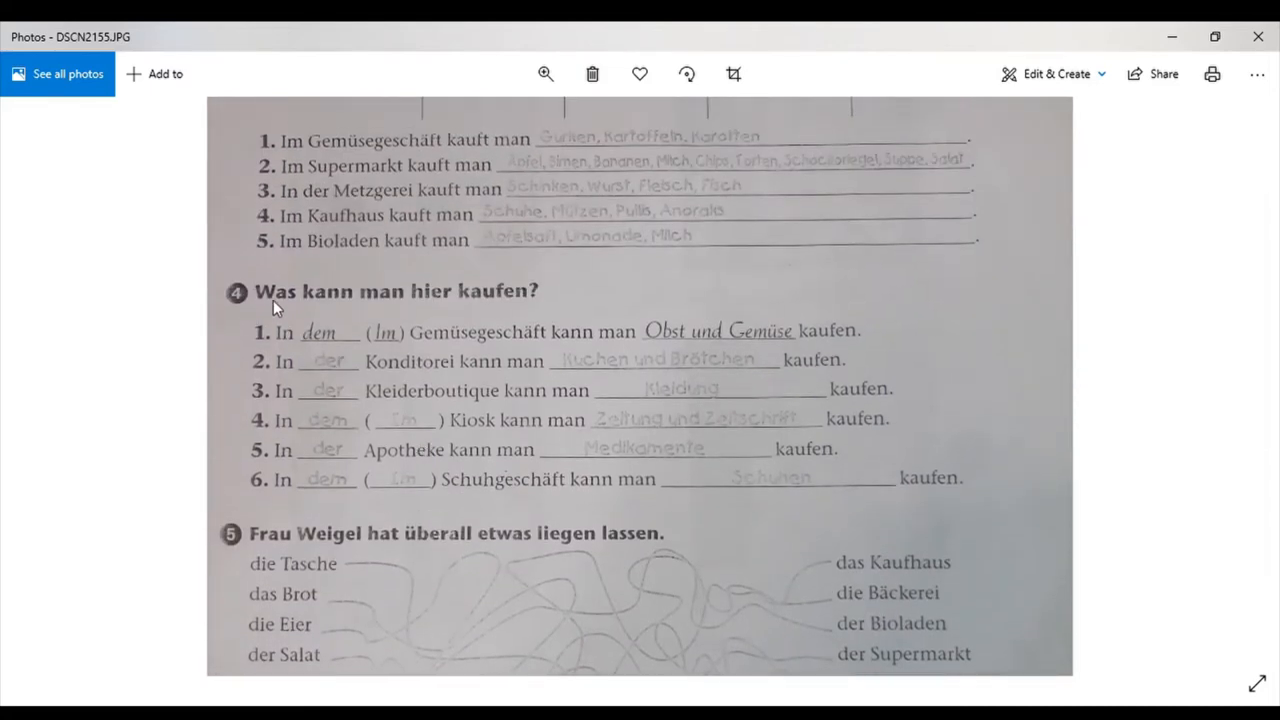
mouse_move(510, 306)
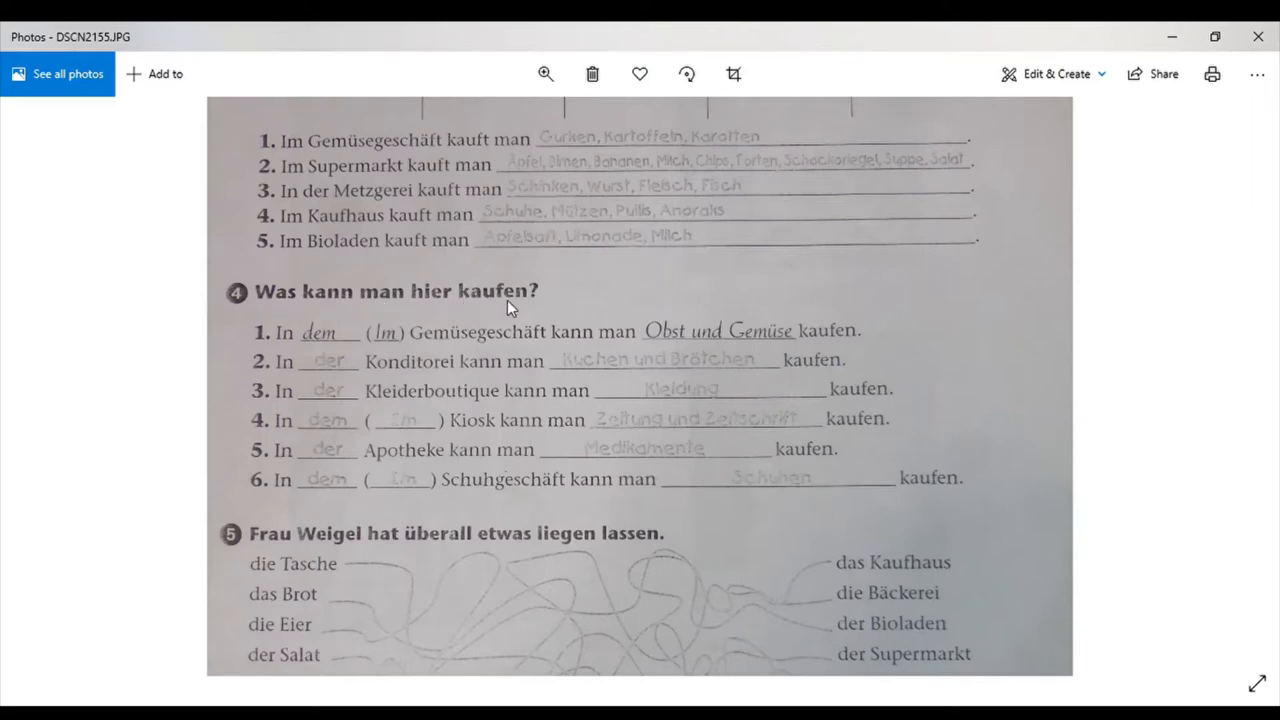
mouse_move(450, 318)
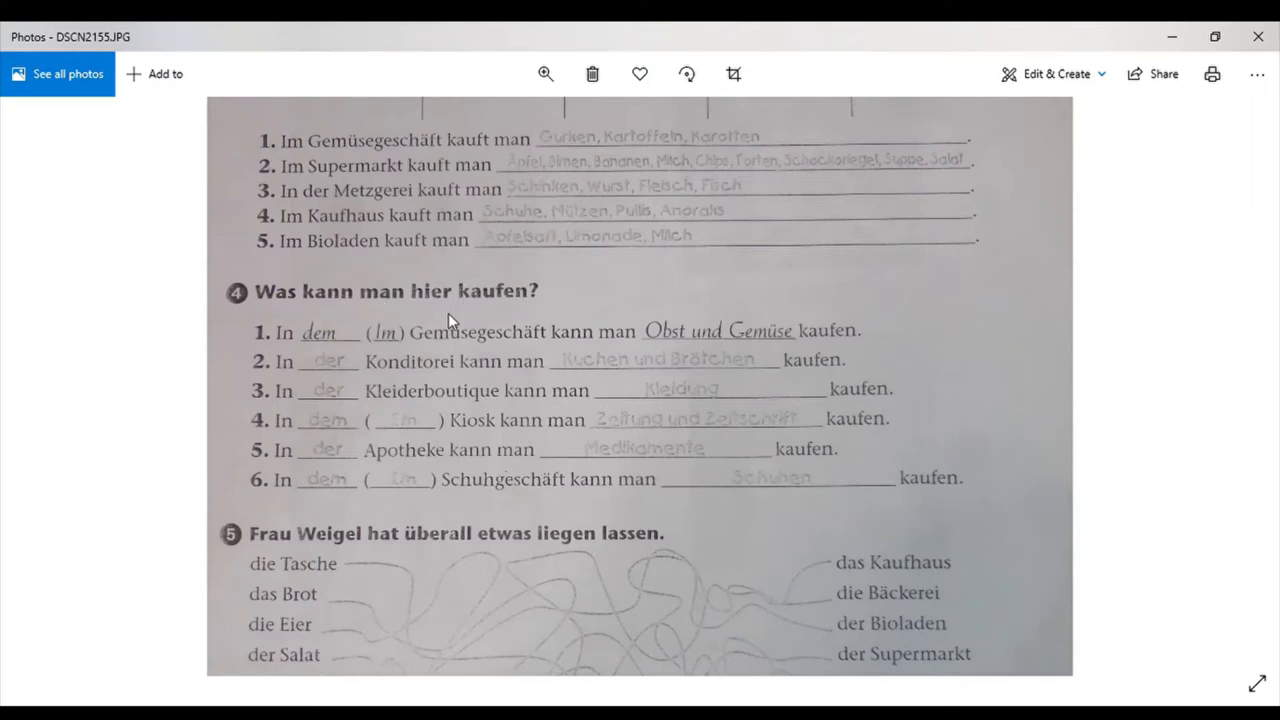
mouse_move(360, 338)
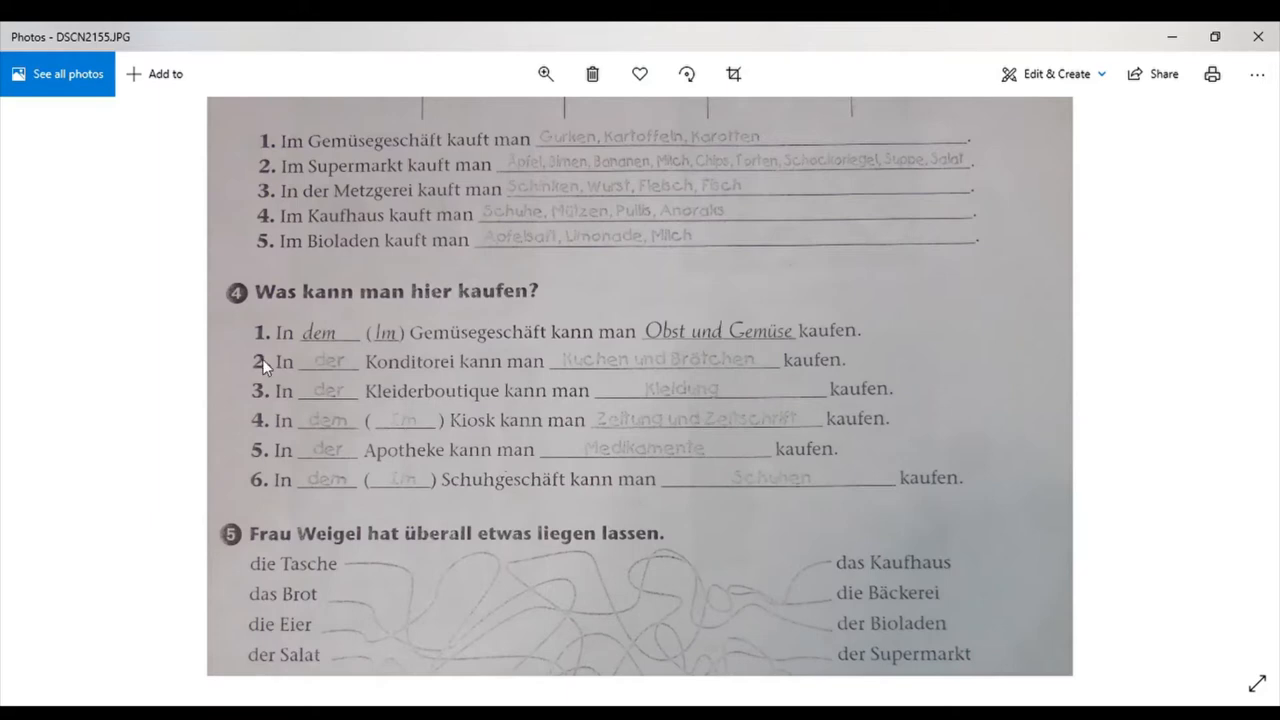
mouse_move(408, 348)
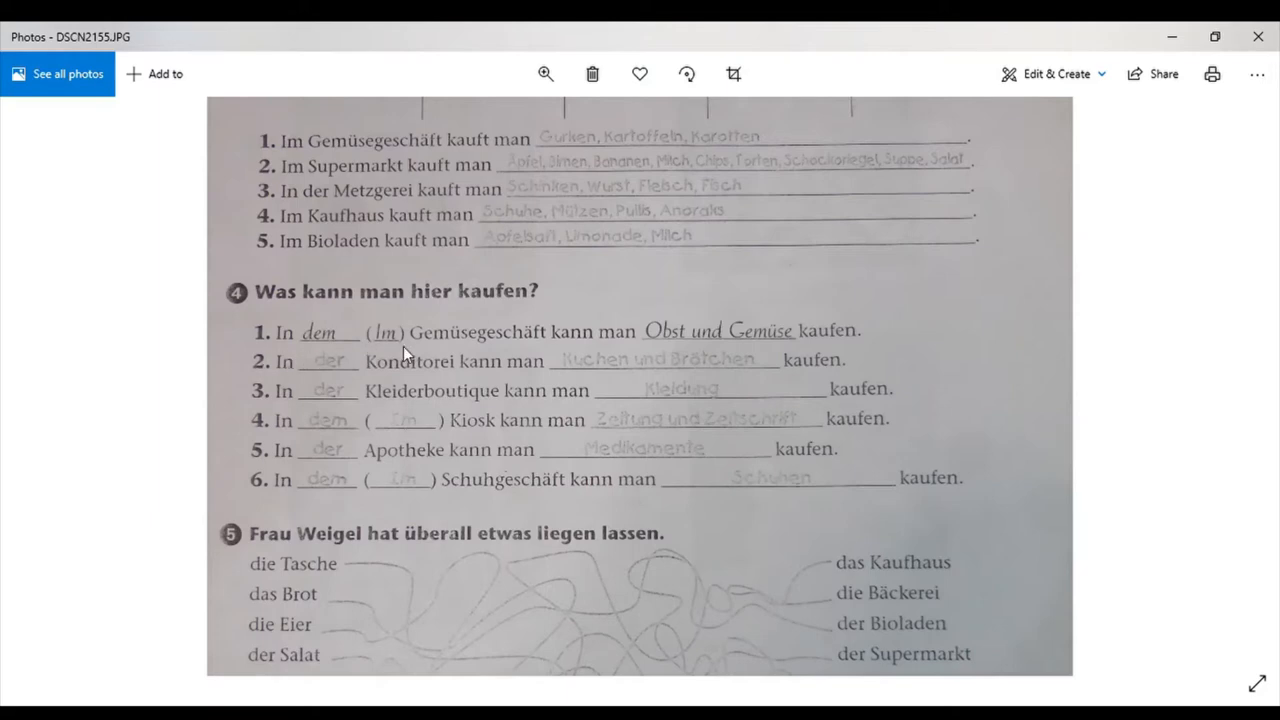
mouse_move(564, 344)
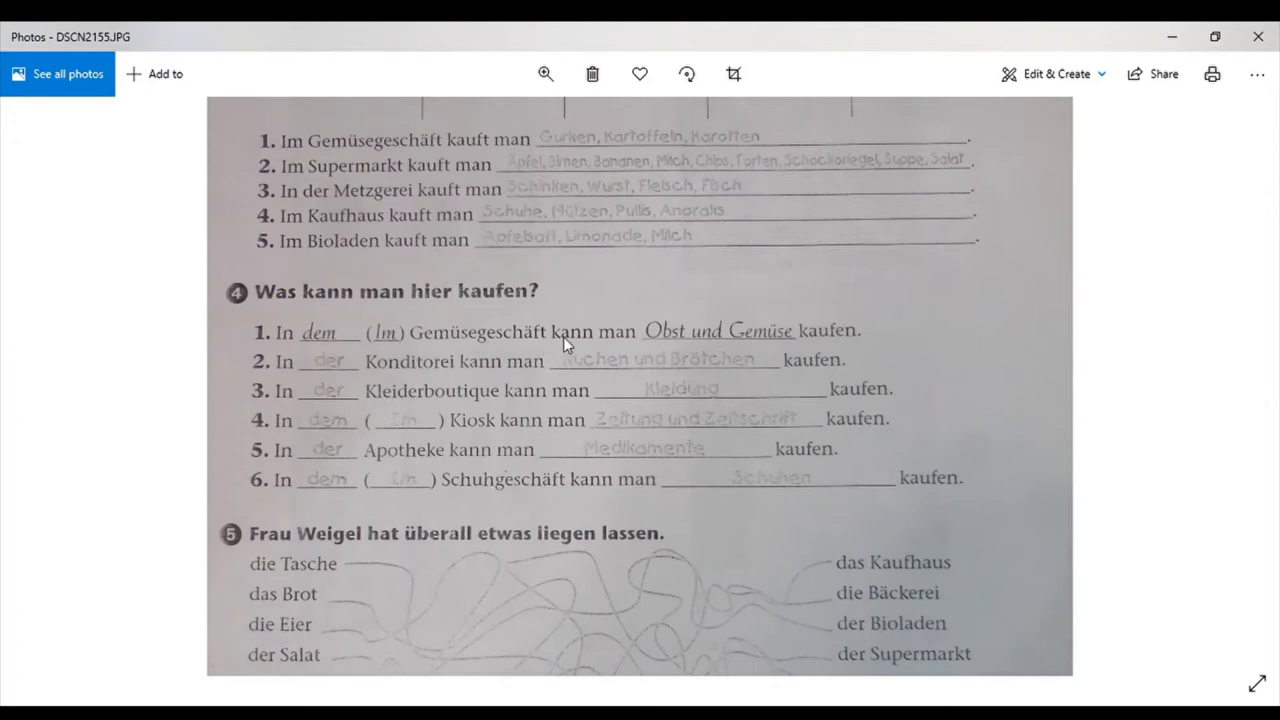
mouse_move(852, 344)
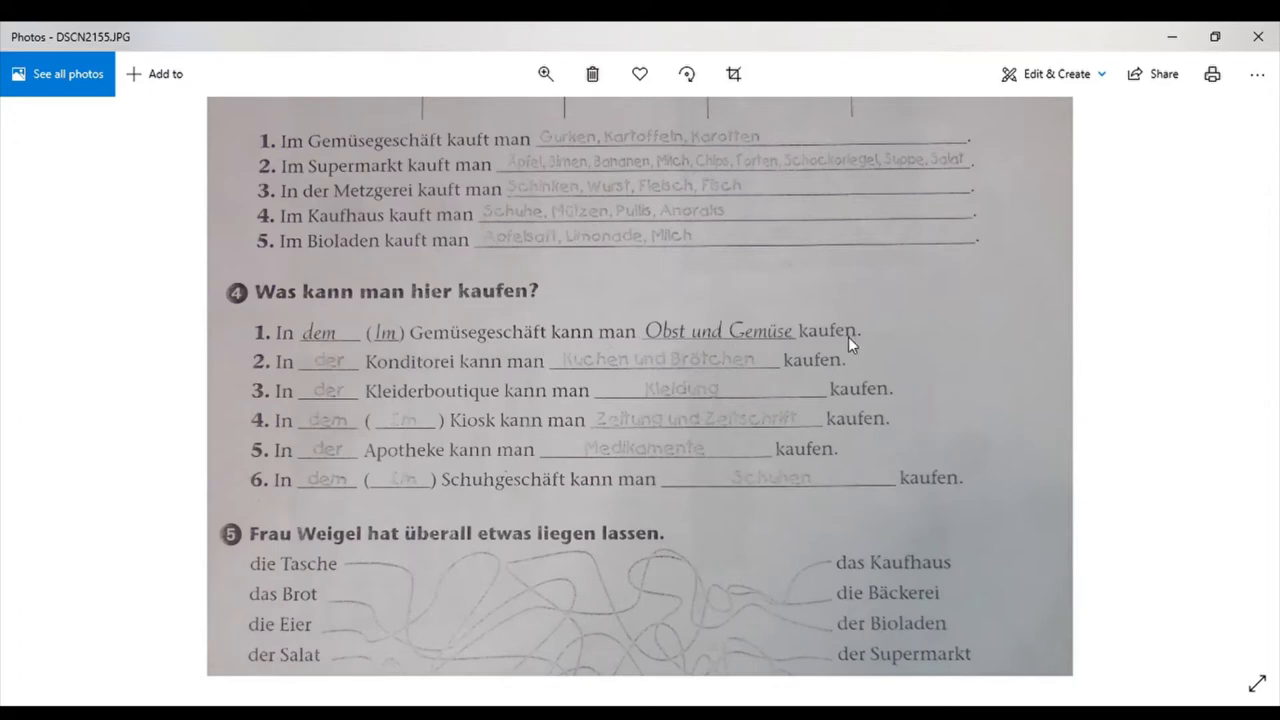
mouse_move(284, 378)
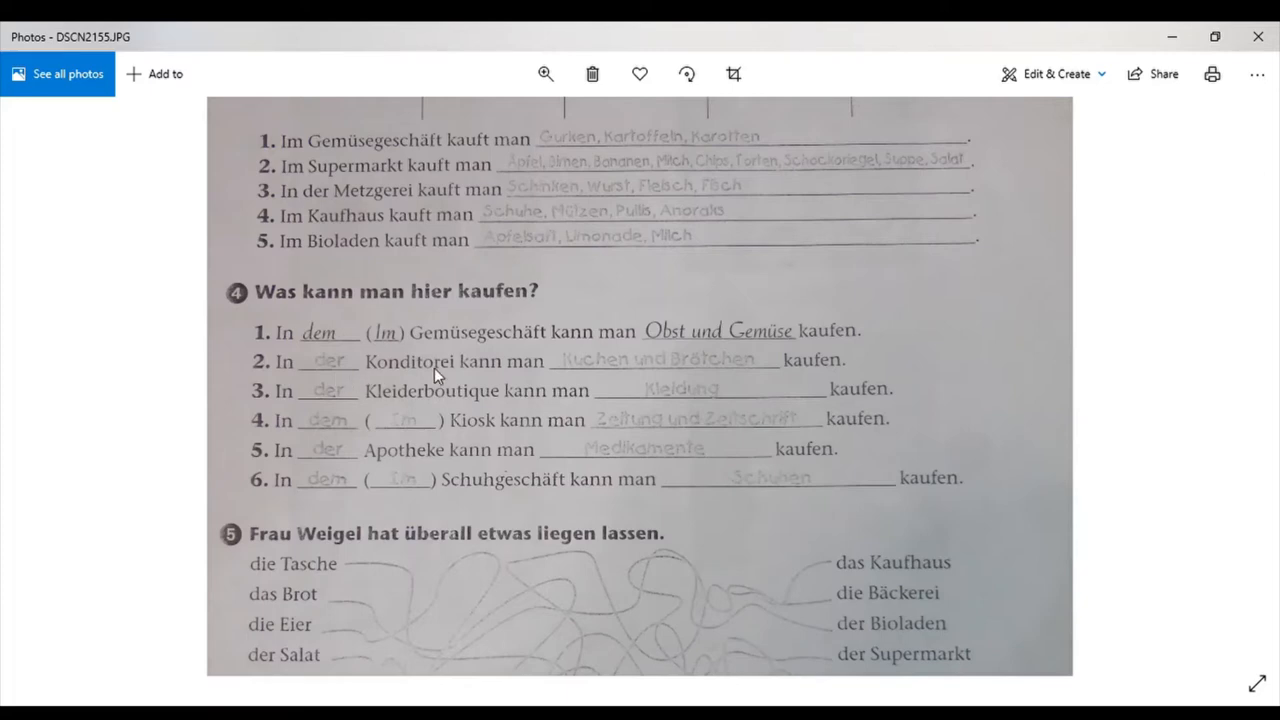
mouse_move(424, 380)
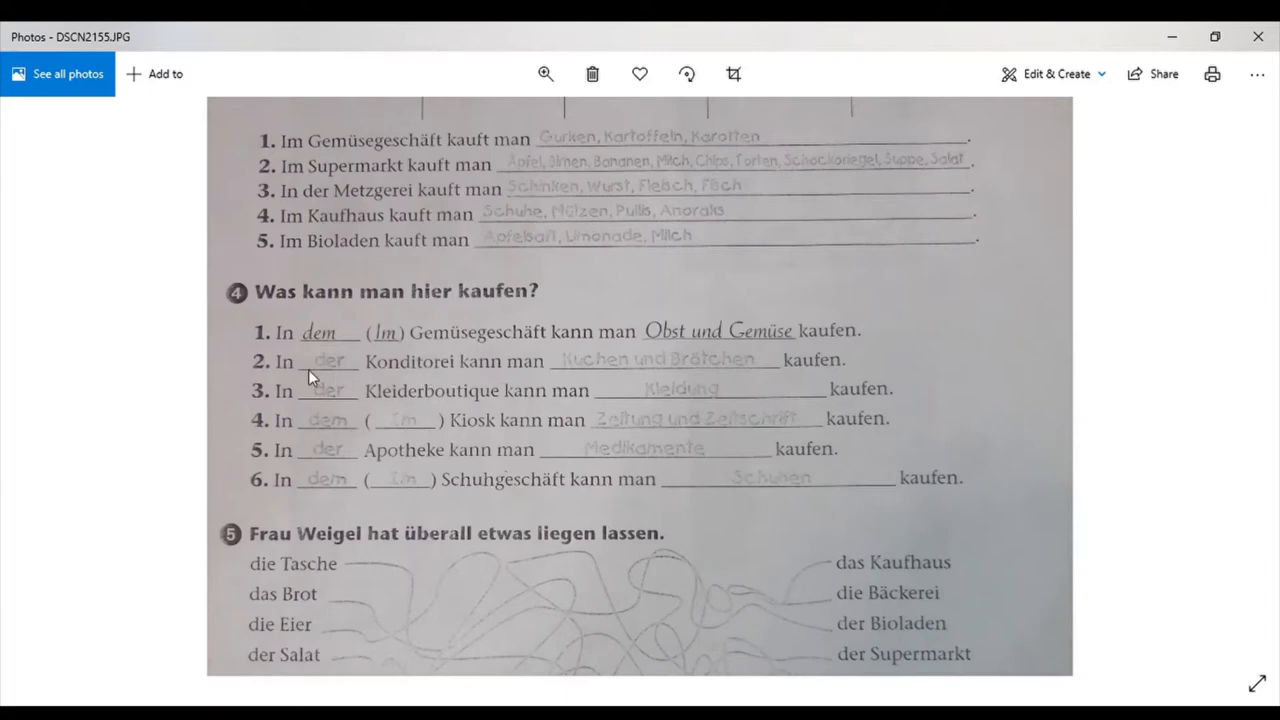
mouse_move(592, 390)
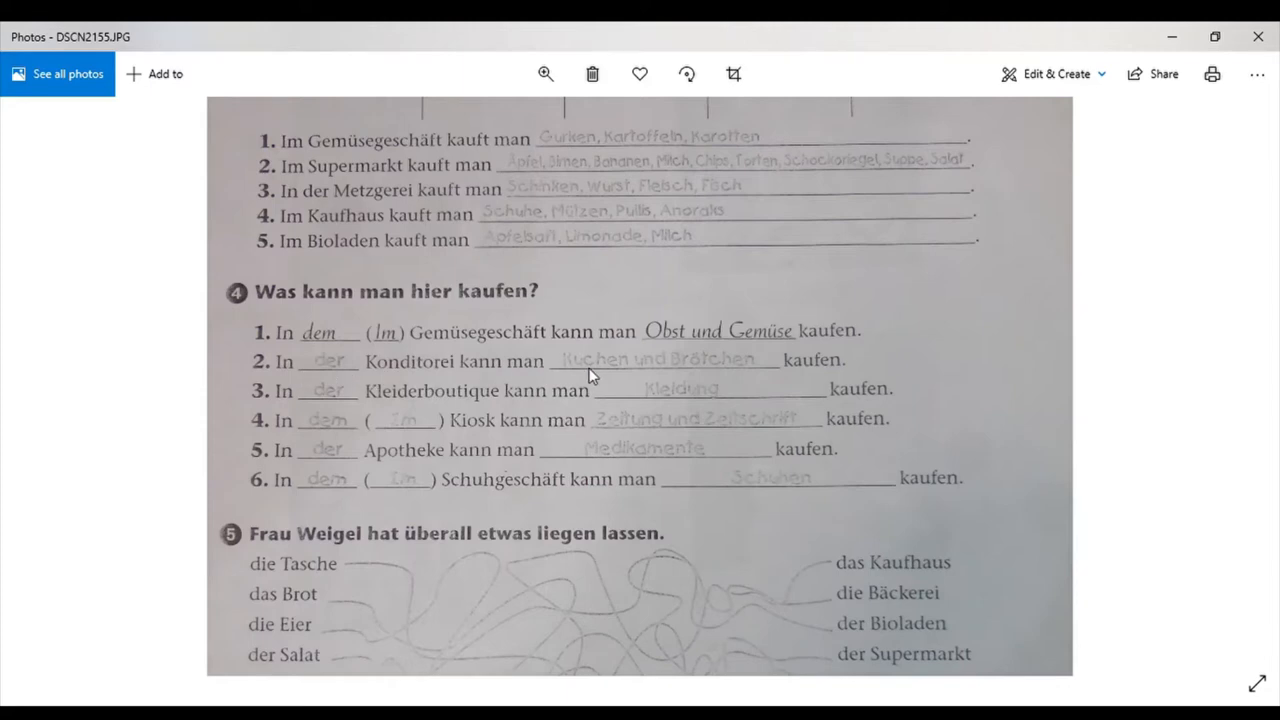
mouse_move(748, 374)
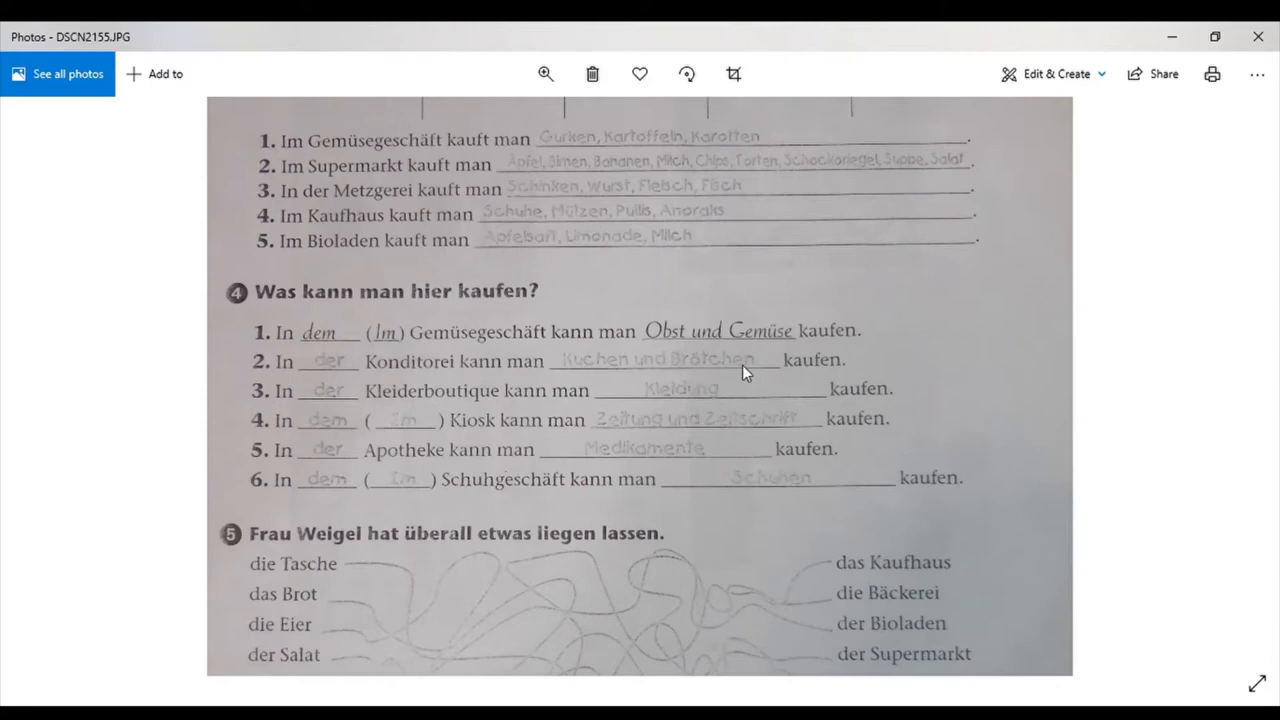
mouse_move(278, 408)
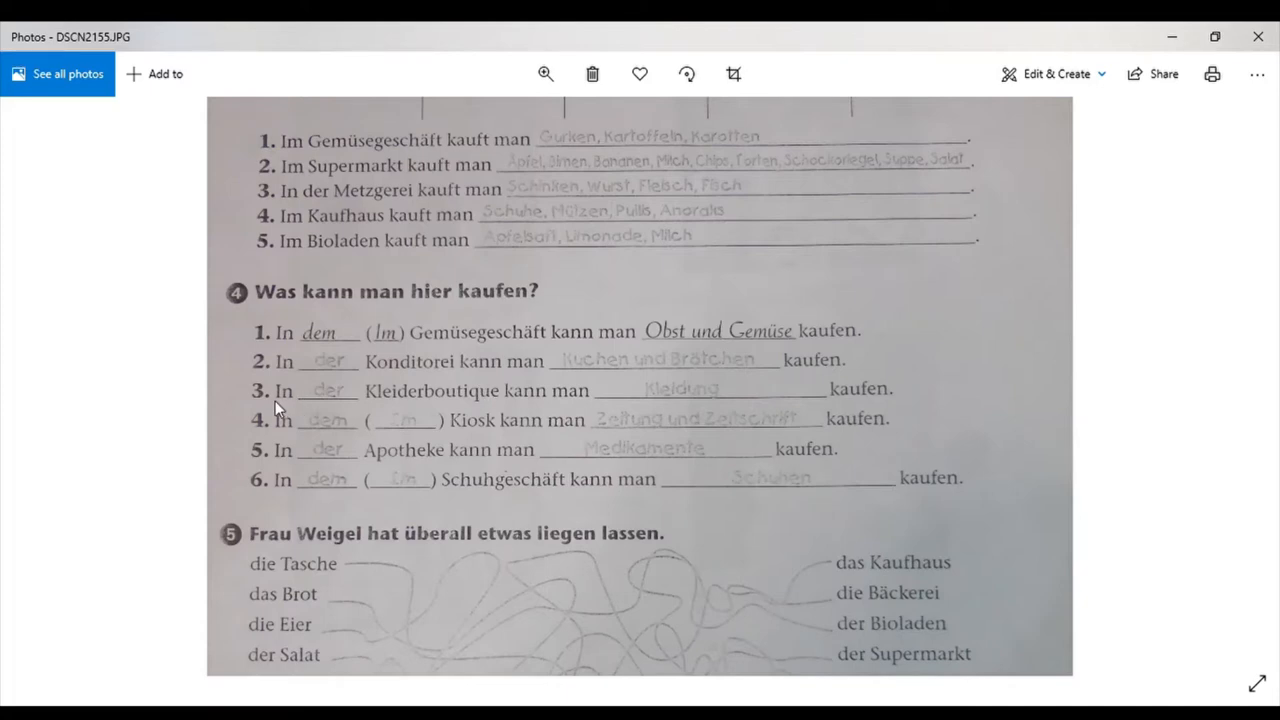
mouse_move(432, 426)
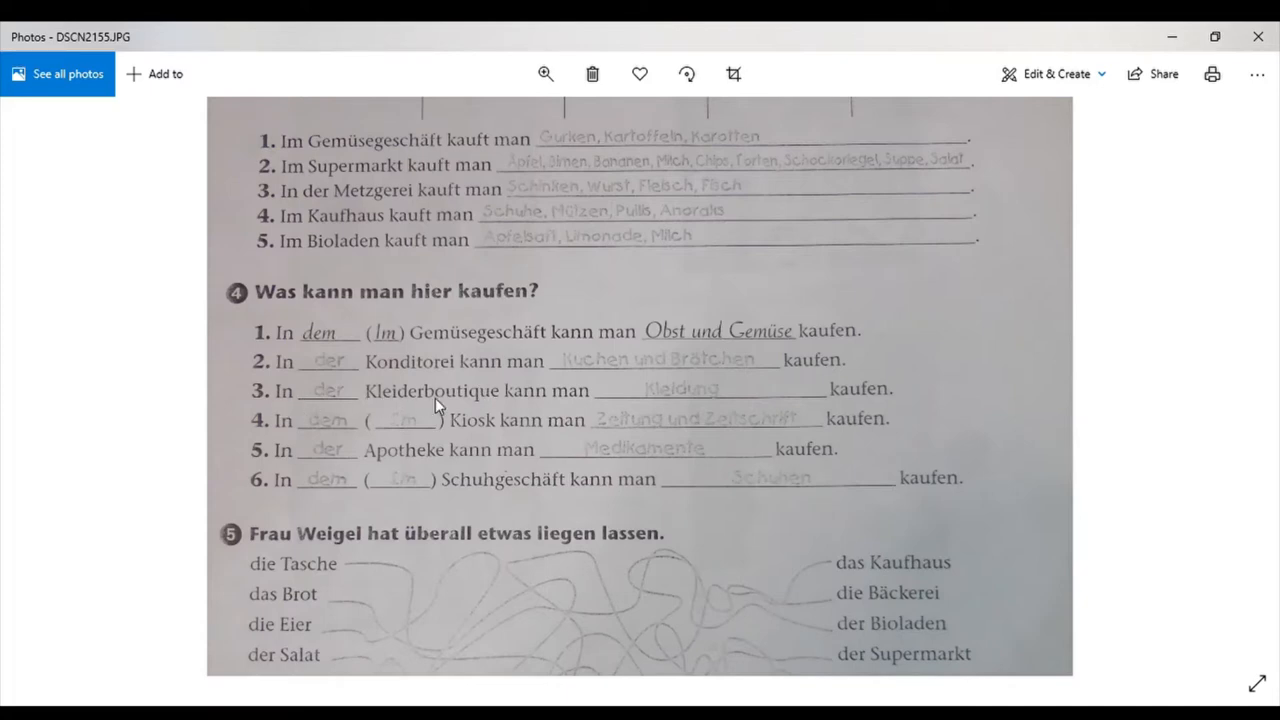
mouse_move(612, 400)
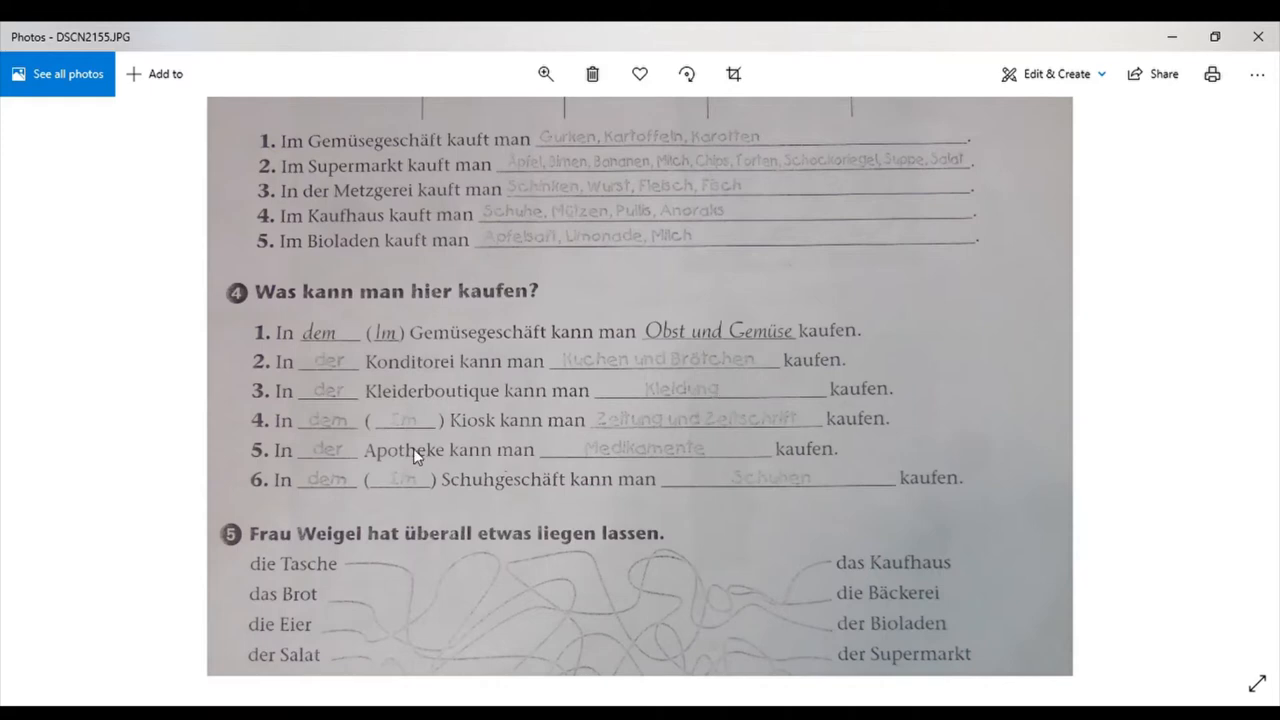
mouse_move(422, 448)
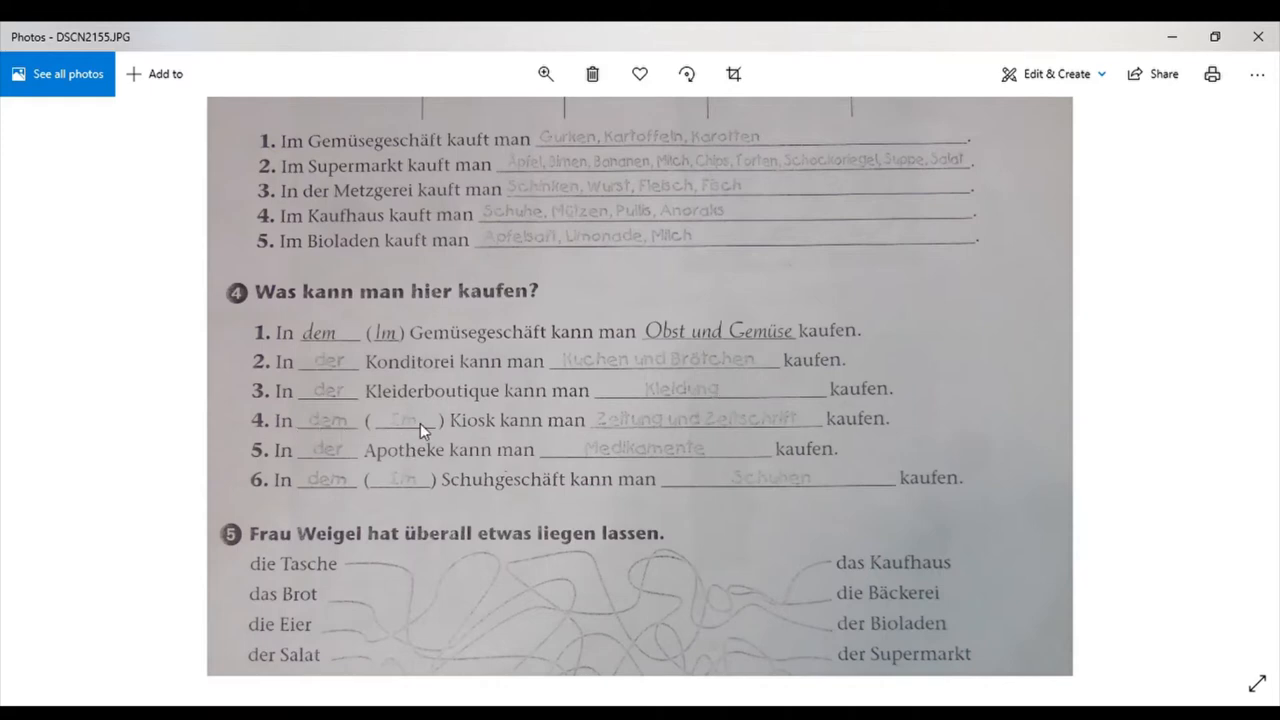
mouse_move(598, 432)
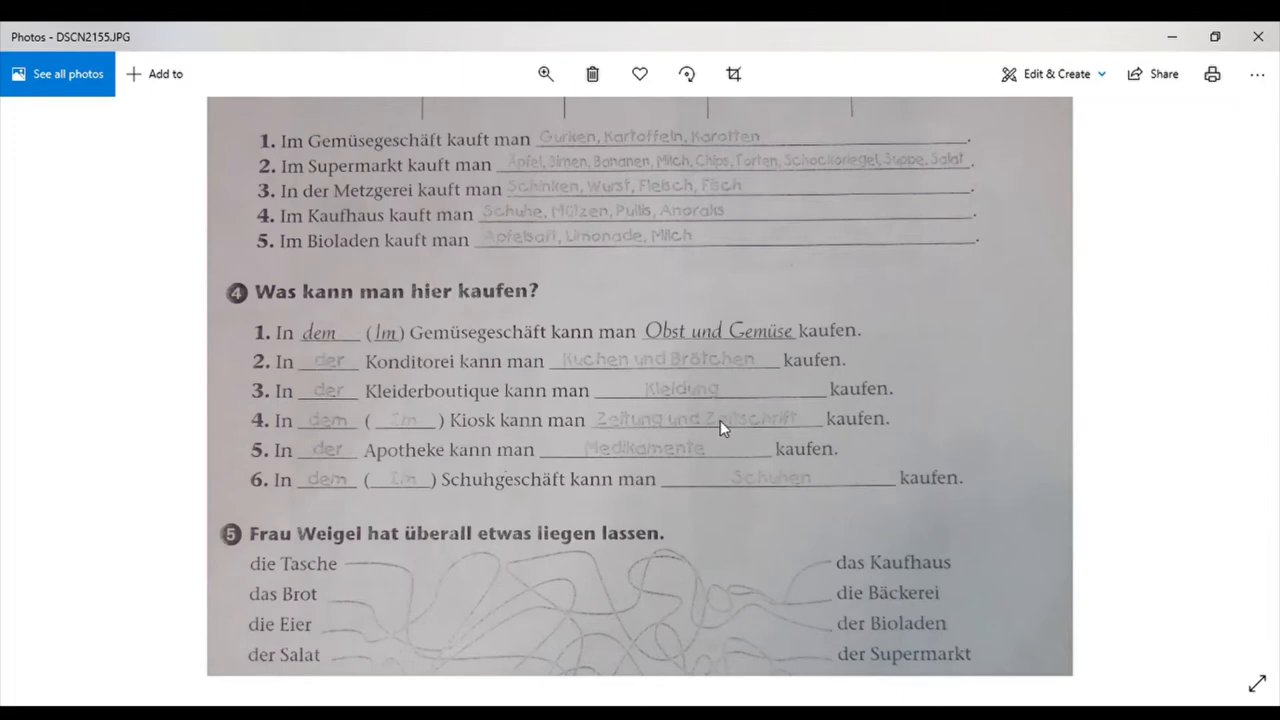
mouse_move(900, 432)
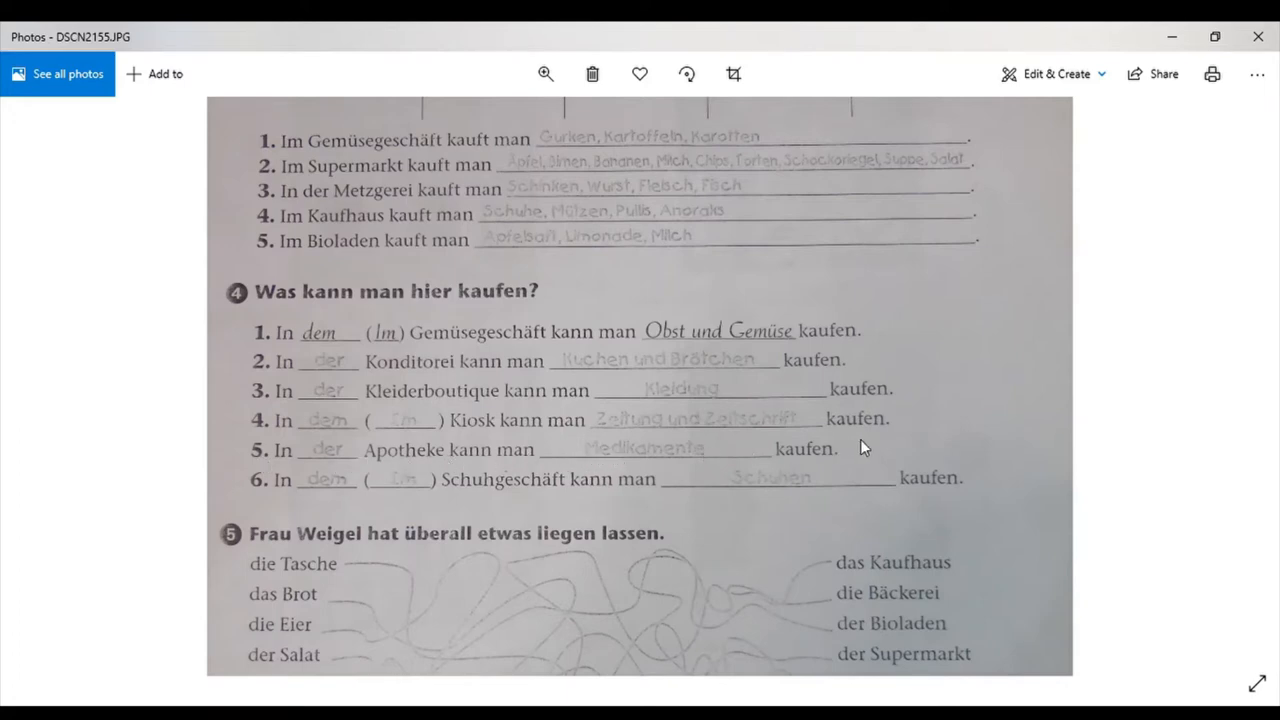
mouse_move(312, 500)
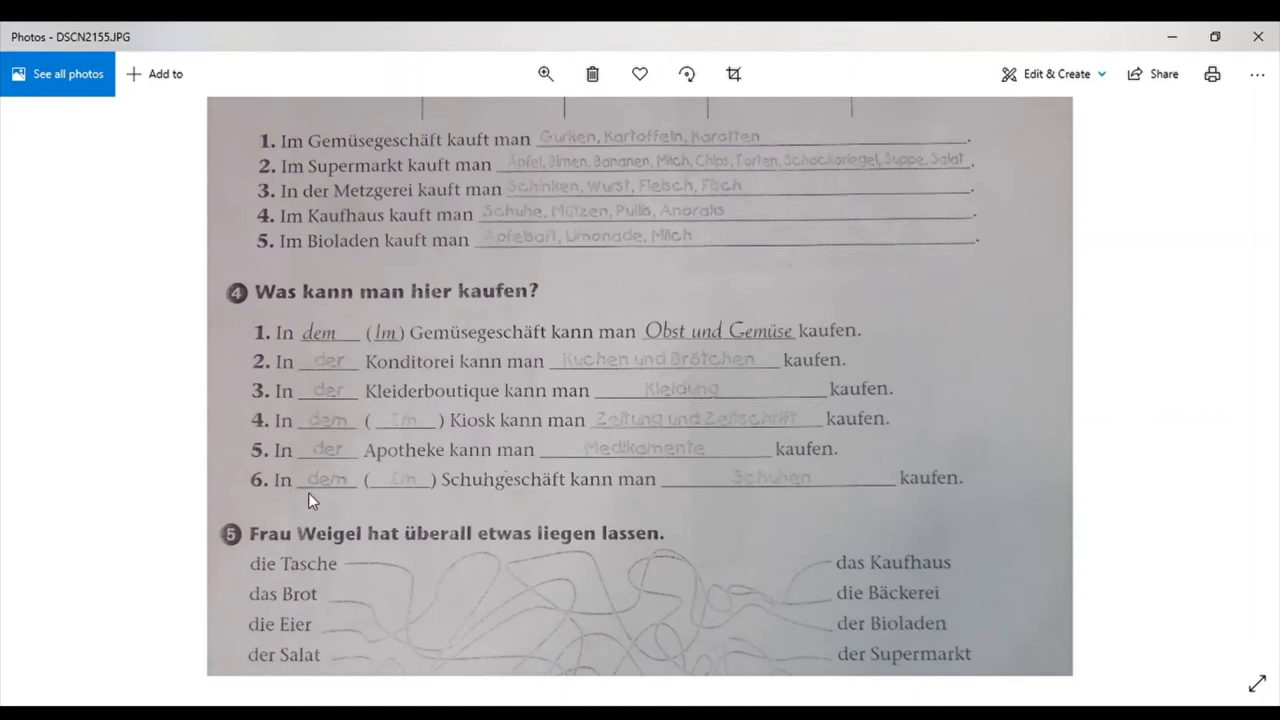
mouse_move(492, 492)
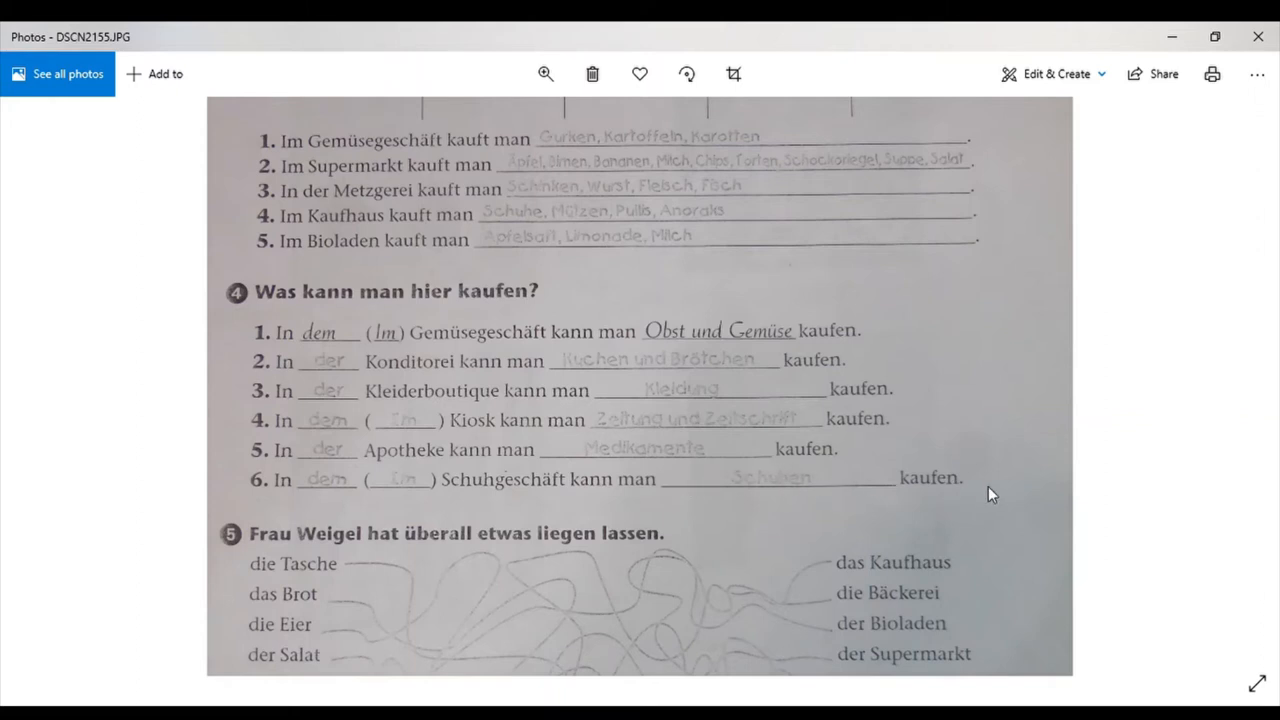
Scroll down to exercise 5 'Frau Weigel hat überall etwas liegen lassen' and its eight numbered answers.
scroll("down", 3)
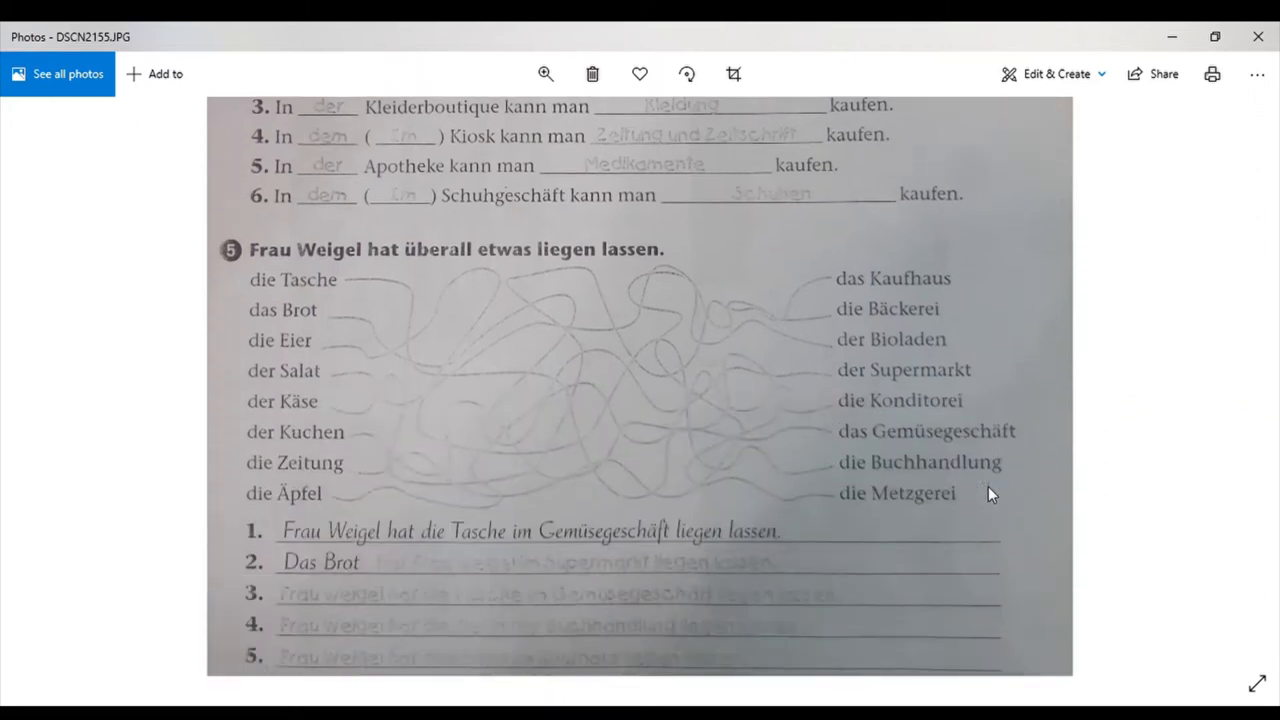
scroll("down", 3)
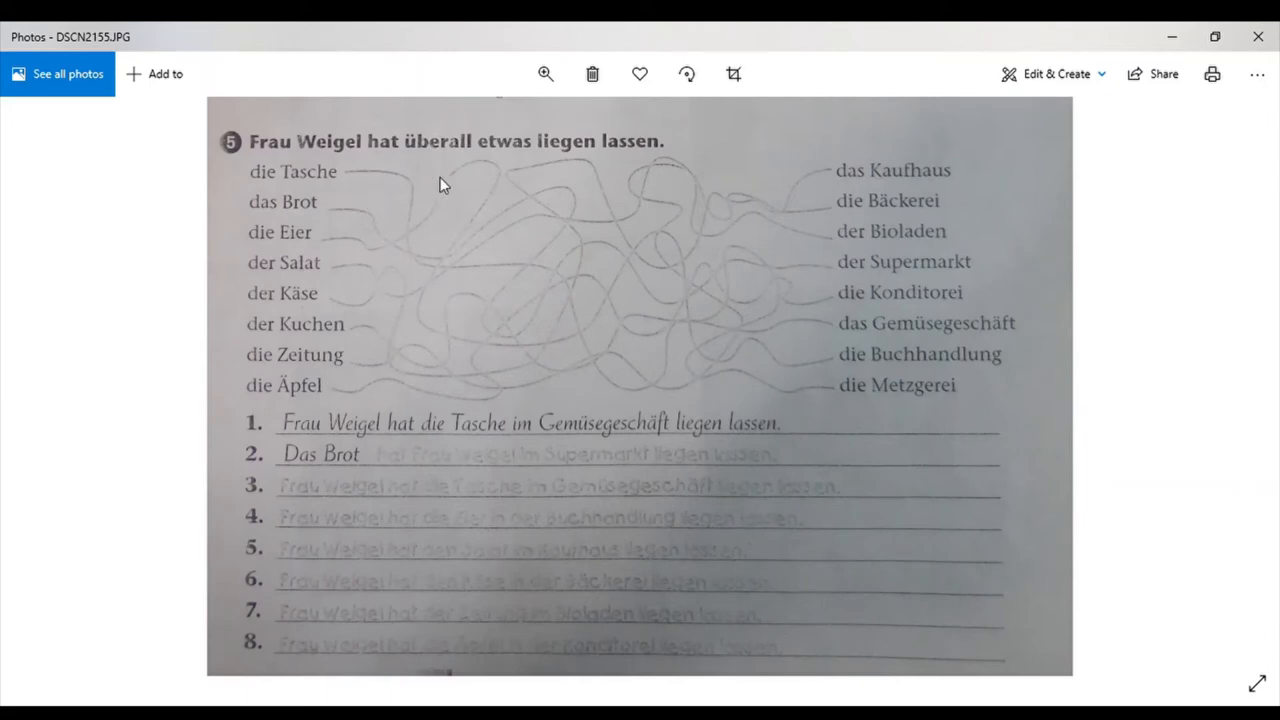
mouse_move(540, 164)
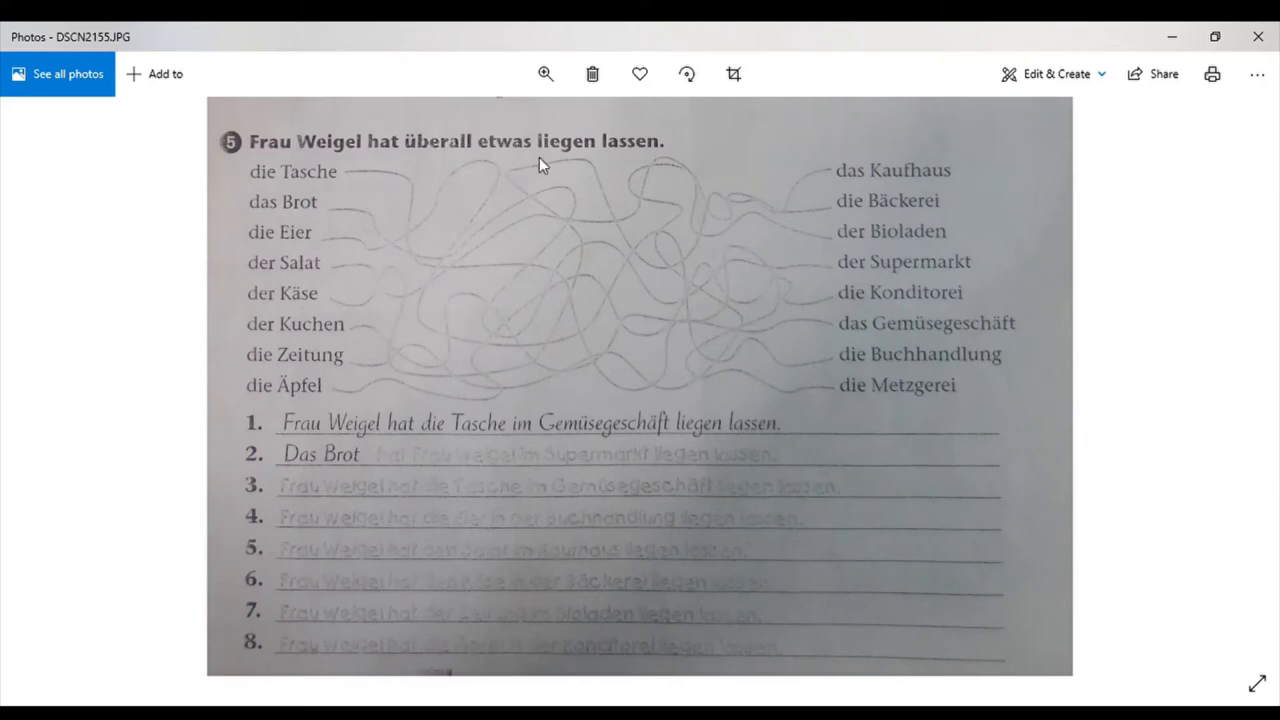
mouse_move(664, 156)
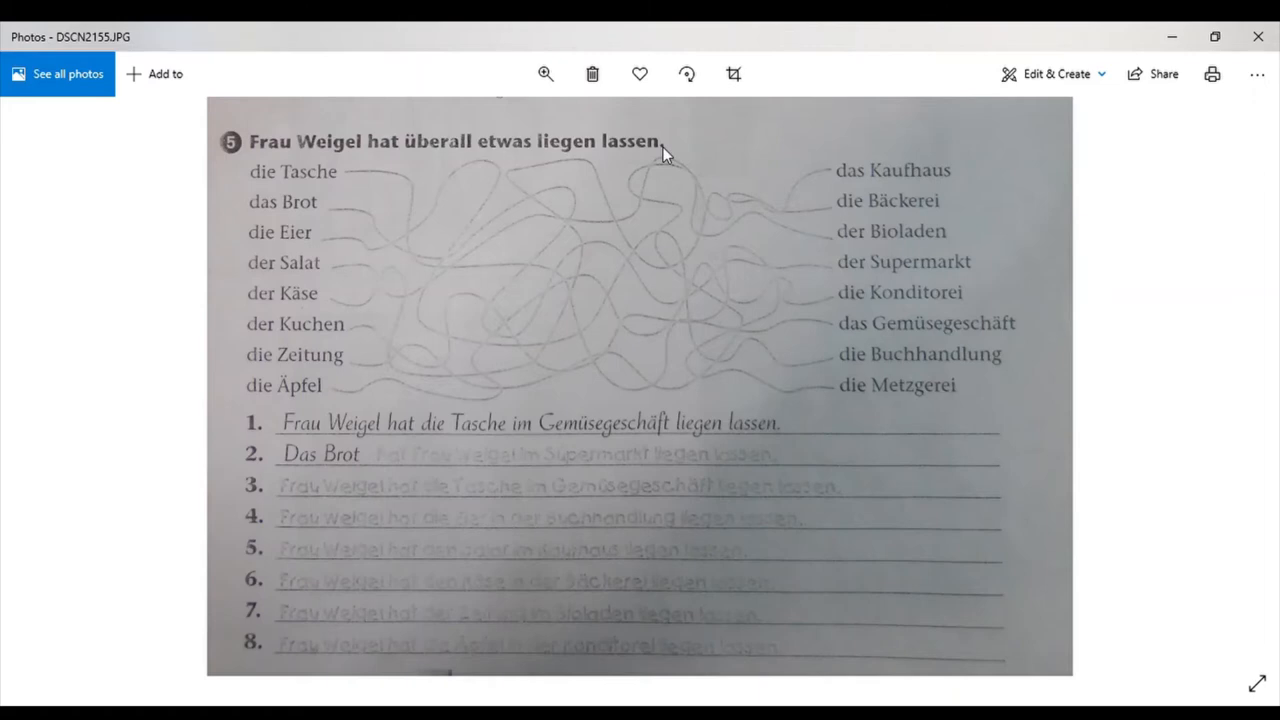
mouse_move(390, 166)
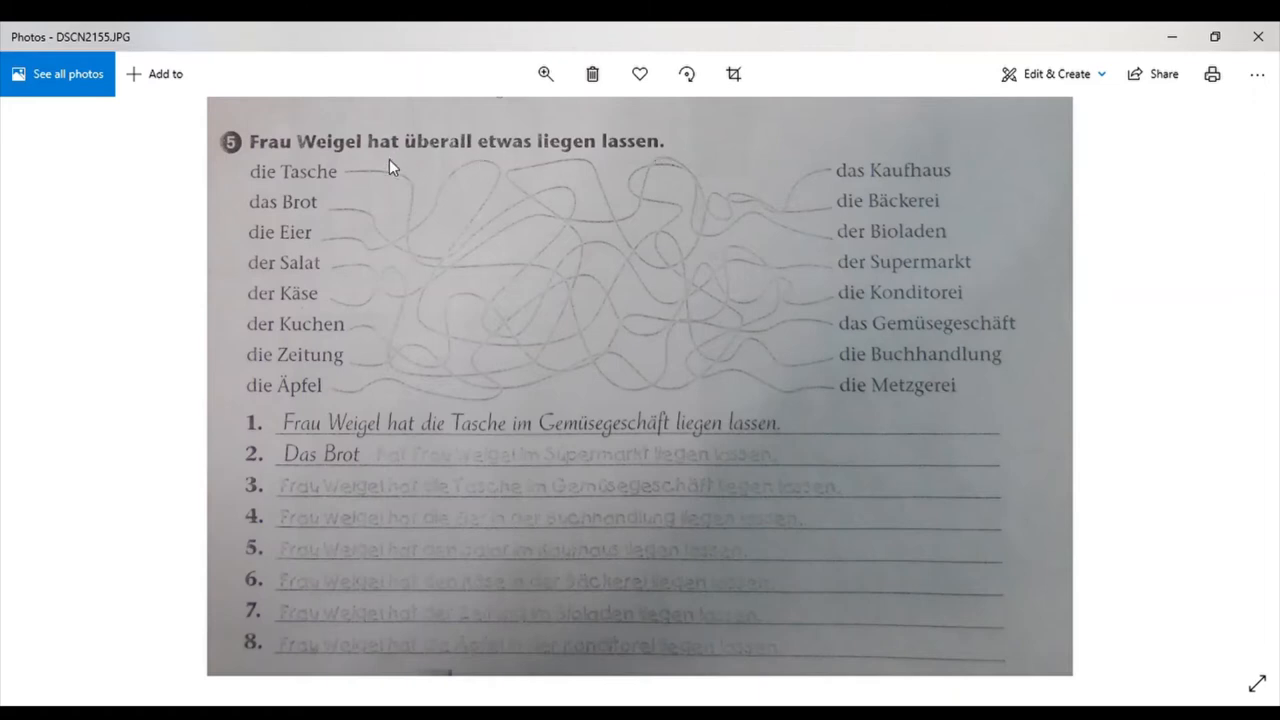
mouse_move(278, 312)
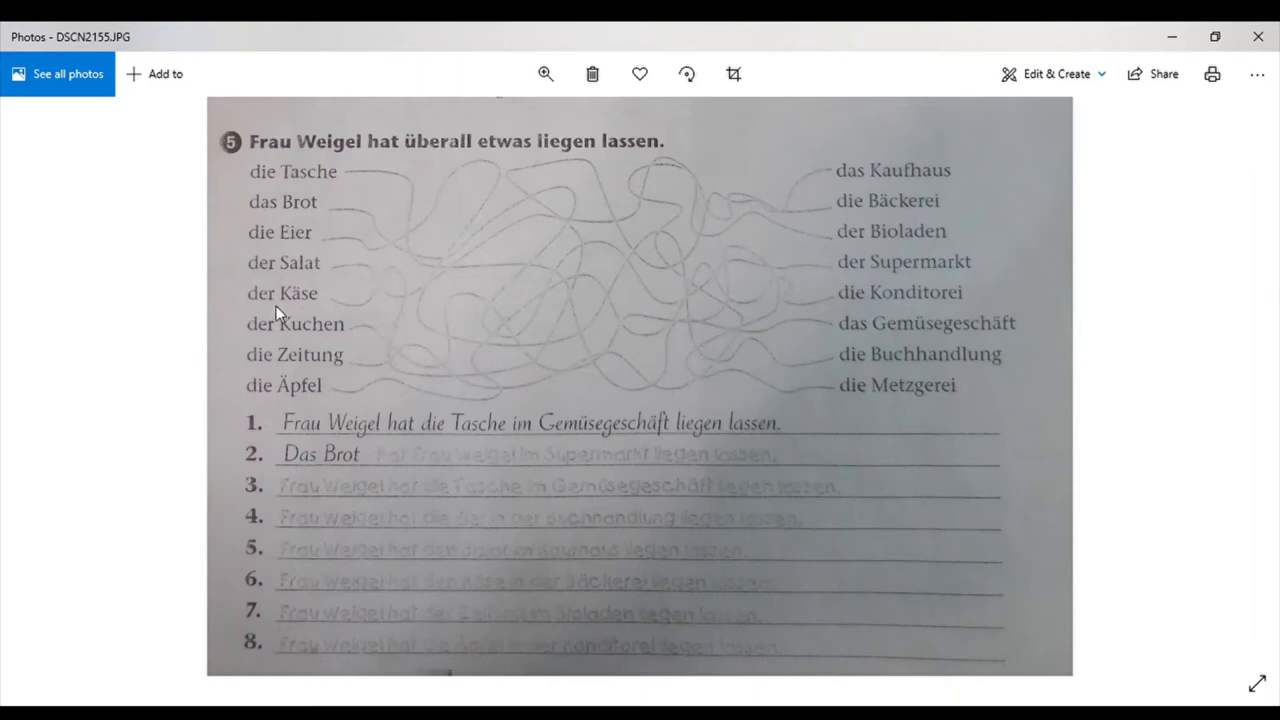
mouse_move(856, 276)
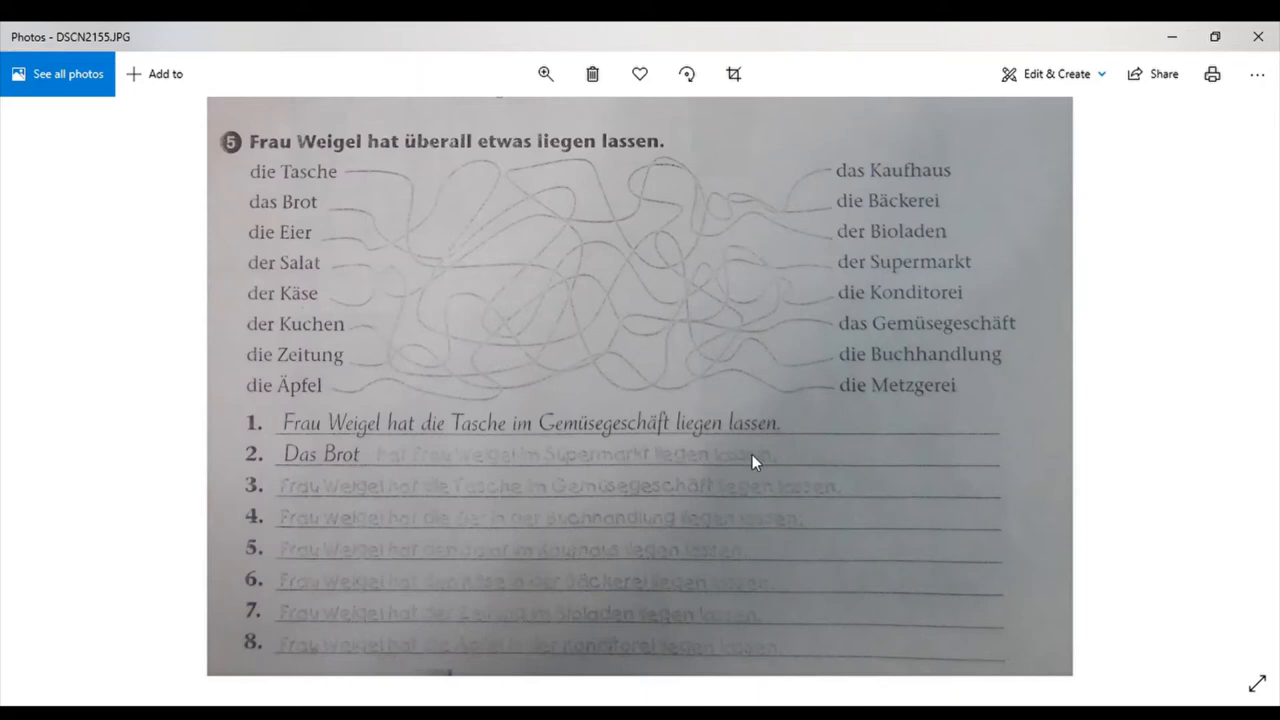
mouse_move(292, 510)
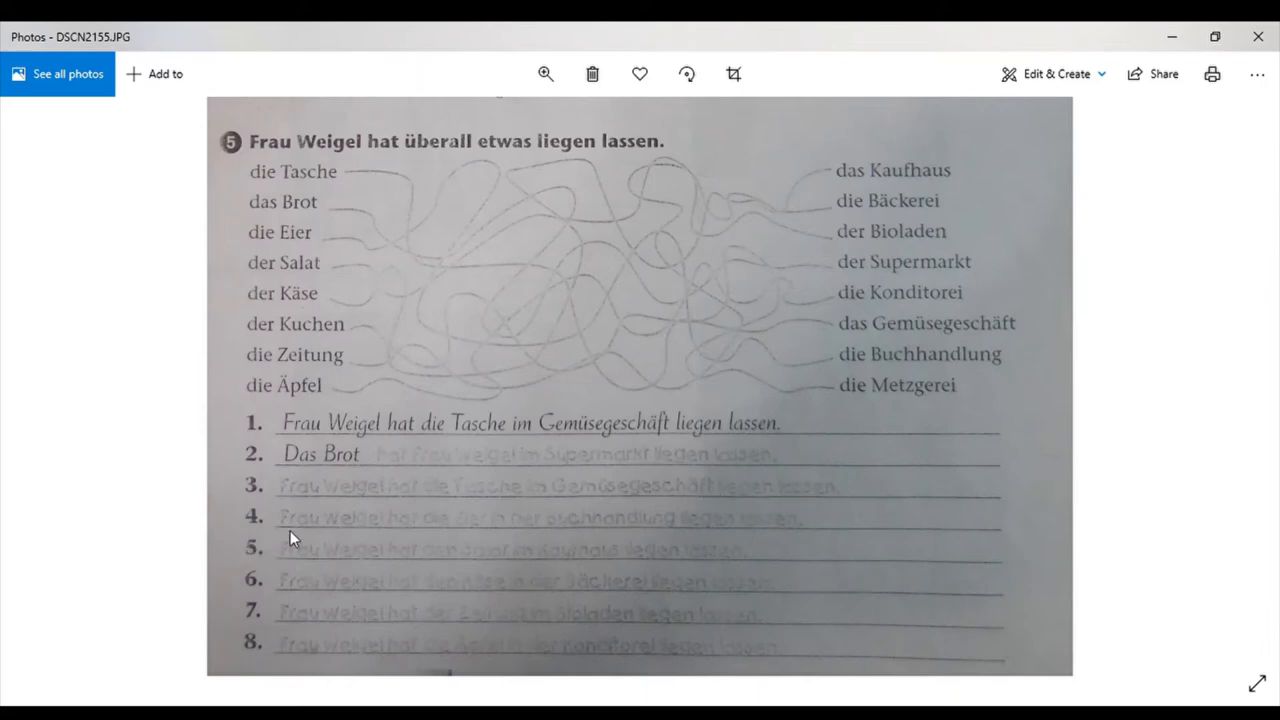
mouse_move(372, 536)
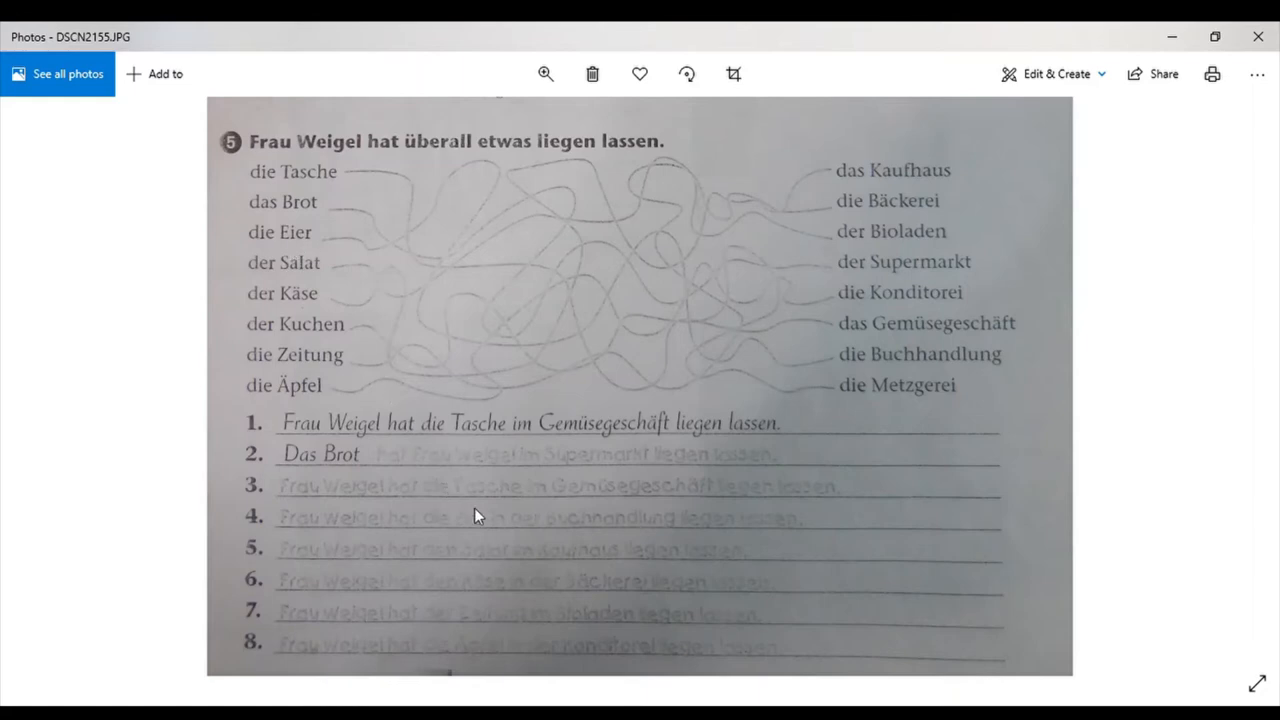
mouse_move(536, 560)
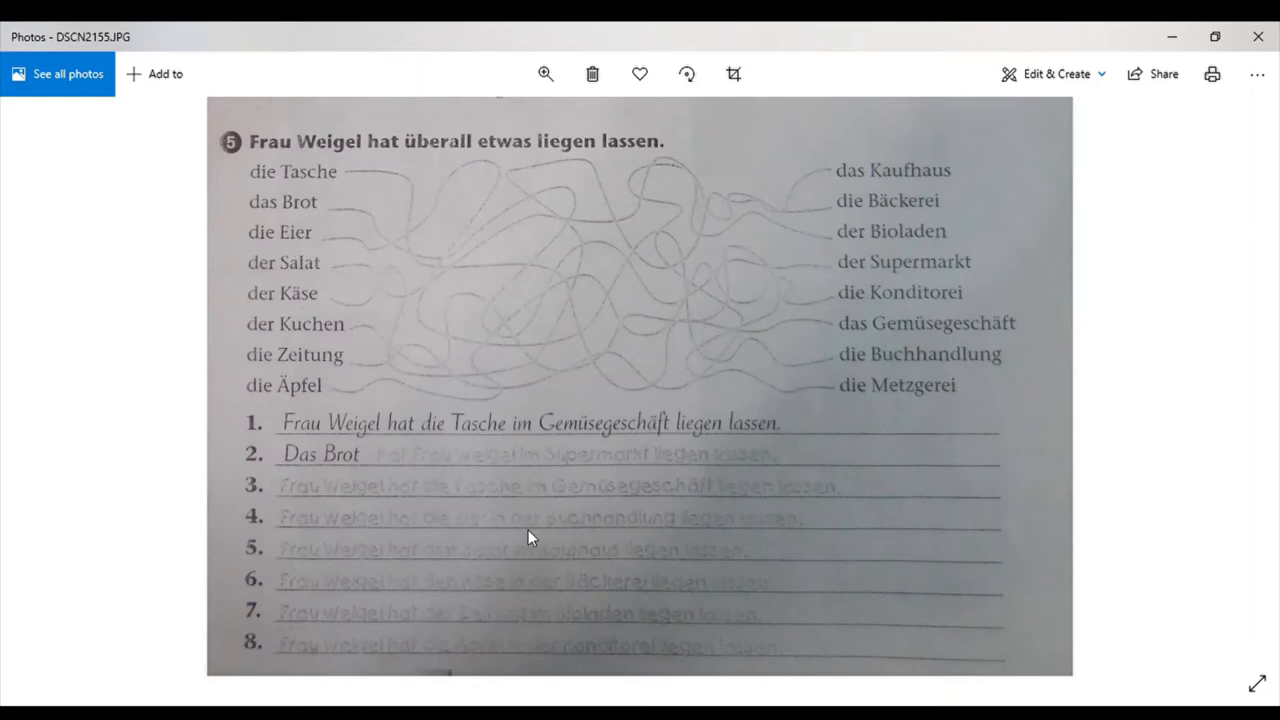
mouse_move(580, 546)
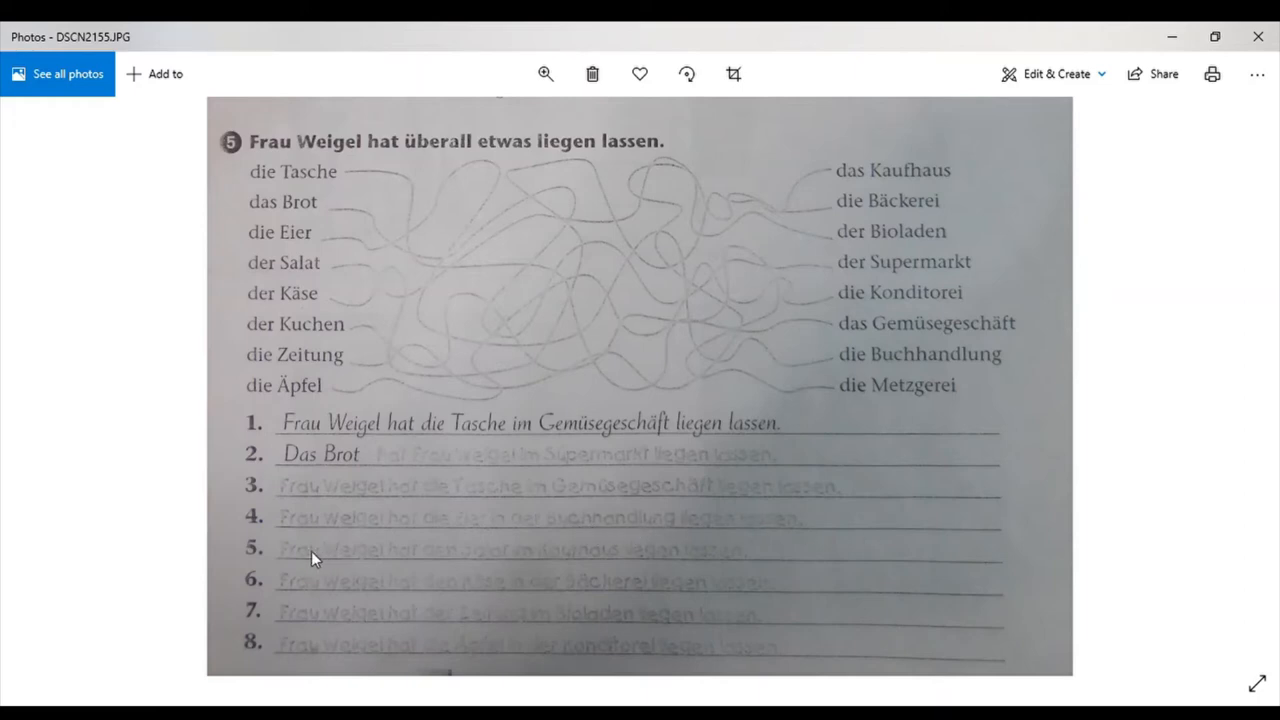
mouse_move(358, 566)
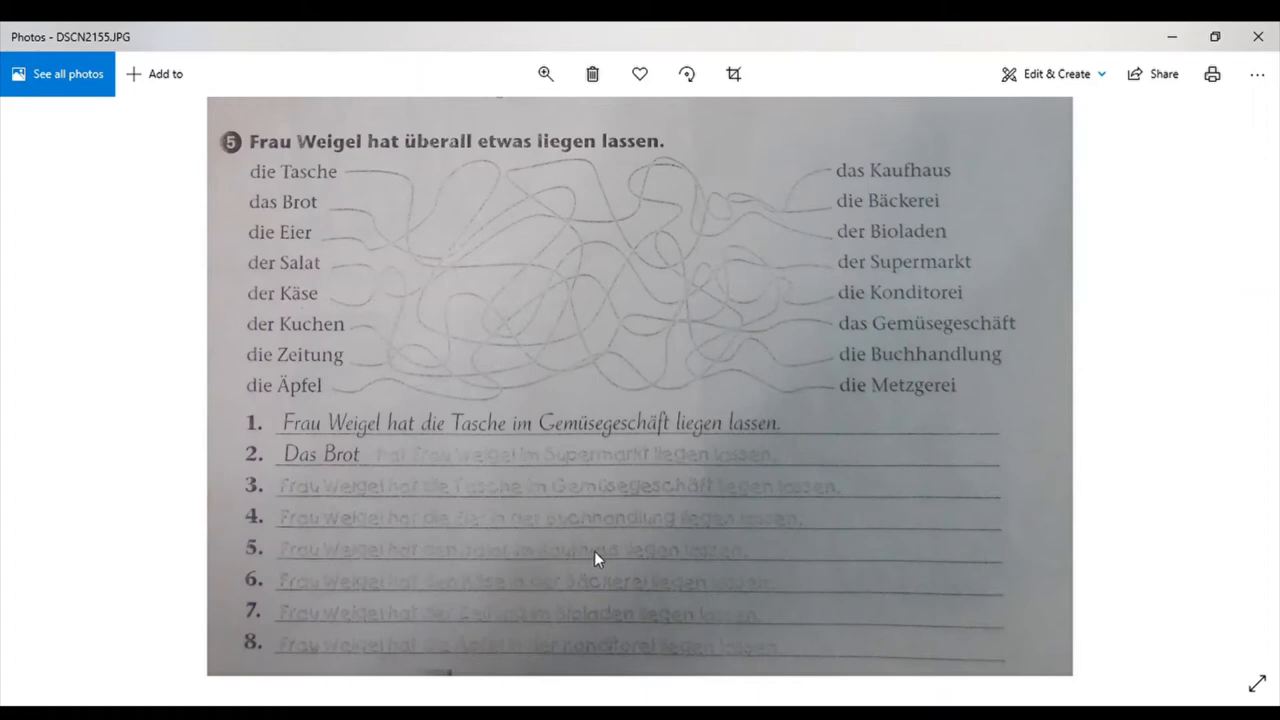
mouse_move(250, 594)
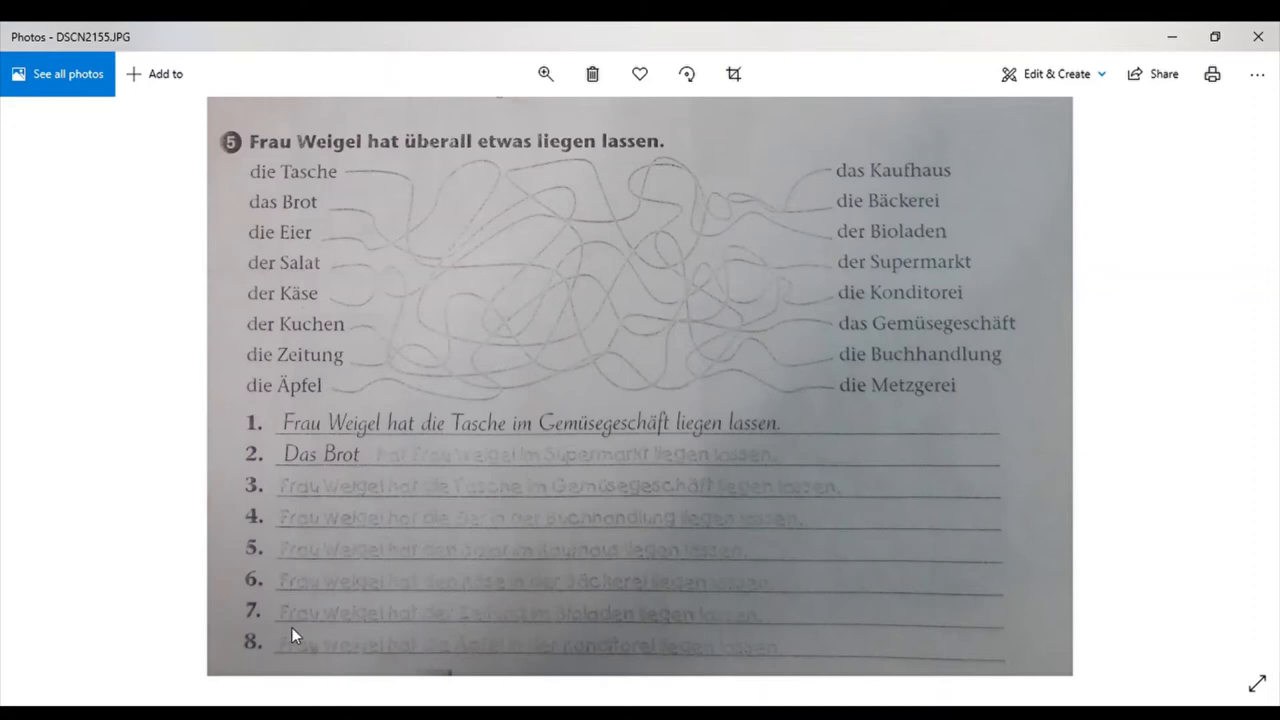
mouse_move(472, 656)
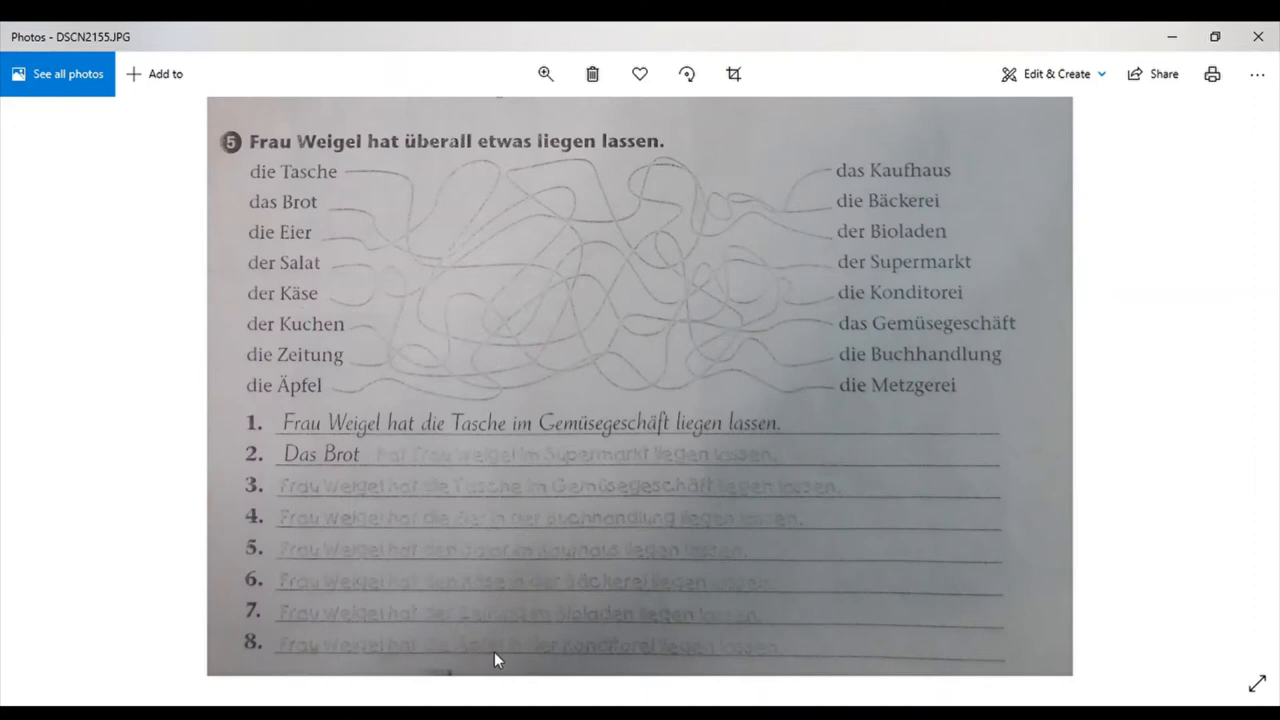
mouse_move(516, 660)
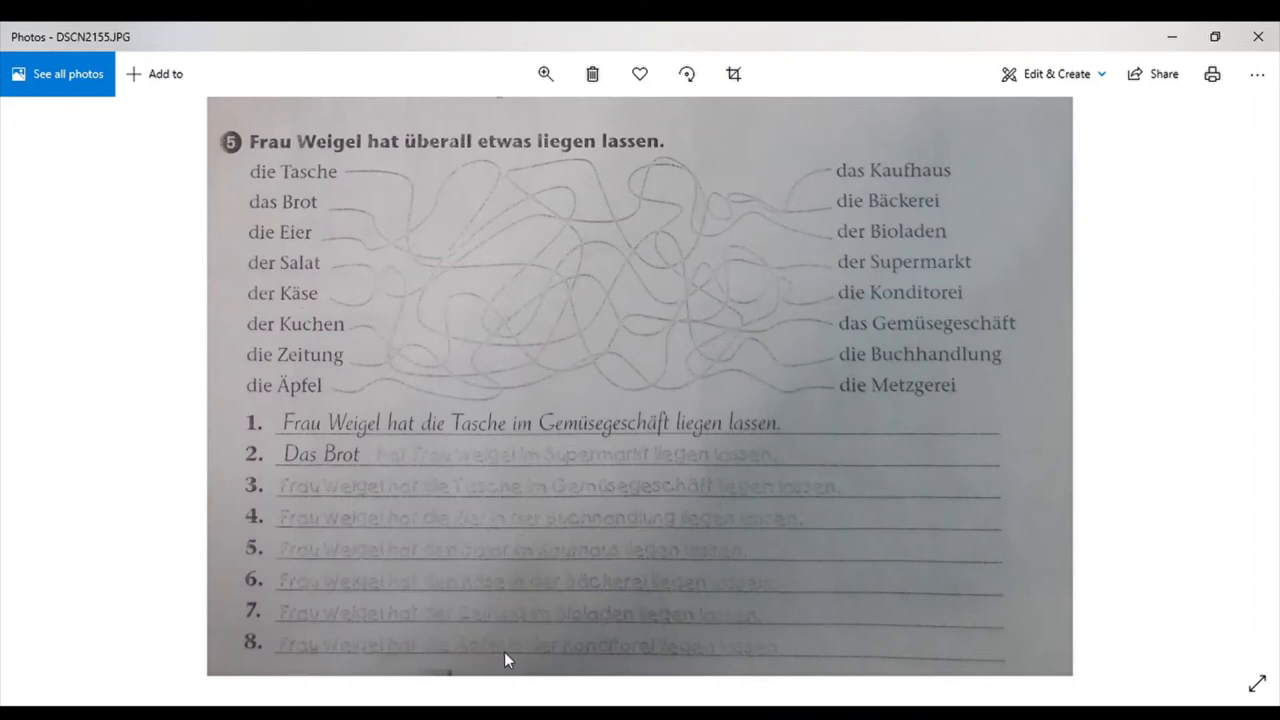
mouse_move(592, 668)
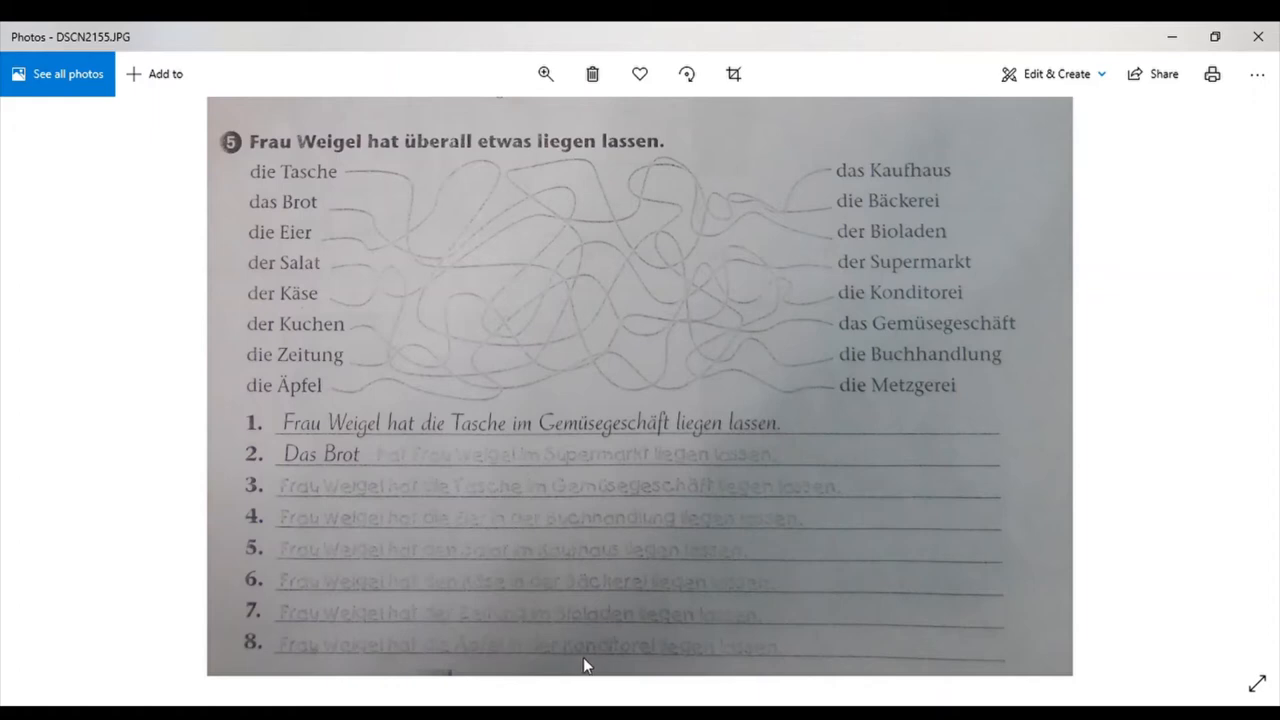
mouse_move(798, 684)
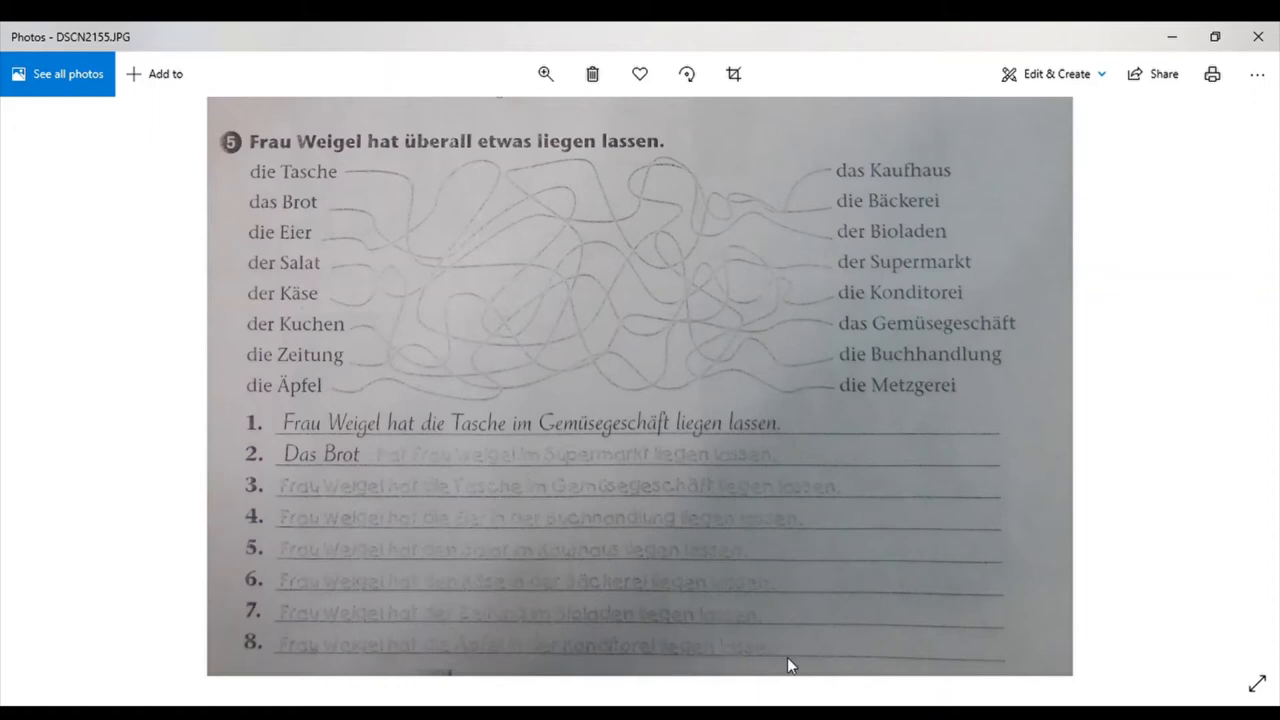
mouse_move(960, 414)
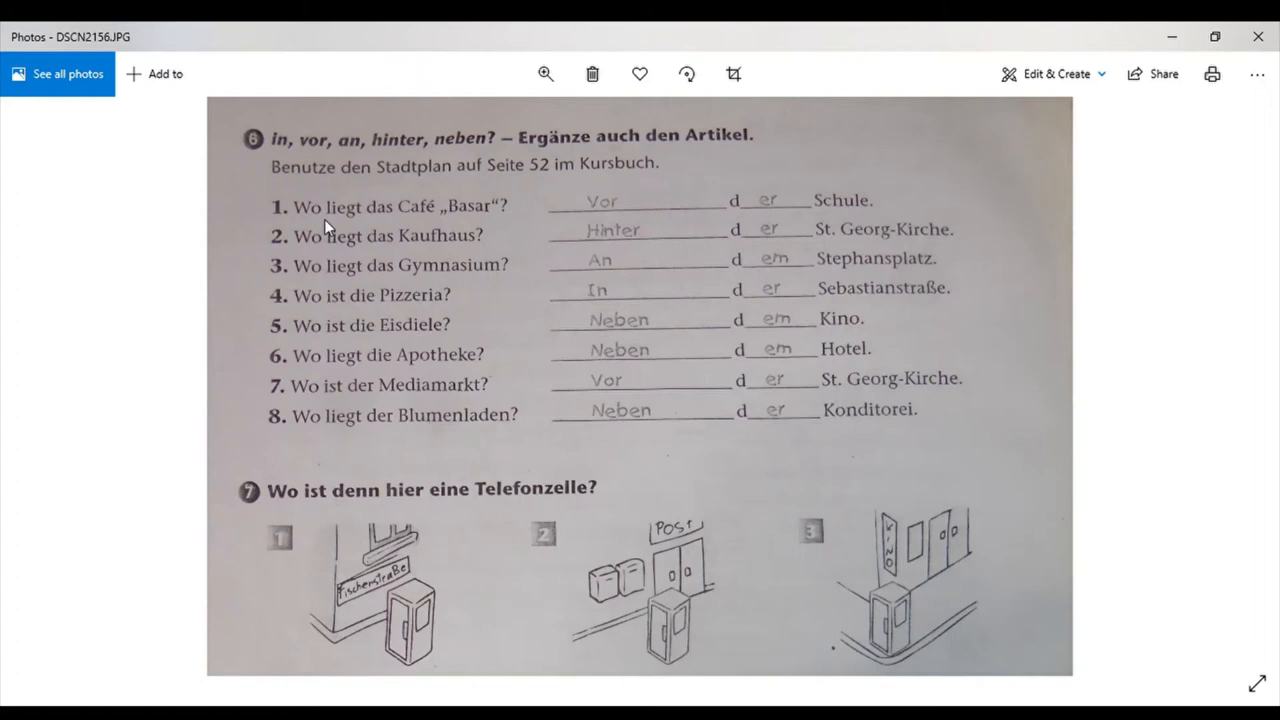
mouse_move(488, 182)
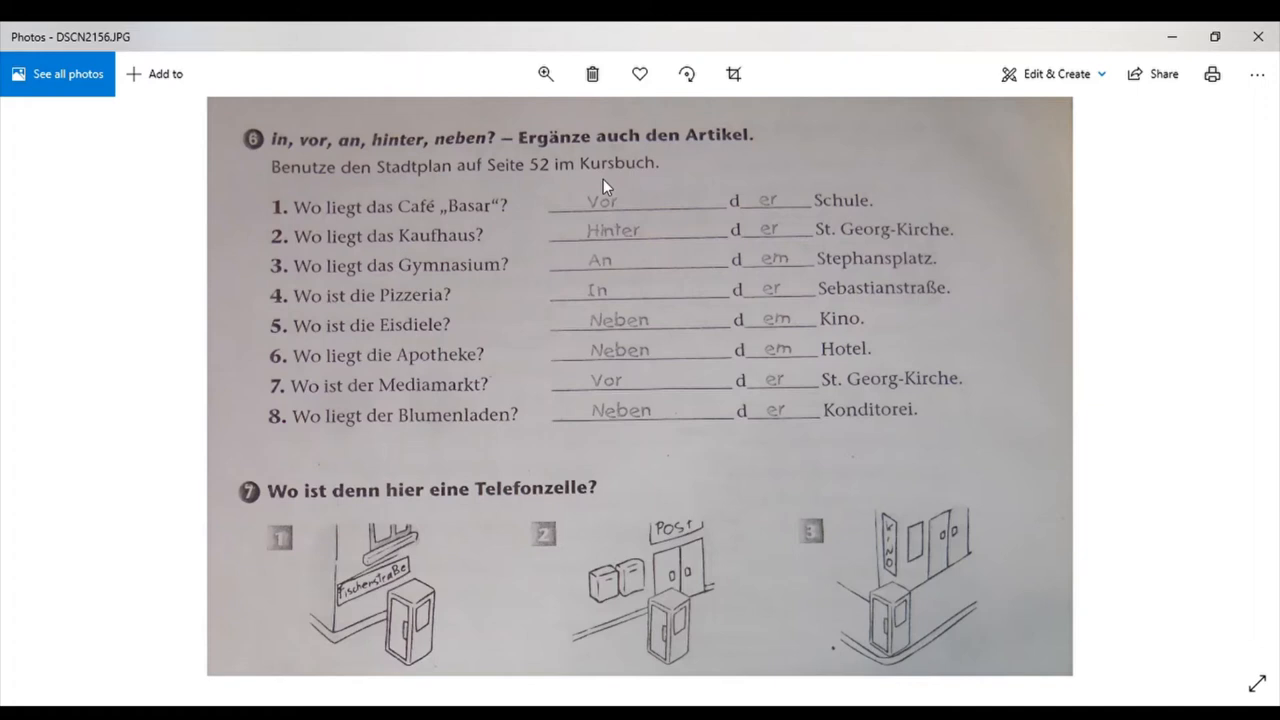
mouse_move(444, 224)
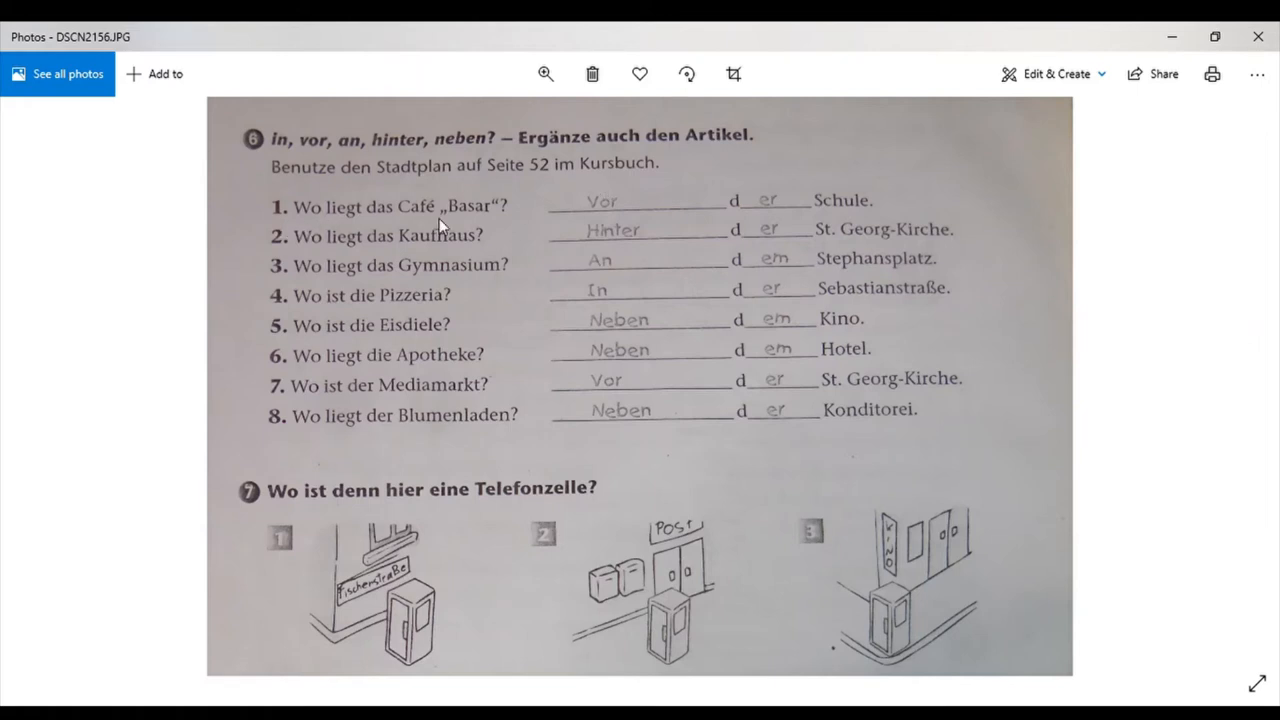
mouse_move(630, 216)
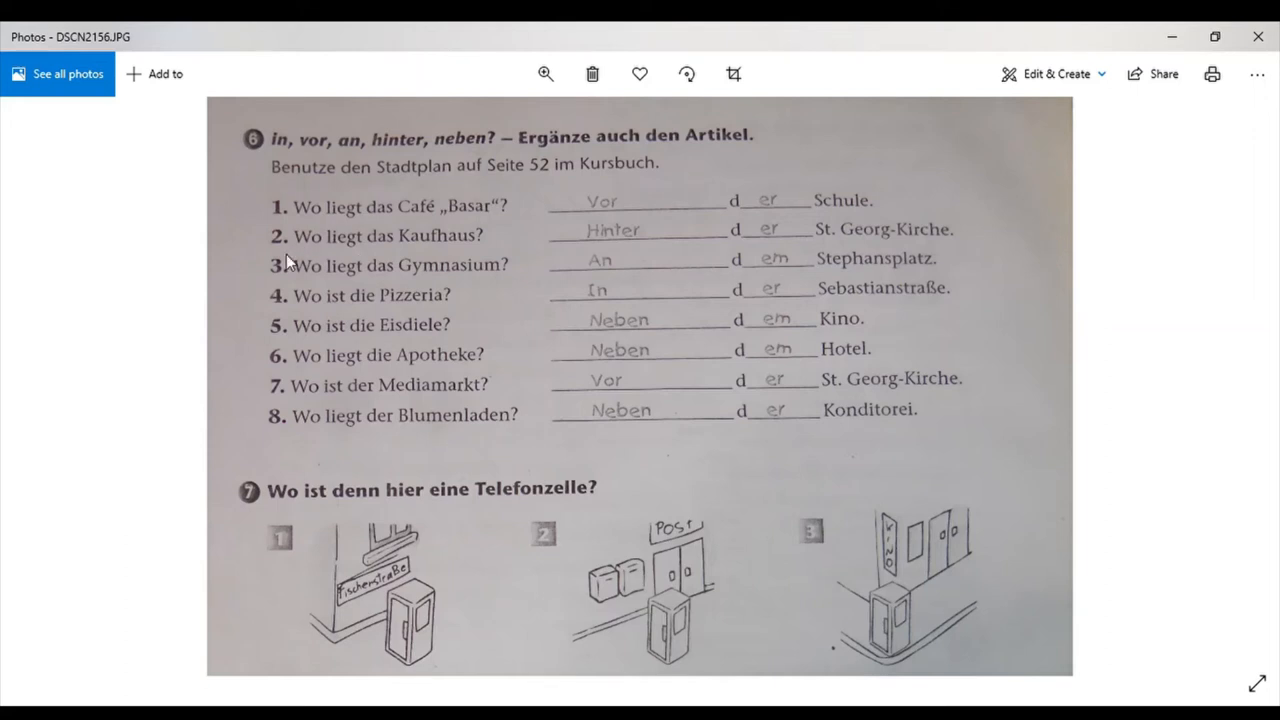
mouse_move(460, 256)
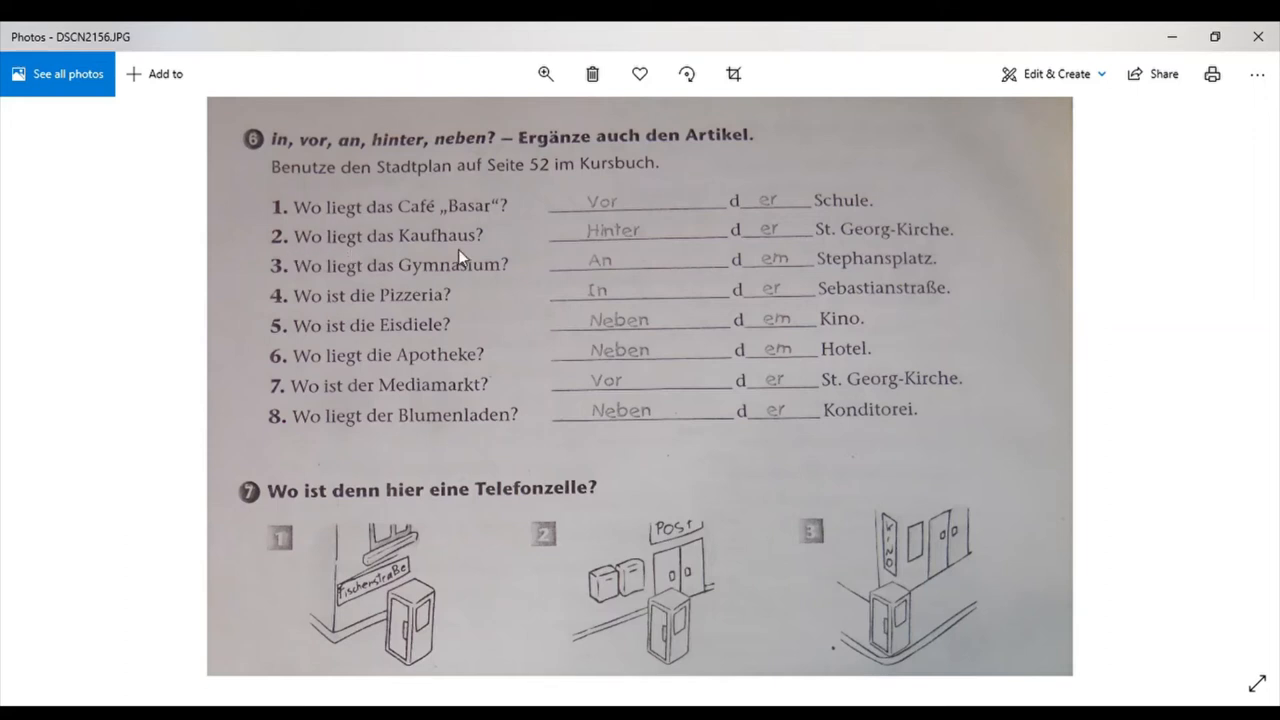
mouse_move(816, 244)
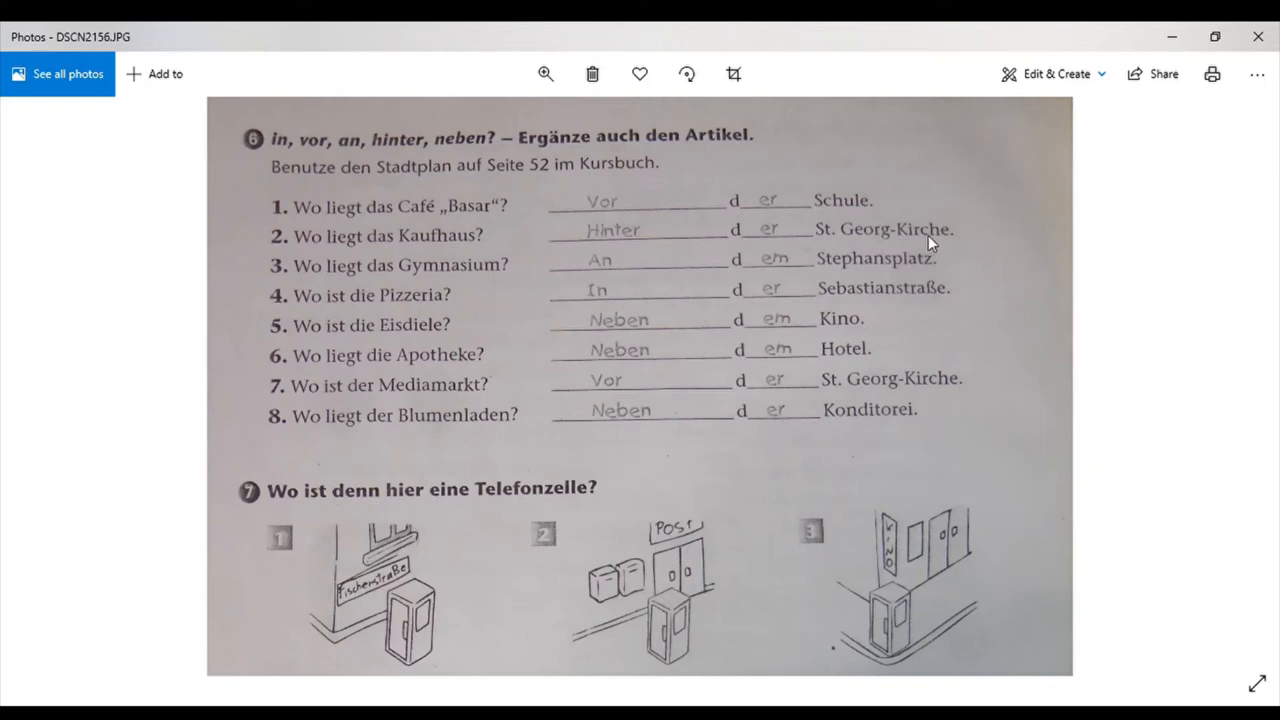
mouse_move(460, 280)
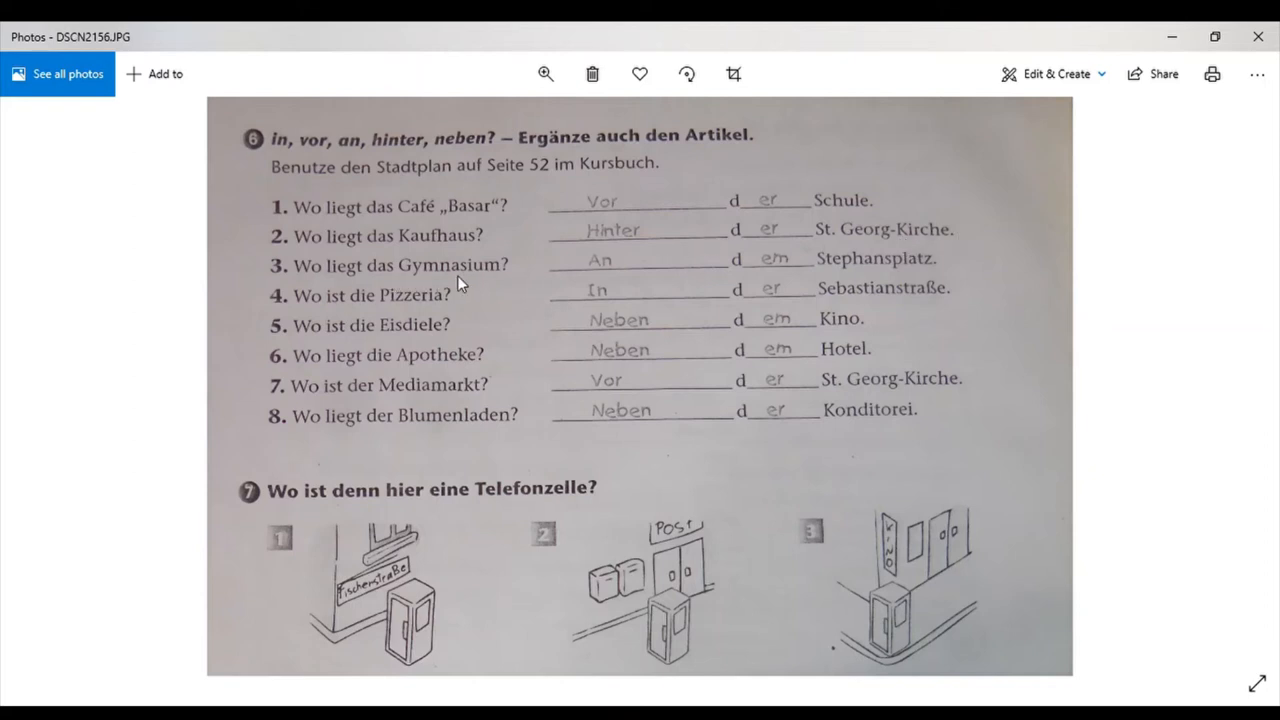
mouse_move(912, 272)
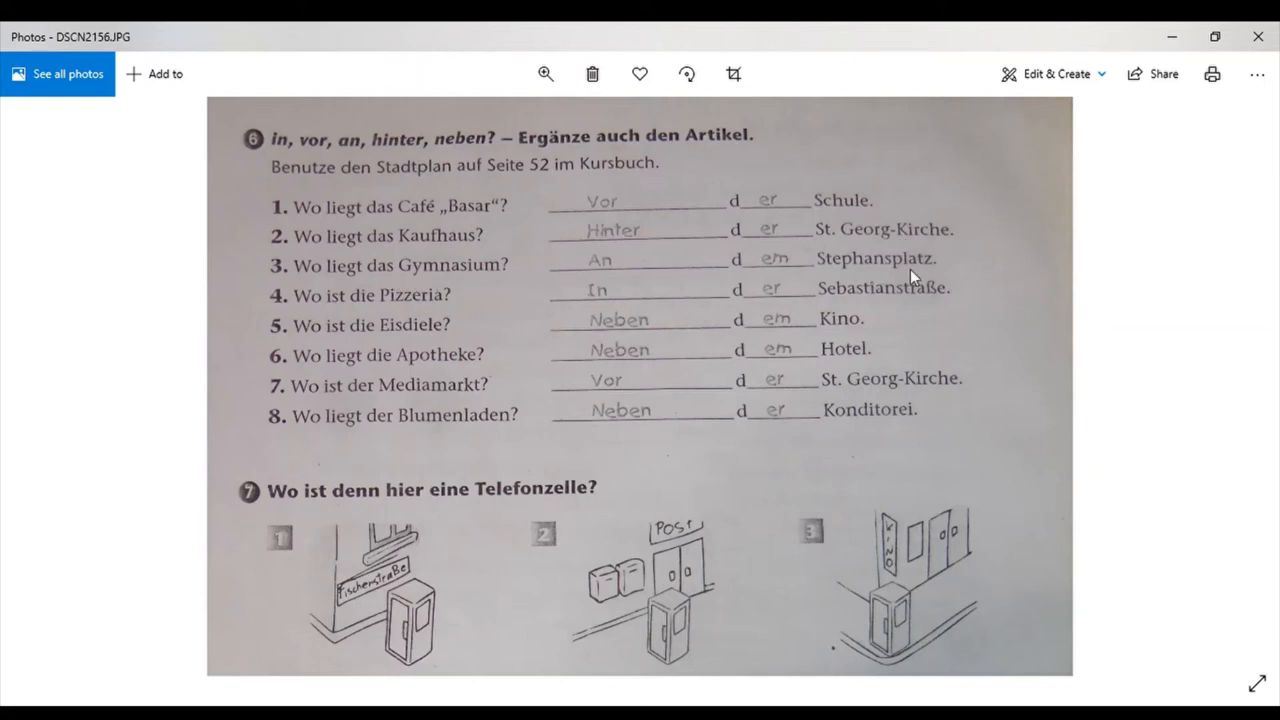
mouse_move(360, 312)
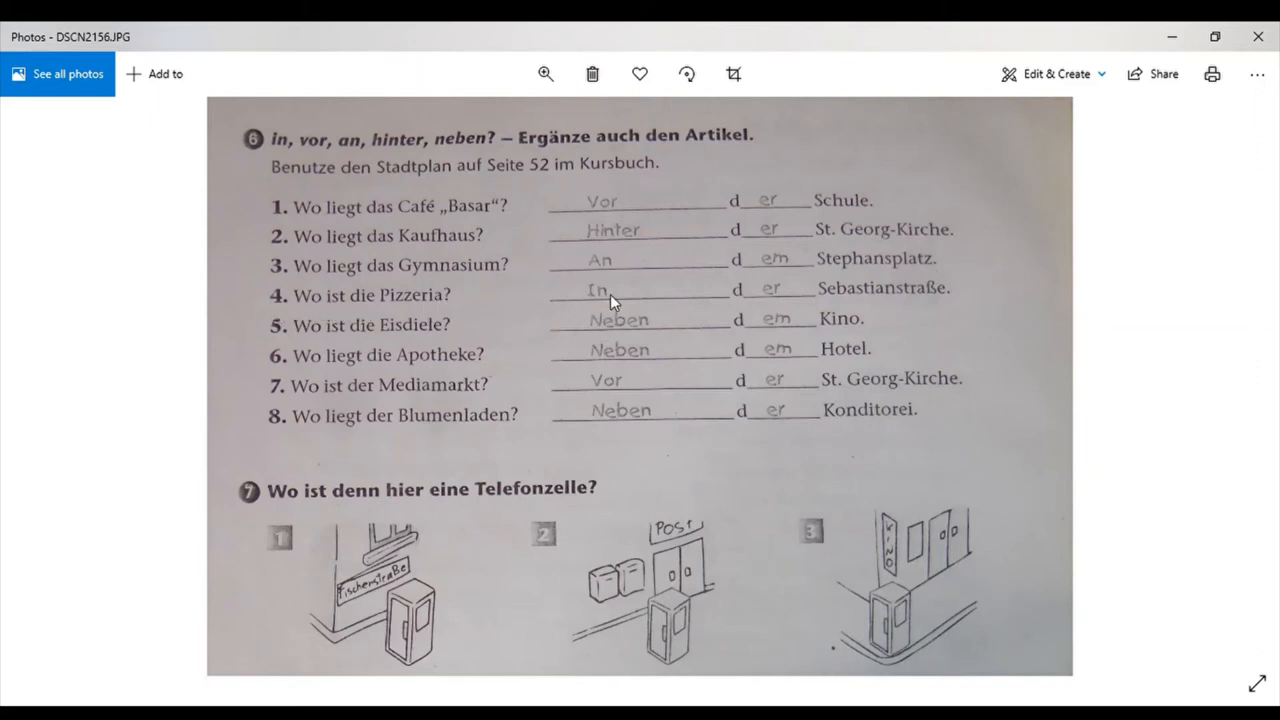
mouse_move(928, 302)
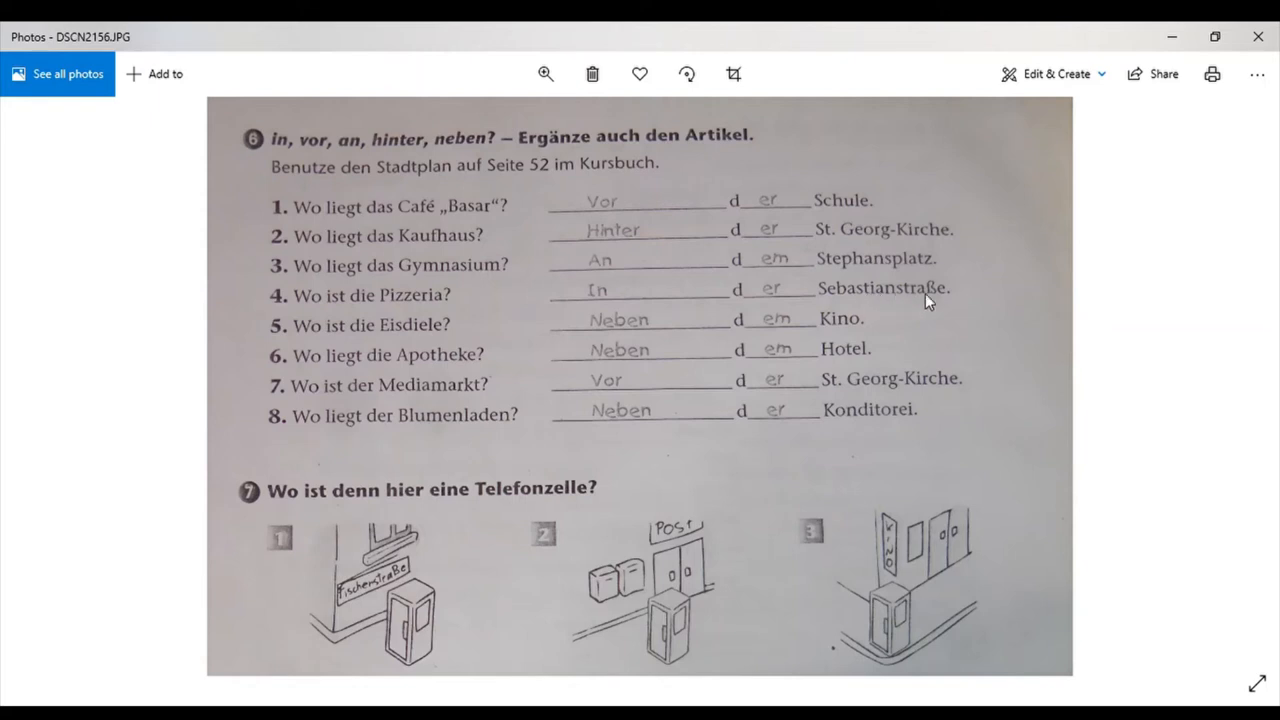
mouse_move(296, 342)
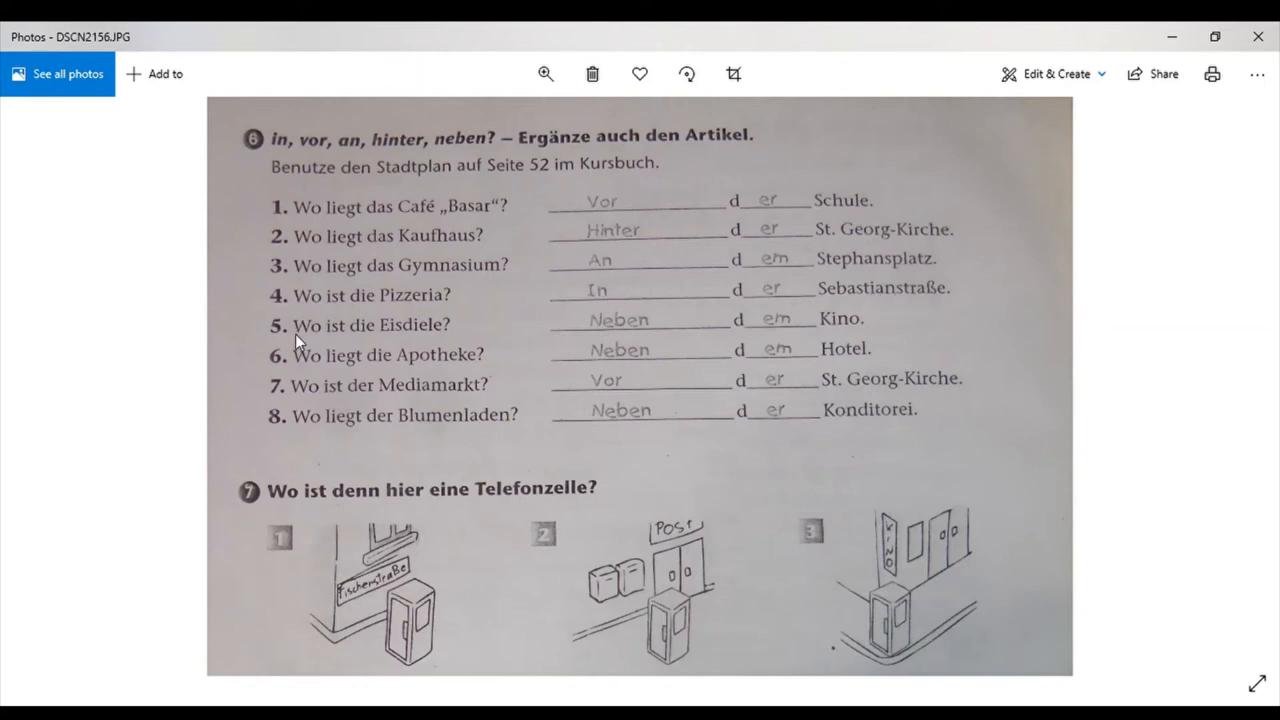
mouse_move(696, 336)
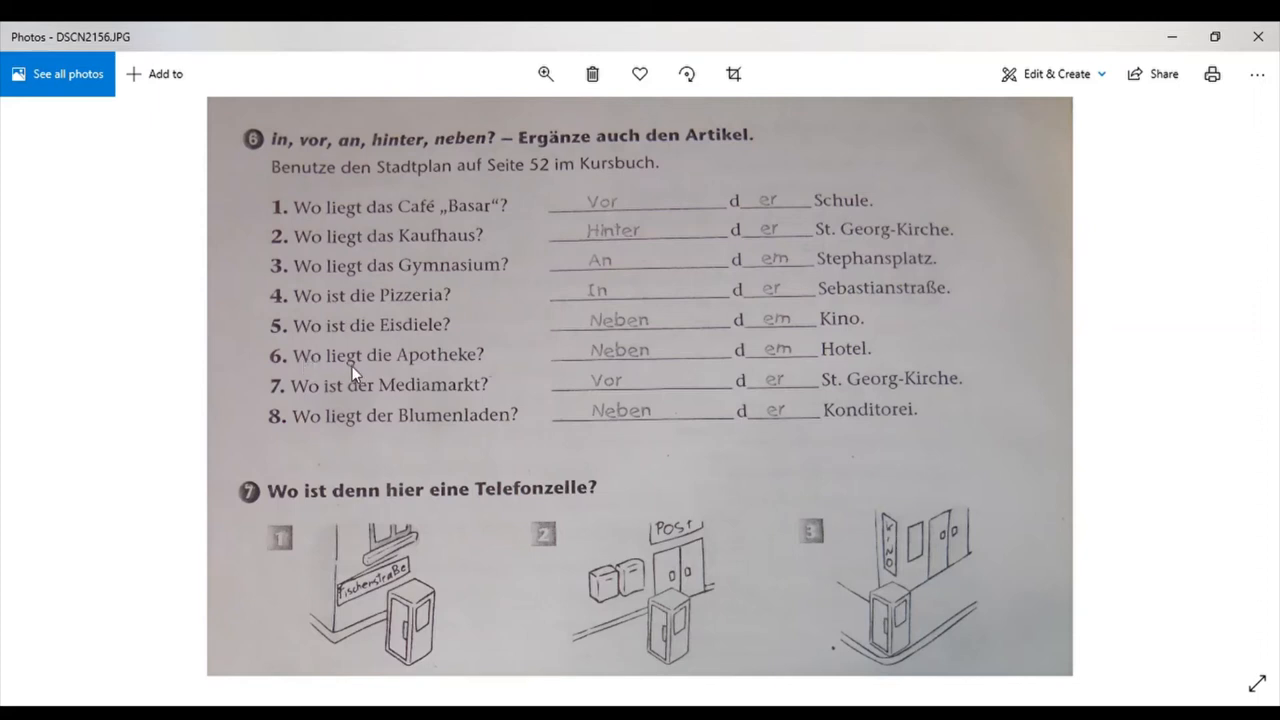
mouse_move(690, 368)
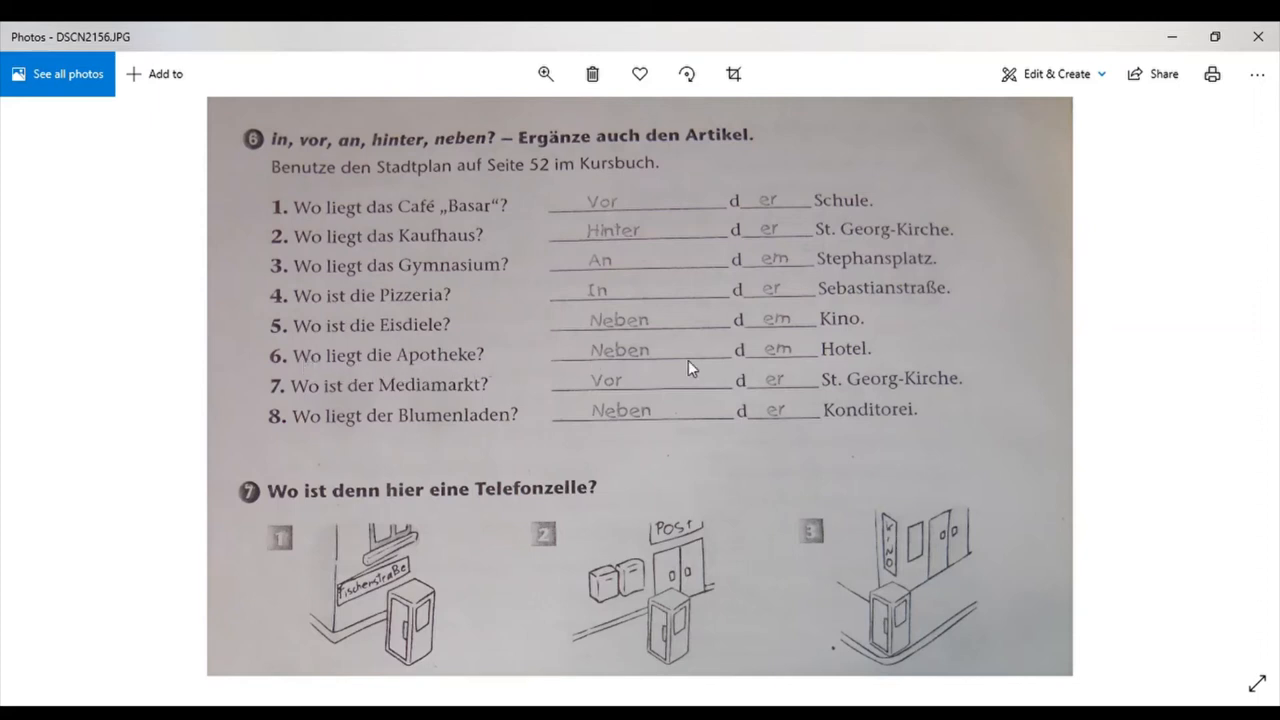
mouse_move(344, 412)
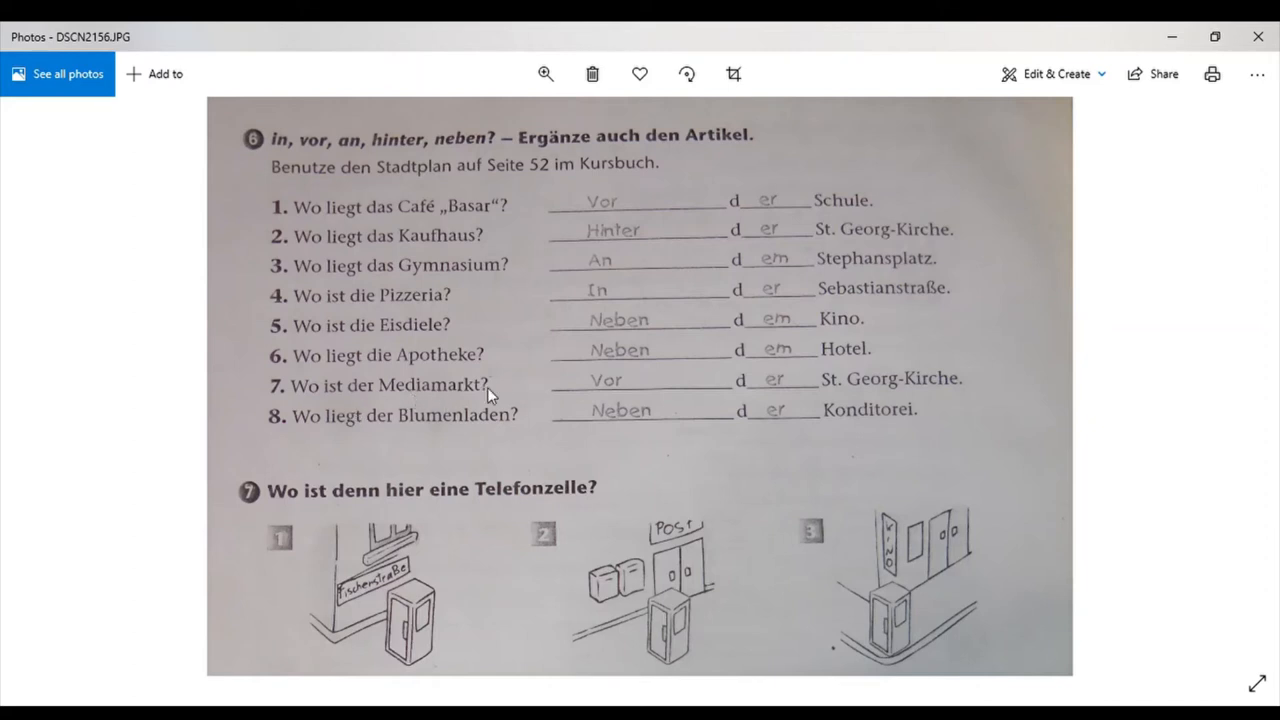
mouse_move(948, 394)
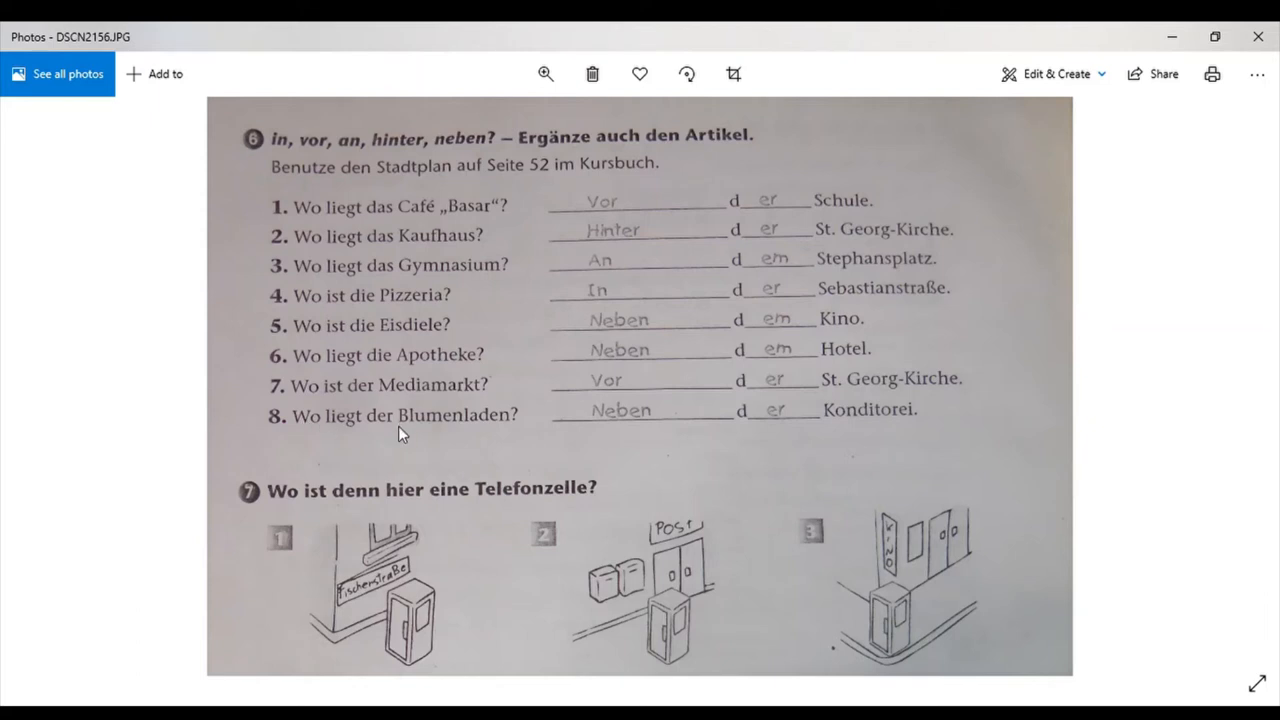
mouse_move(750, 428)
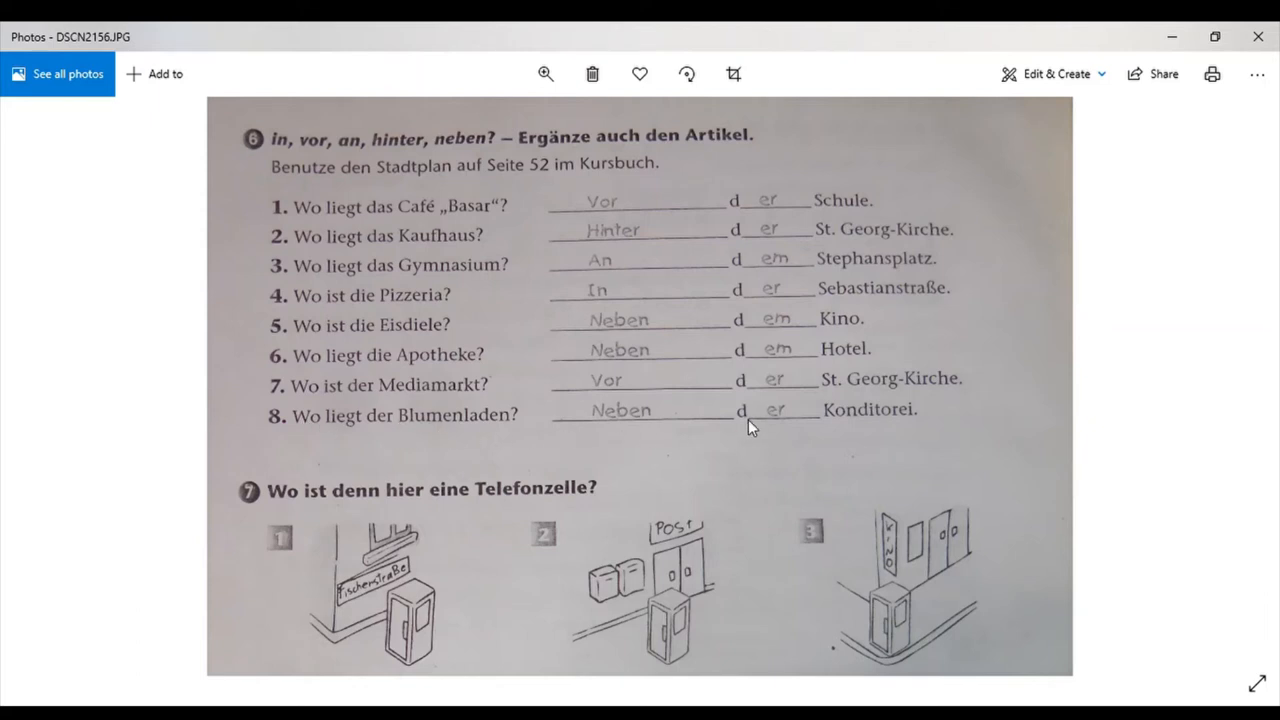
mouse_move(898, 426)
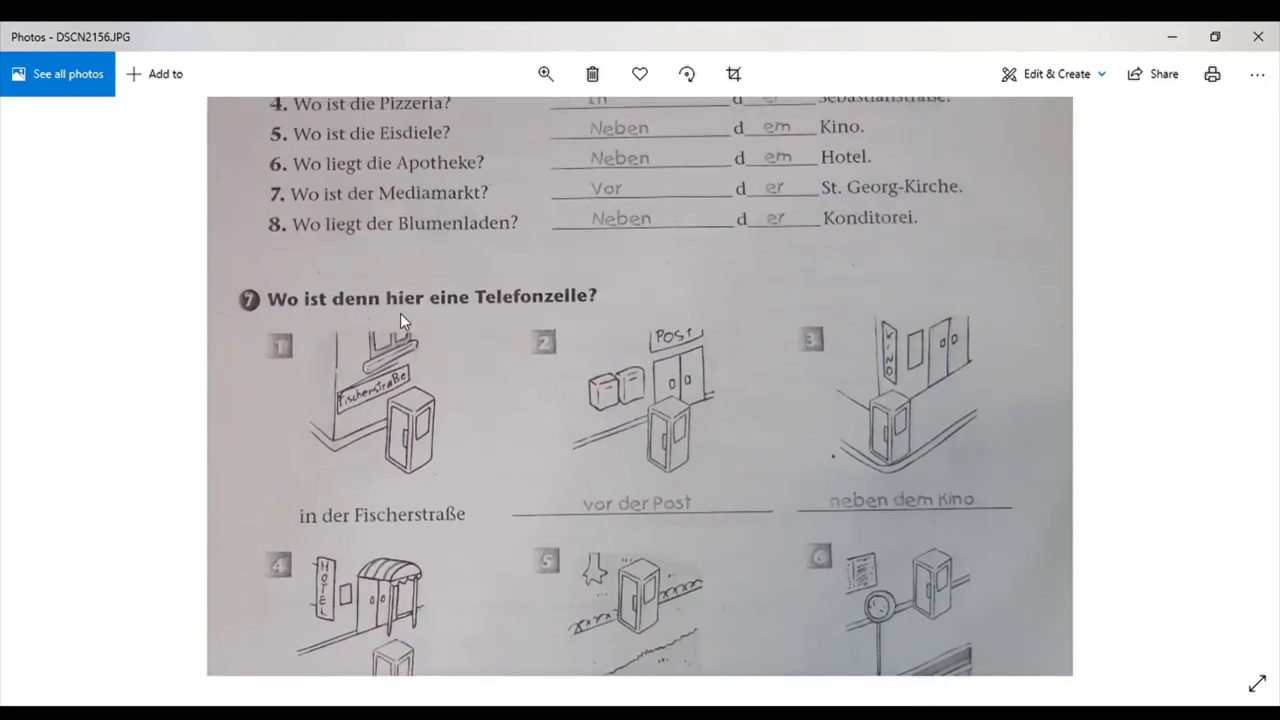
mouse_move(570, 316)
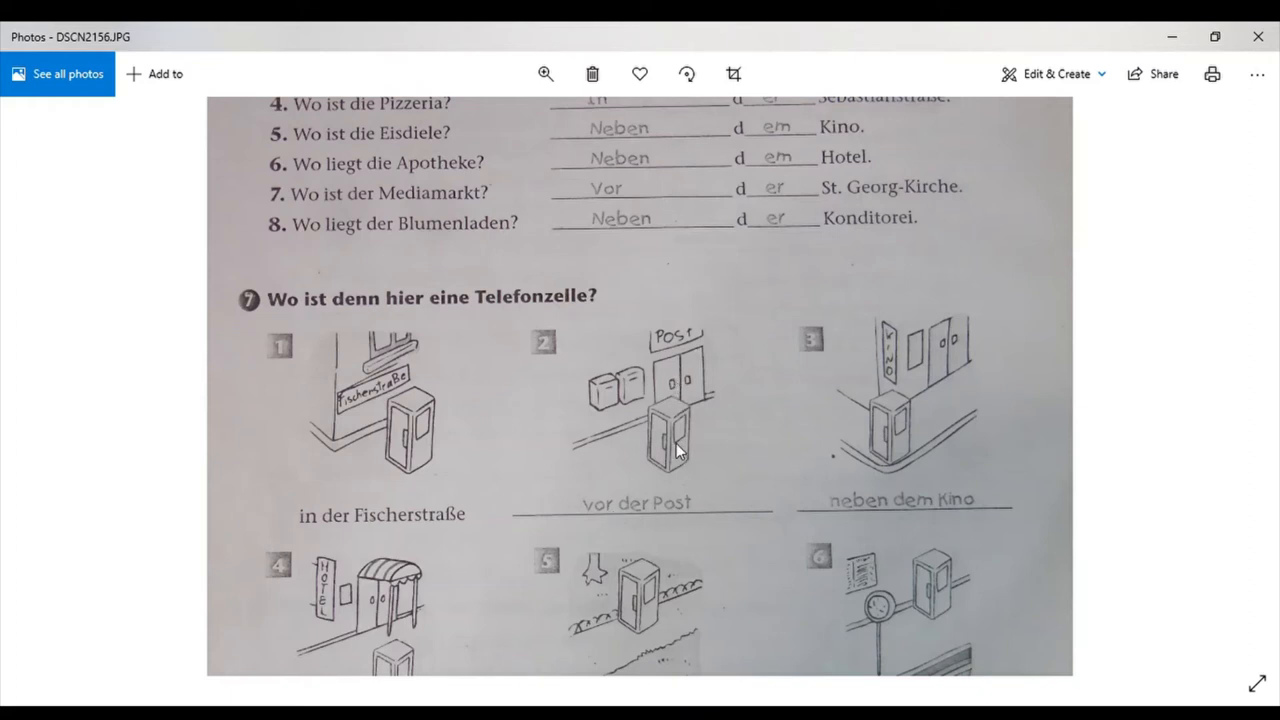
mouse_move(948, 520)
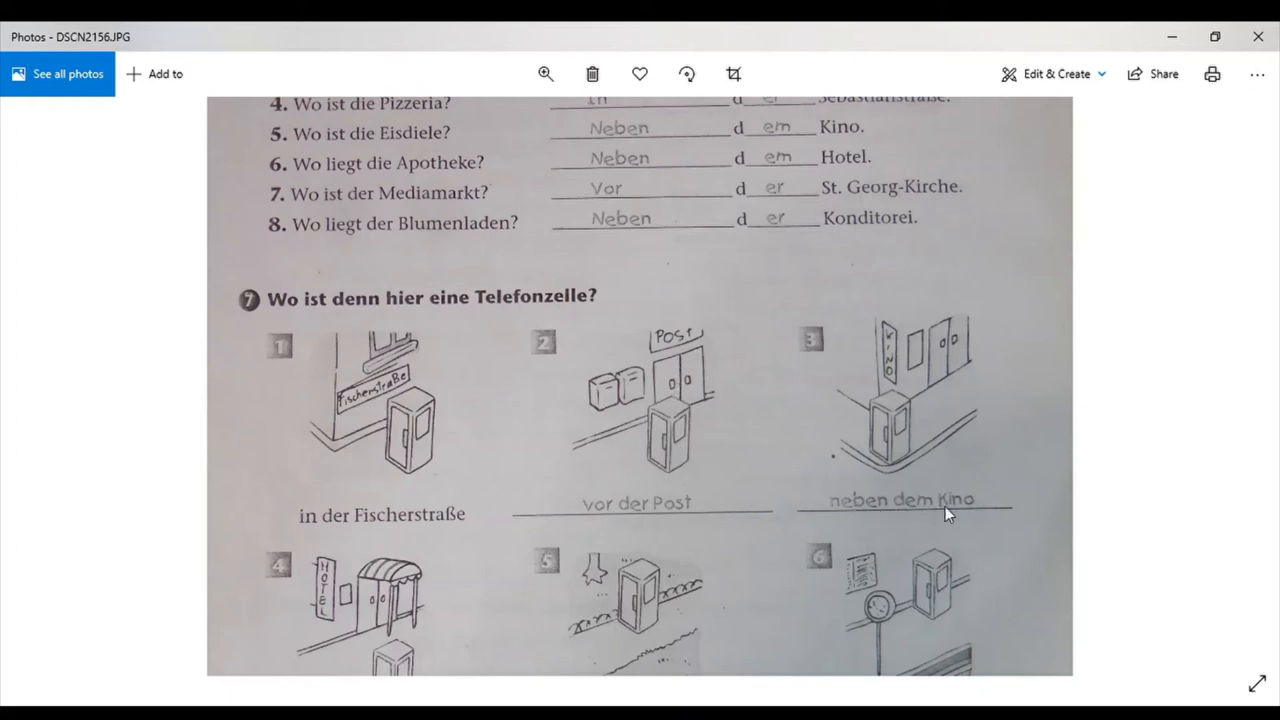
Scroll down to exercise 7's six telephone-box pictures and answers, ending with 'am Bahnhof'.
scroll("down", 3)
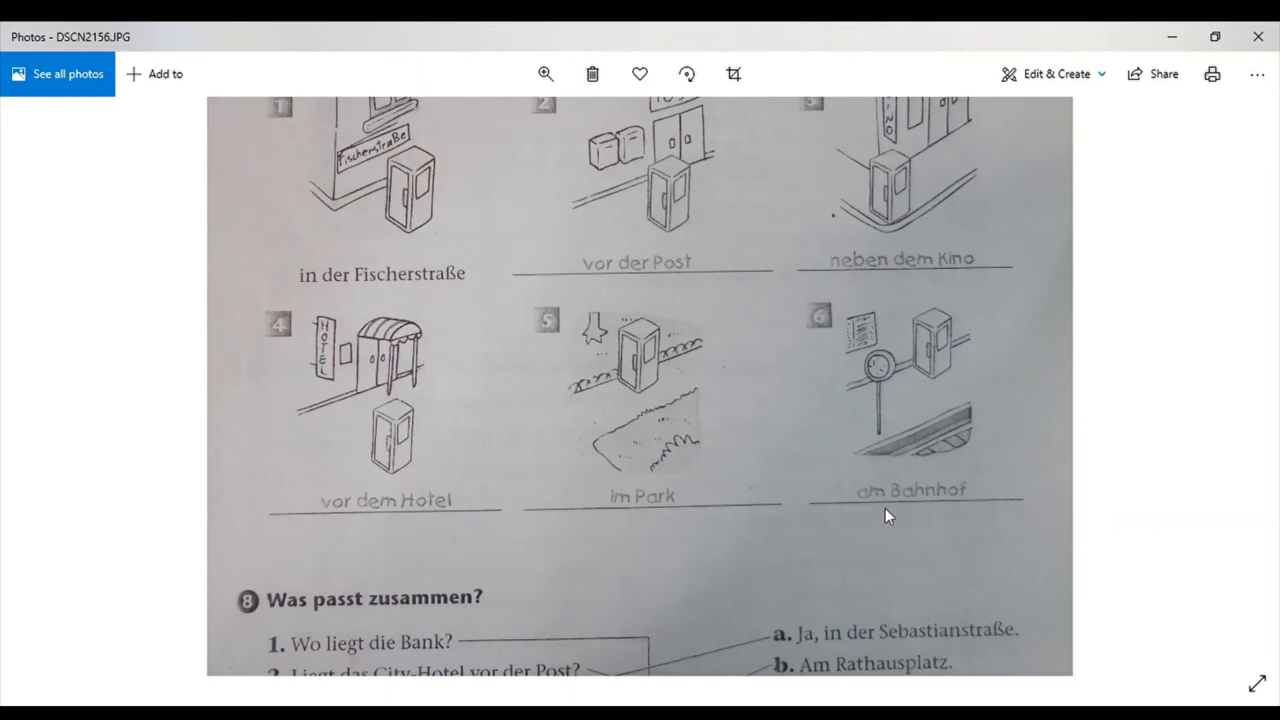
Scroll down so exercise 8 'Was passt zusammen?' shows all six questions matched by drawn lines.
scroll("down", 3)
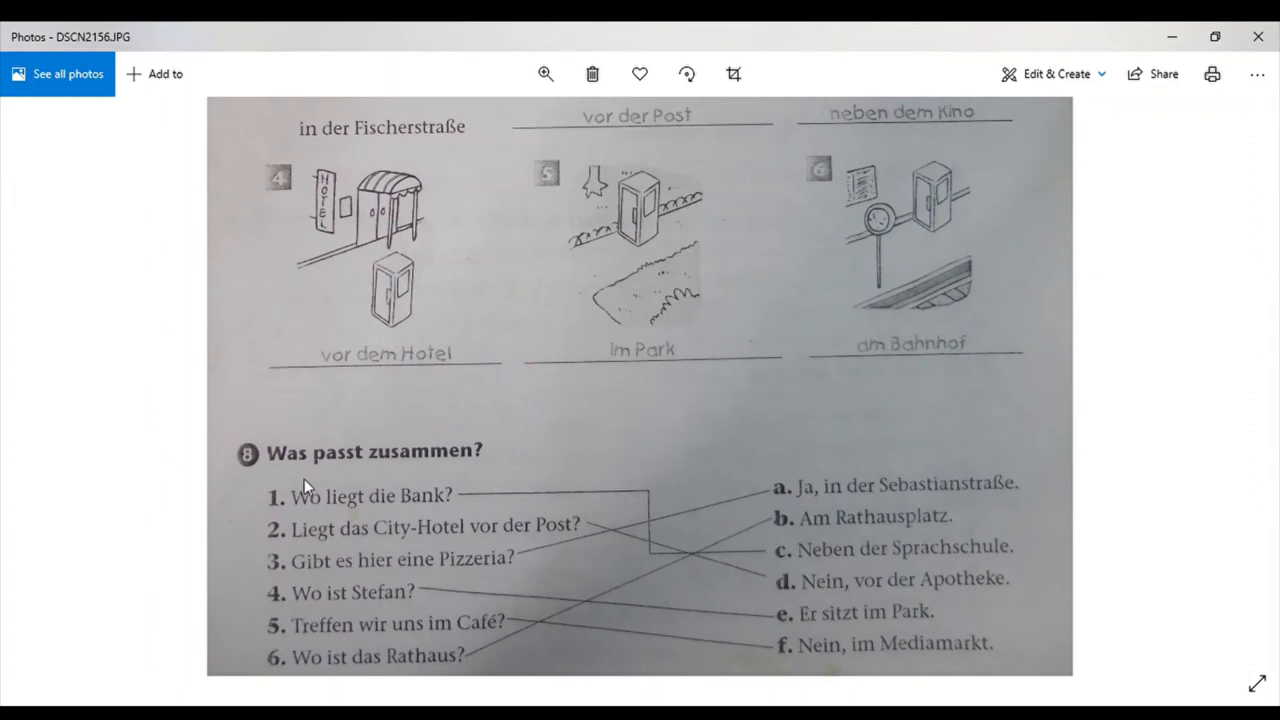
mouse_move(312, 526)
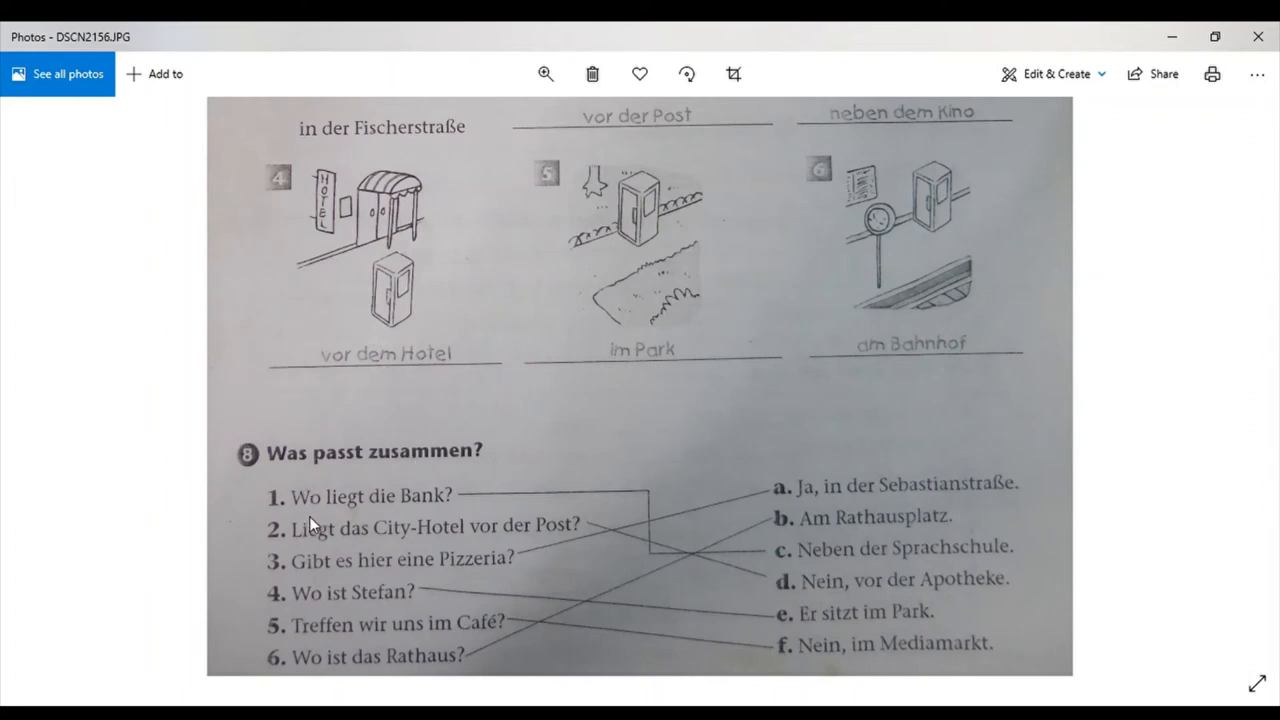
mouse_move(438, 520)
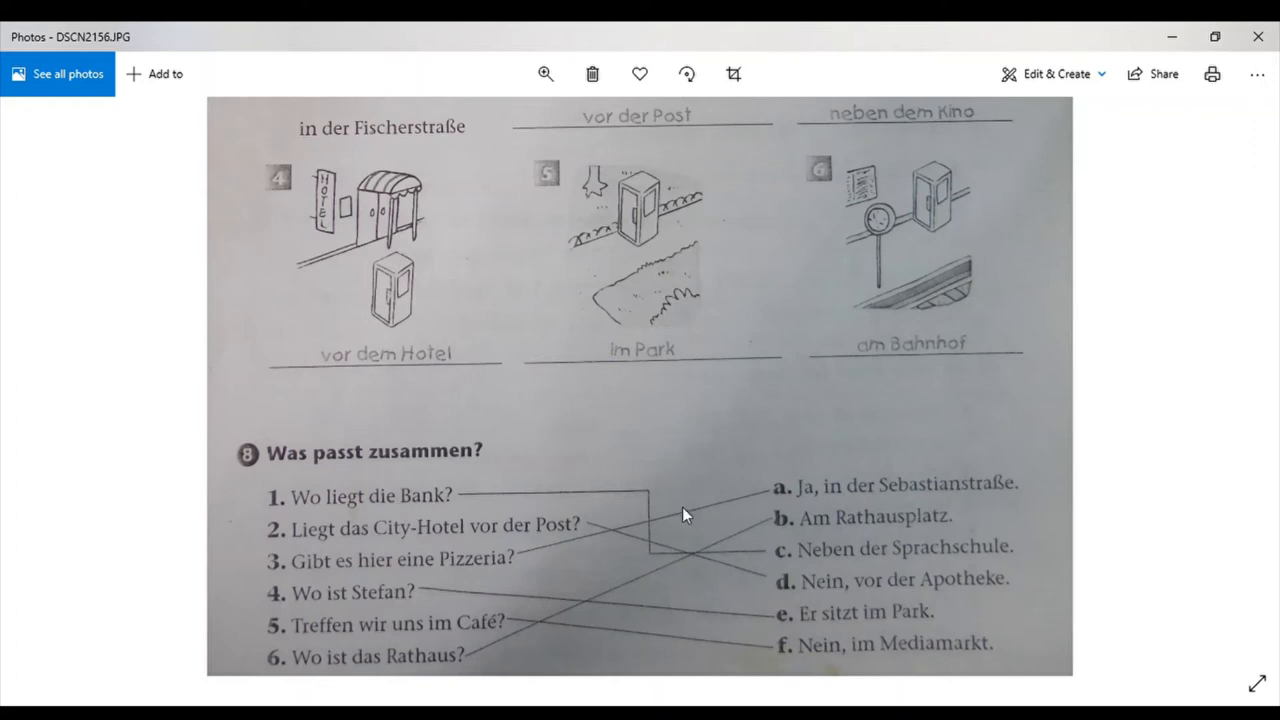
mouse_move(962, 556)
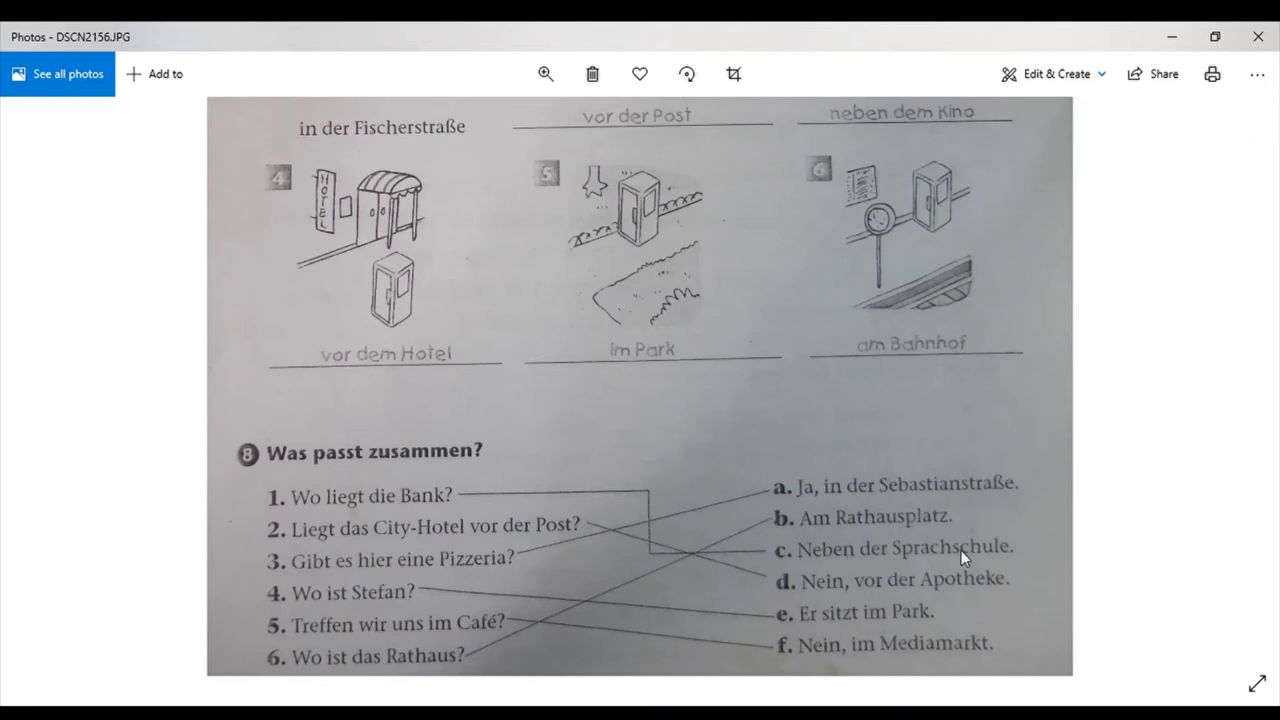
mouse_move(552, 532)
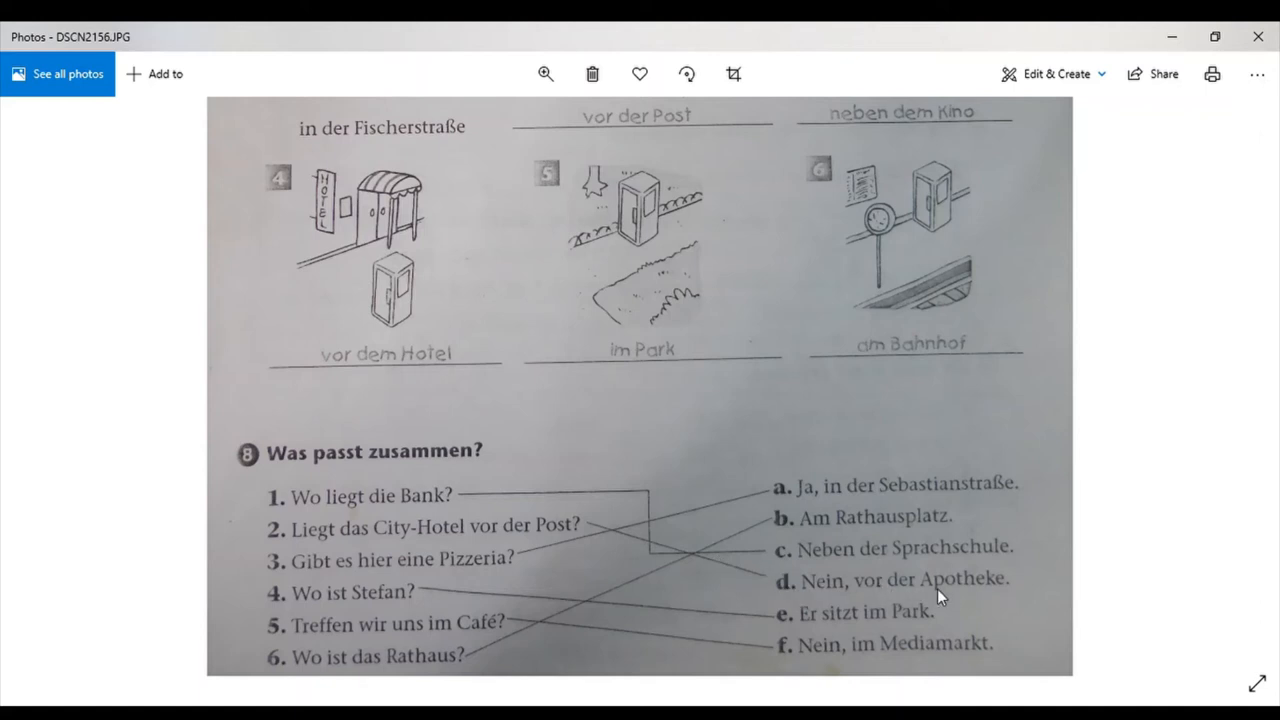
mouse_move(310, 580)
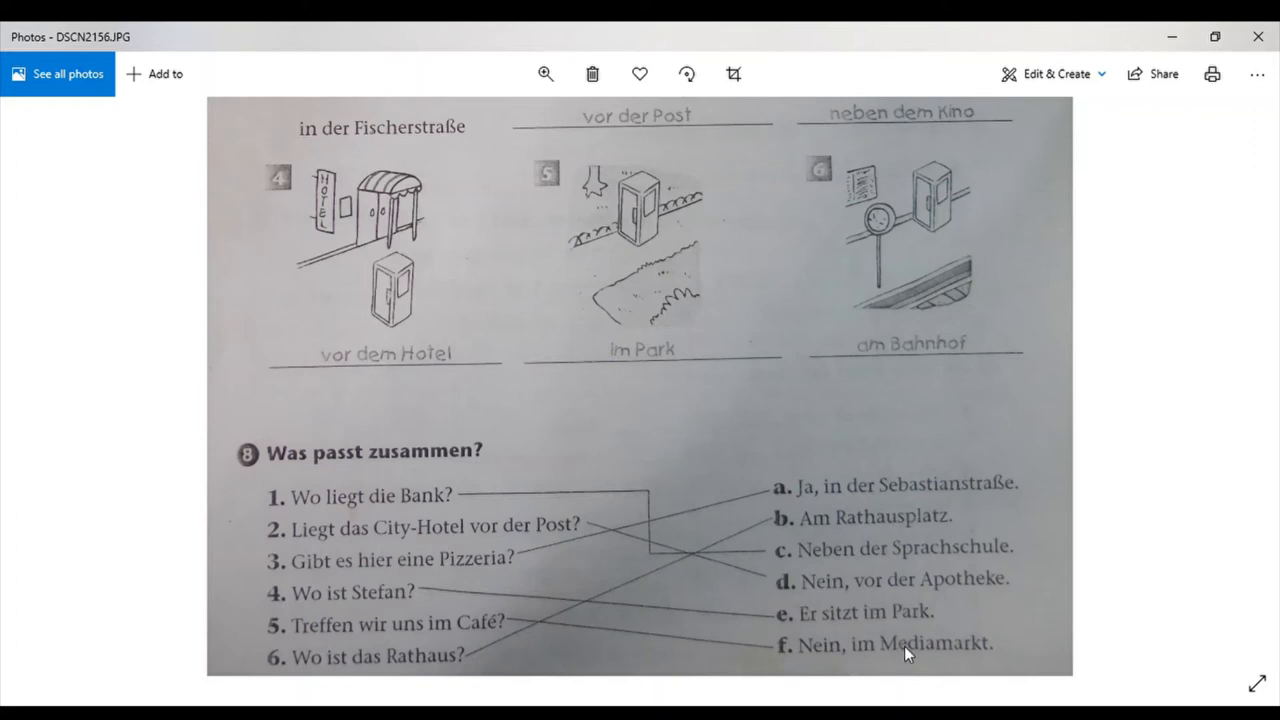
mouse_move(310, 680)
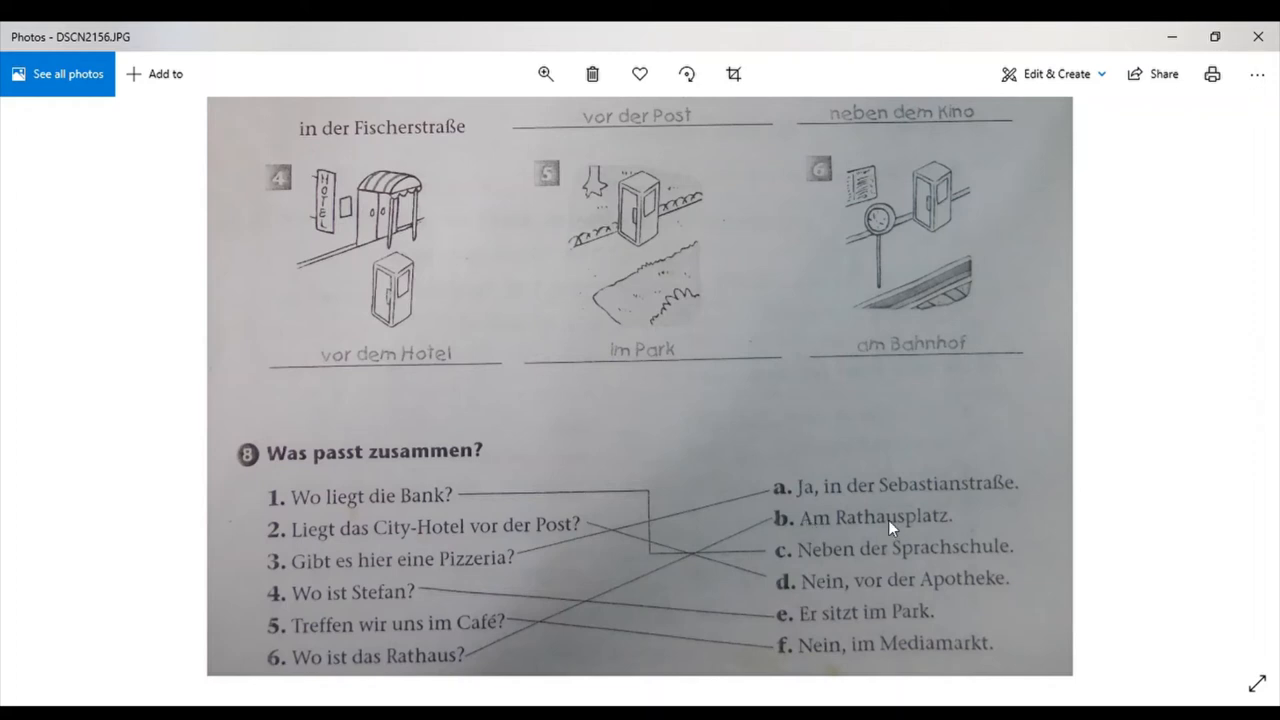
mouse_move(956, 528)
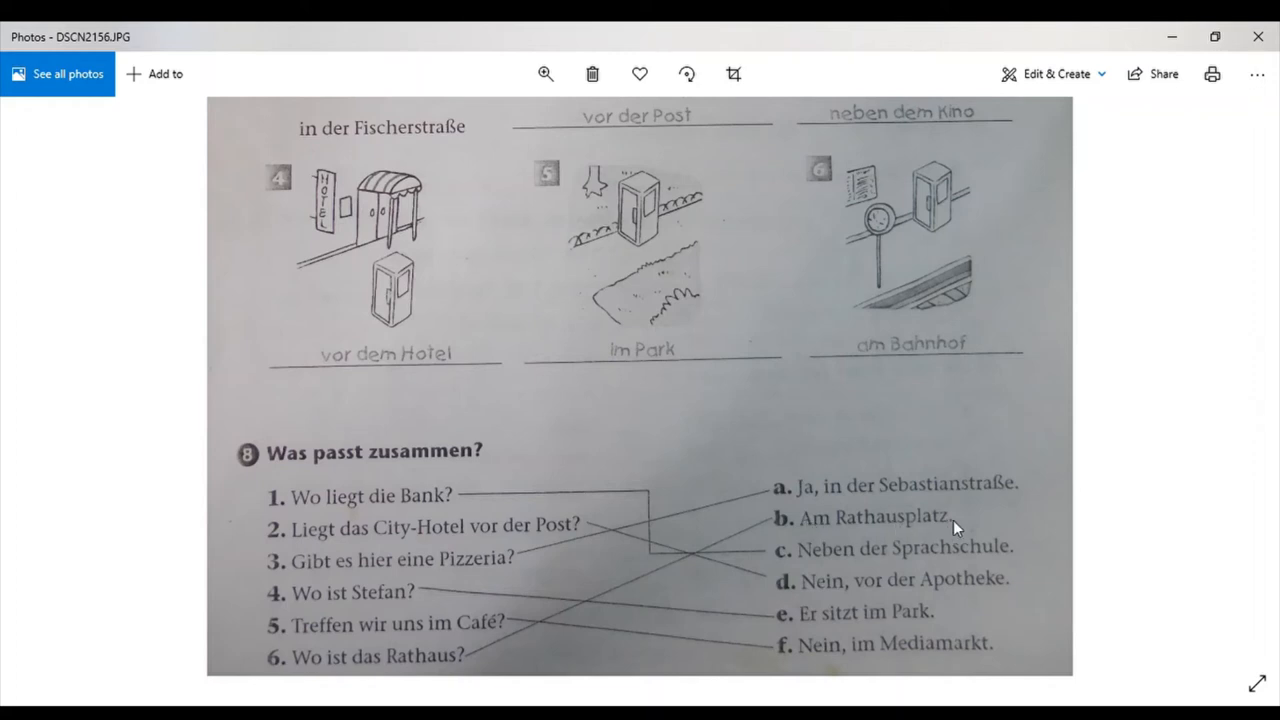
mouse_move(1060, 320)
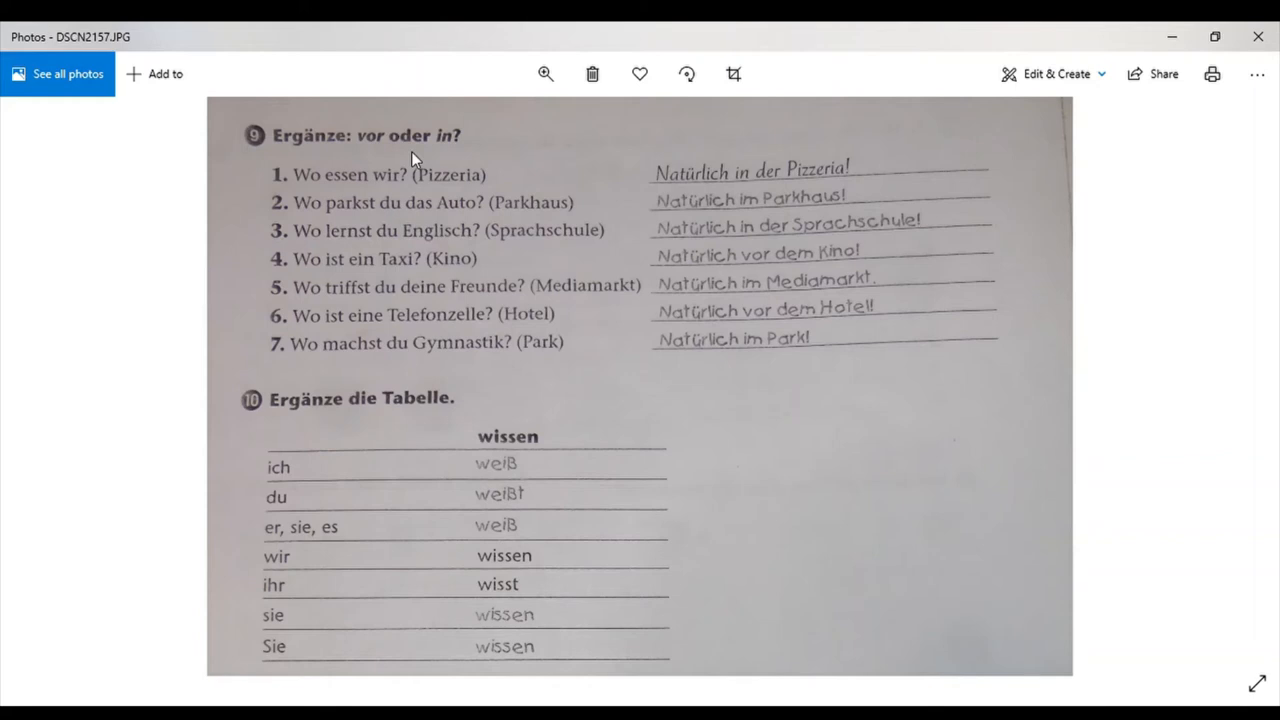
mouse_move(504, 212)
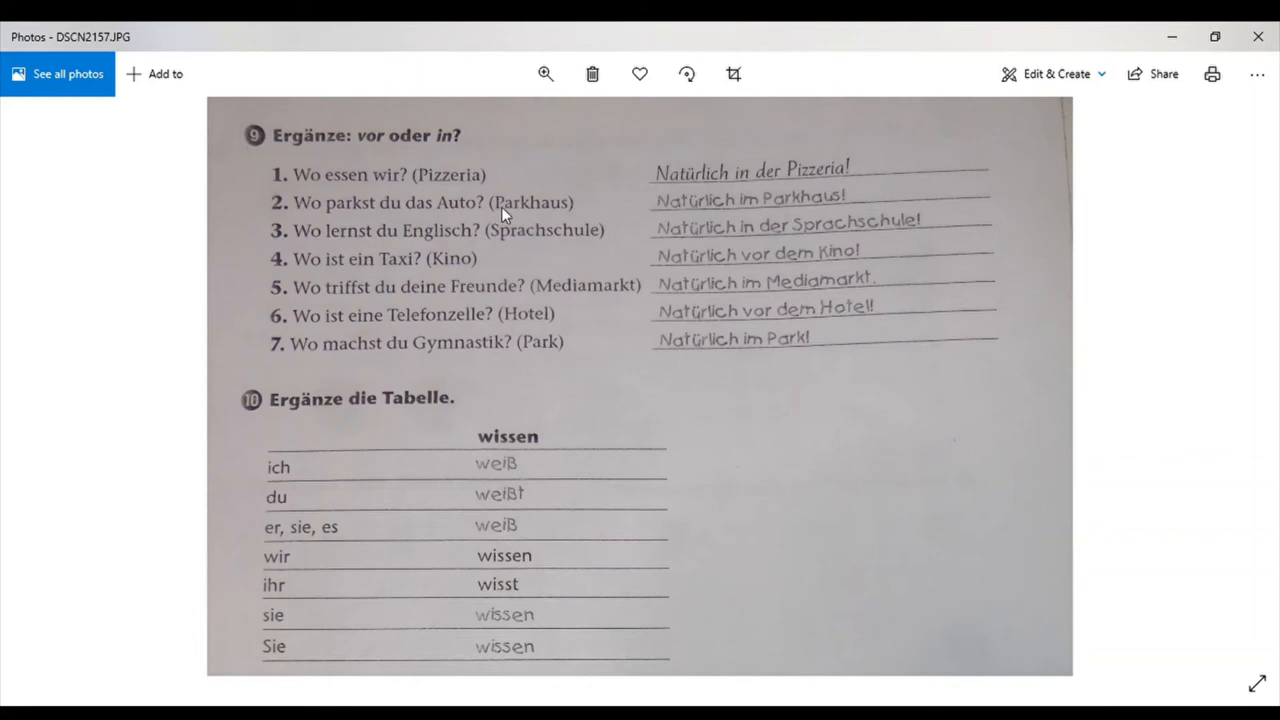
mouse_move(388, 222)
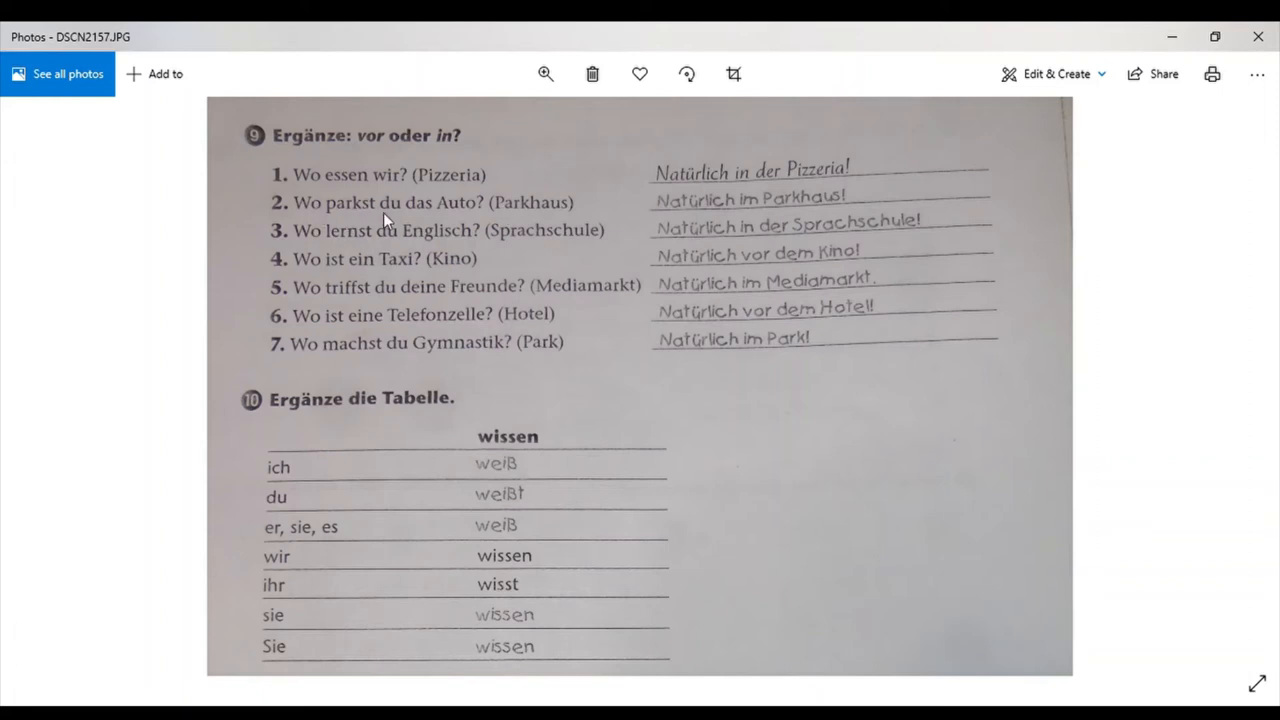
mouse_move(658, 216)
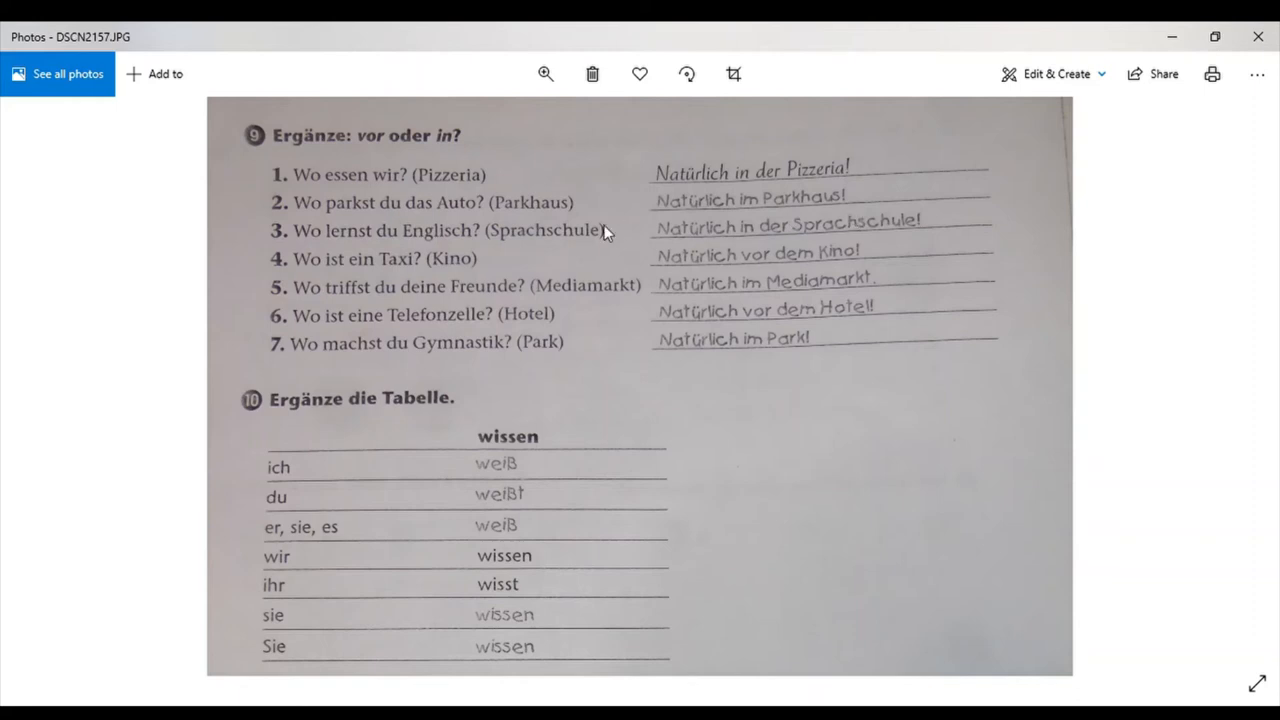
mouse_move(460, 248)
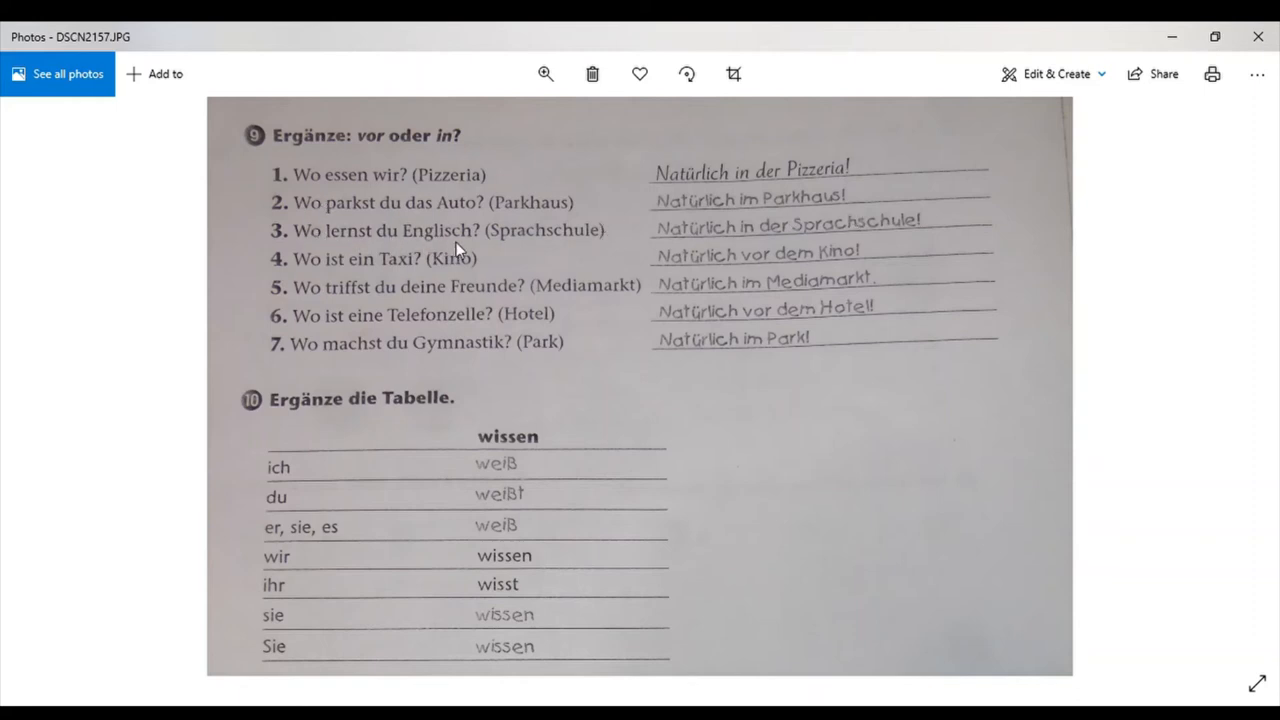
mouse_move(510, 248)
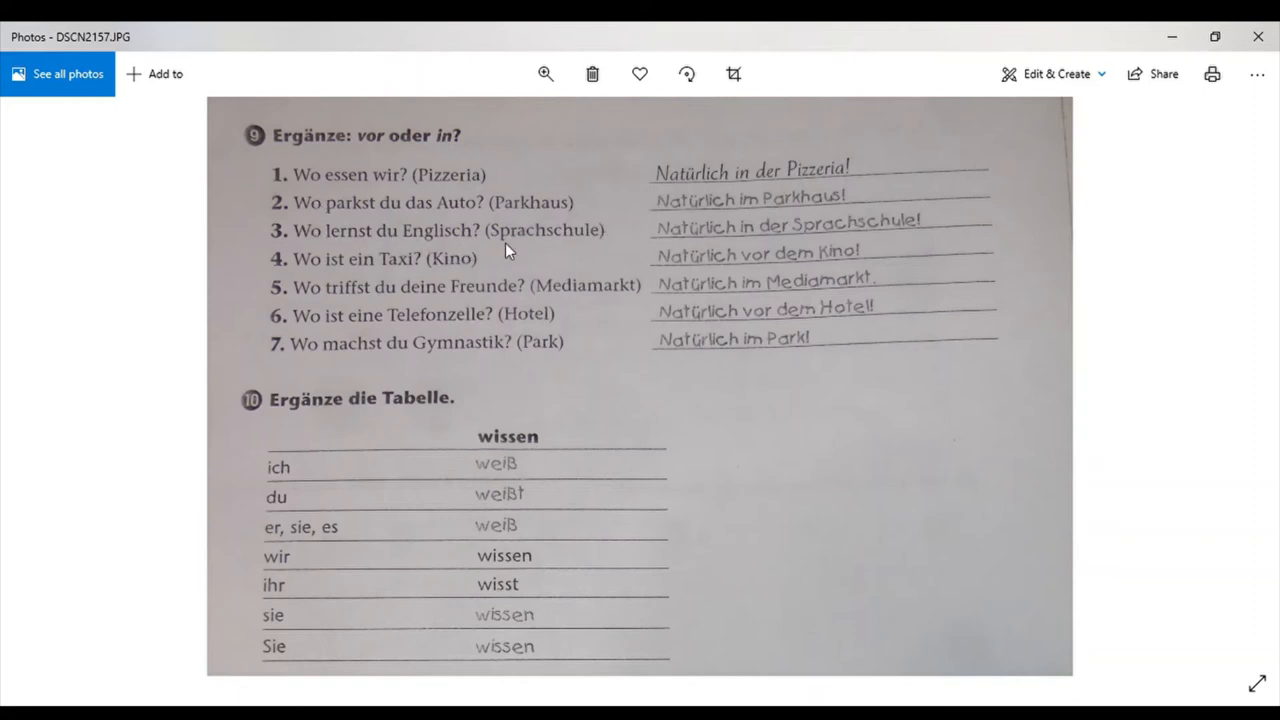
mouse_move(948, 244)
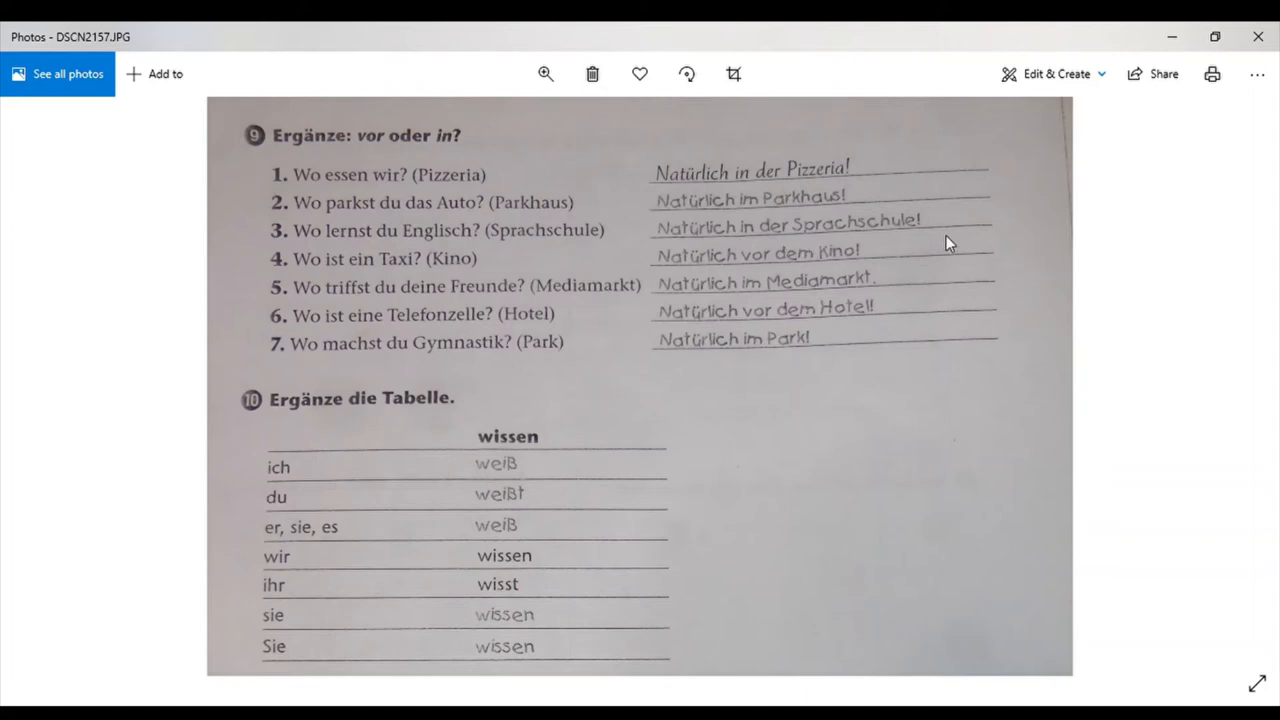
mouse_move(292, 264)
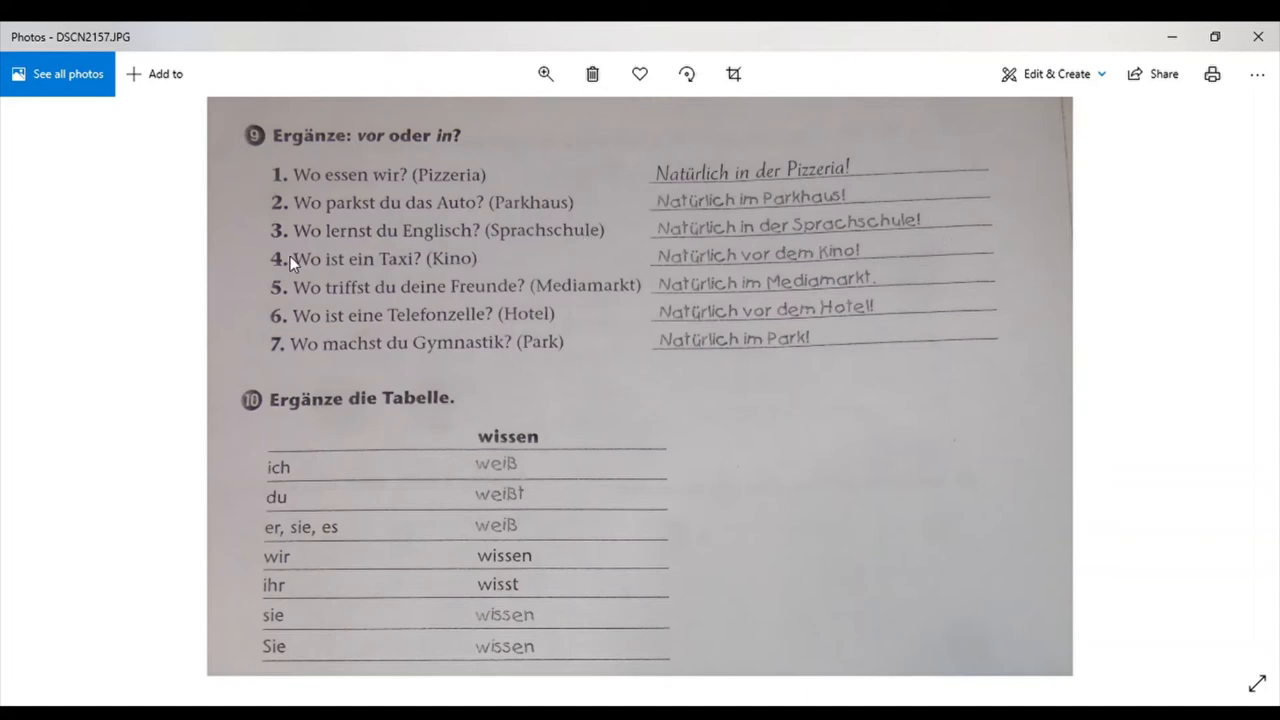
mouse_move(400, 280)
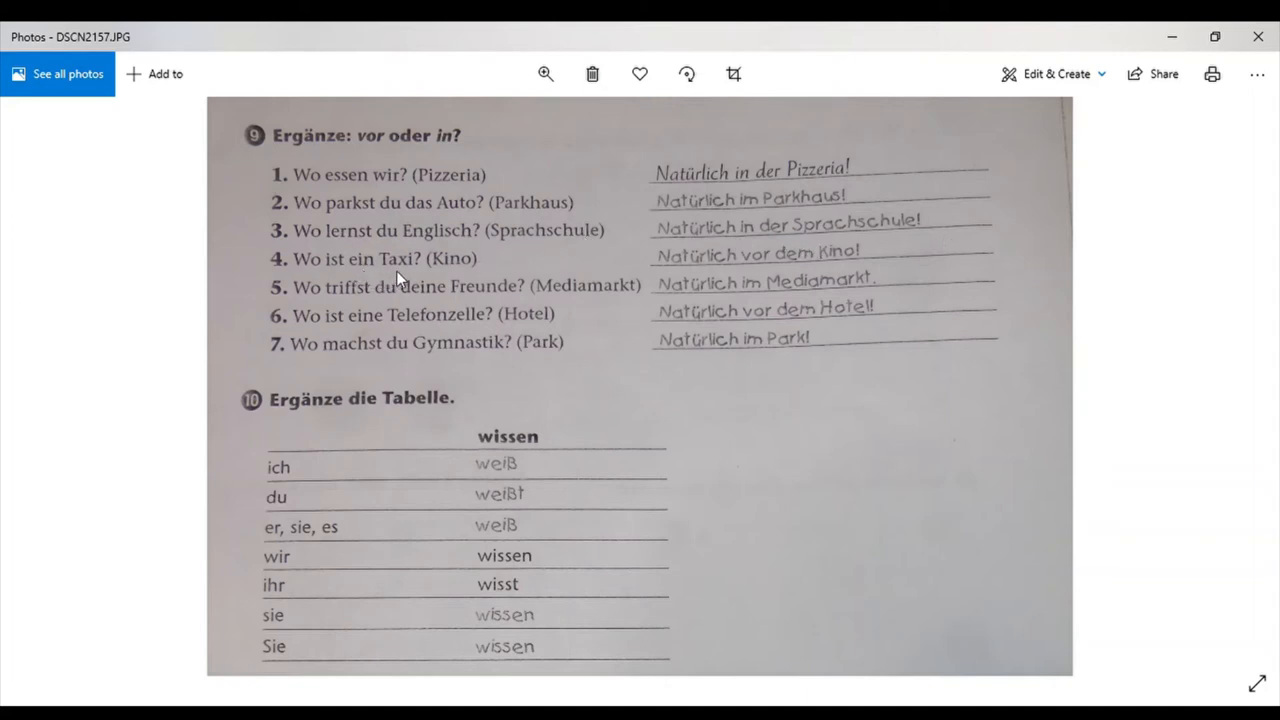
mouse_move(762, 264)
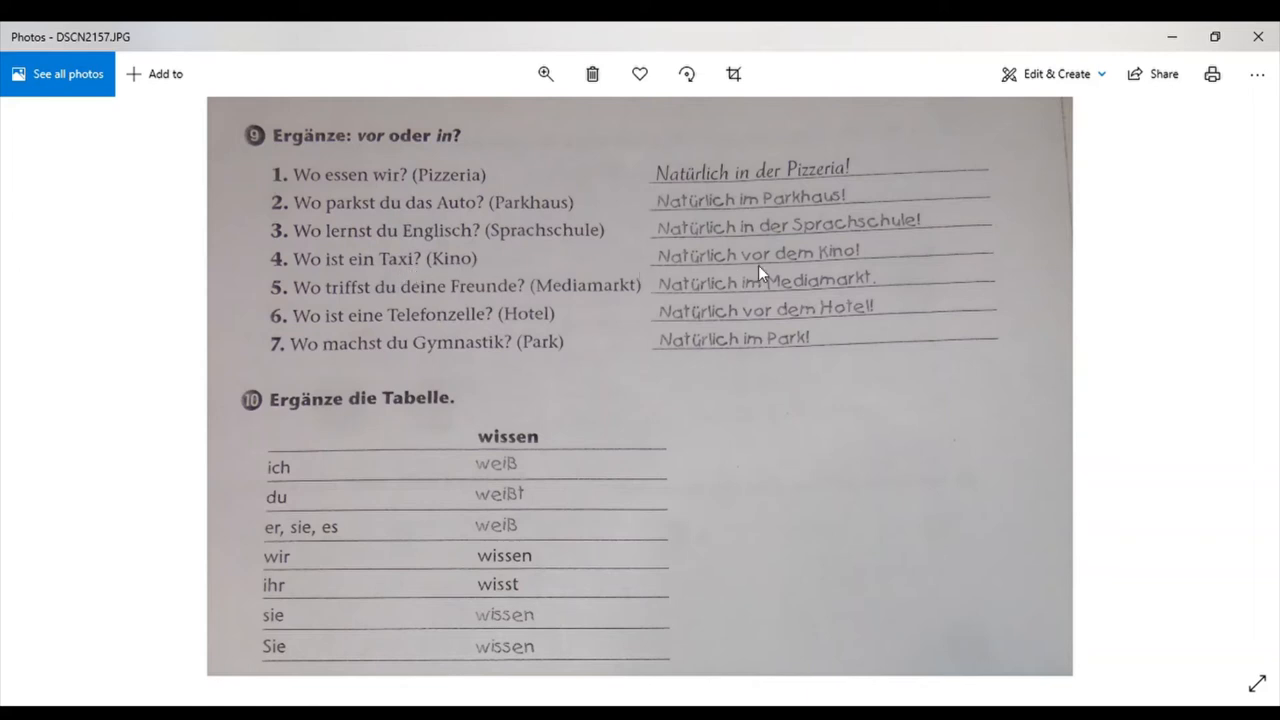
mouse_move(792, 276)
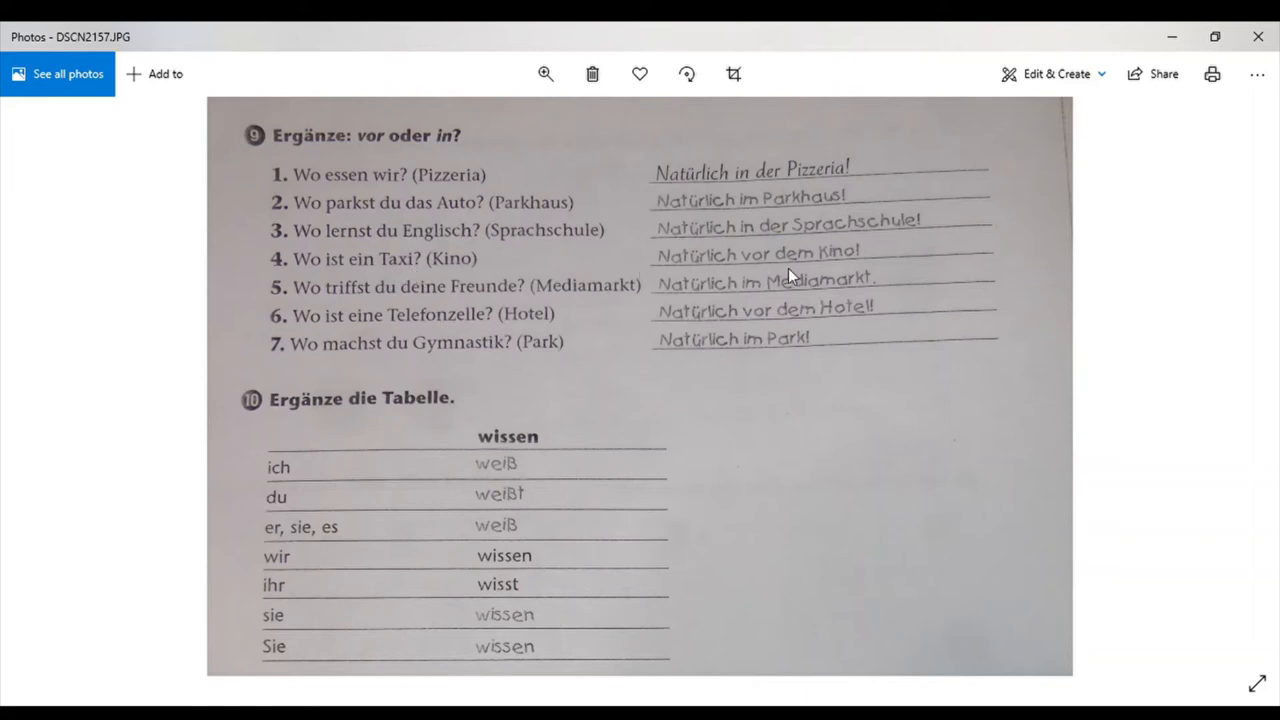
mouse_move(310, 310)
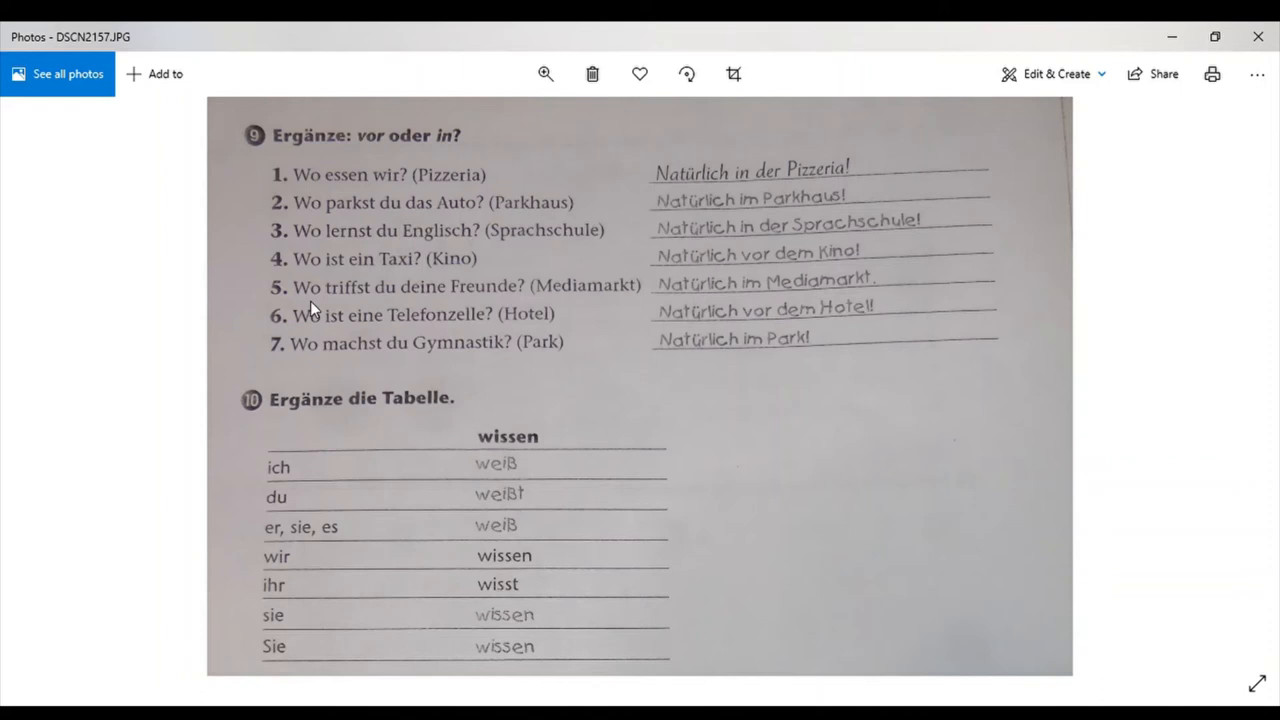
mouse_move(576, 300)
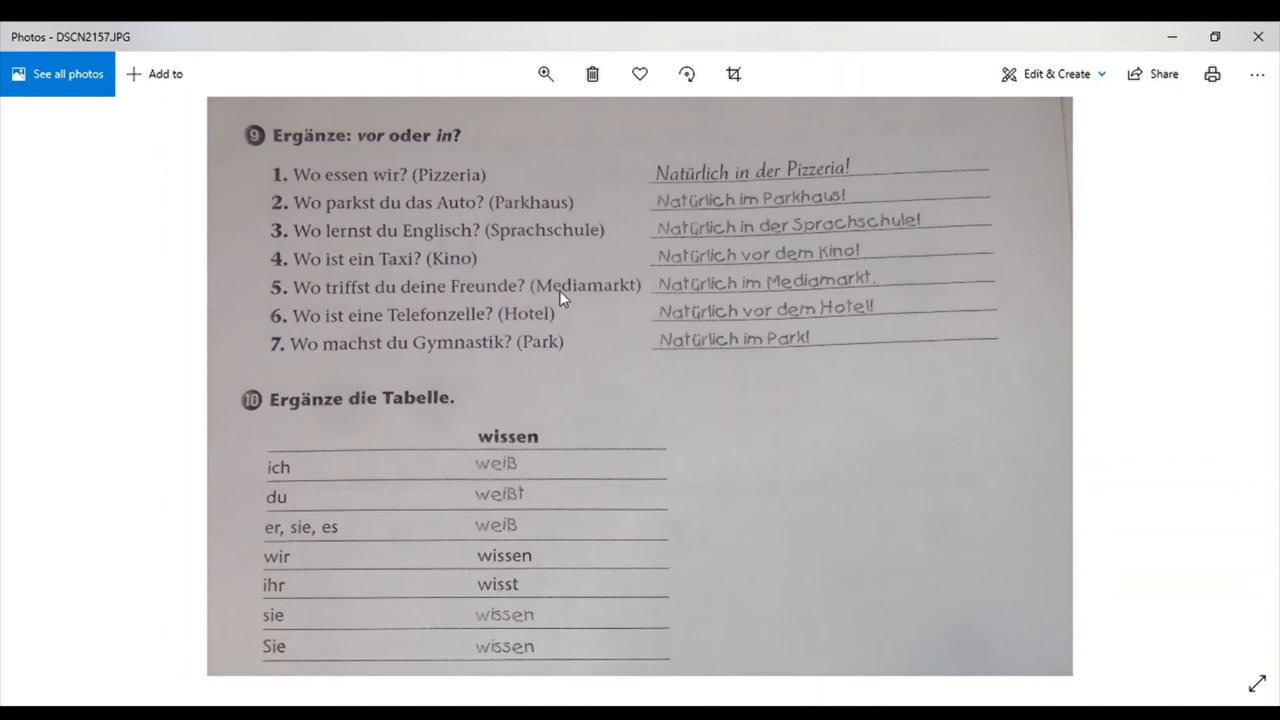
mouse_move(648, 318)
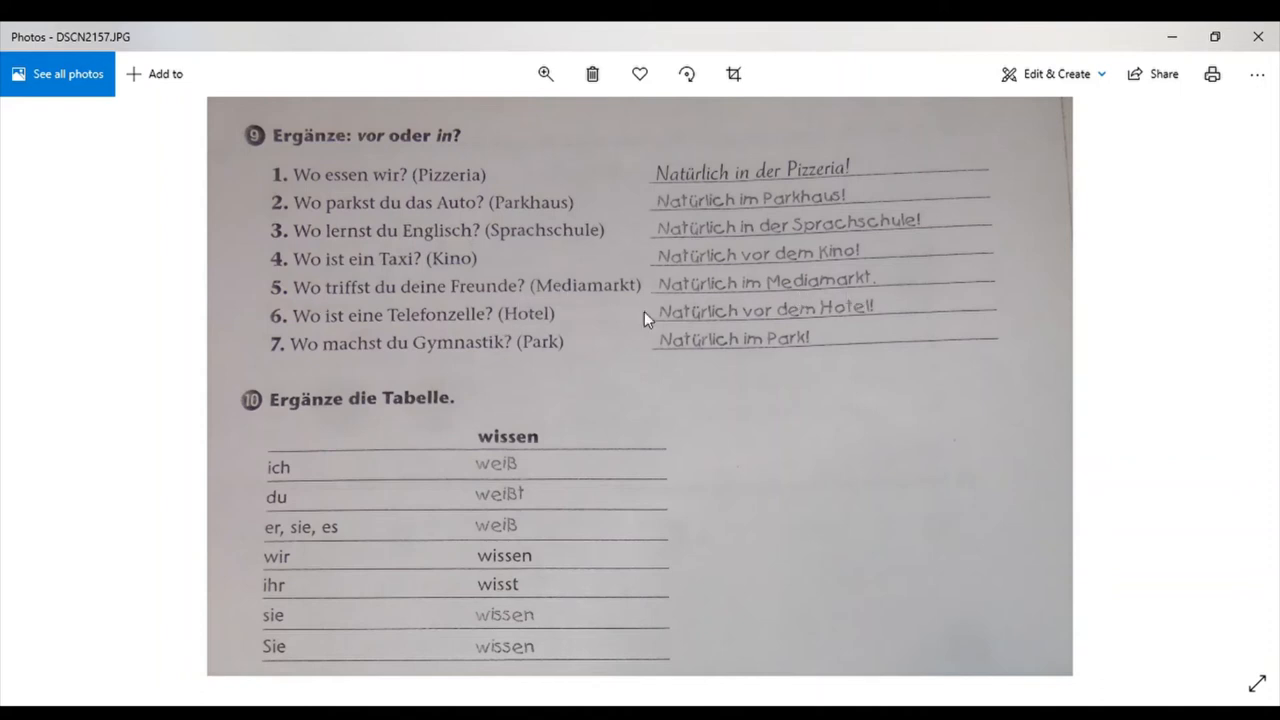
mouse_move(356, 338)
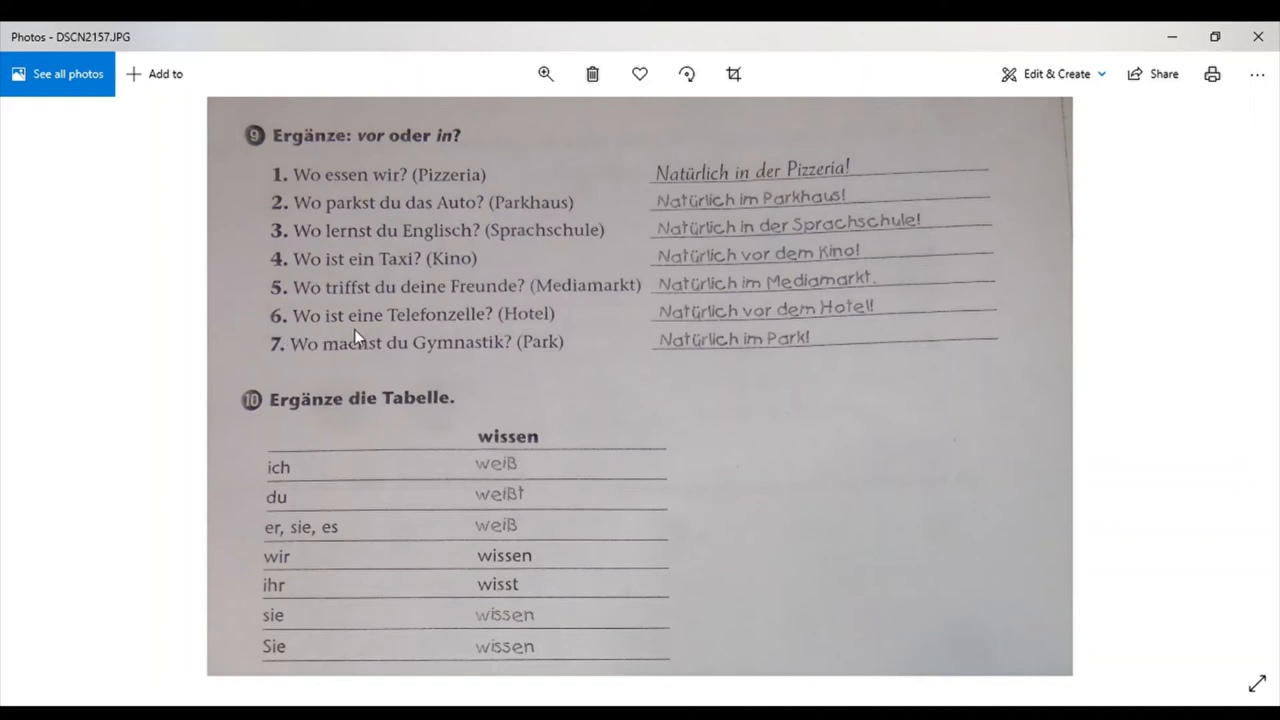
mouse_move(648, 322)
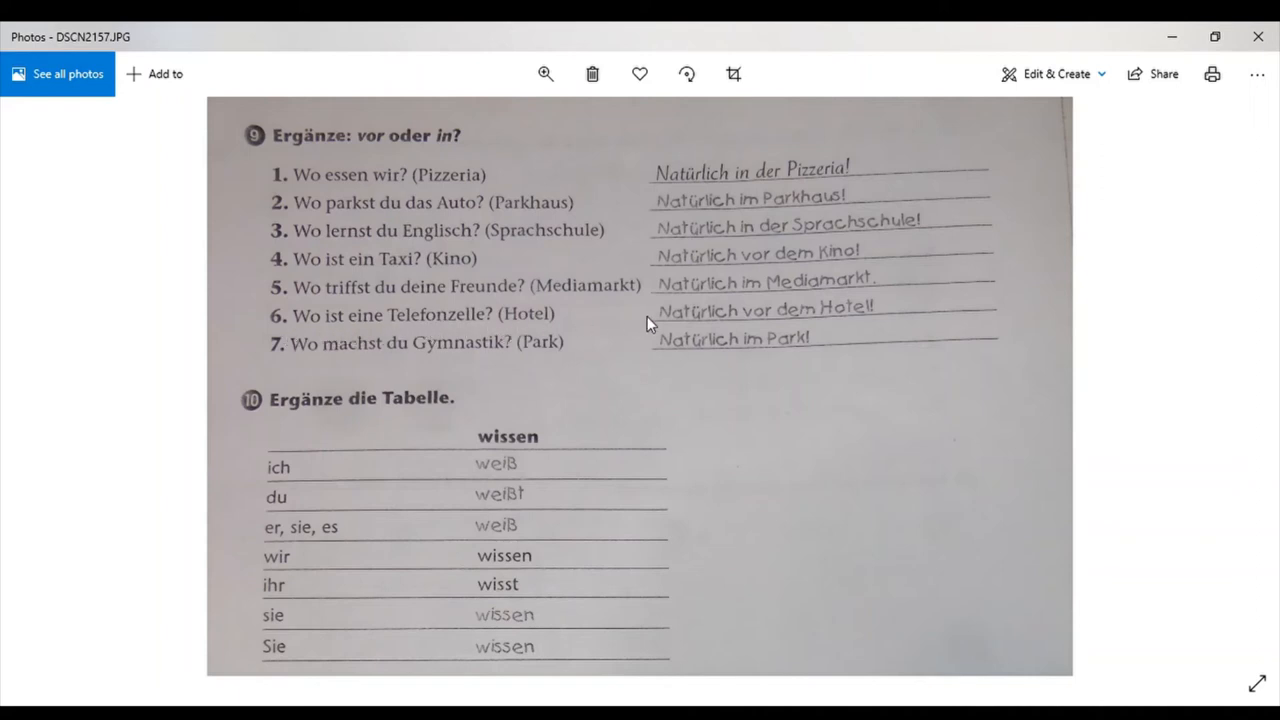
mouse_move(558, 356)
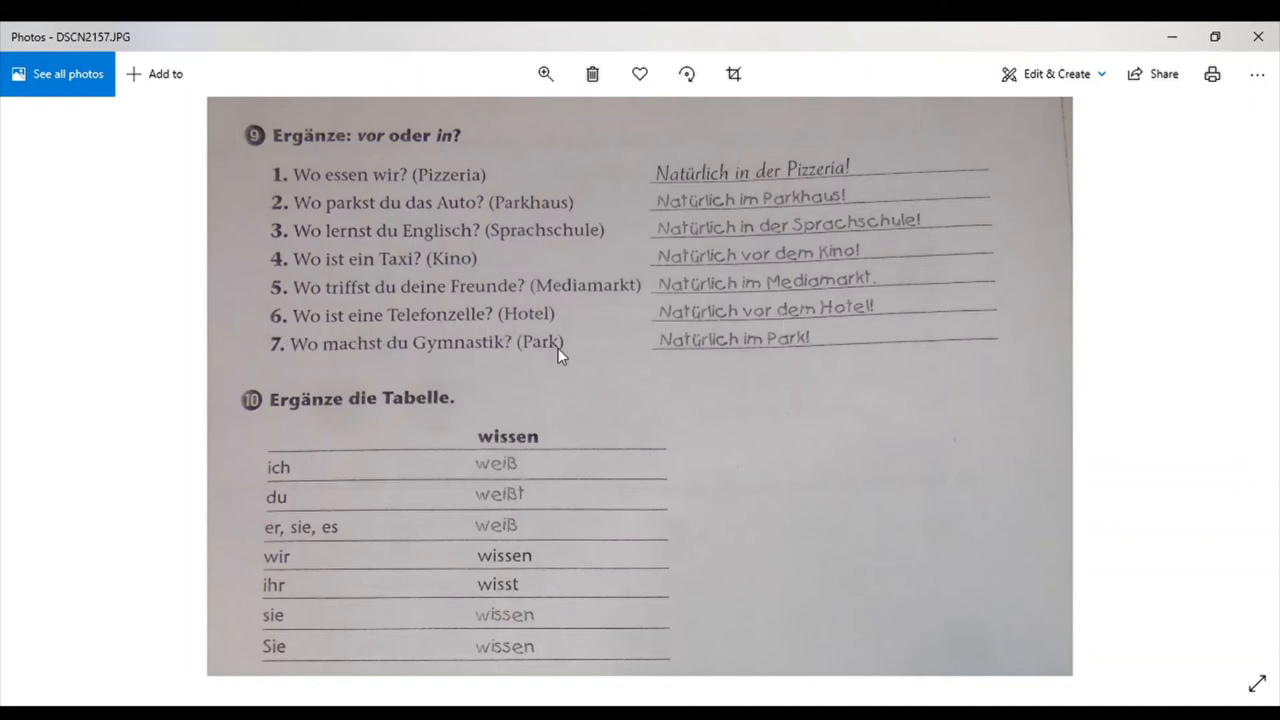
mouse_move(428, 360)
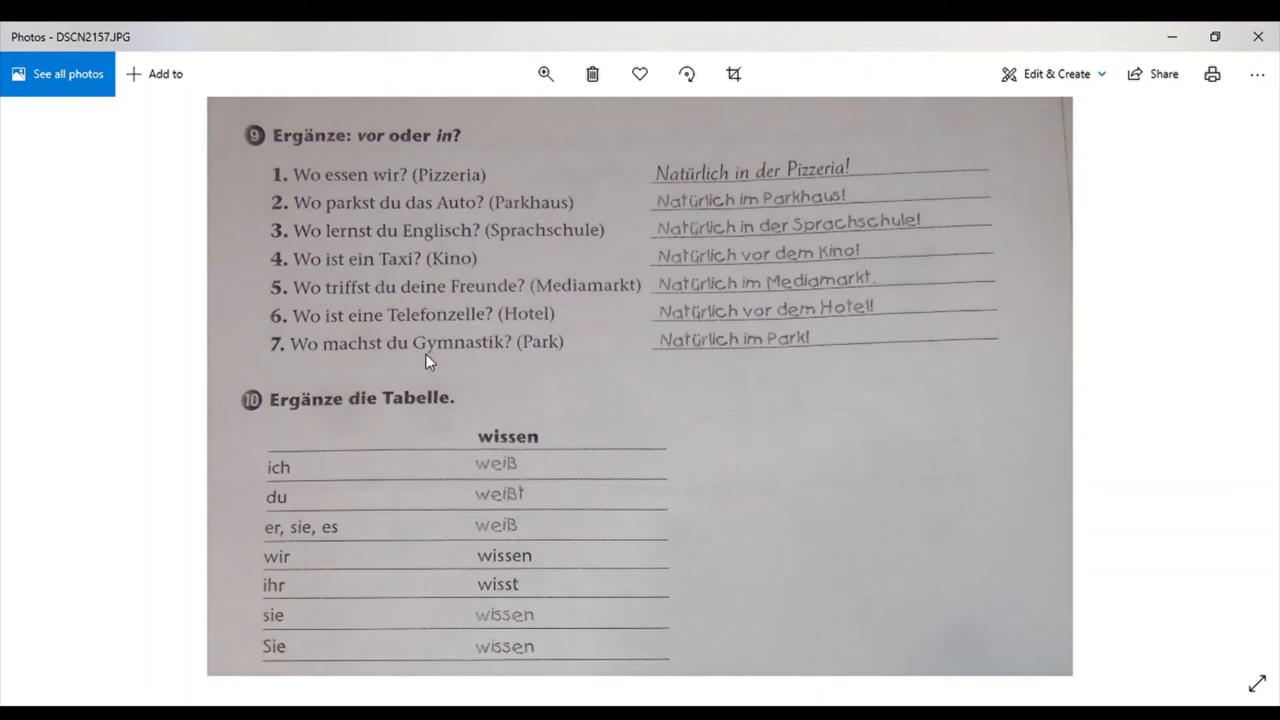
mouse_move(708, 340)
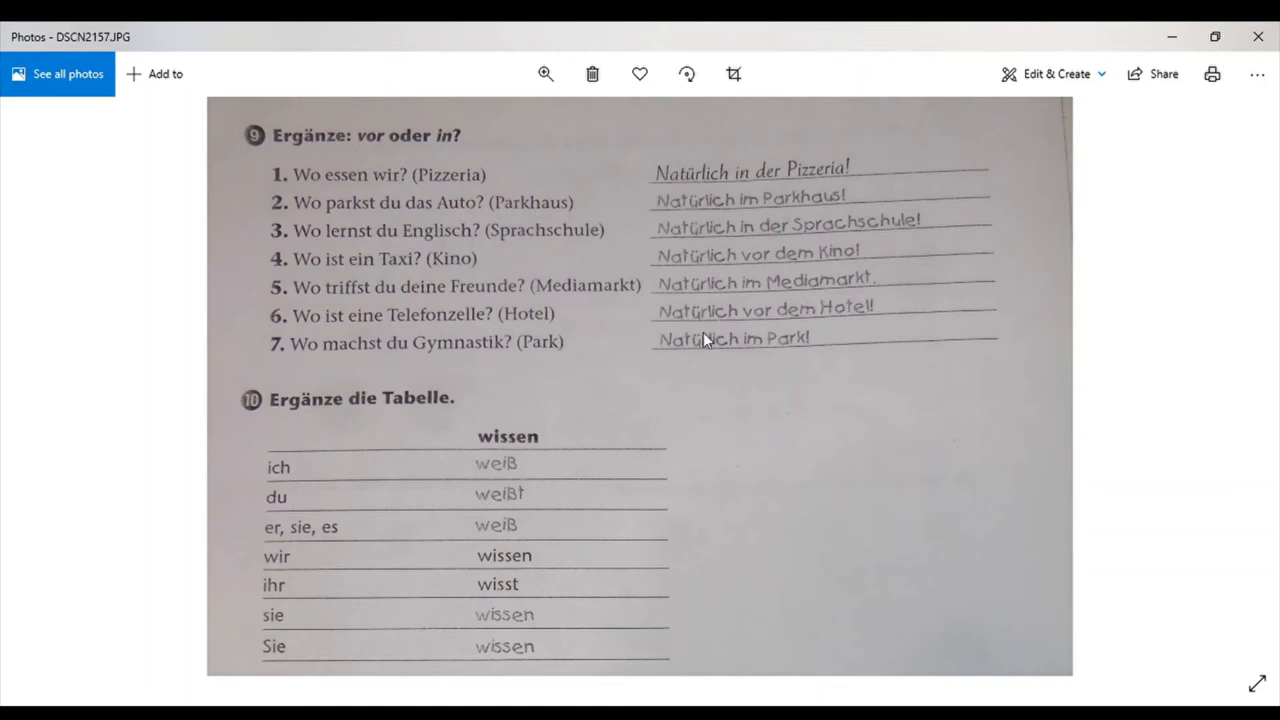
mouse_move(820, 364)
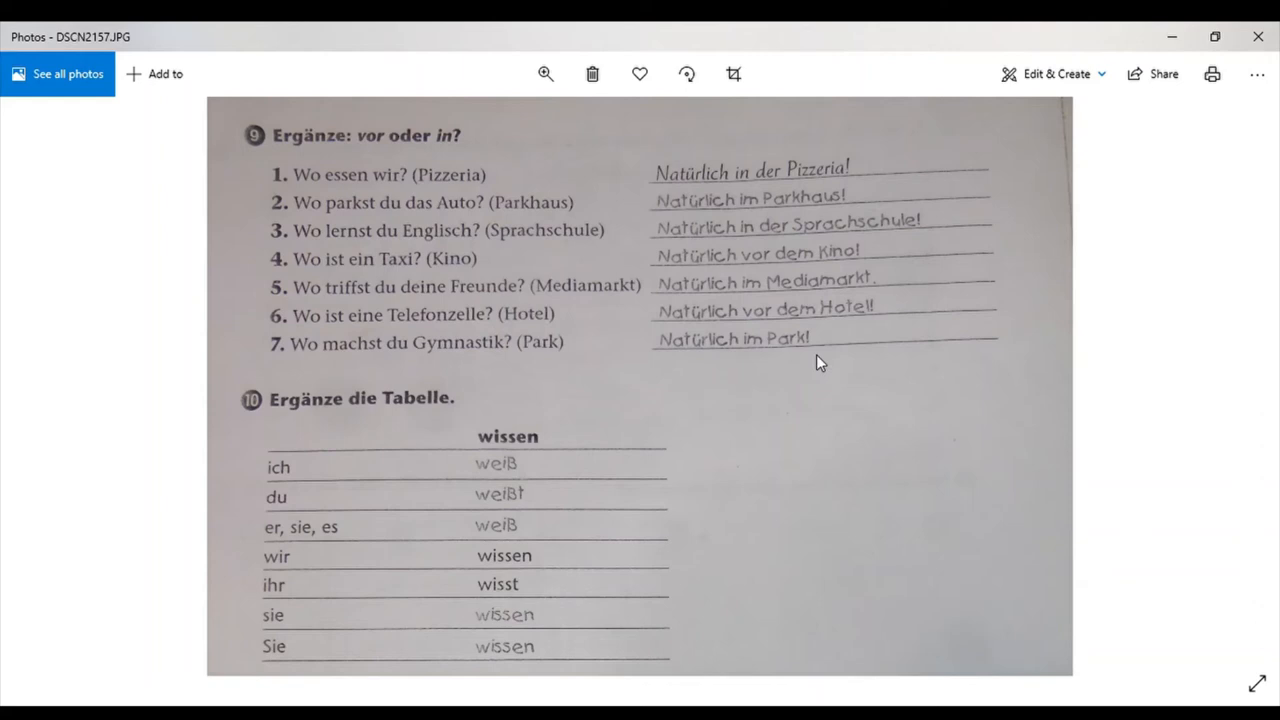
Scroll down so exercise 11's five filled-in wissen forms appear beneath the wissen table.
scroll("down", 3)
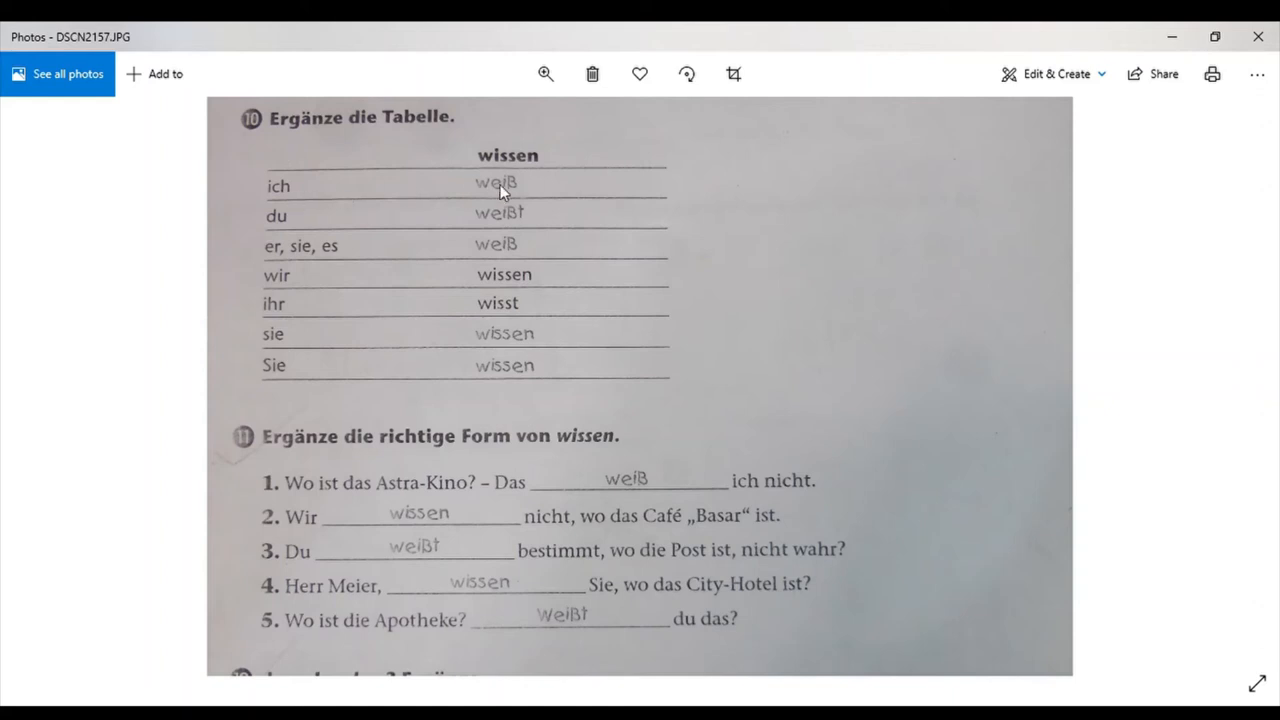
mouse_move(308, 258)
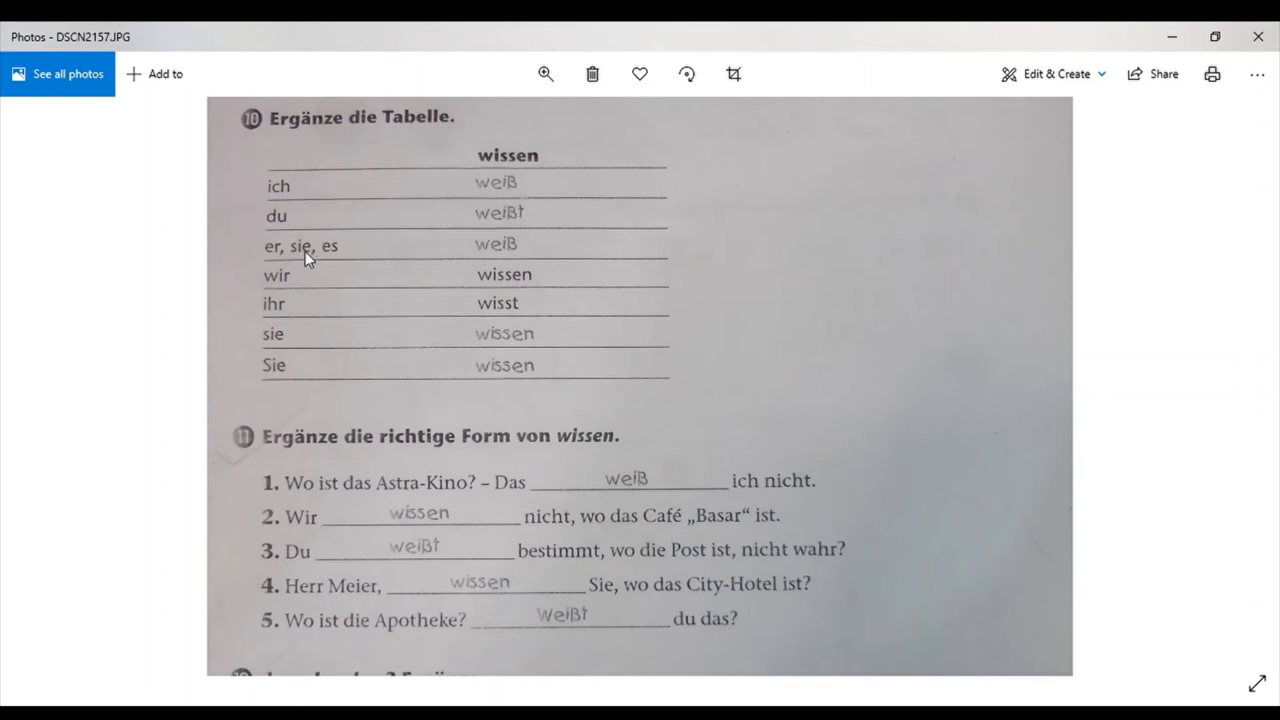
mouse_move(404, 288)
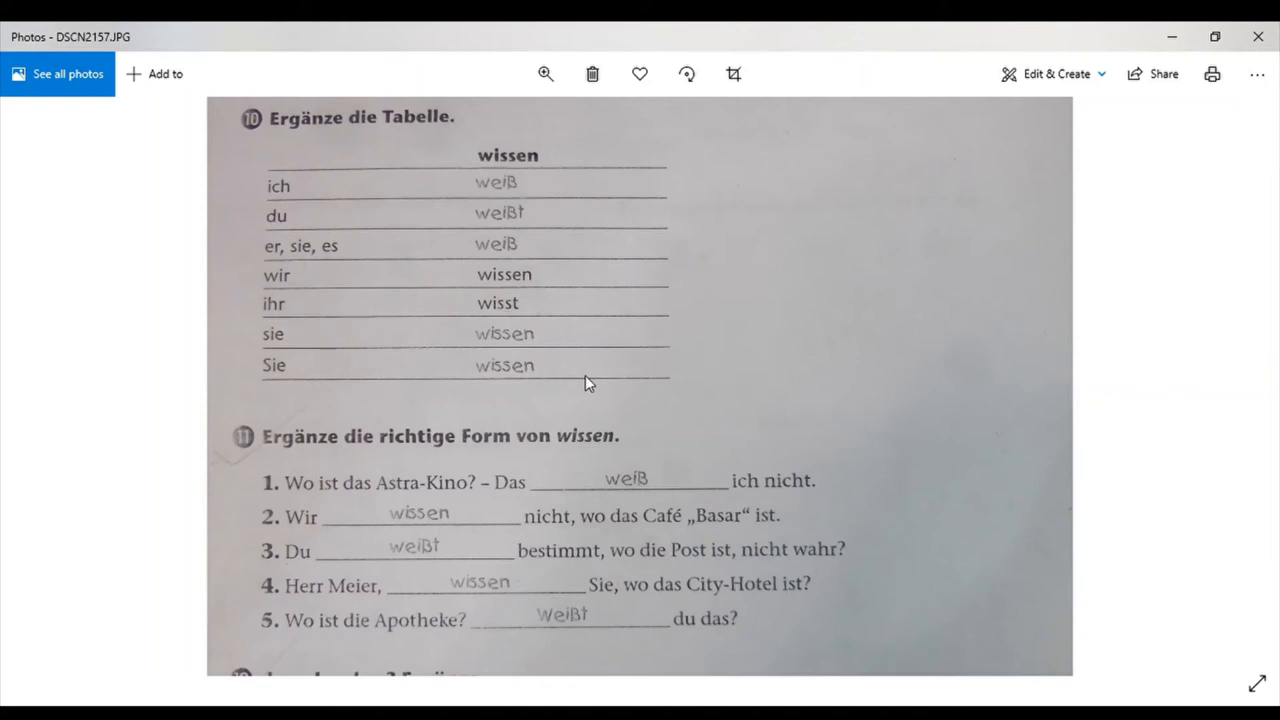
Scroll down so exercise 12 'der oder dem? Ergänze.' shows its seven article answers.
scroll("down", 3)
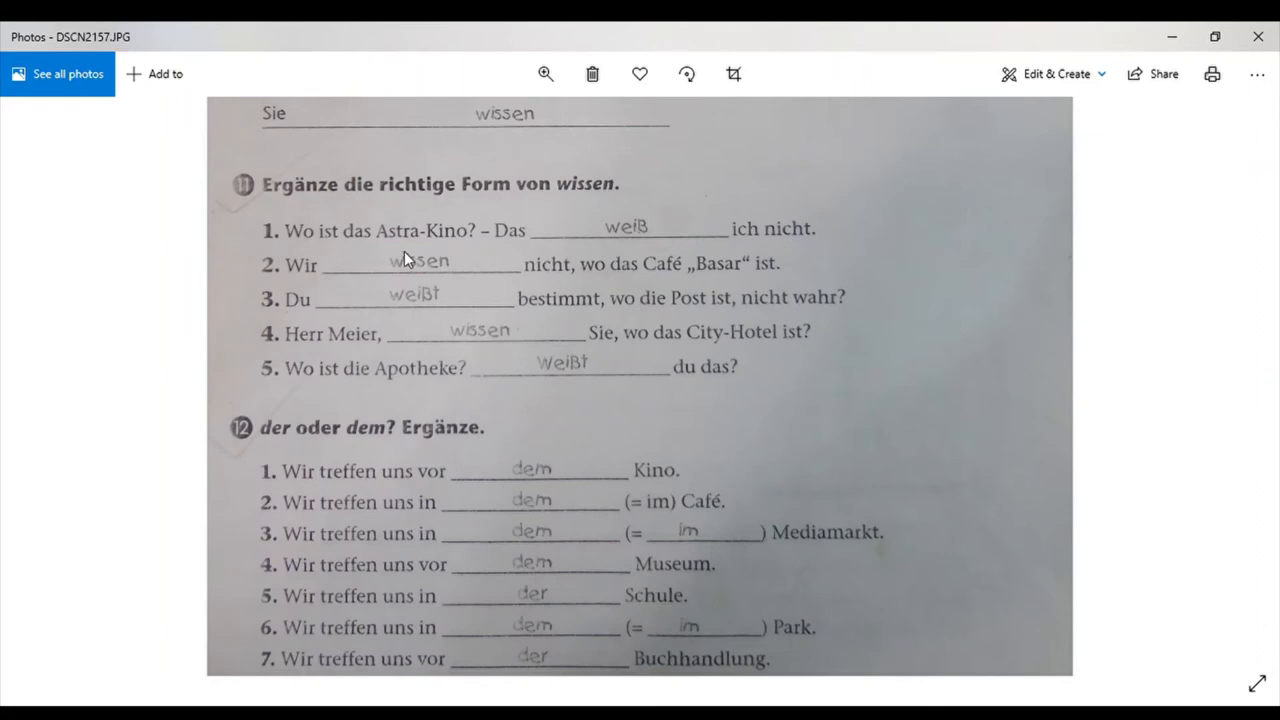
mouse_move(388, 244)
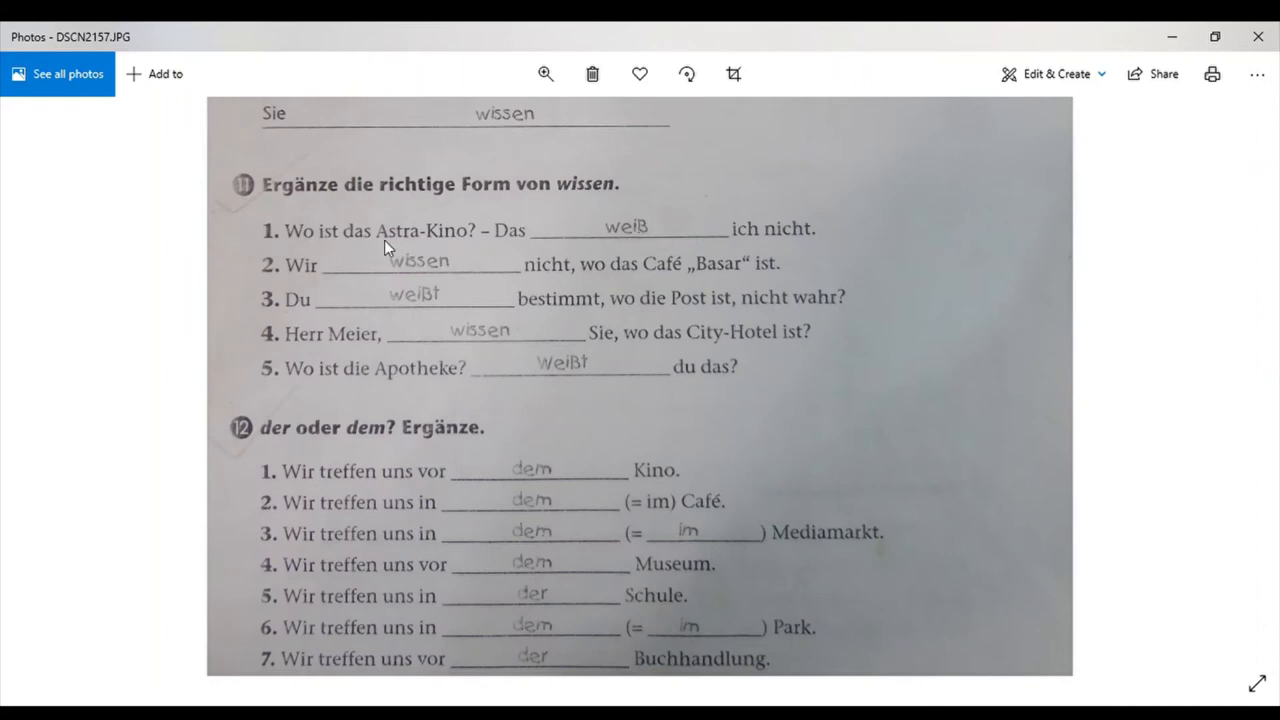
mouse_move(340, 258)
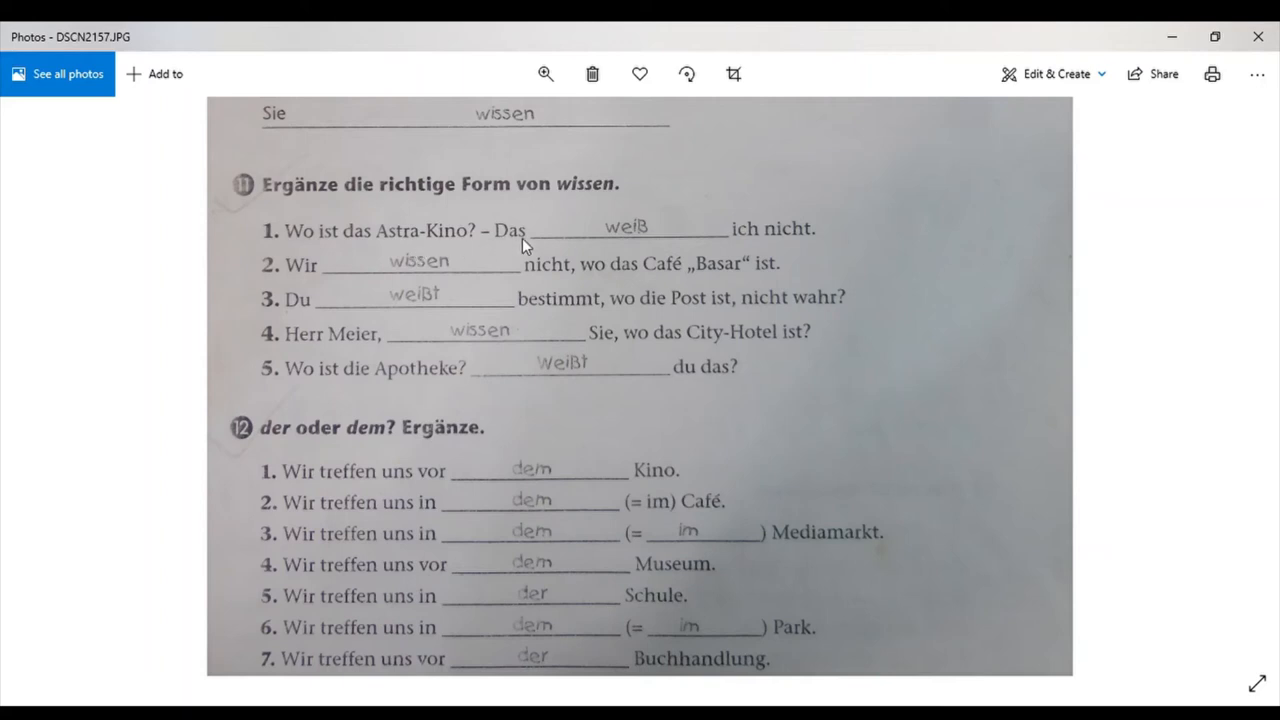
mouse_move(476, 258)
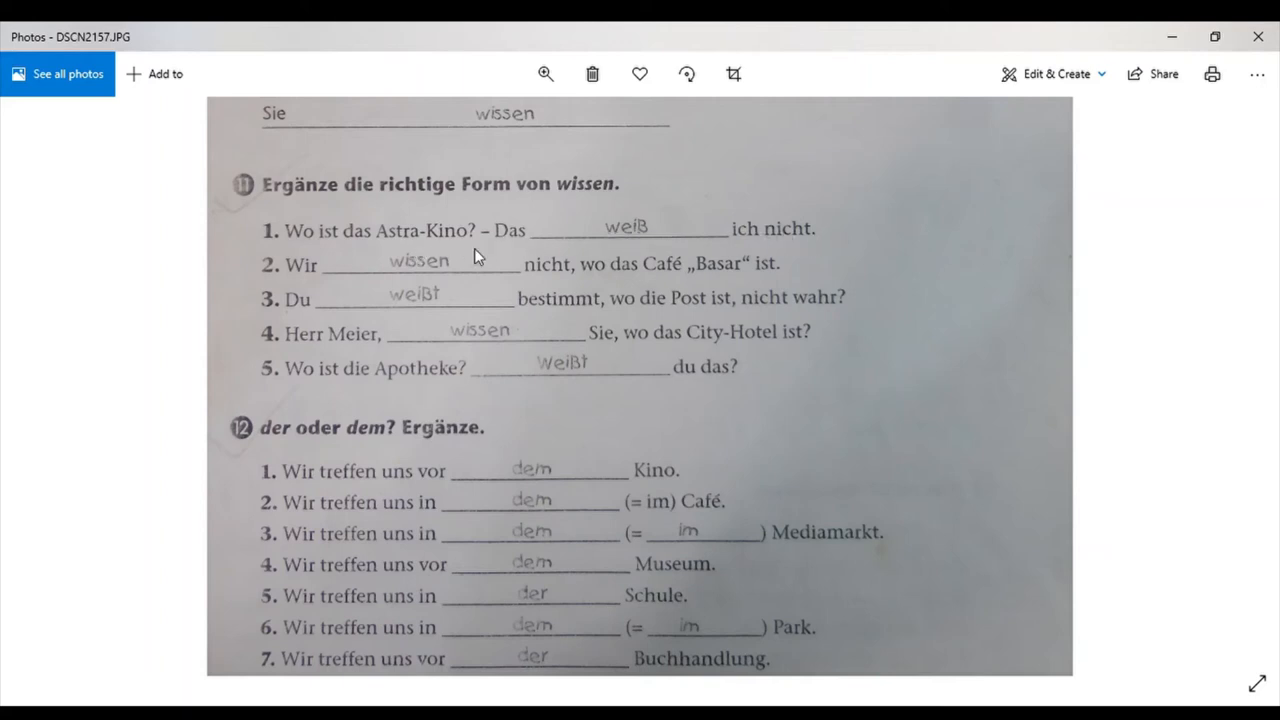
mouse_move(294, 292)
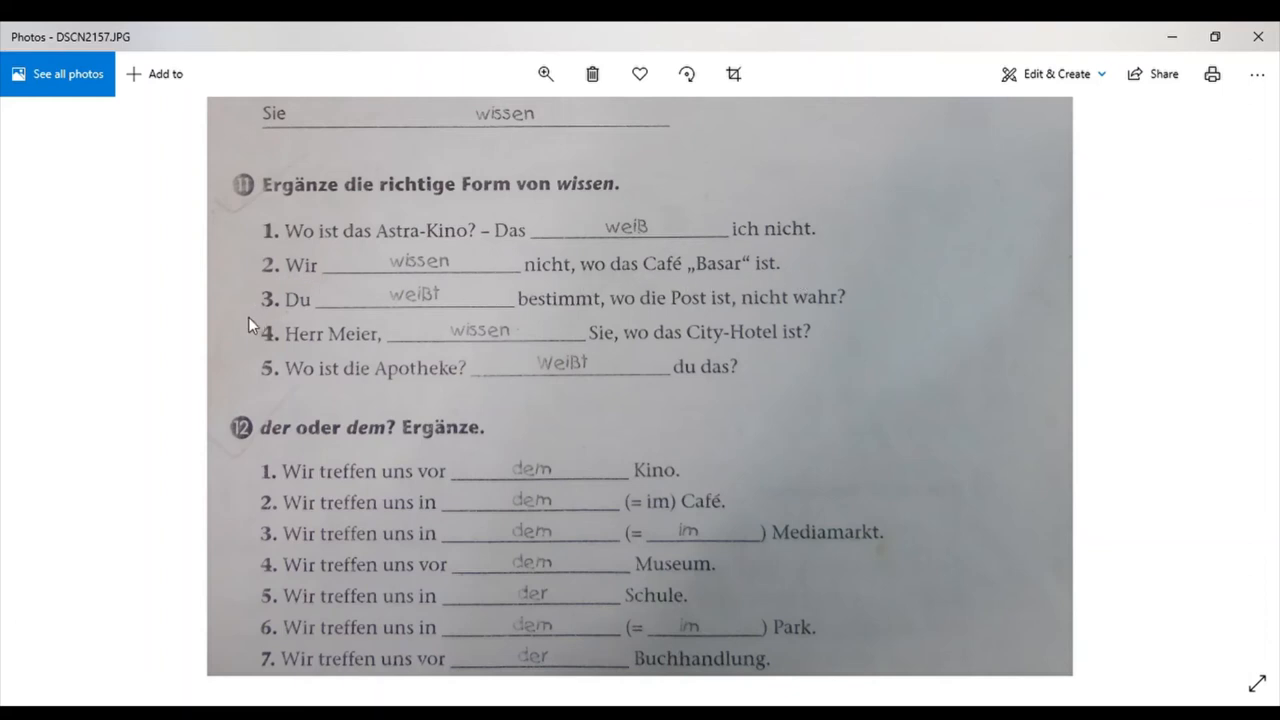
mouse_move(560, 308)
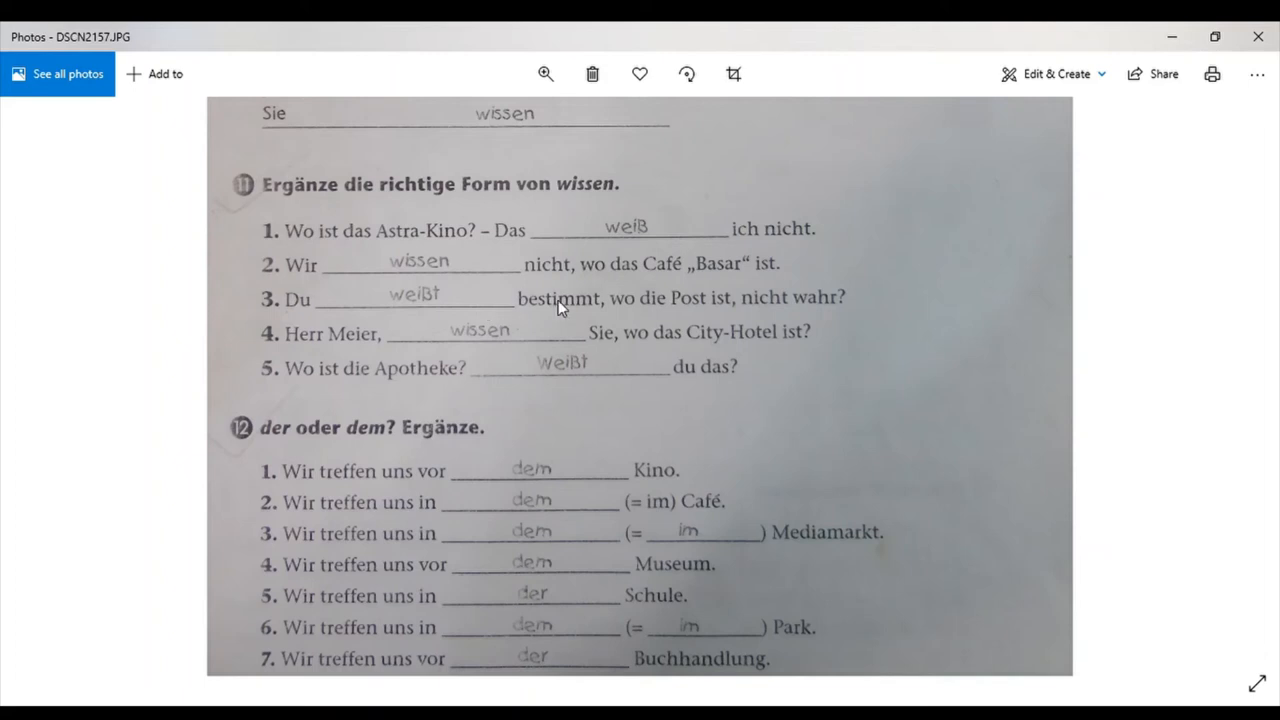
mouse_move(704, 302)
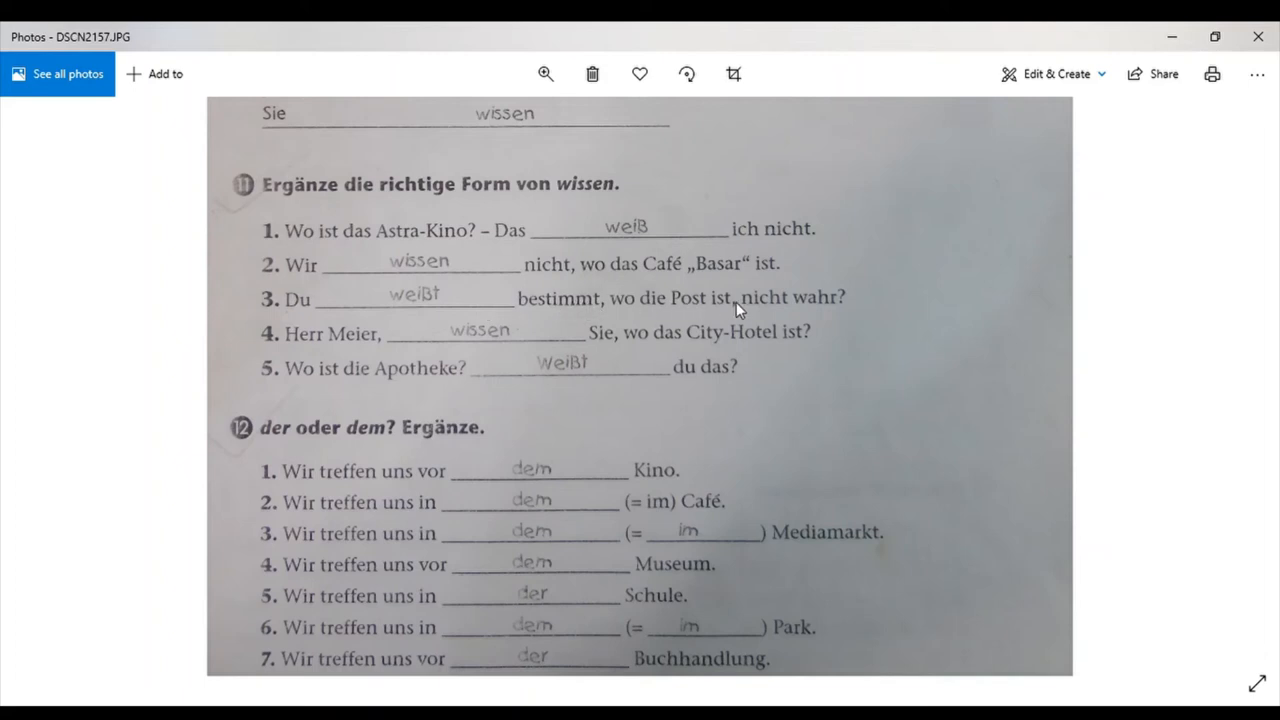
mouse_move(266, 364)
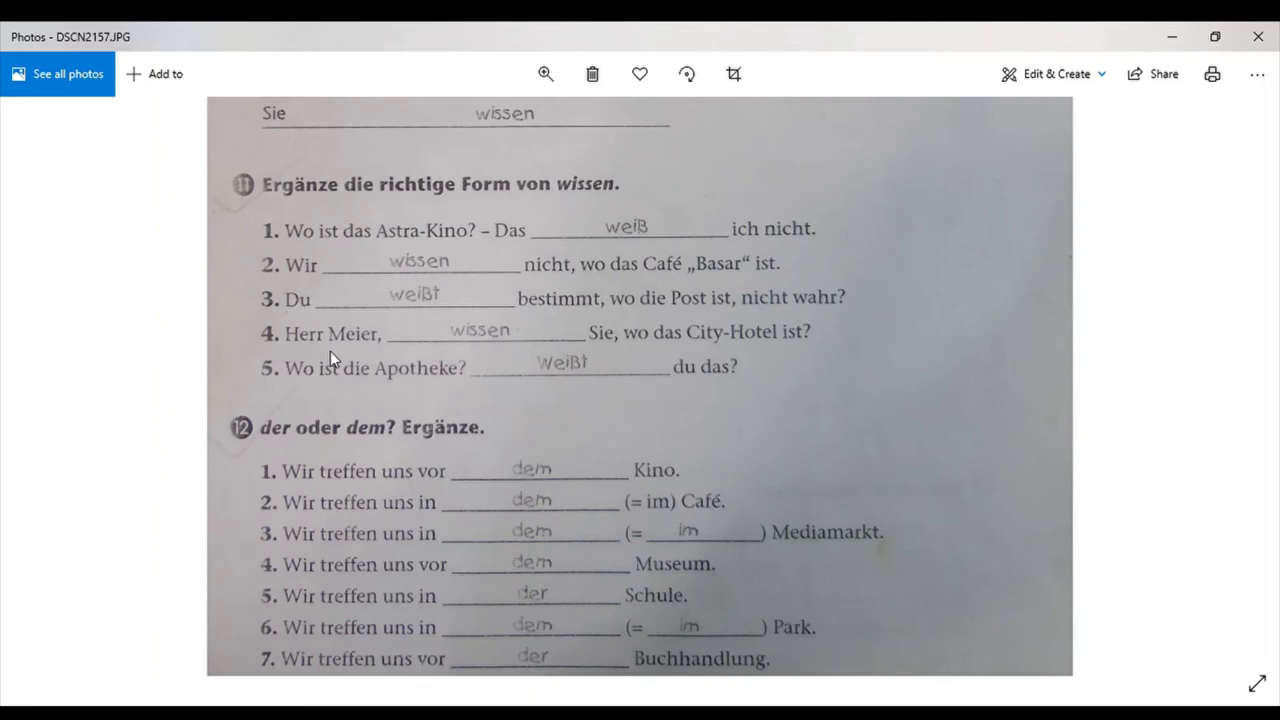
mouse_move(722, 340)
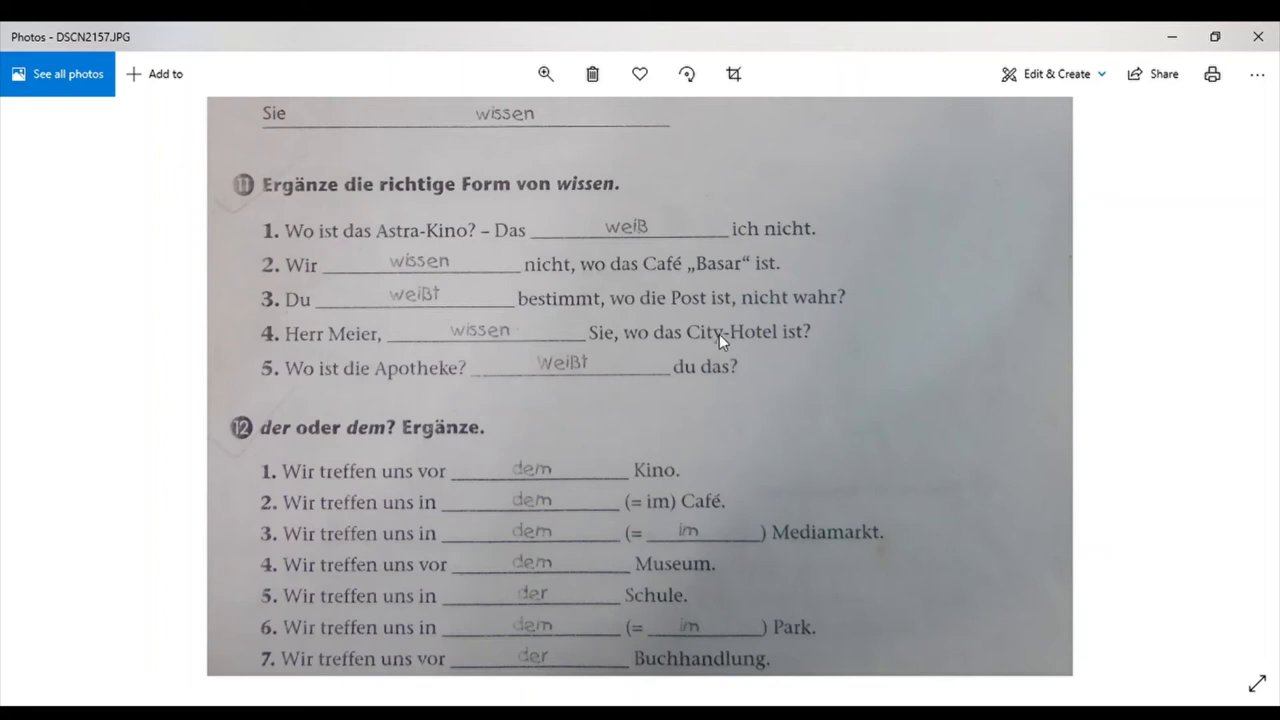
mouse_move(264, 390)
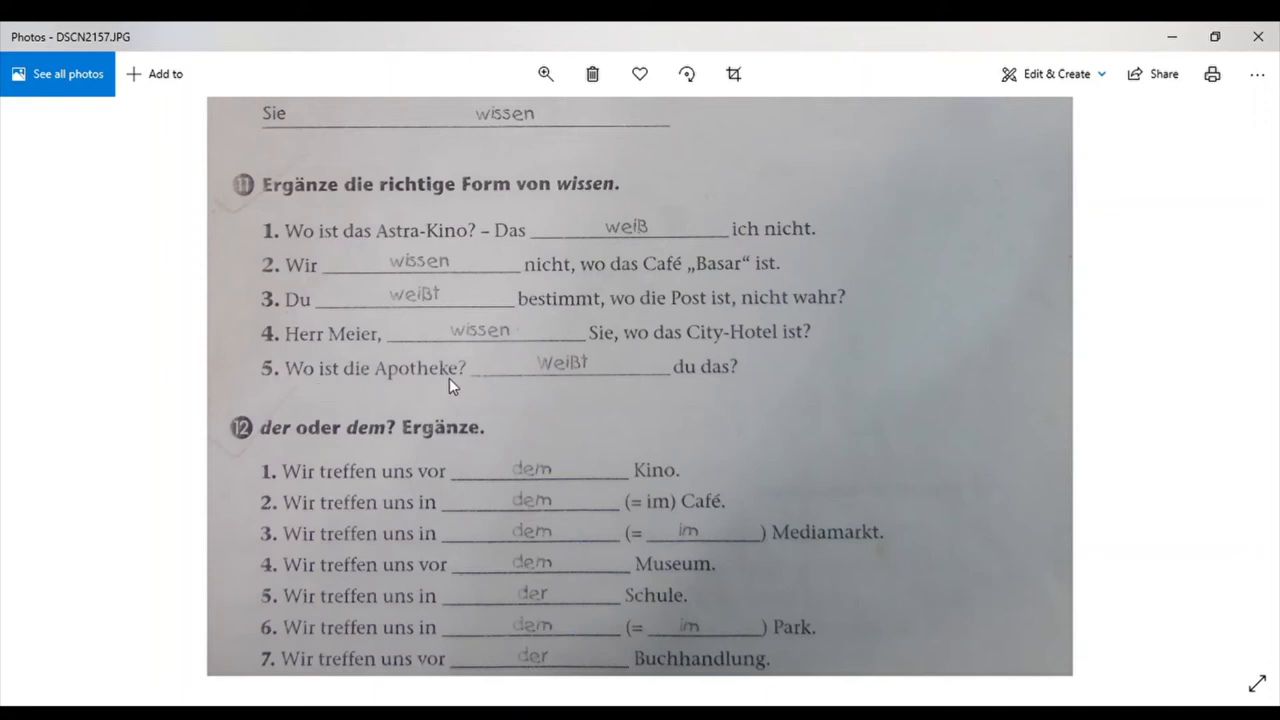
mouse_move(748, 376)
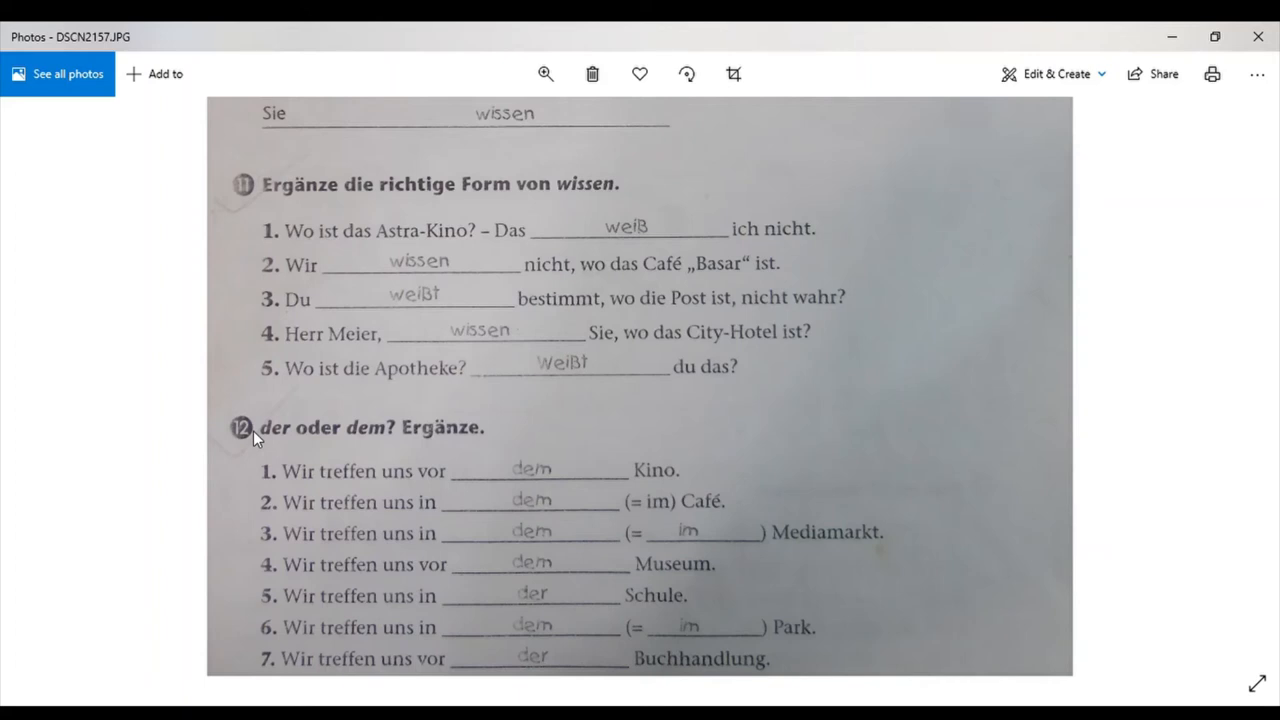
Scroll slightly so exercise 12's eighth answer, 'der' before 'Kirche', comes into view.
scroll("down", 3)
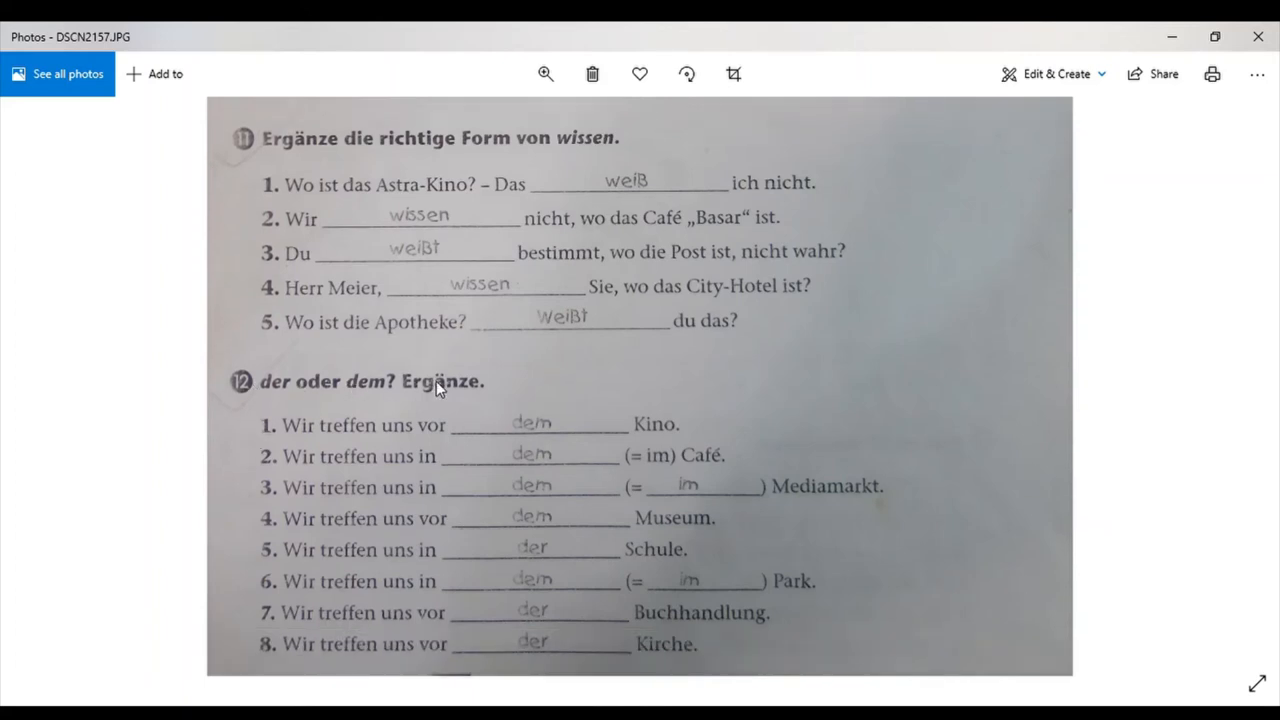
mouse_move(320, 404)
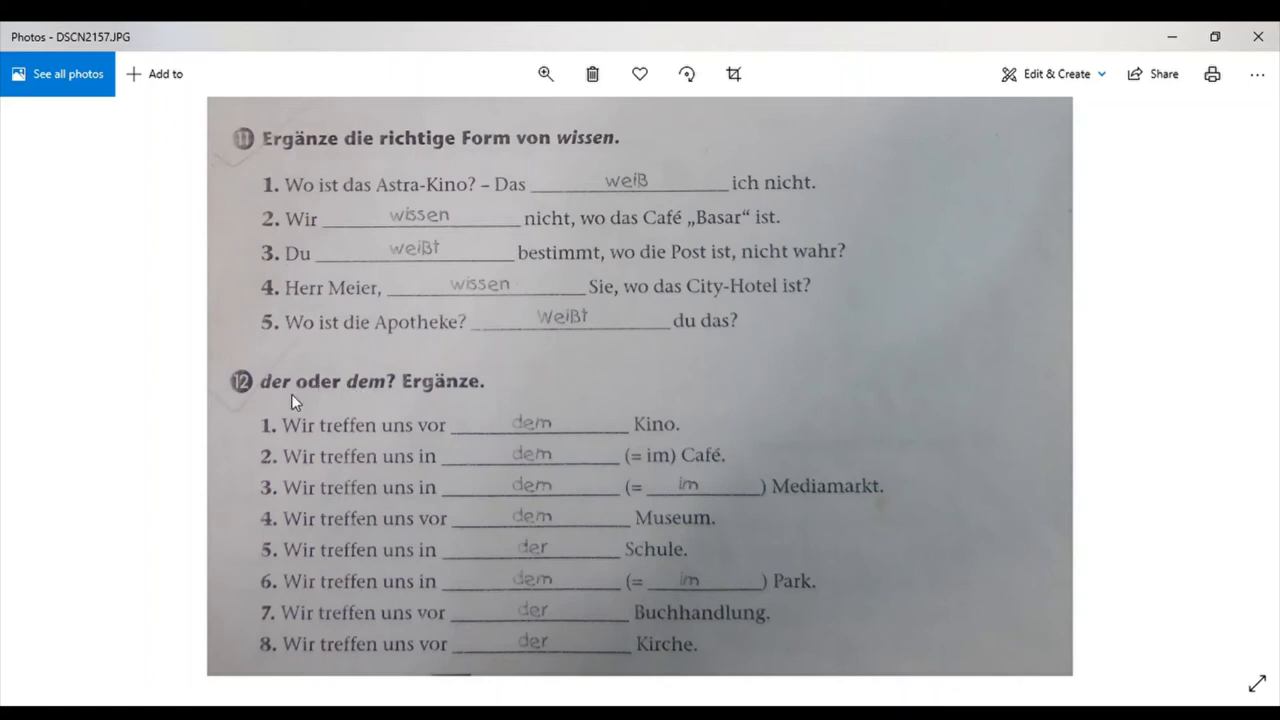
mouse_move(360, 392)
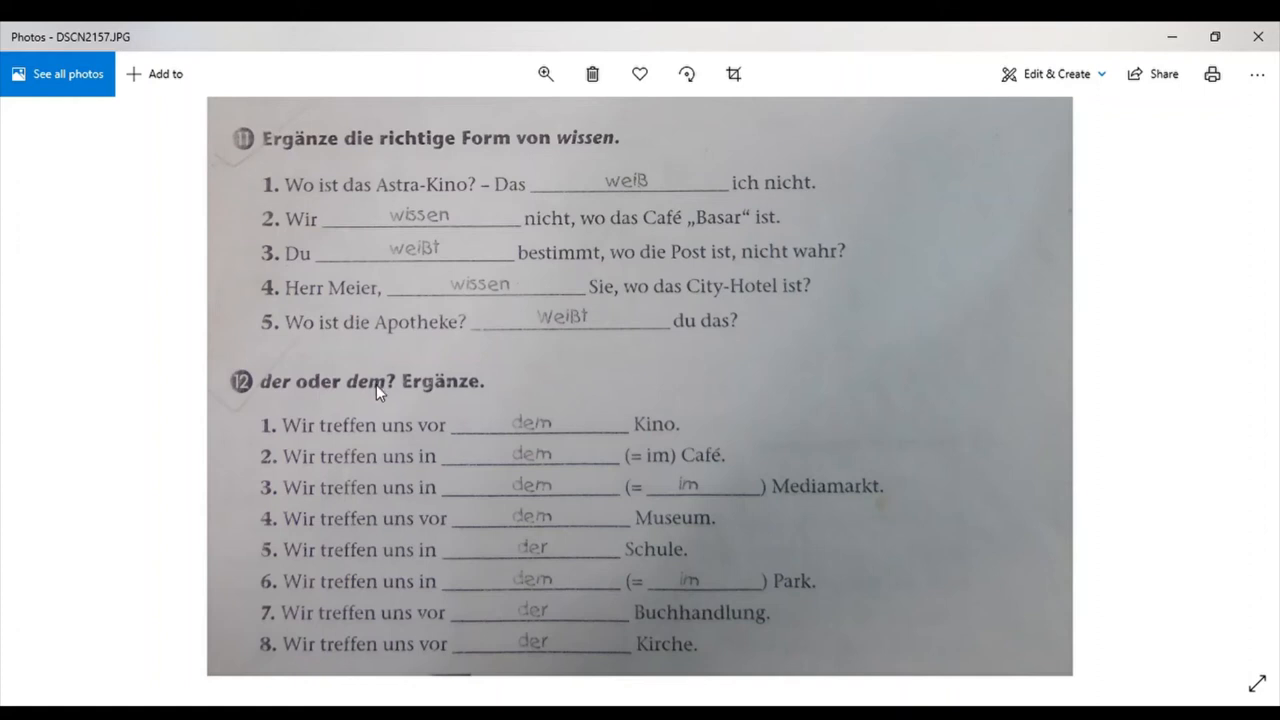
mouse_move(304, 448)
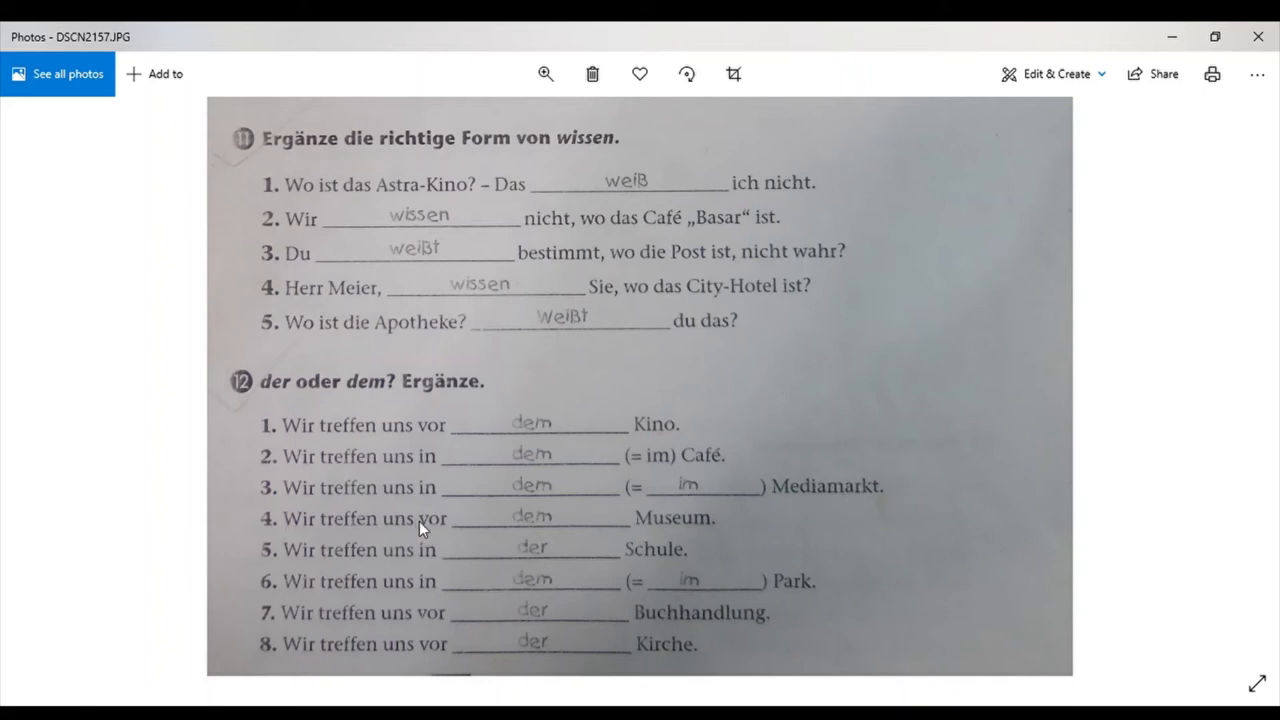
mouse_move(548, 540)
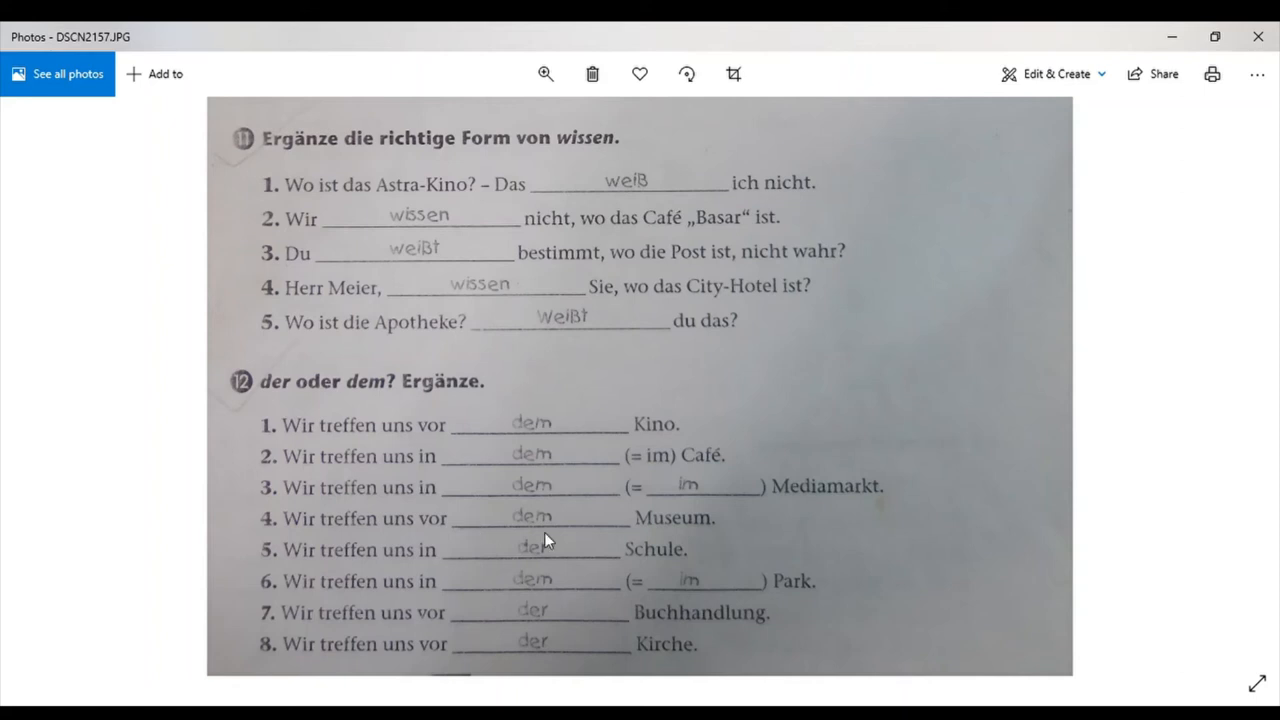
mouse_move(300, 564)
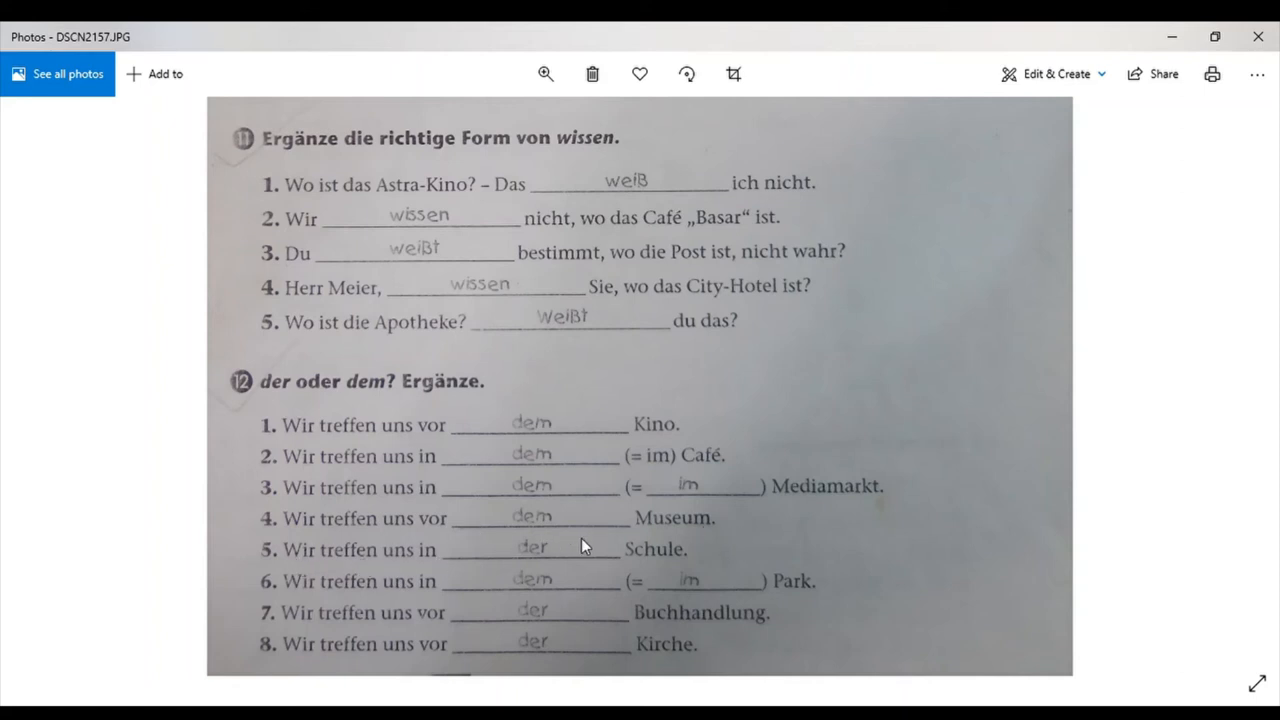
mouse_move(400, 594)
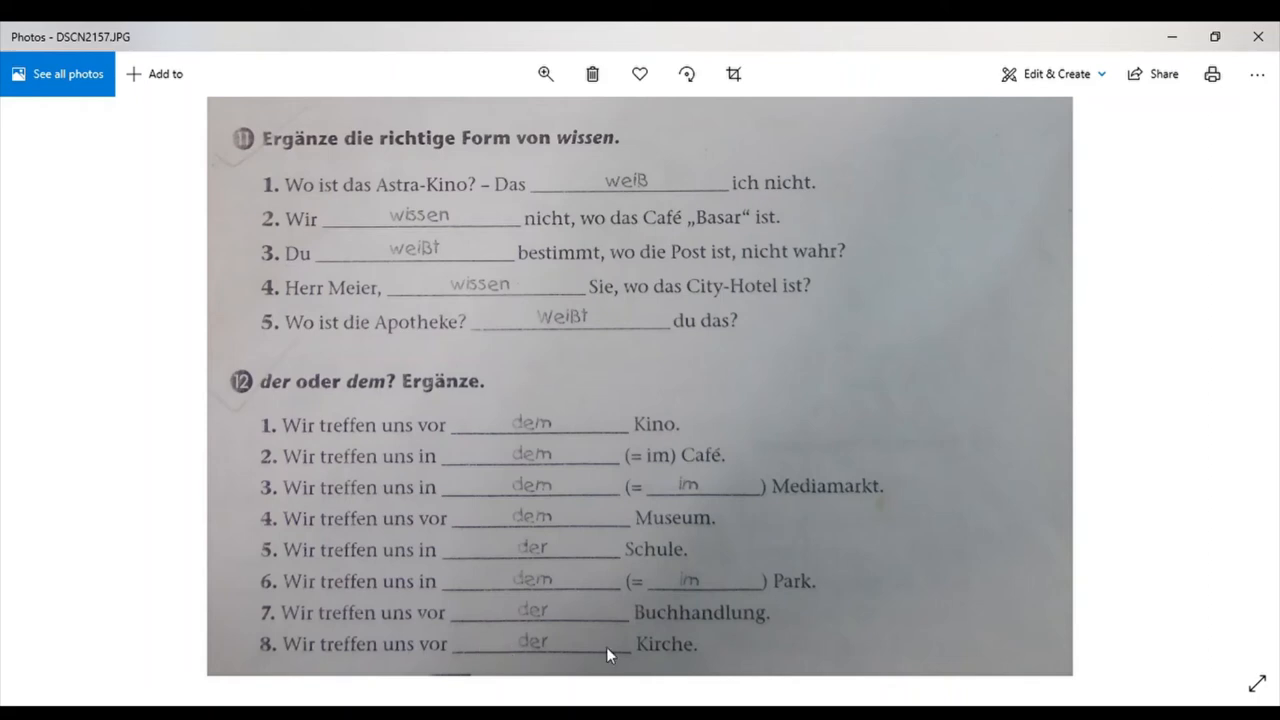
mouse_move(862, 472)
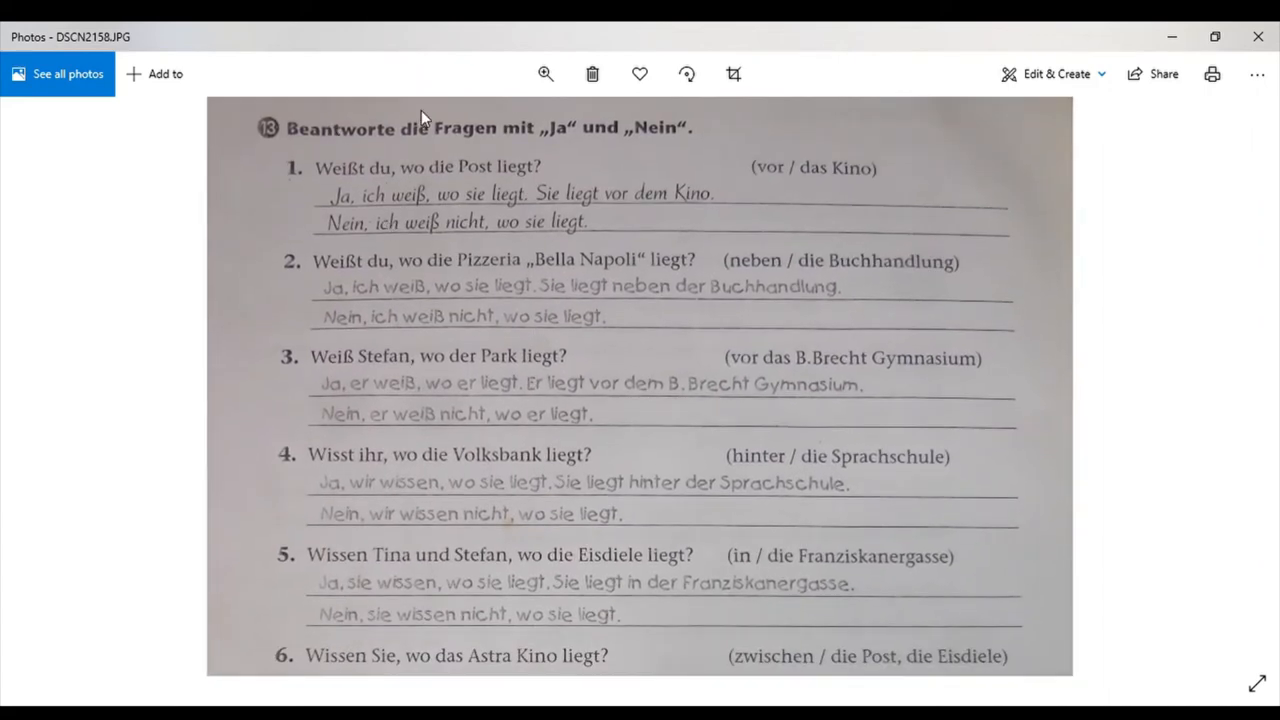
mouse_move(644, 148)
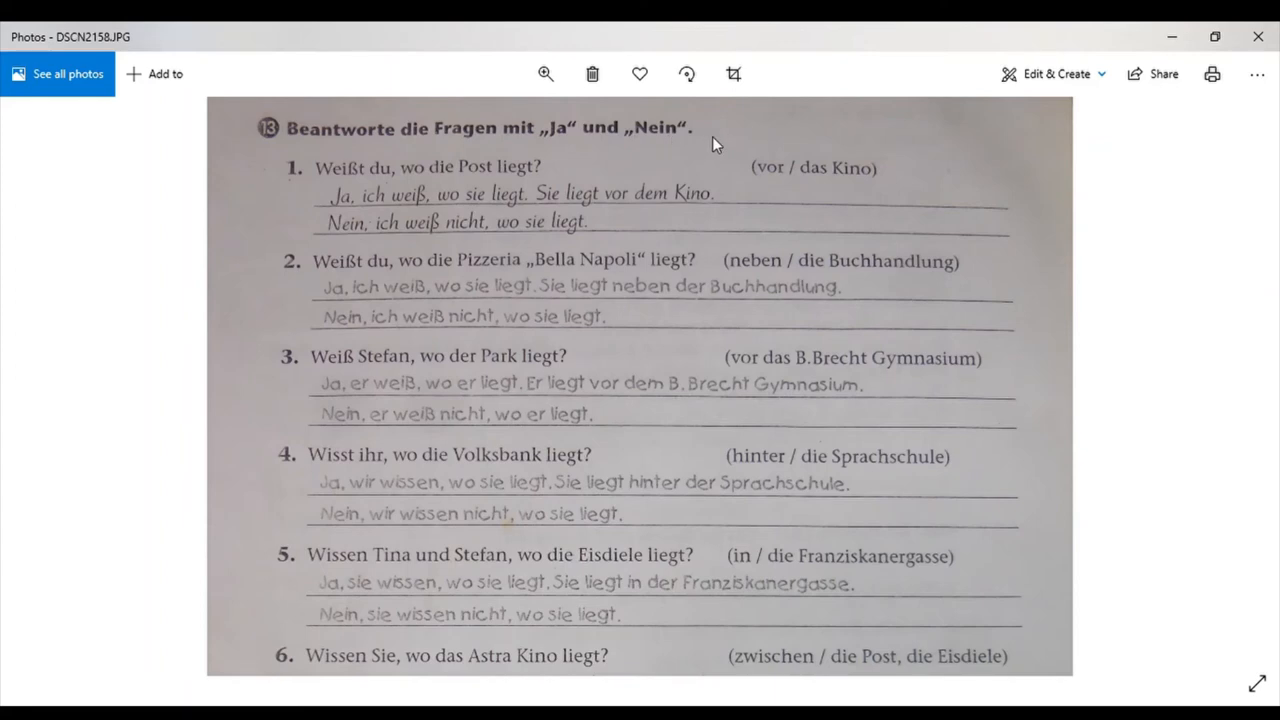
mouse_move(412, 184)
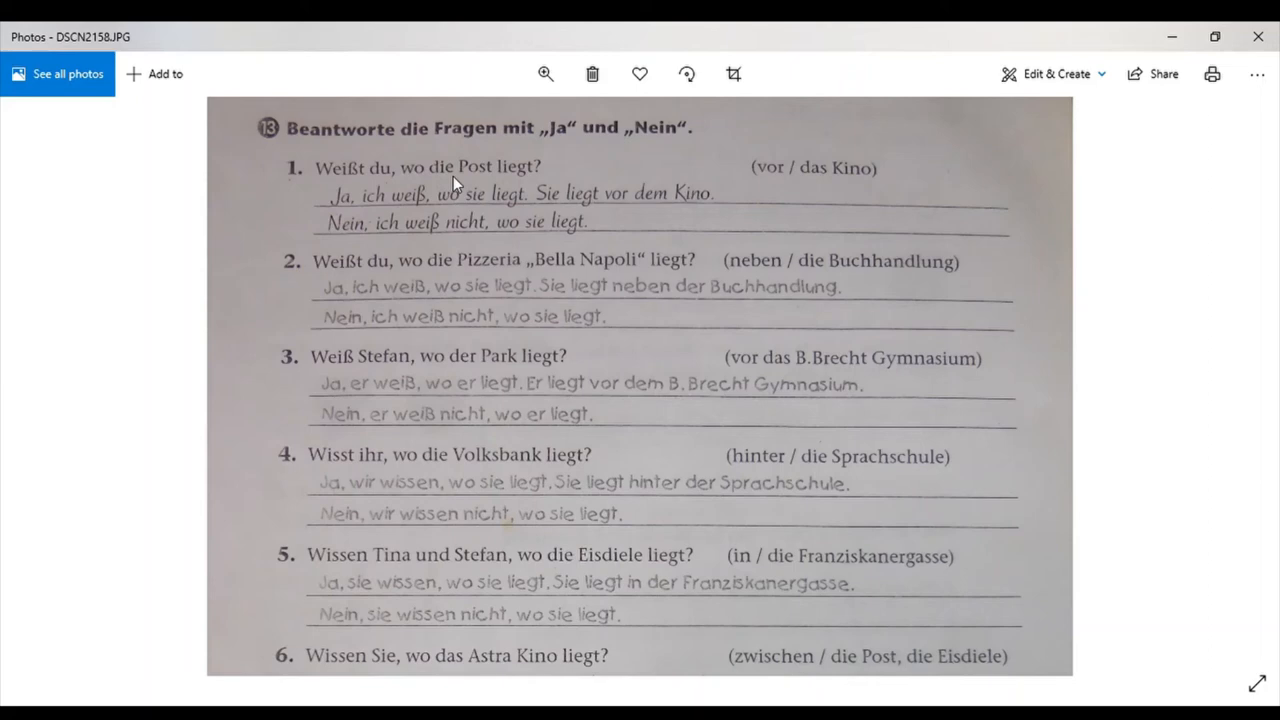
mouse_move(464, 216)
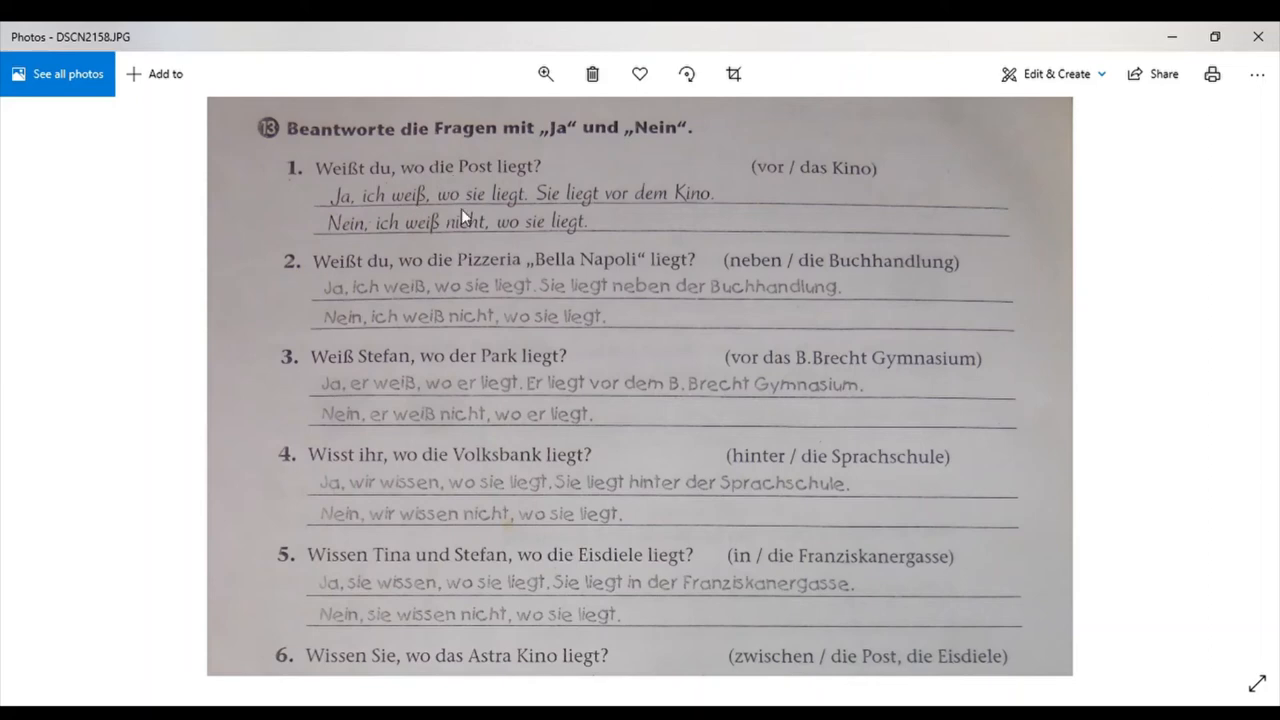
mouse_move(502, 210)
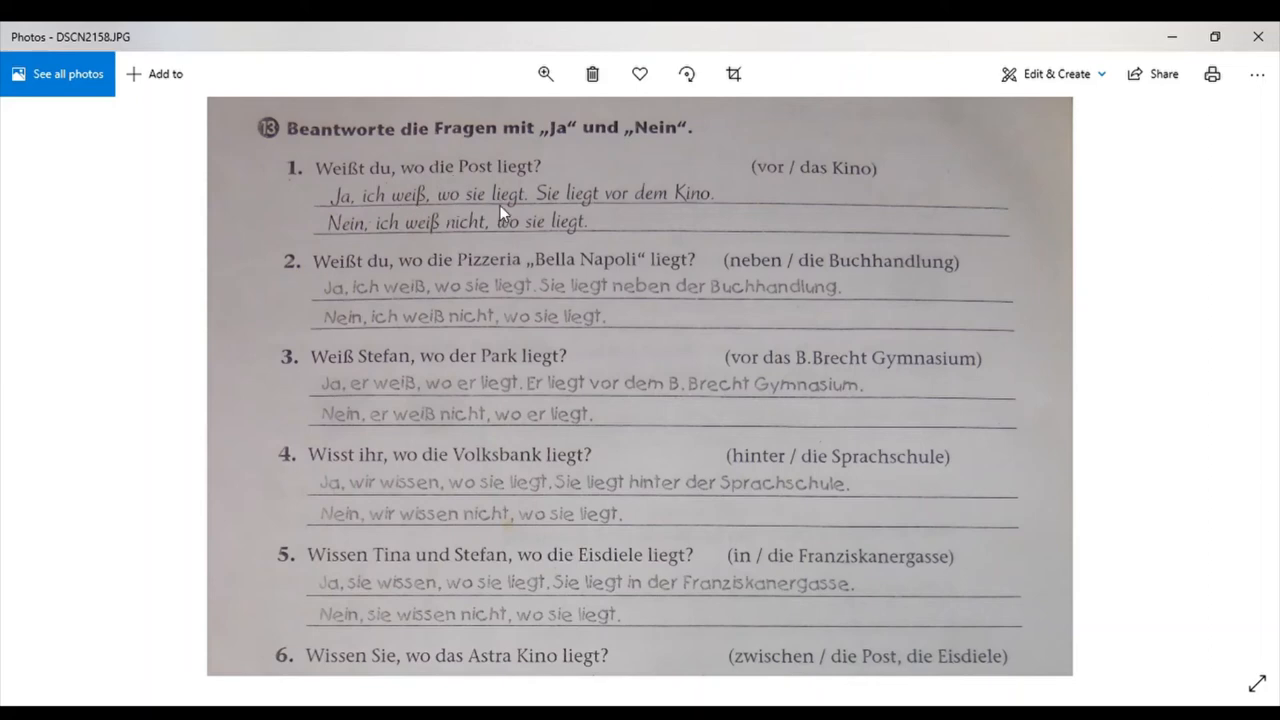
mouse_move(420, 248)
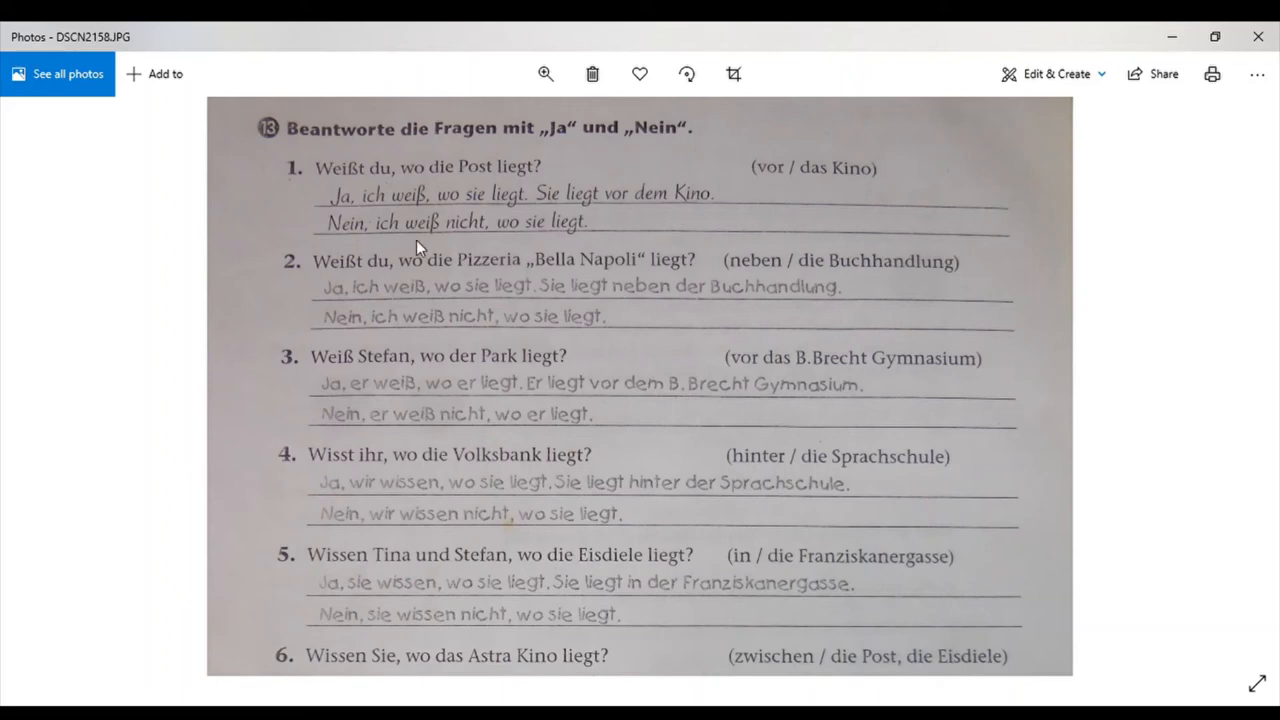
mouse_move(564, 234)
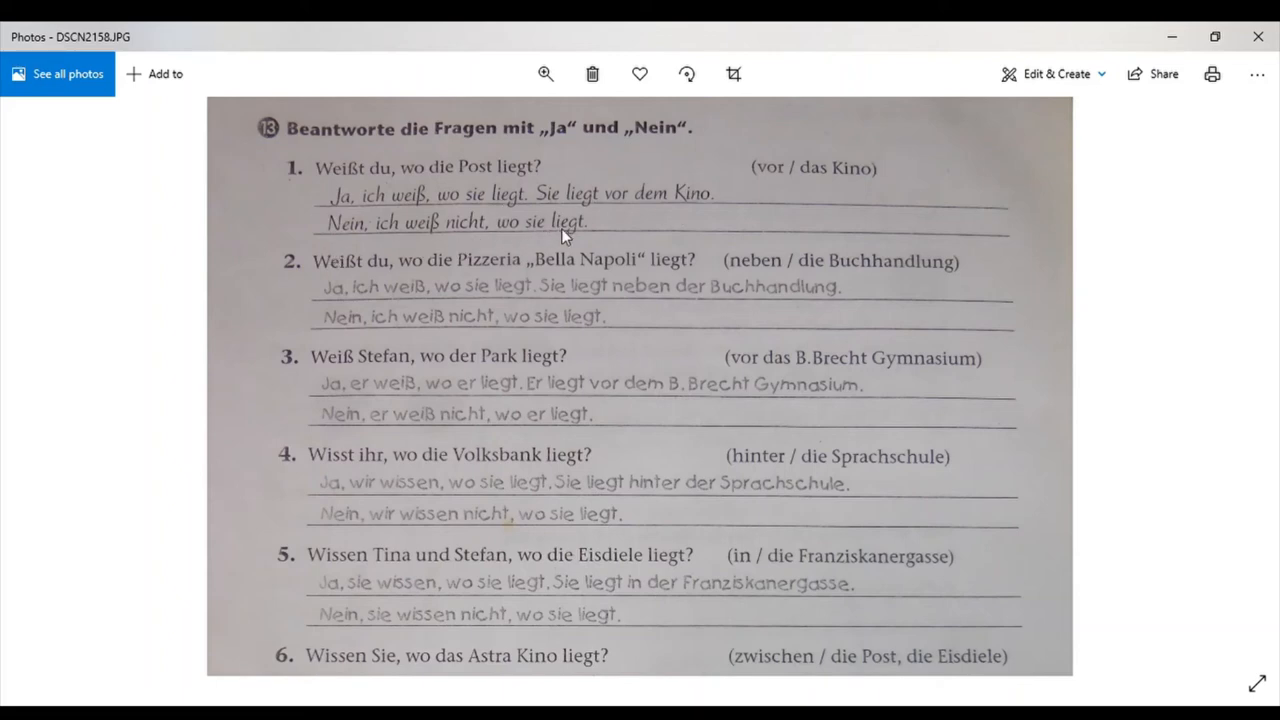
mouse_move(348, 282)
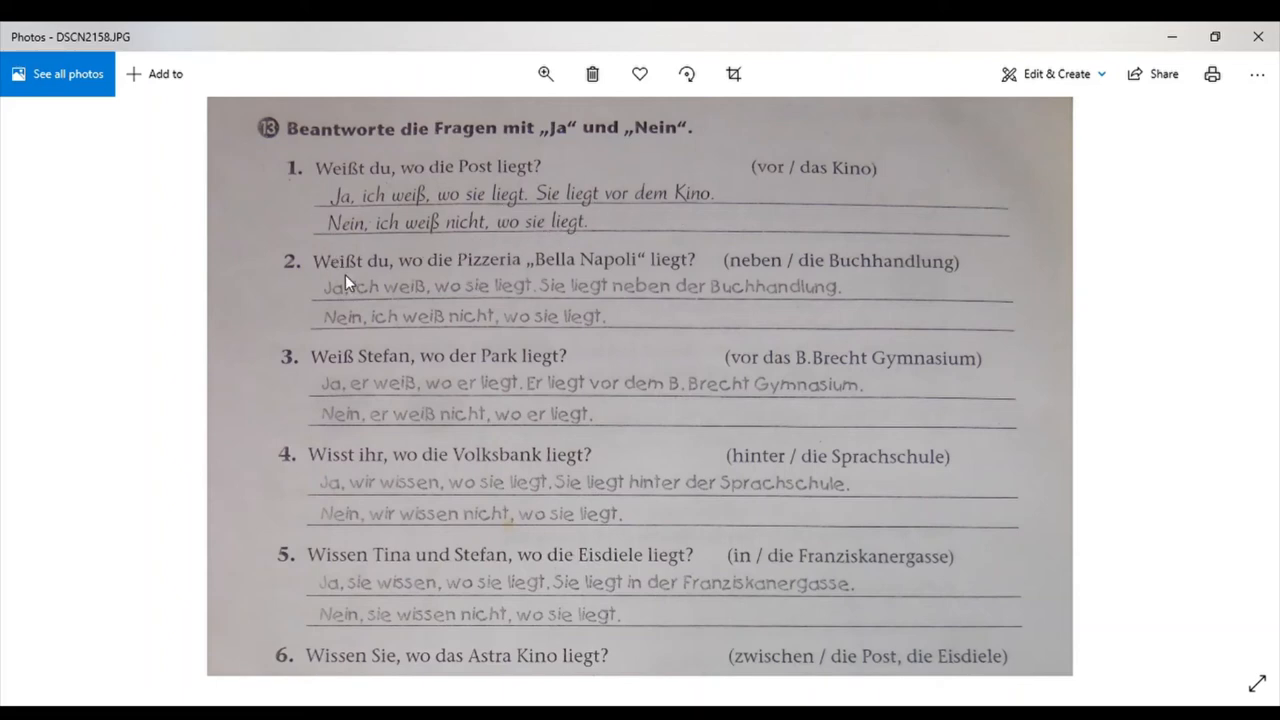
mouse_move(562, 270)
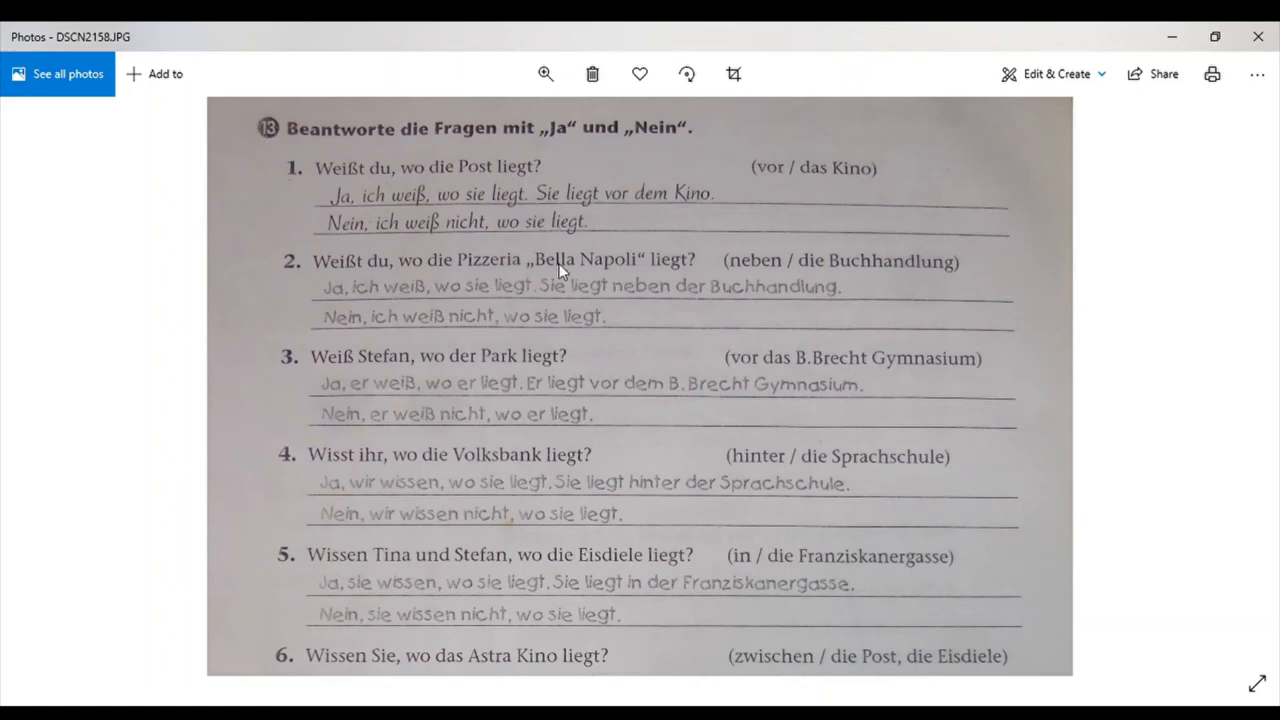
mouse_move(642, 278)
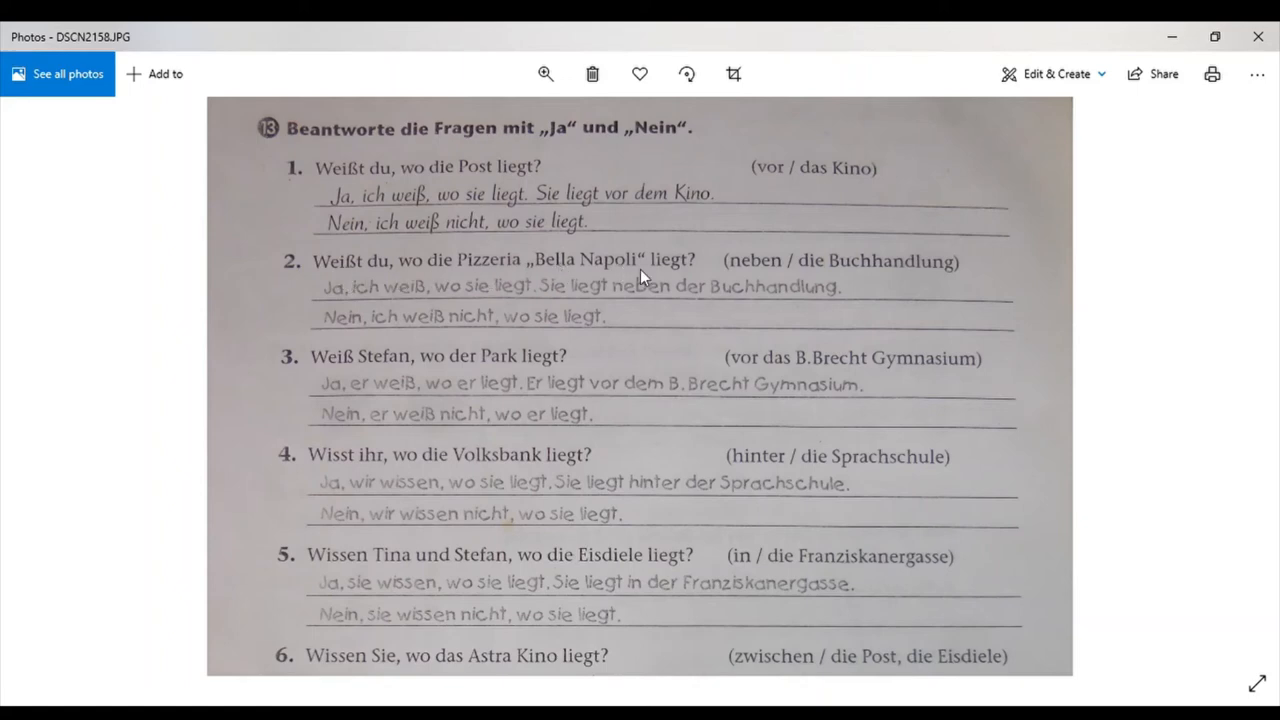
mouse_move(724, 280)
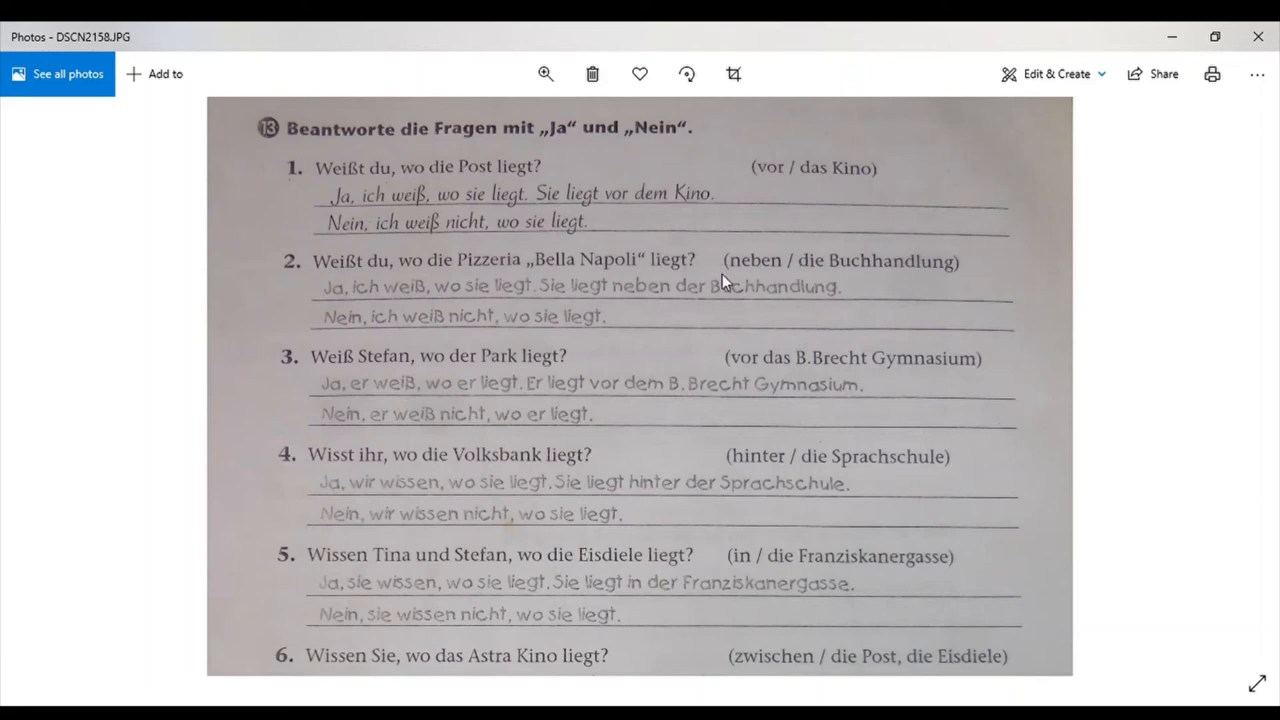
mouse_move(948, 276)
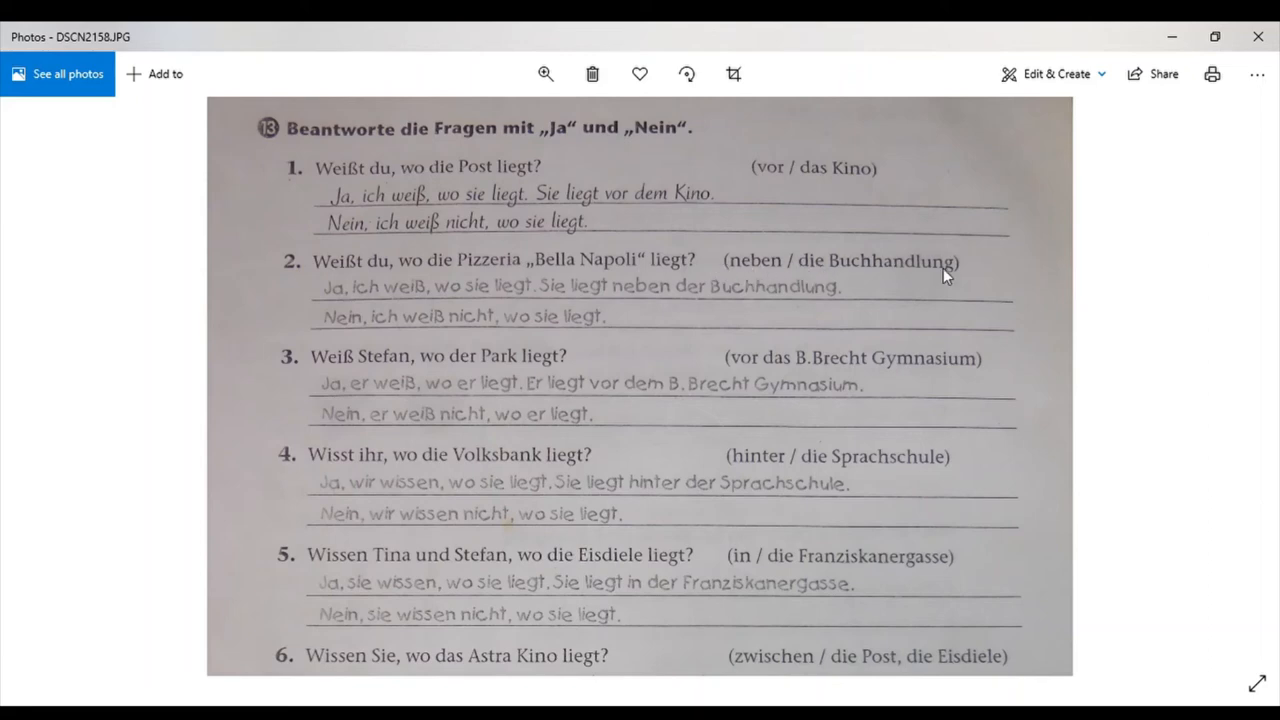
mouse_move(436, 308)
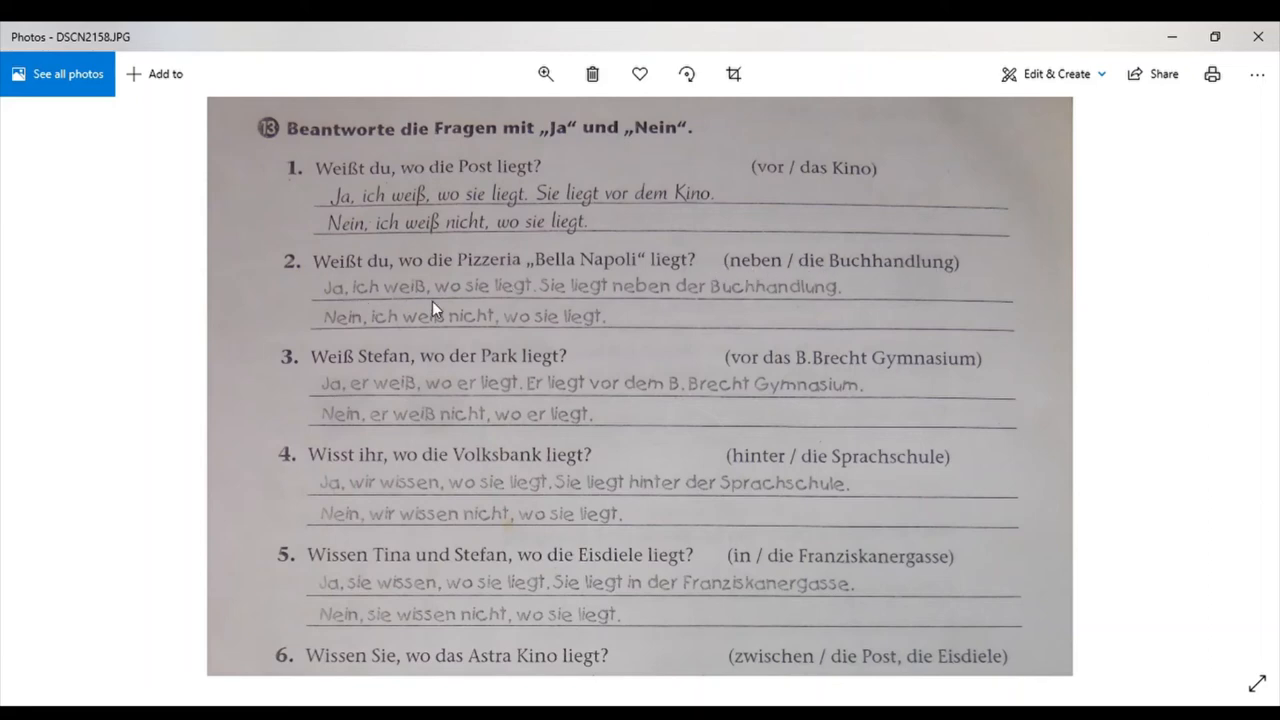
mouse_move(584, 304)
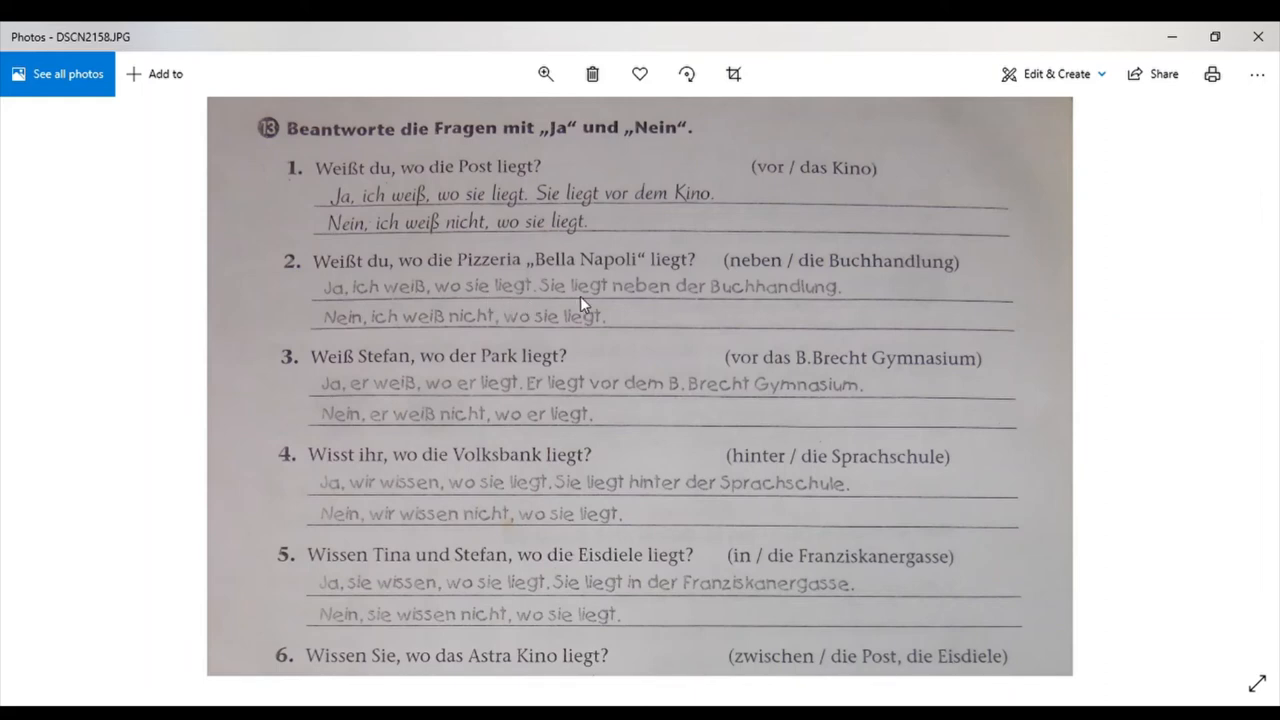
mouse_move(836, 308)
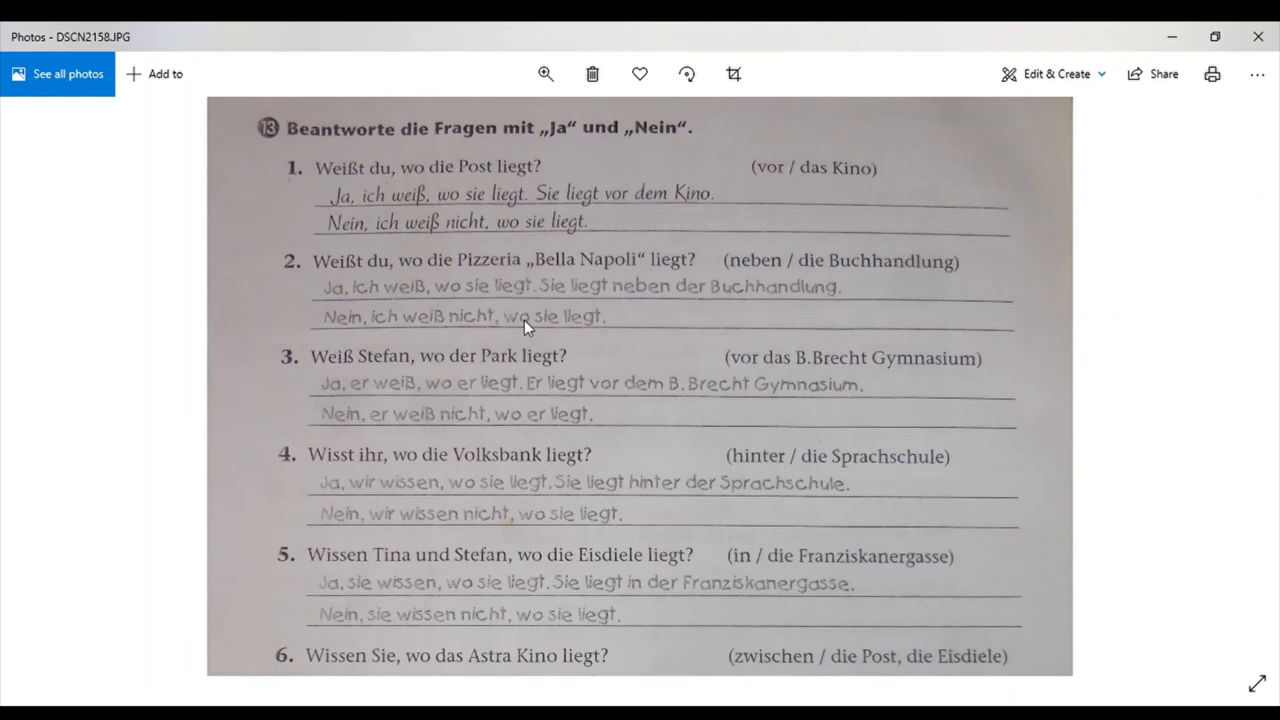
mouse_move(348, 370)
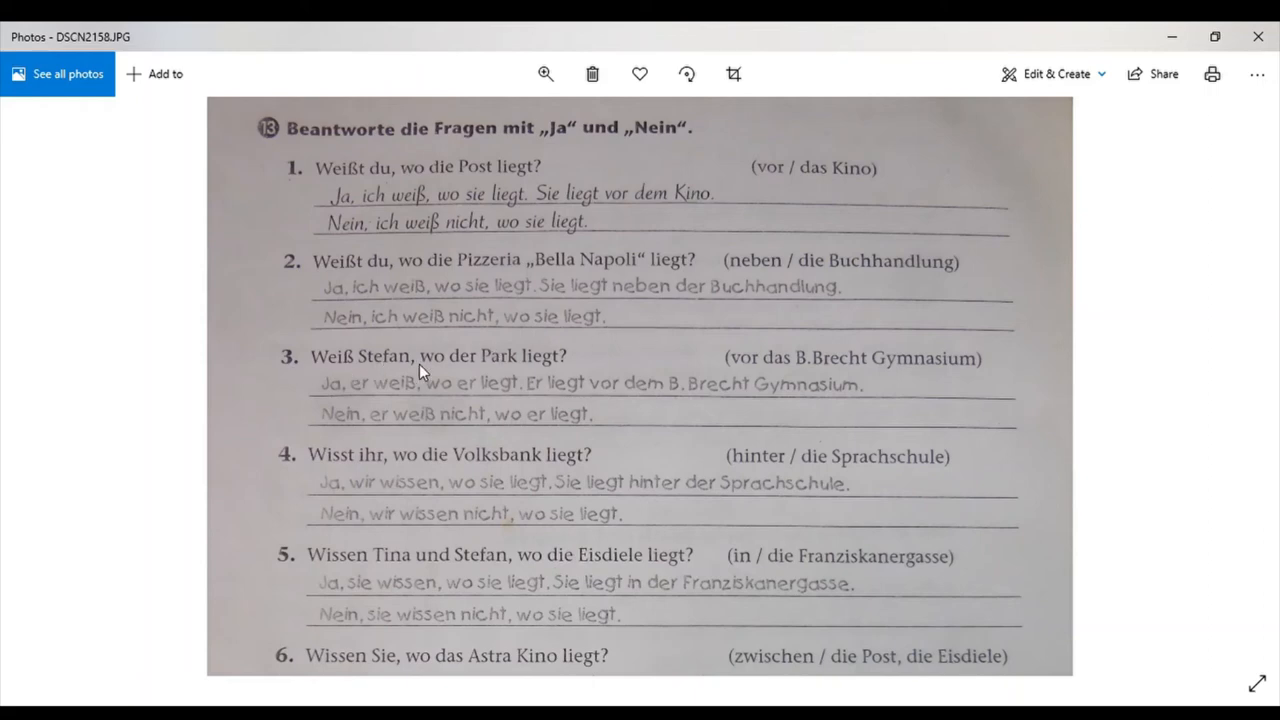
mouse_move(792, 368)
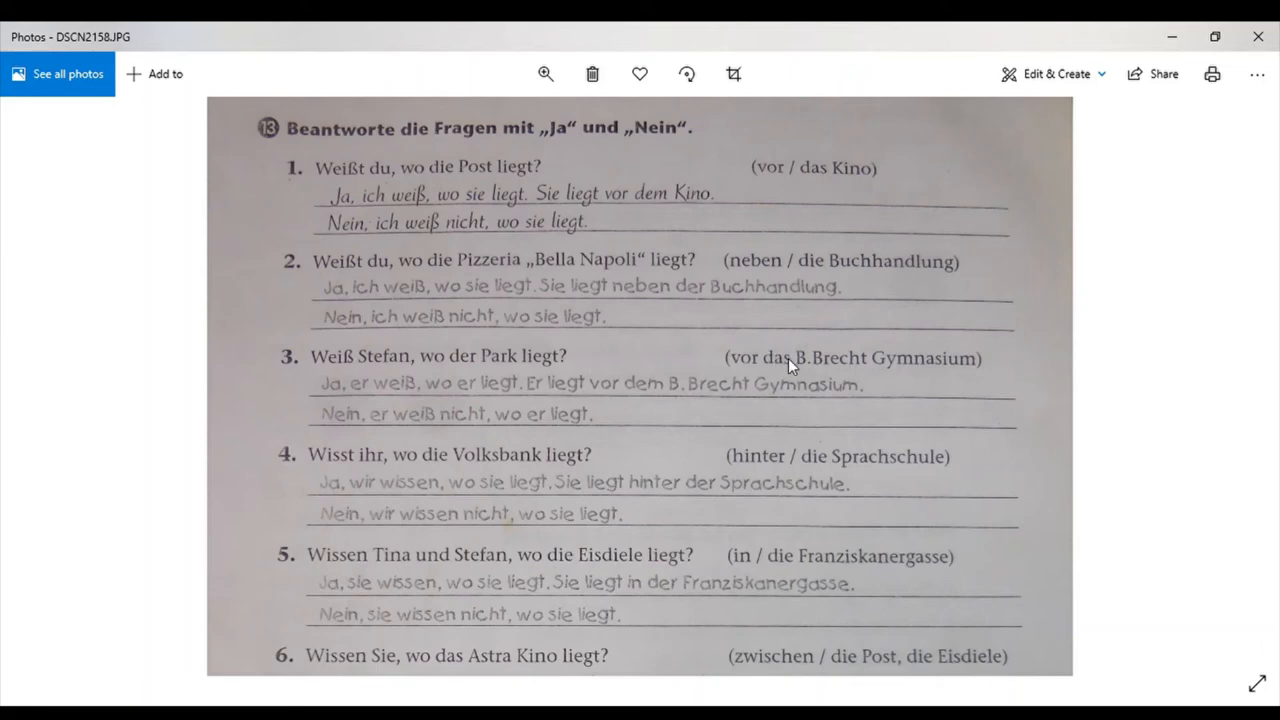
mouse_move(796, 376)
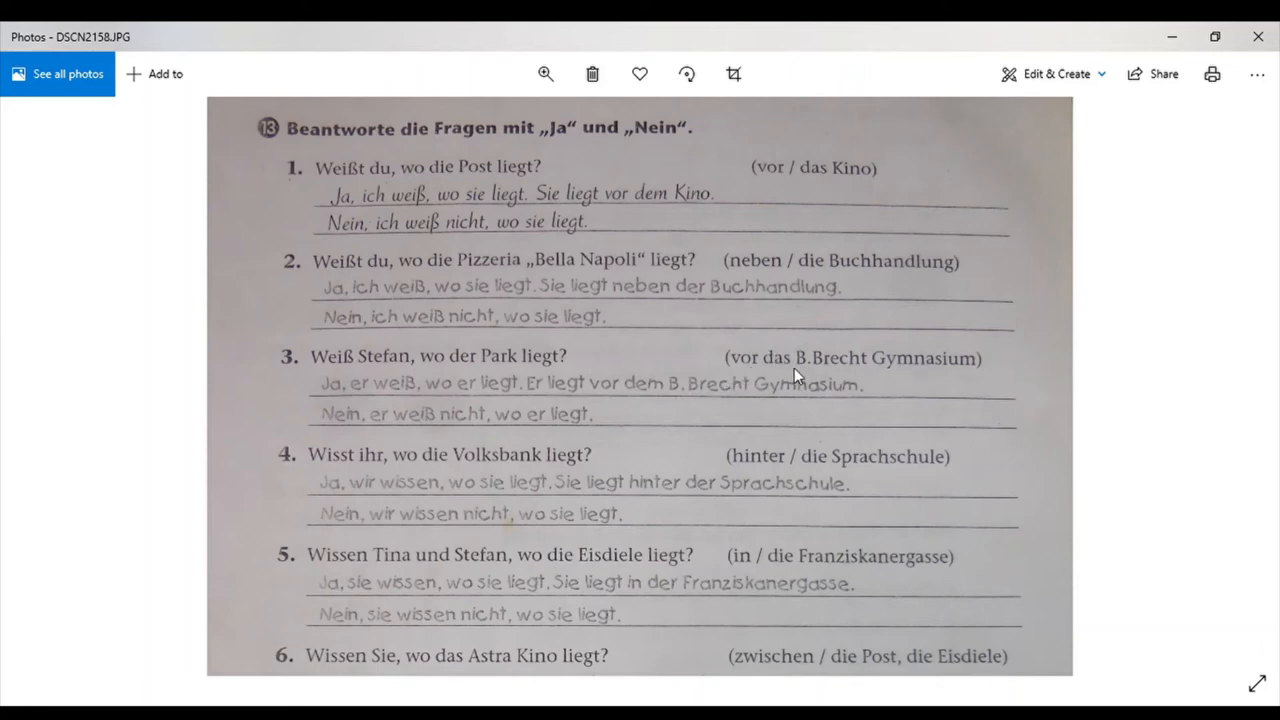
mouse_move(692, 384)
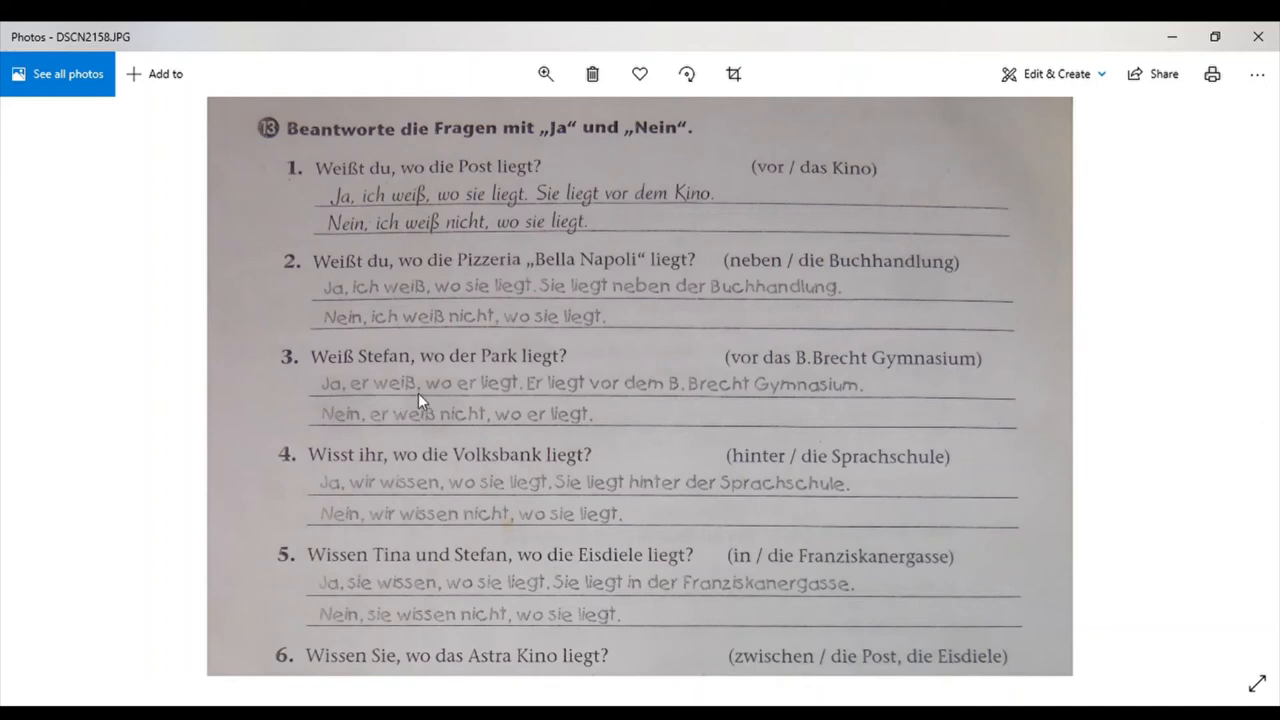
mouse_move(550, 400)
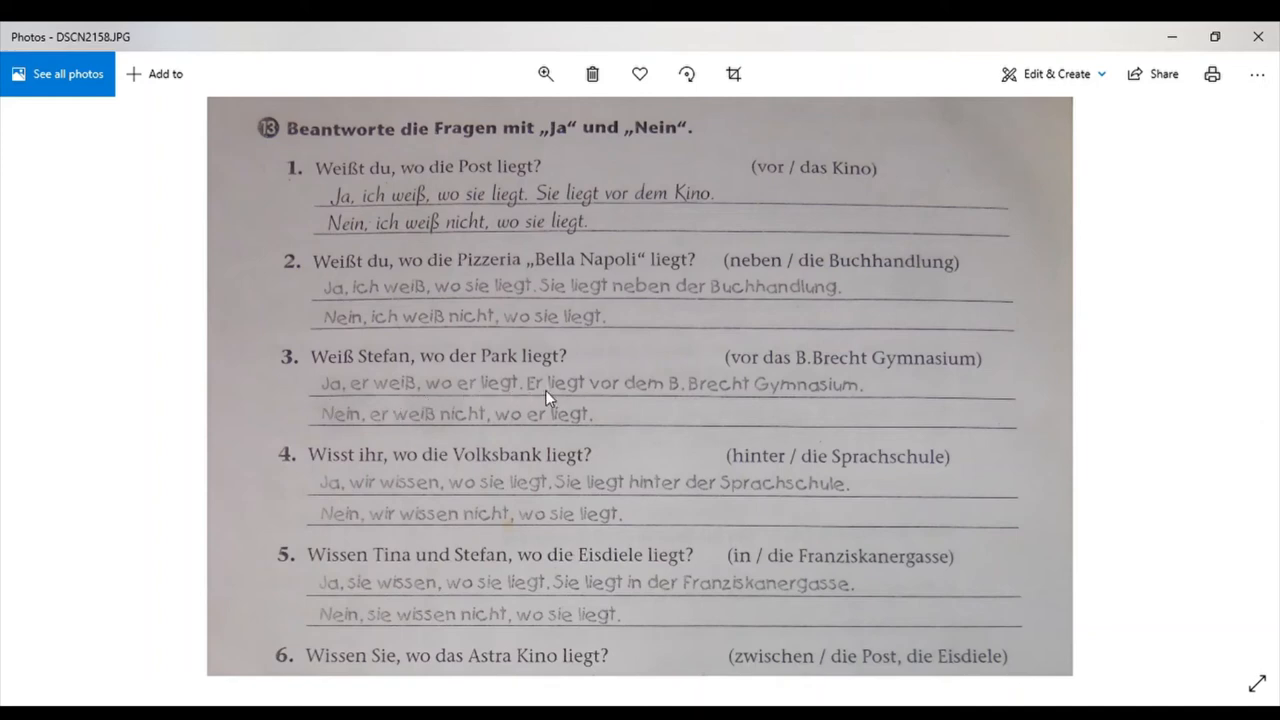
mouse_move(716, 398)
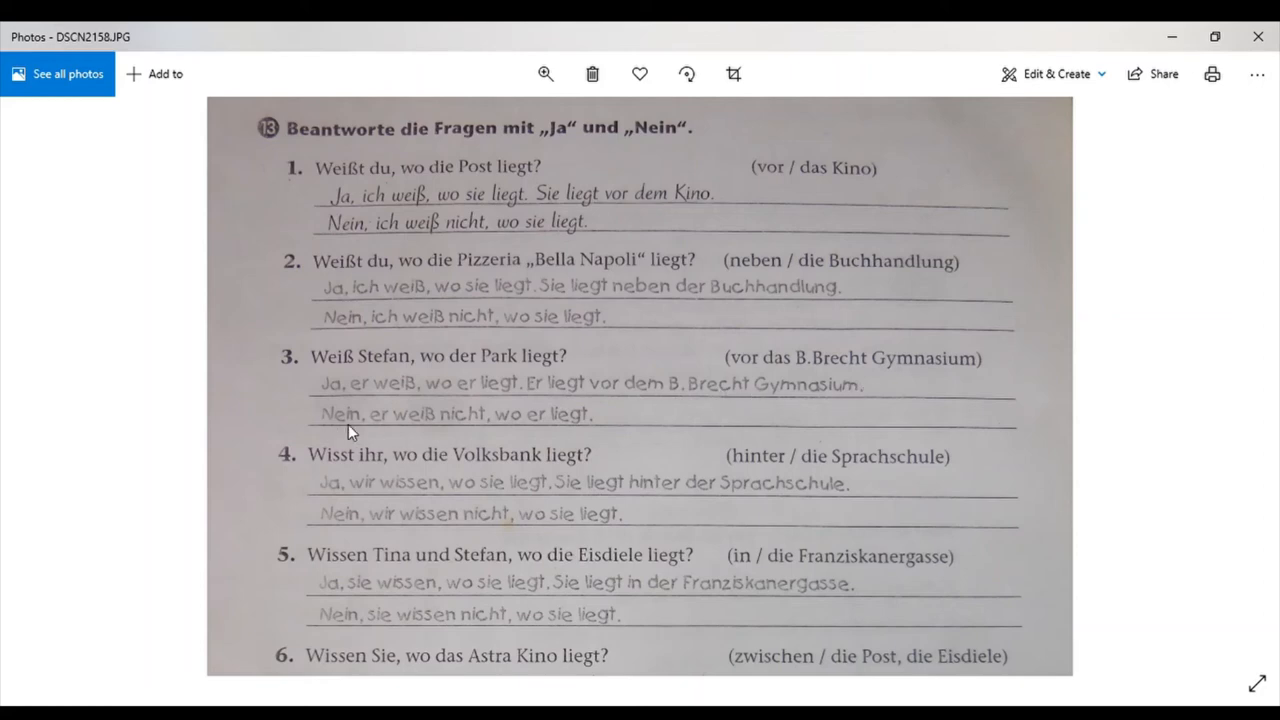
mouse_move(388, 456)
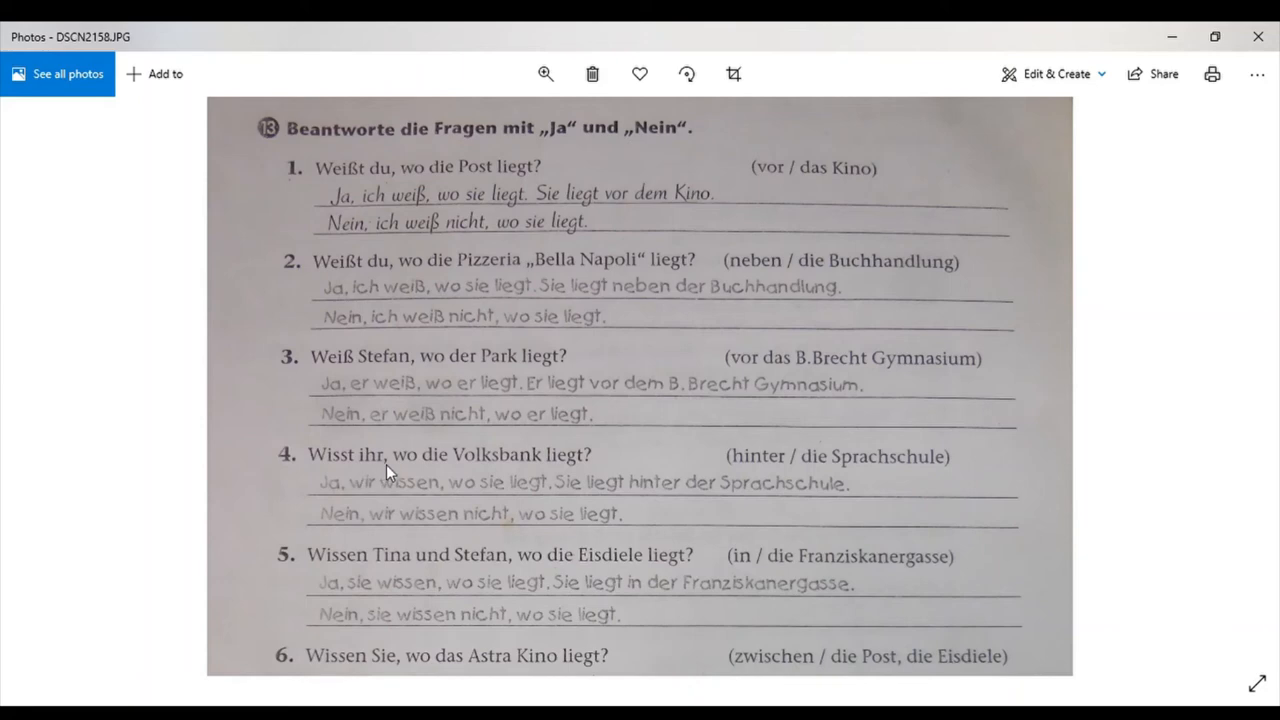
mouse_move(484, 468)
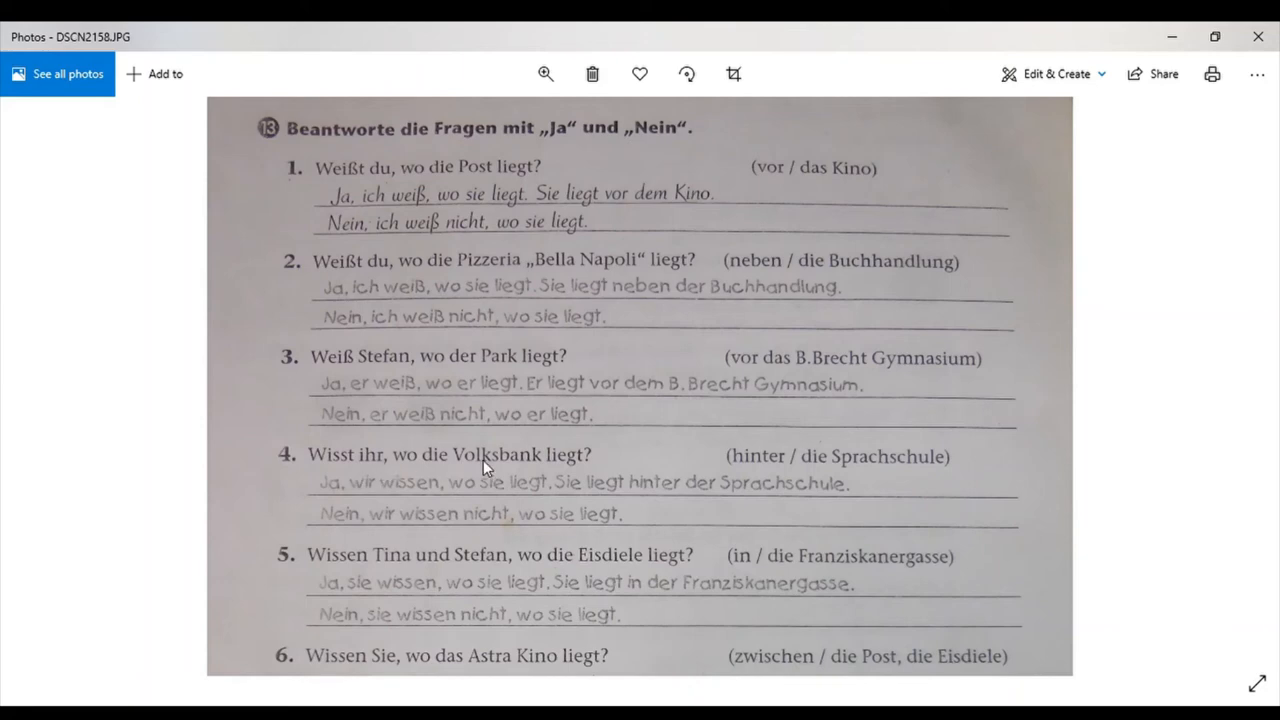
mouse_move(688, 456)
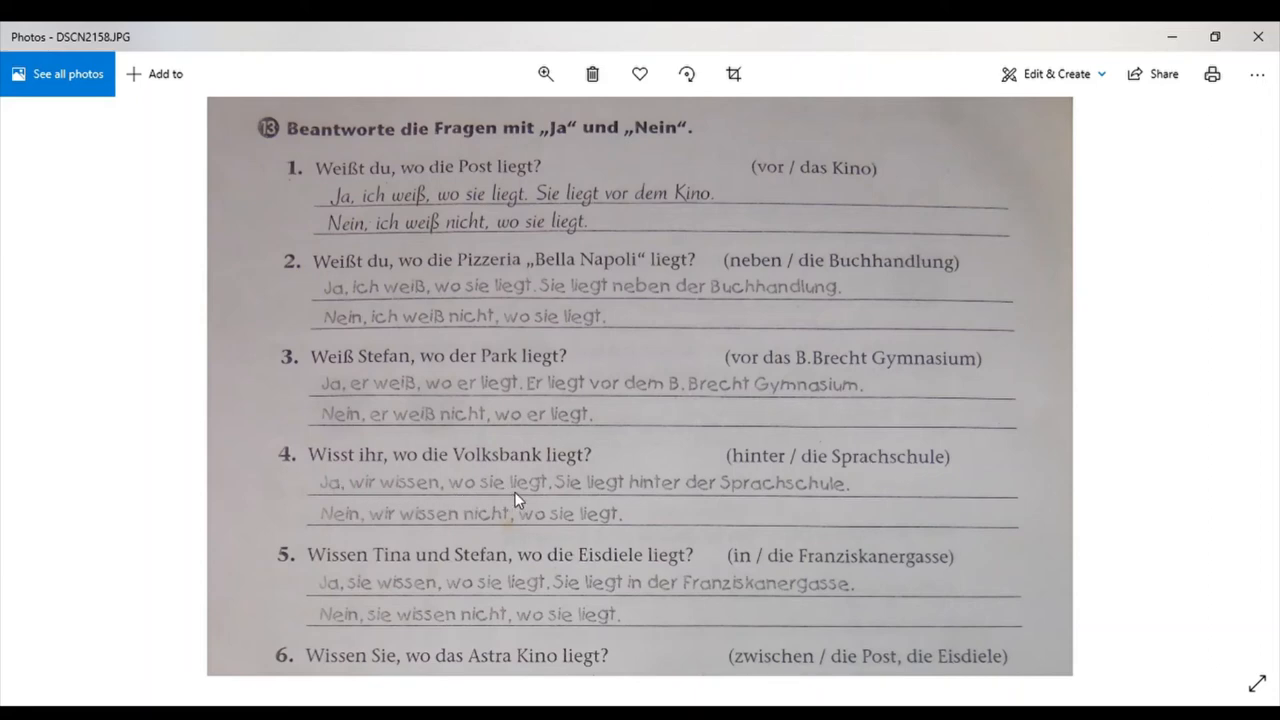
mouse_move(788, 496)
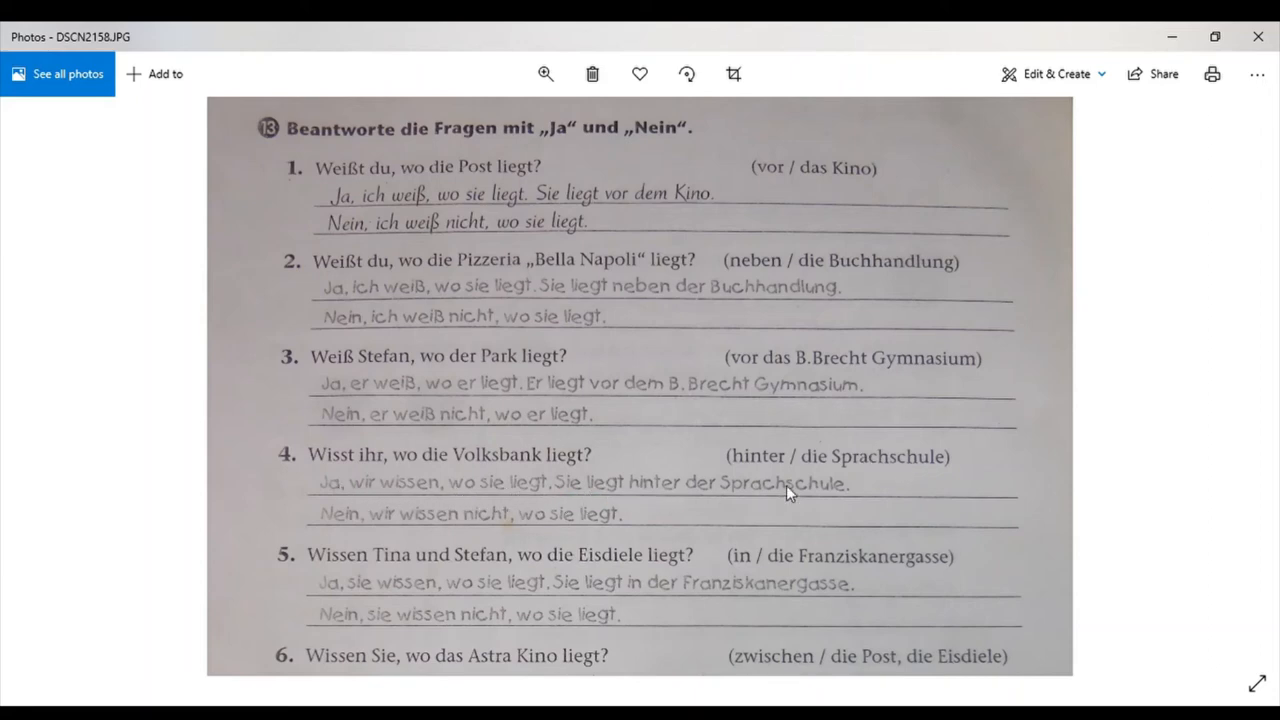
mouse_move(338, 532)
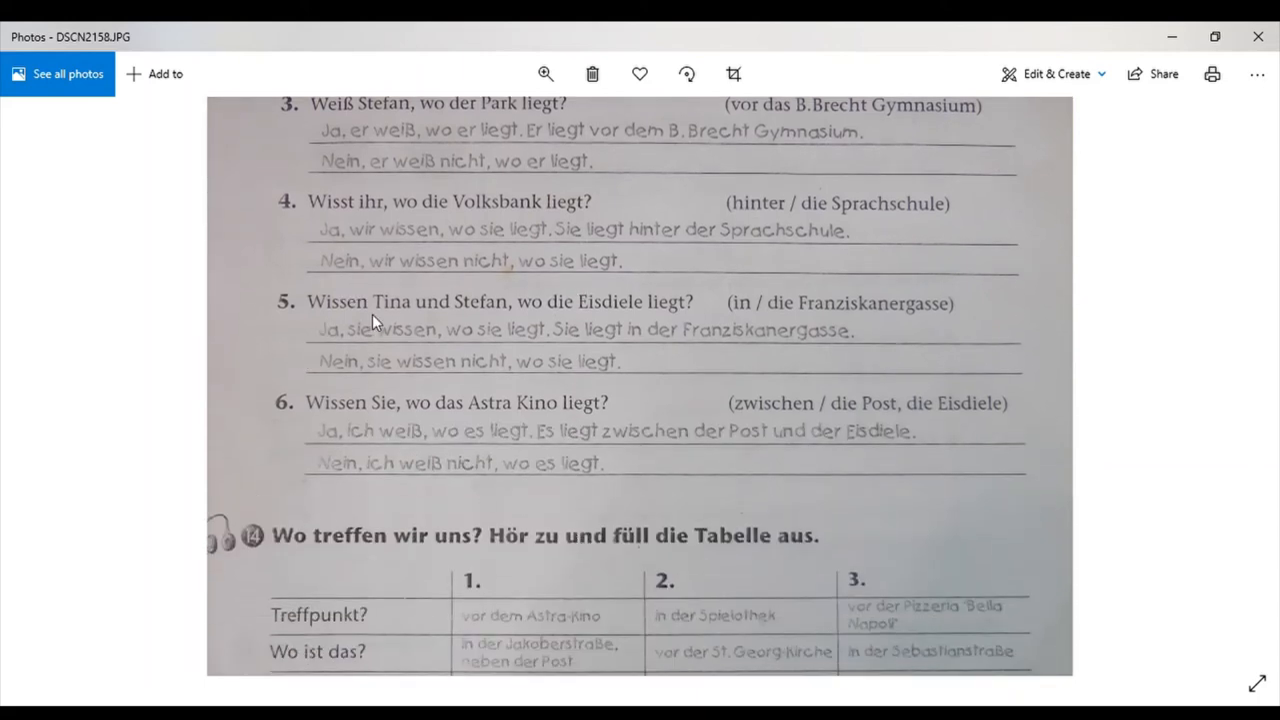
mouse_move(590, 322)
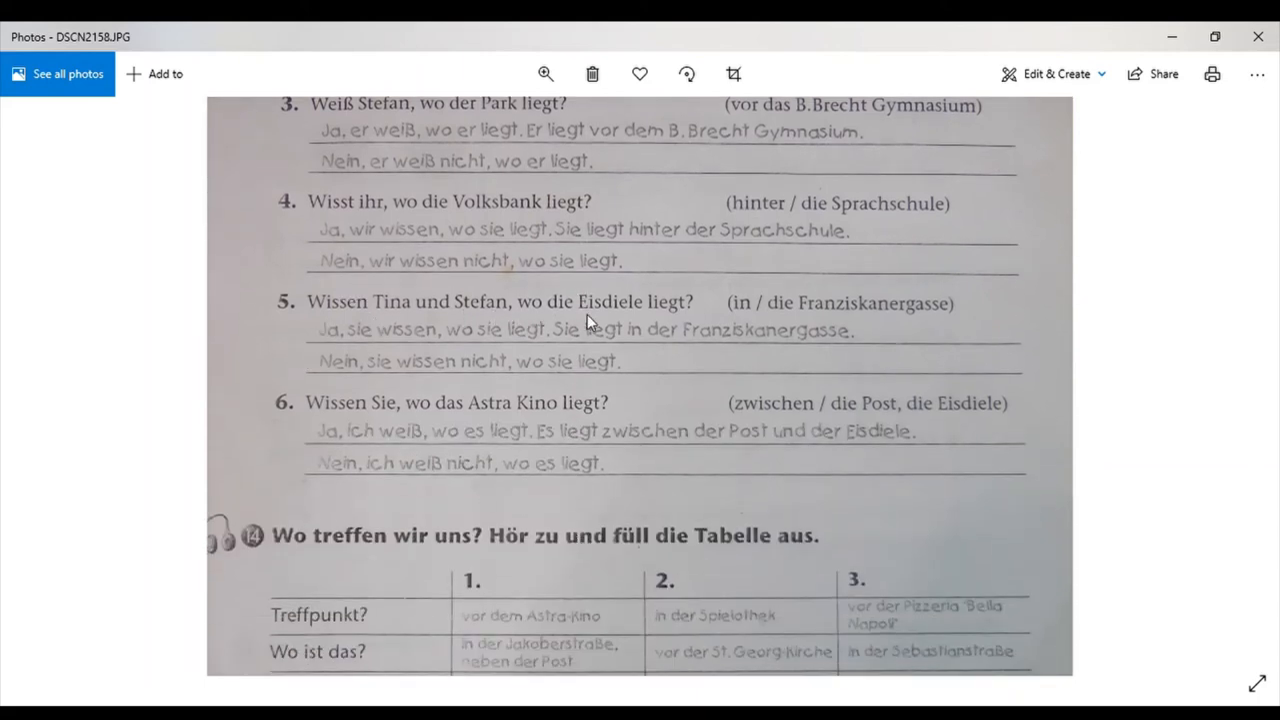
mouse_move(744, 316)
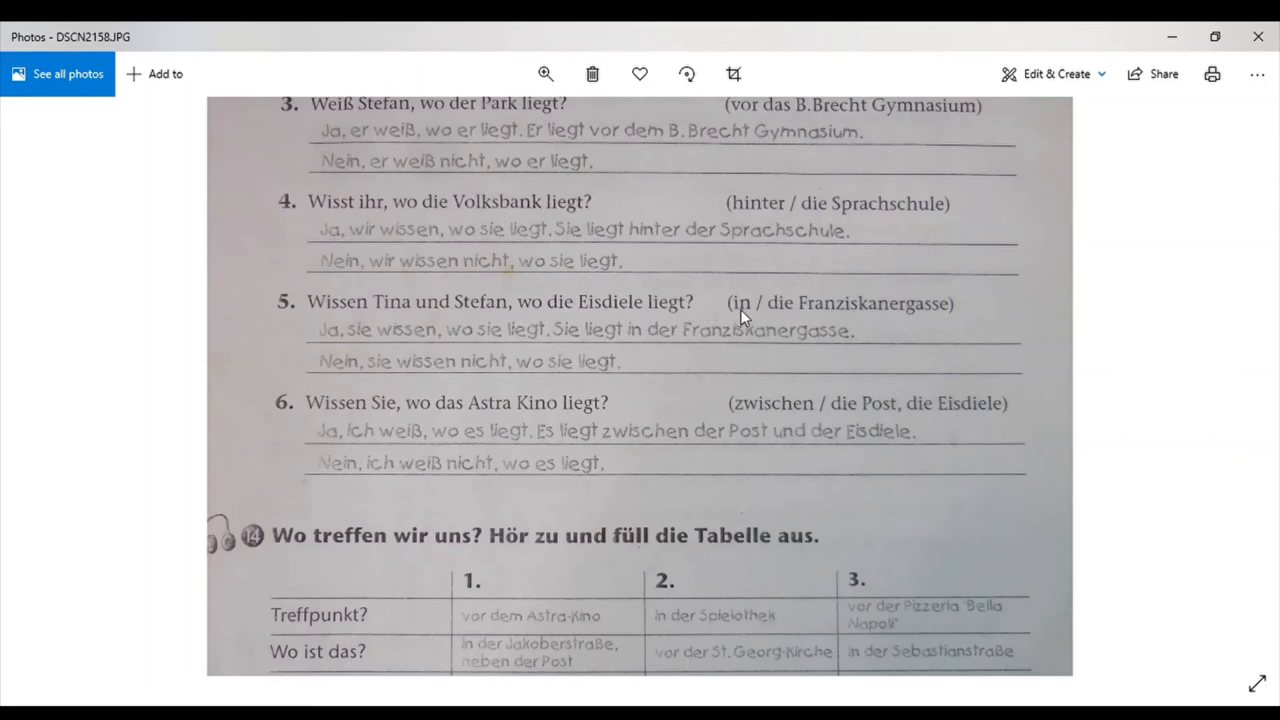
mouse_move(848, 314)
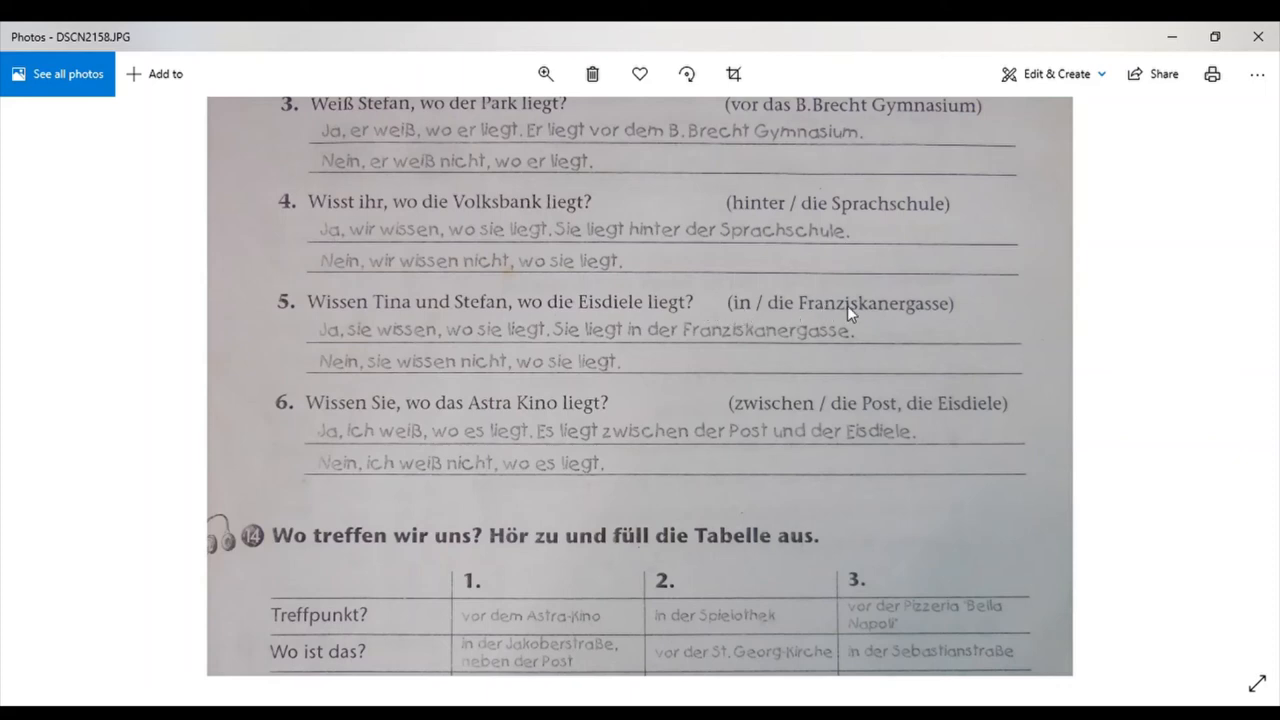
mouse_move(856, 320)
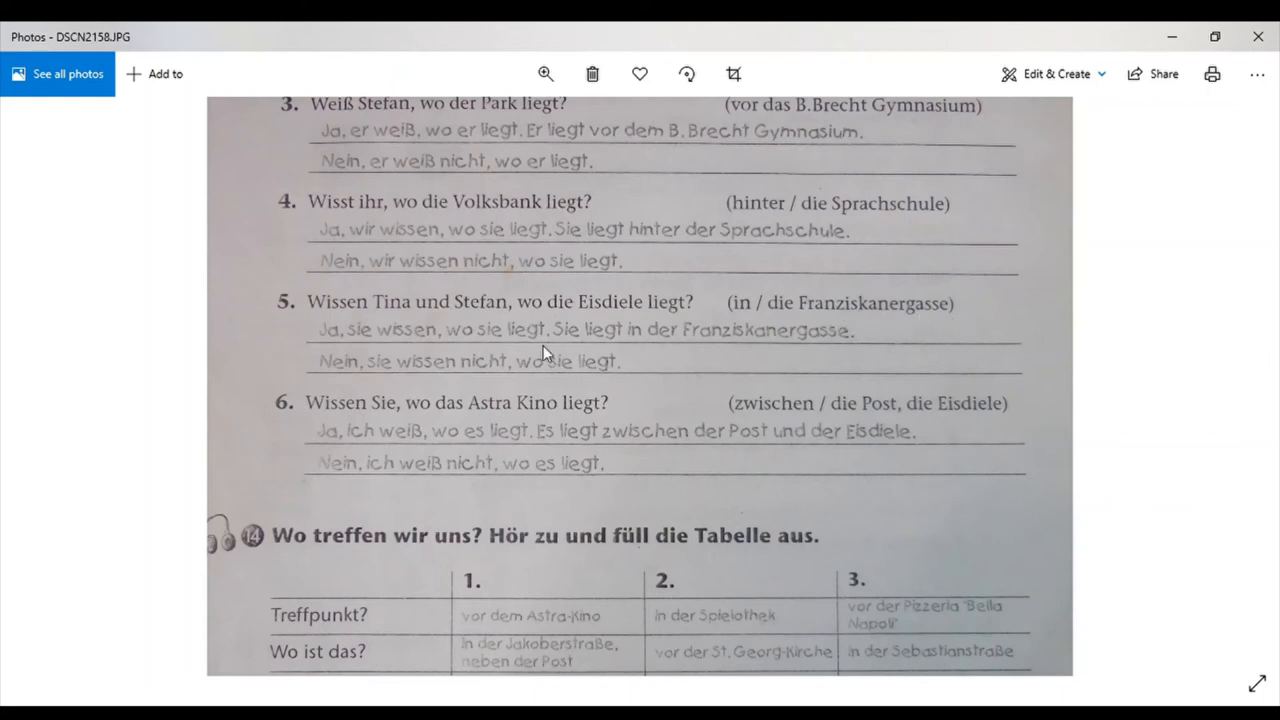
mouse_move(468, 338)
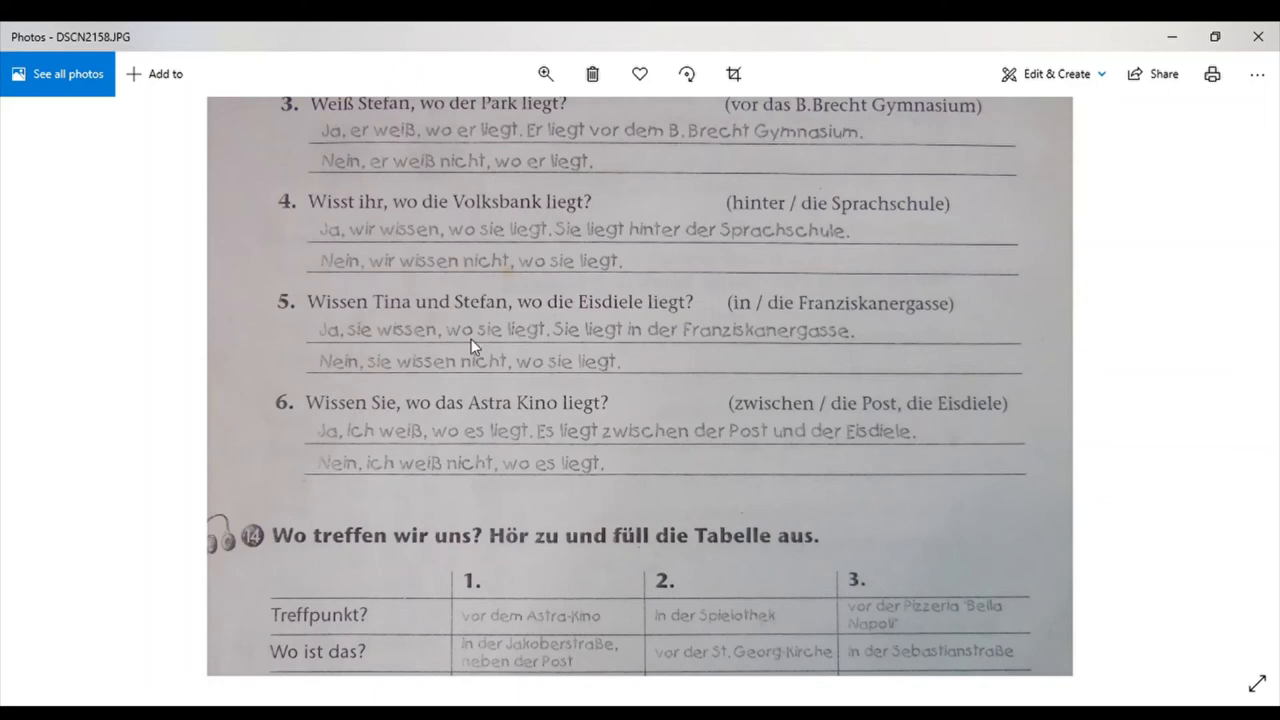
mouse_move(648, 344)
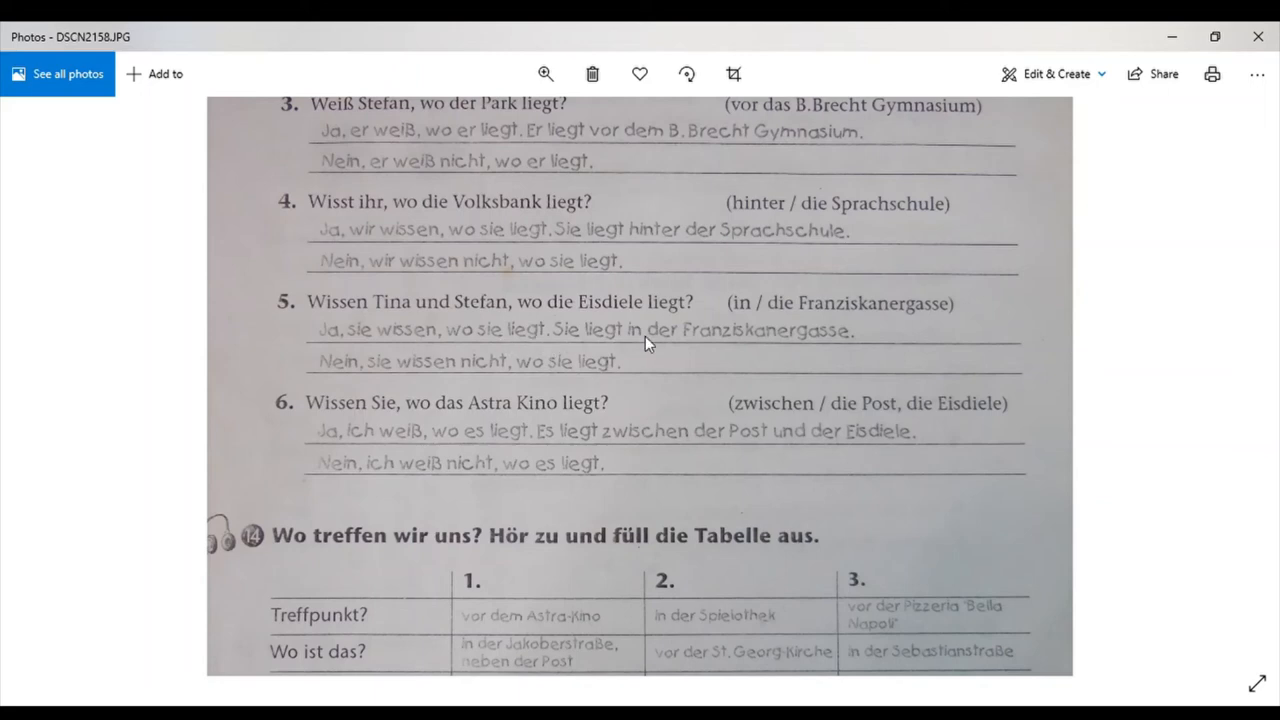
mouse_move(856, 348)
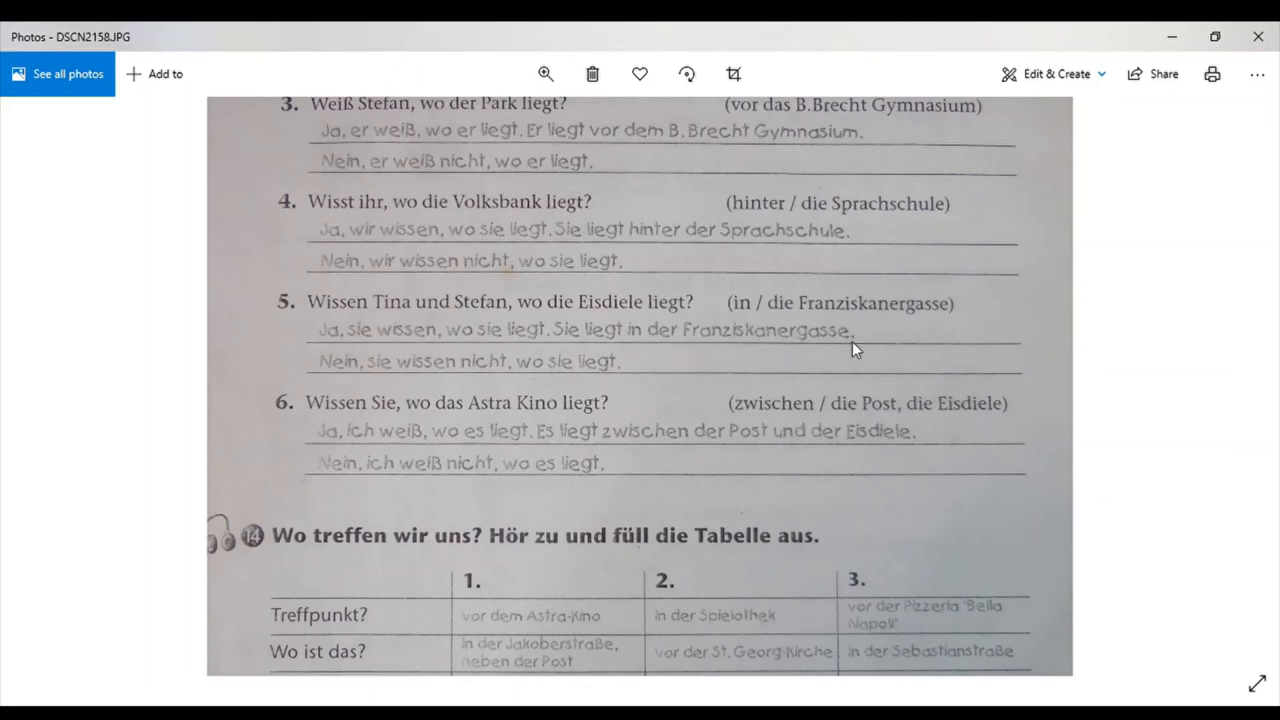
mouse_move(448, 380)
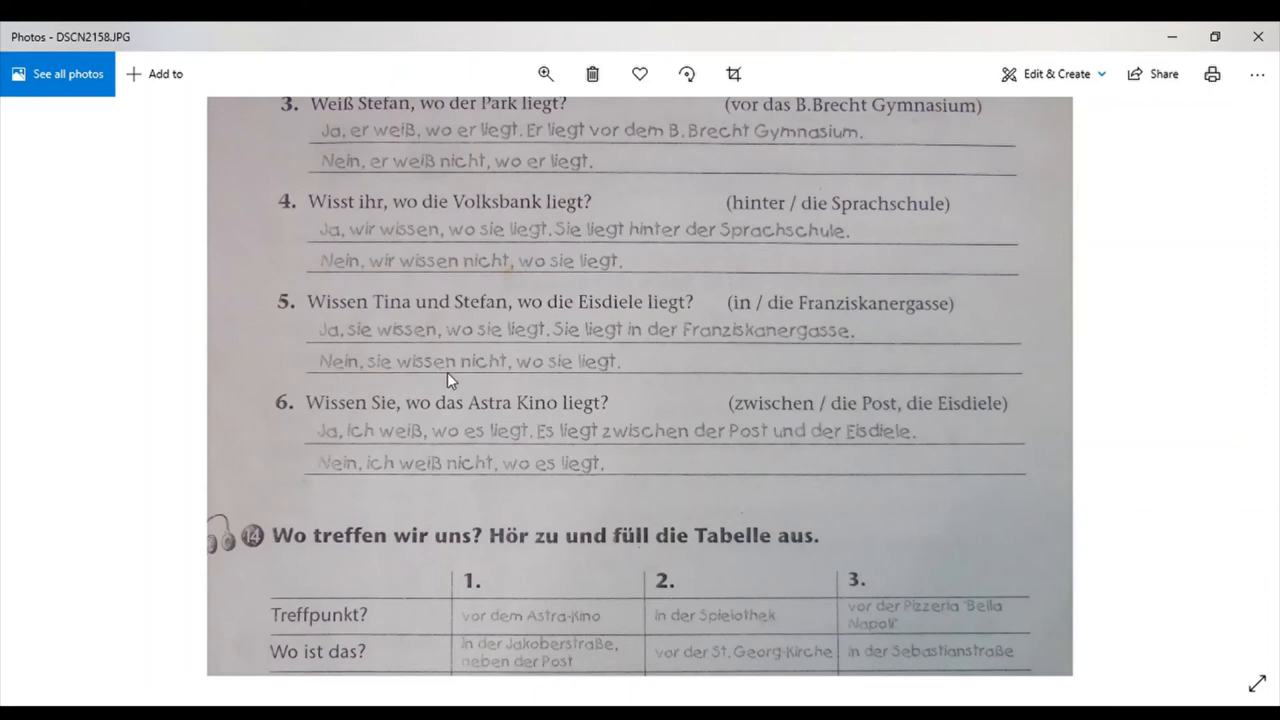
mouse_move(290, 424)
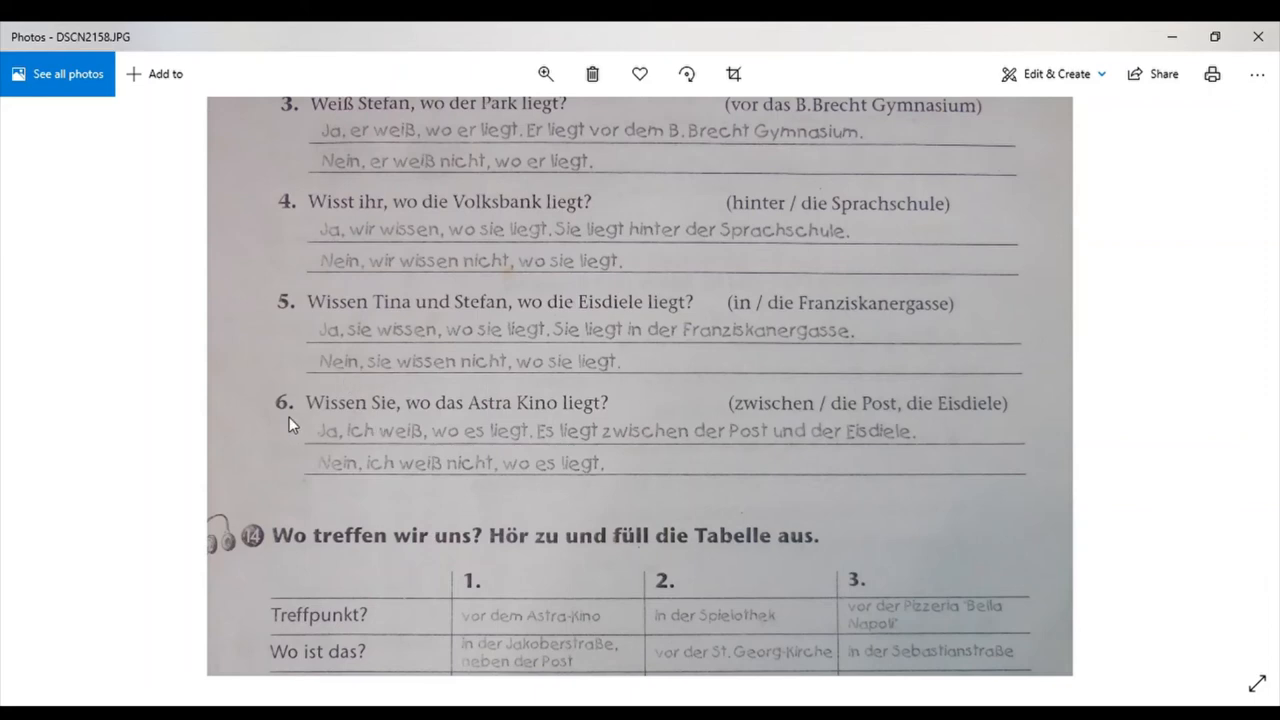
mouse_move(514, 420)
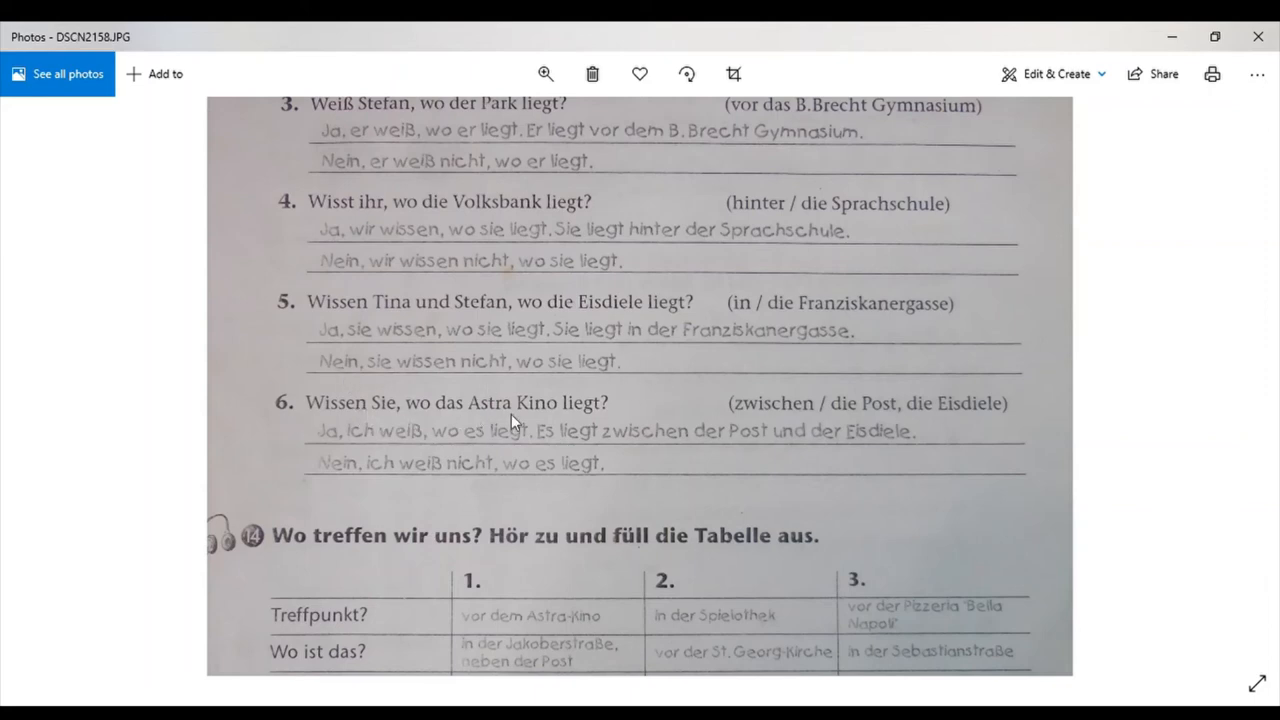
mouse_move(816, 418)
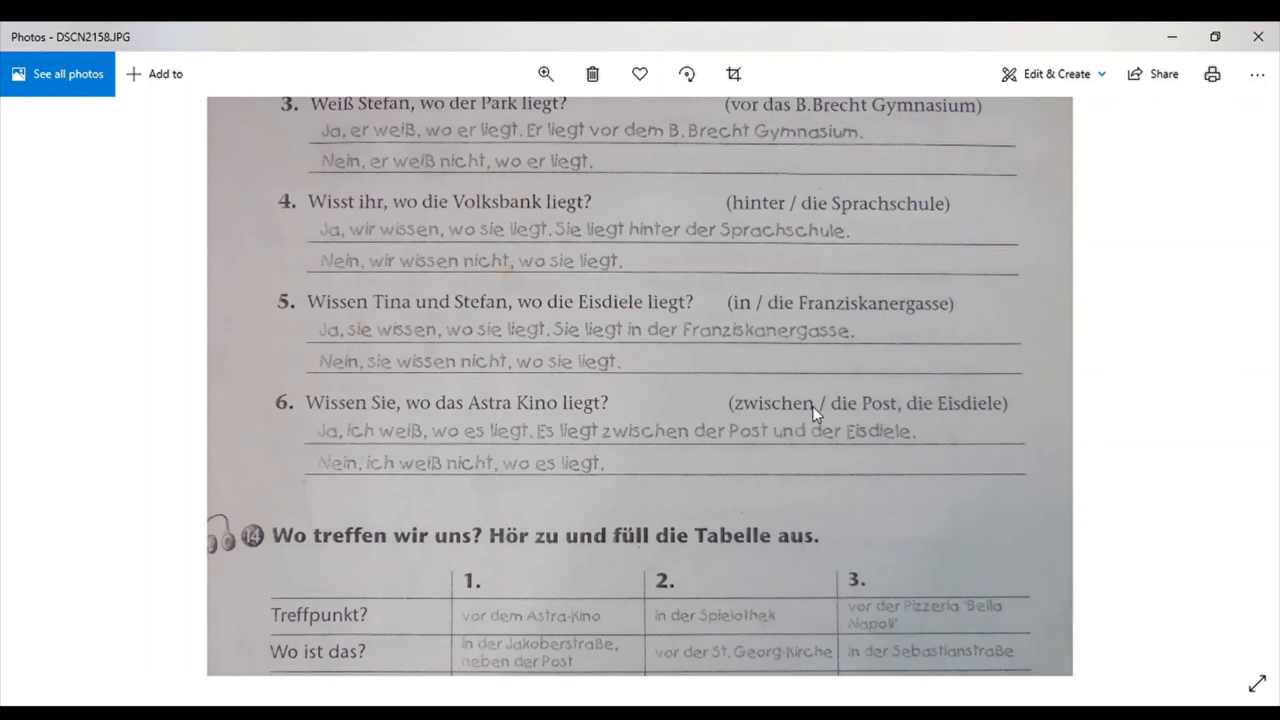
mouse_move(800, 442)
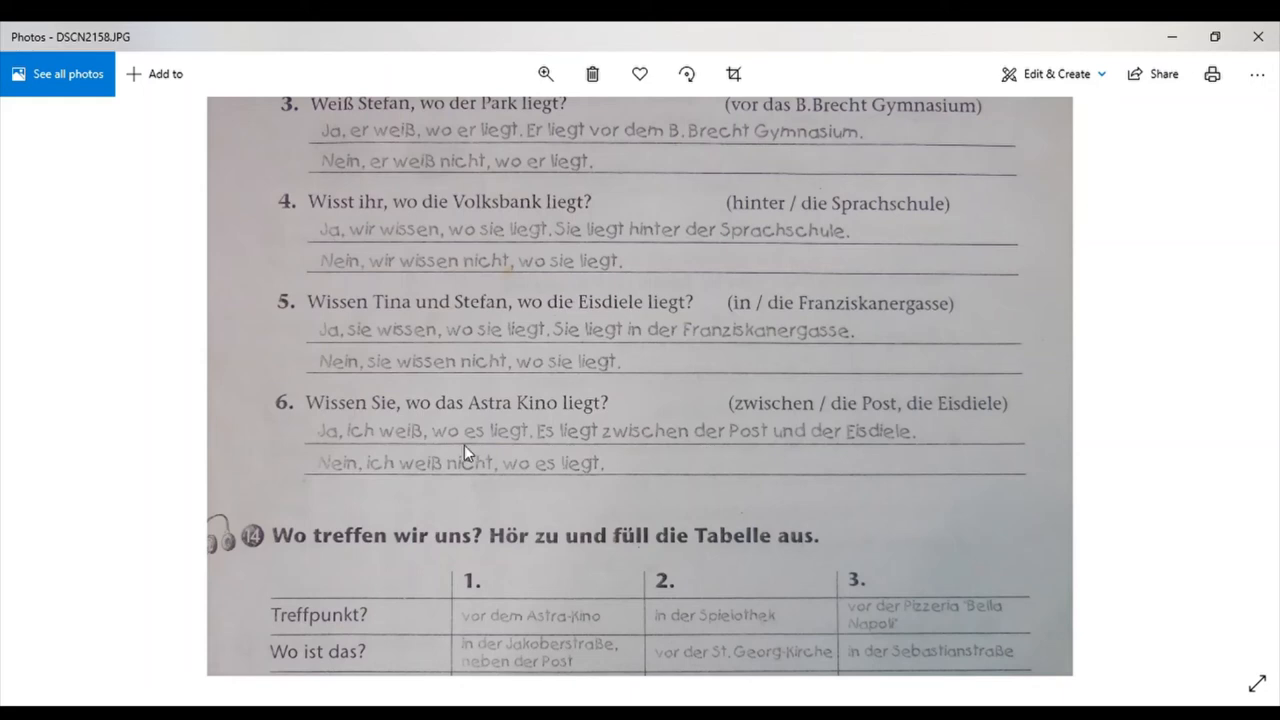
mouse_move(344, 458)
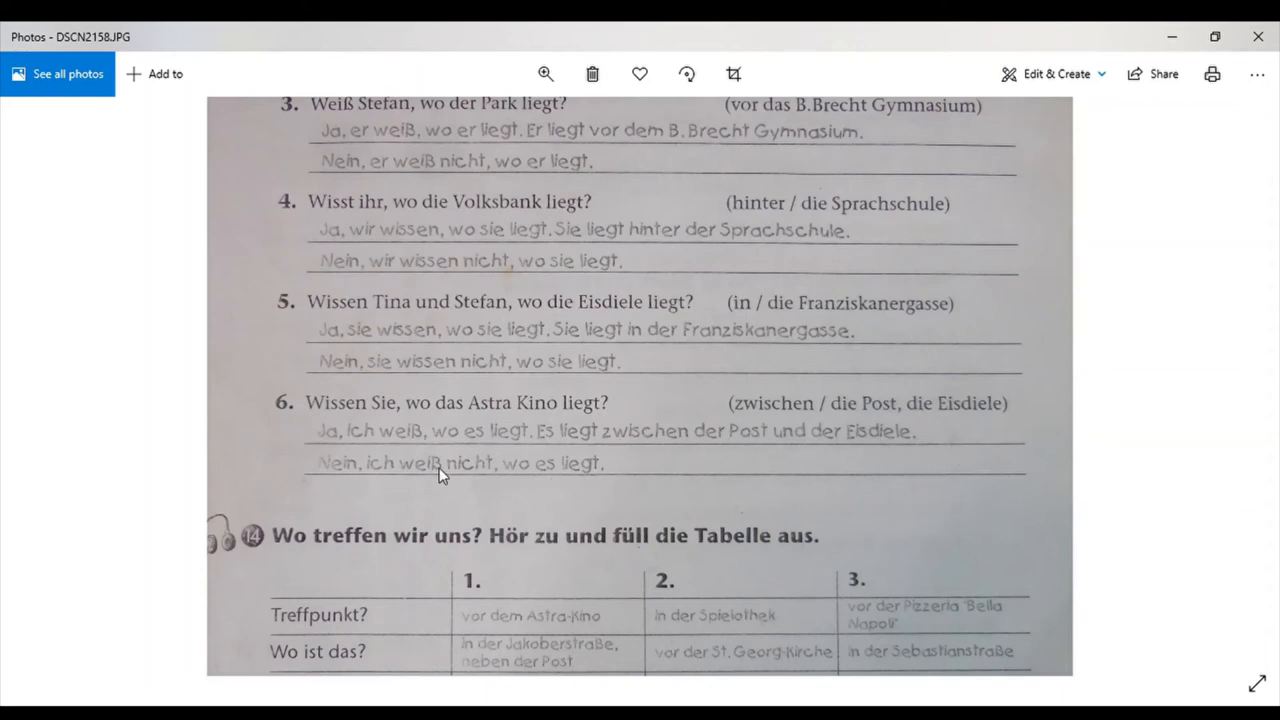
Scroll down past the 'Wo treffen wir uns?' table to exercise 15's first four uns/sich answers.
scroll("down", 3)
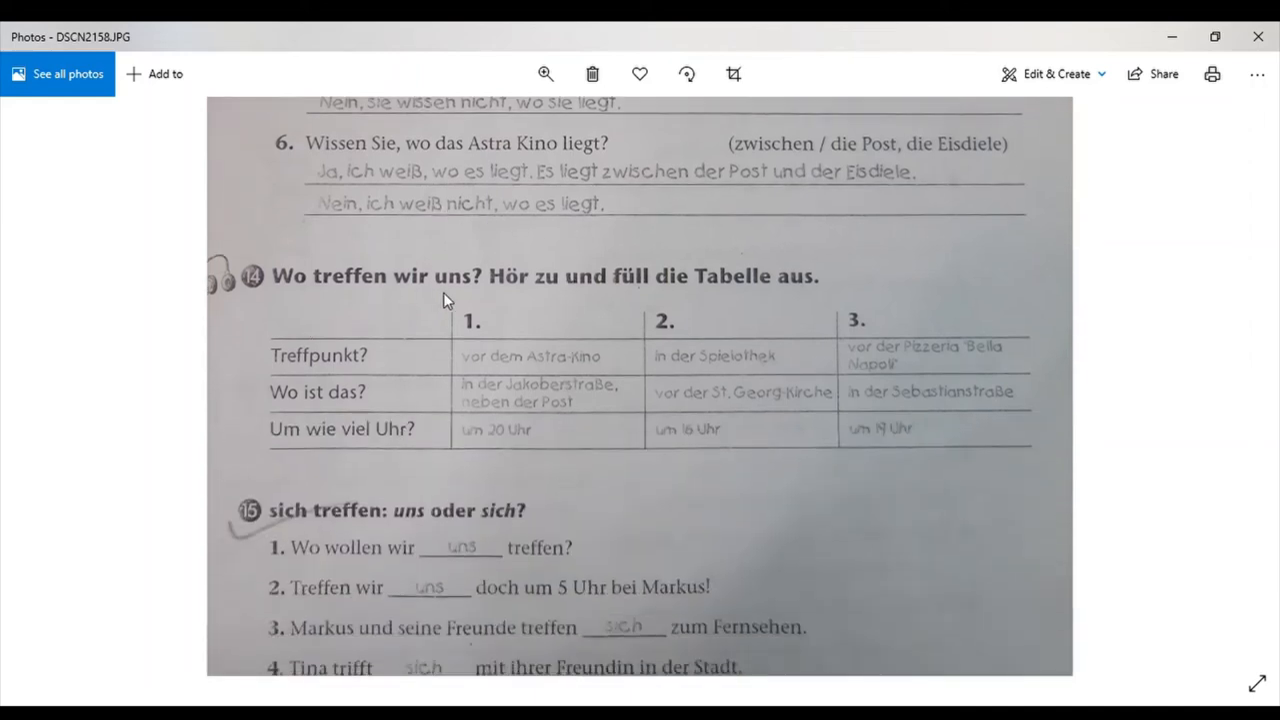
mouse_move(542, 296)
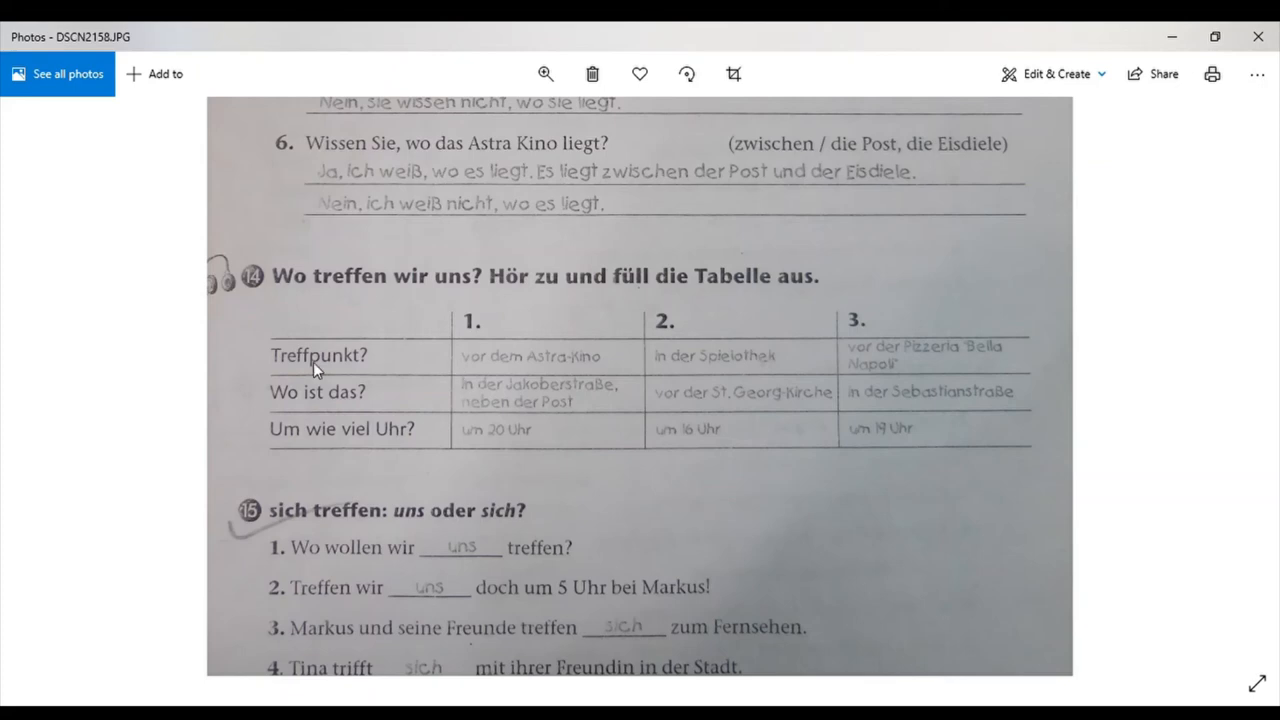
mouse_move(504, 362)
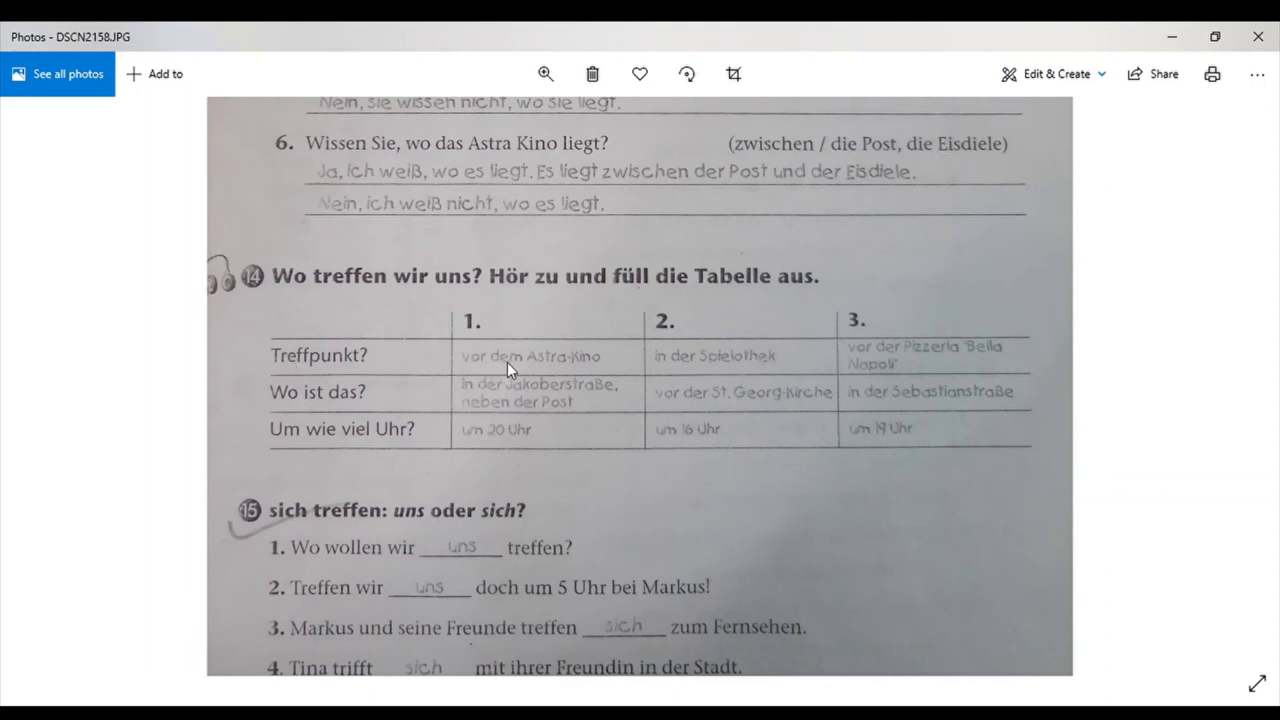
mouse_move(680, 368)
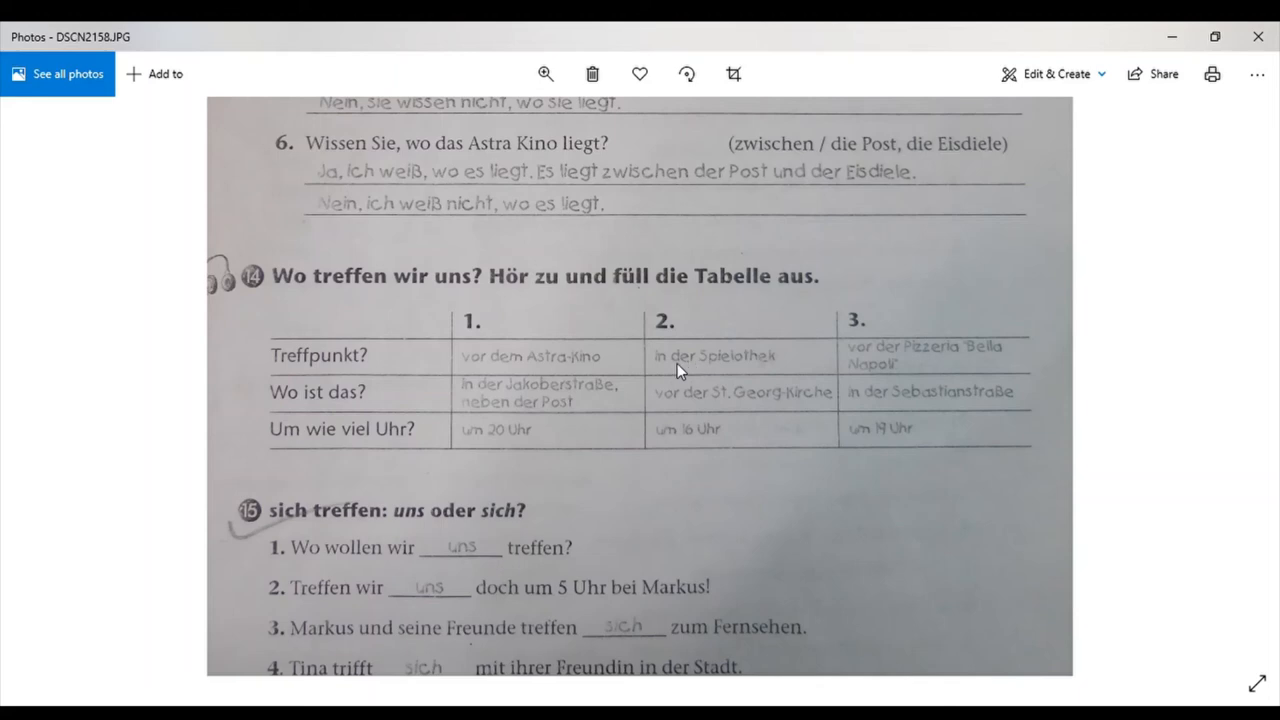
mouse_move(748, 368)
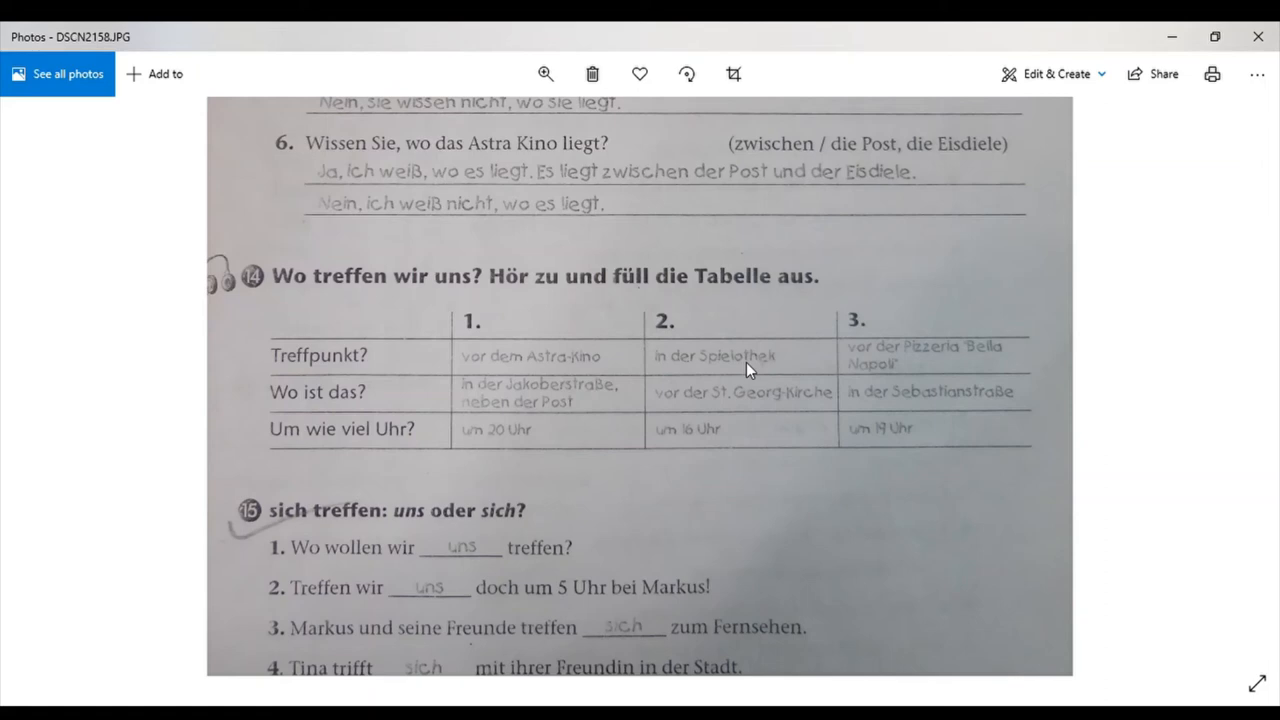
mouse_move(904, 374)
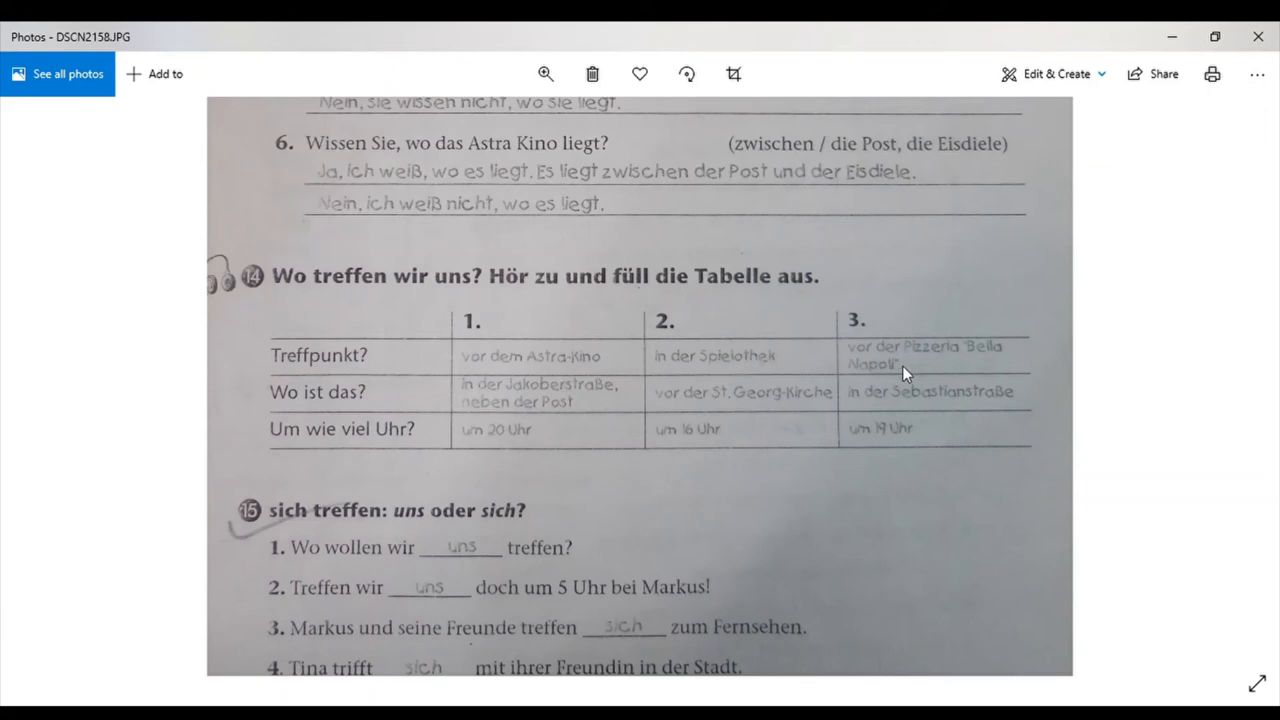
mouse_move(986, 364)
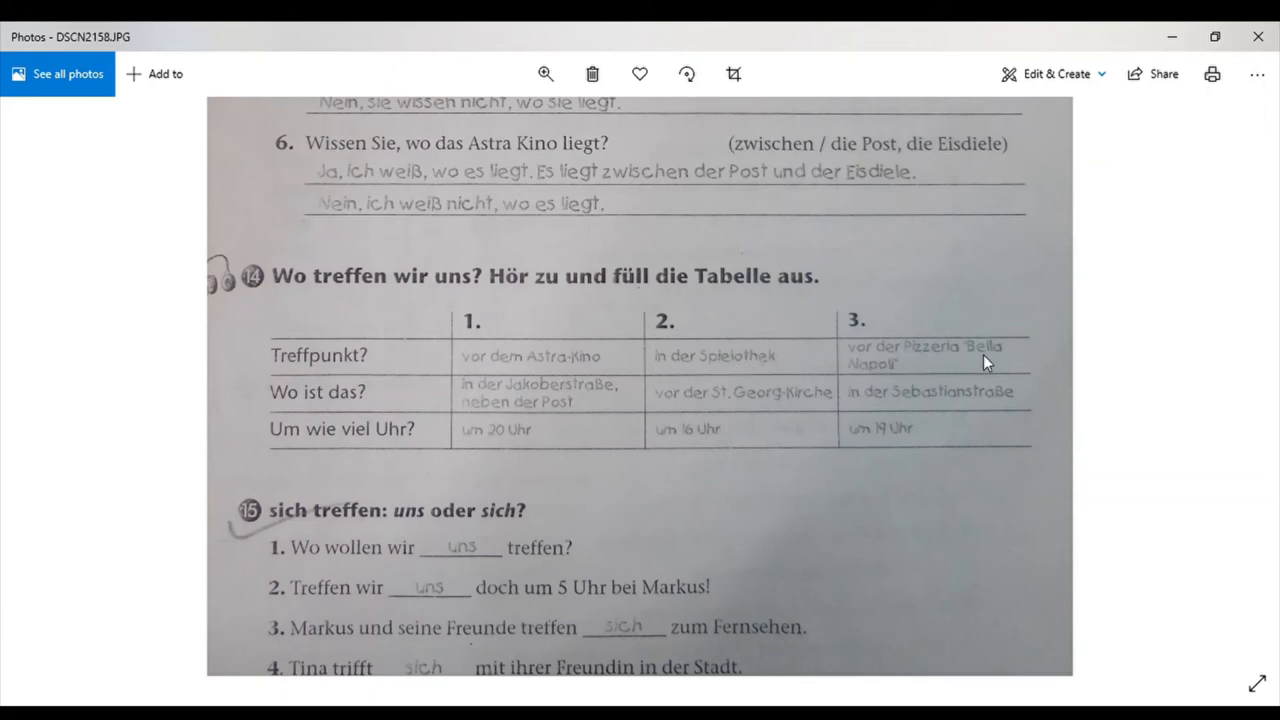
mouse_move(282, 408)
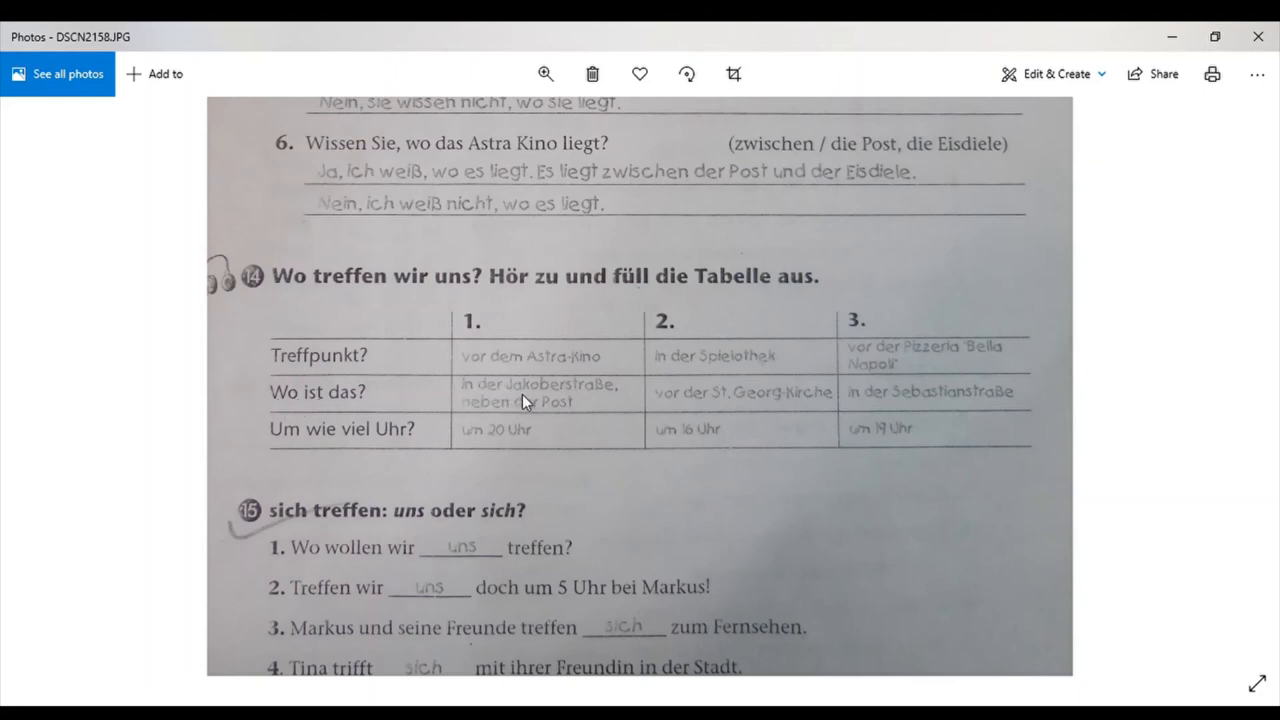
mouse_move(580, 420)
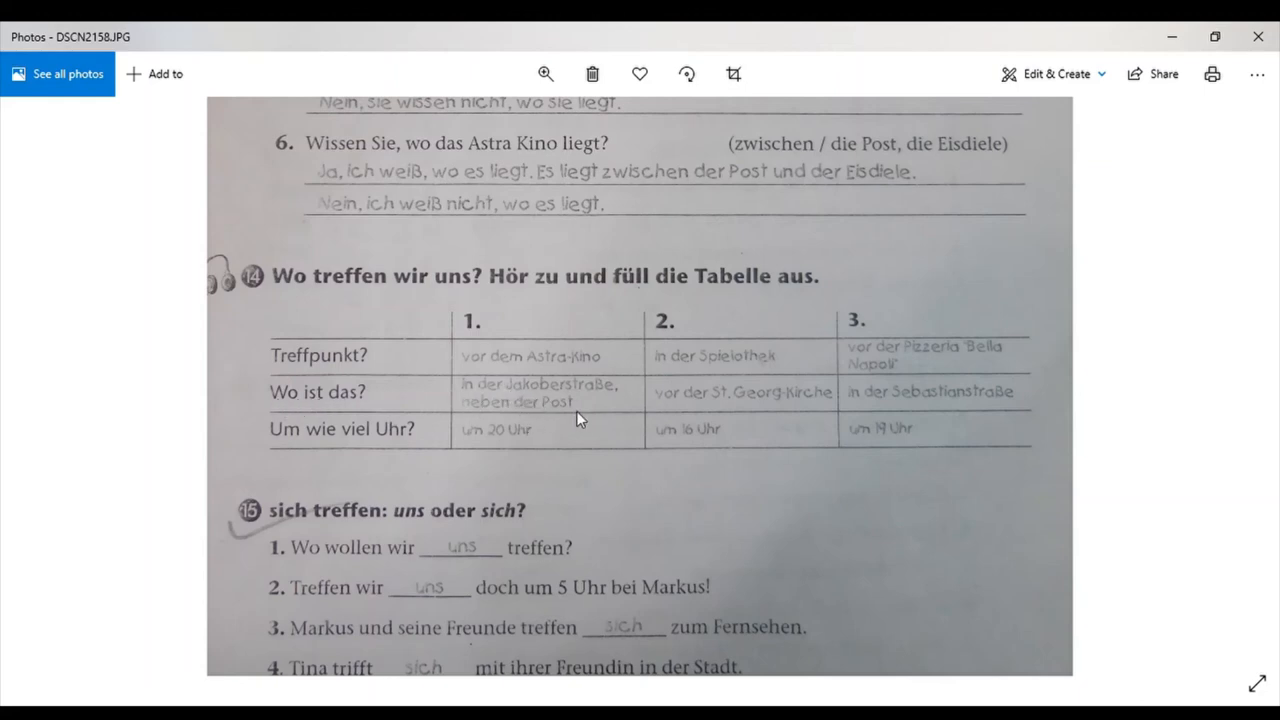
mouse_move(756, 404)
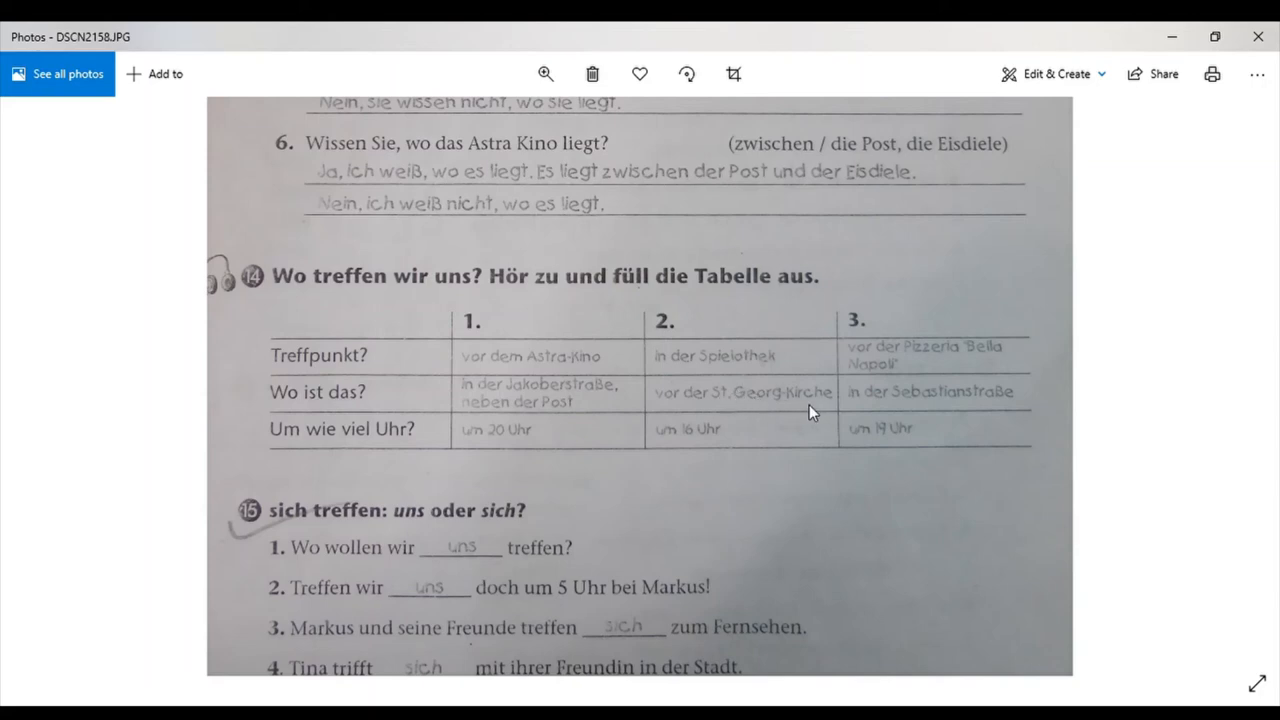
mouse_move(860, 406)
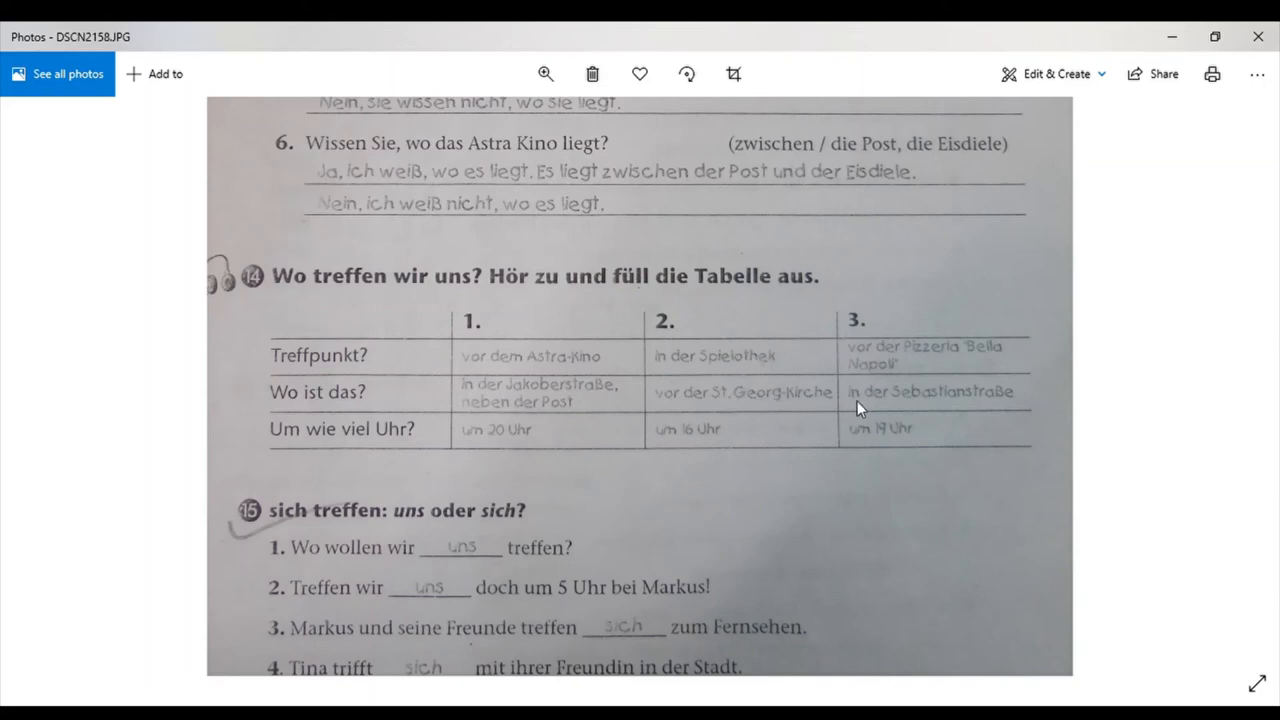
mouse_move(980, 404)
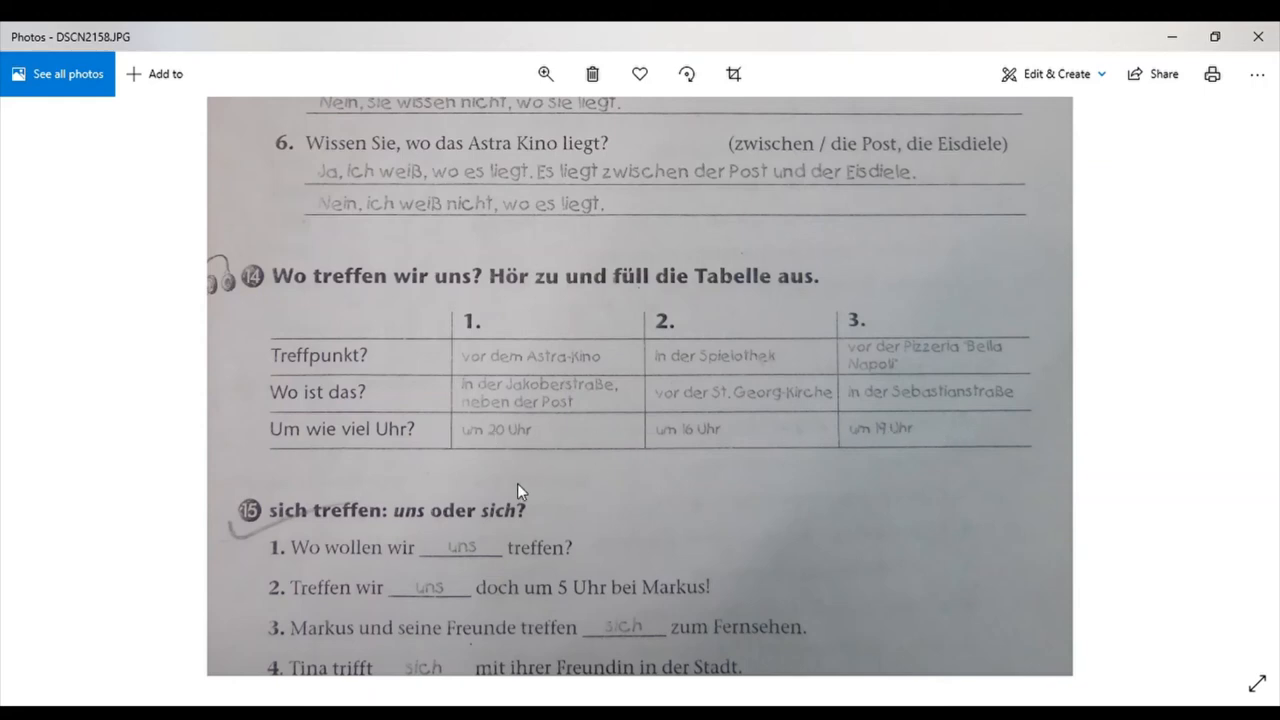
Scroll down to reveal the 'uns oder sich' exercise answers before moving on.
scroll("down", 3)
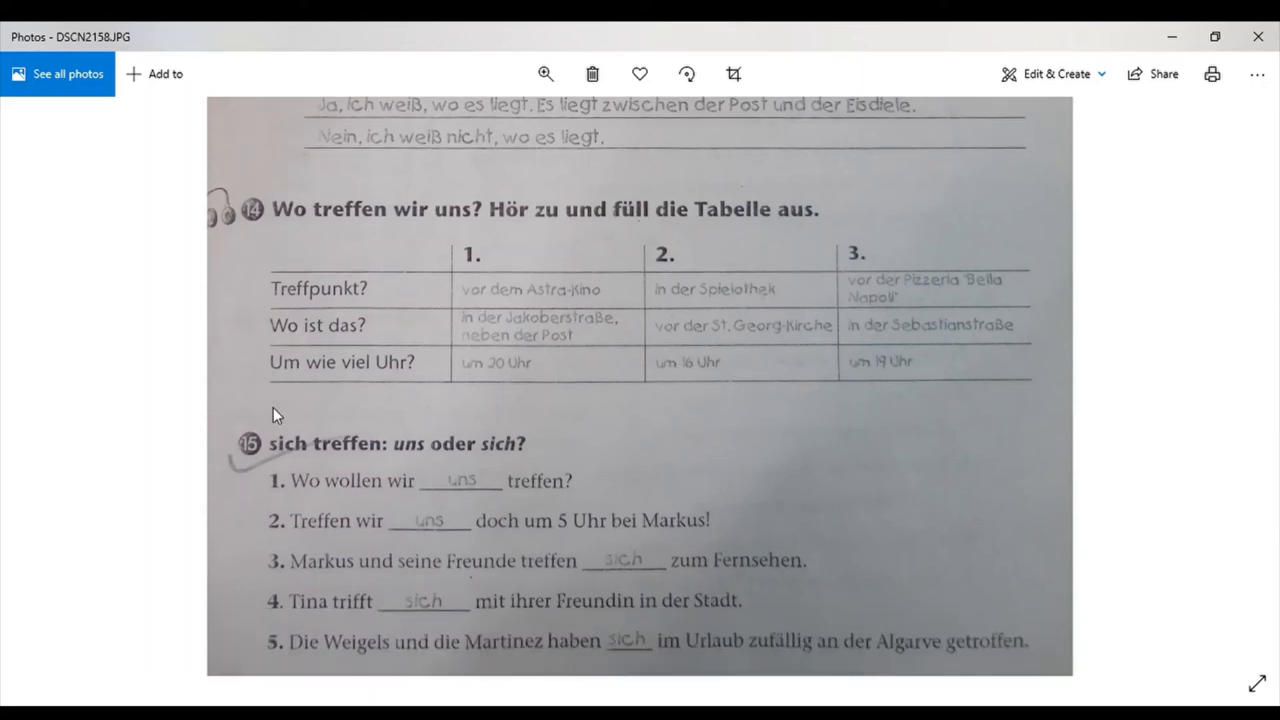
mouse_move(448, 448)
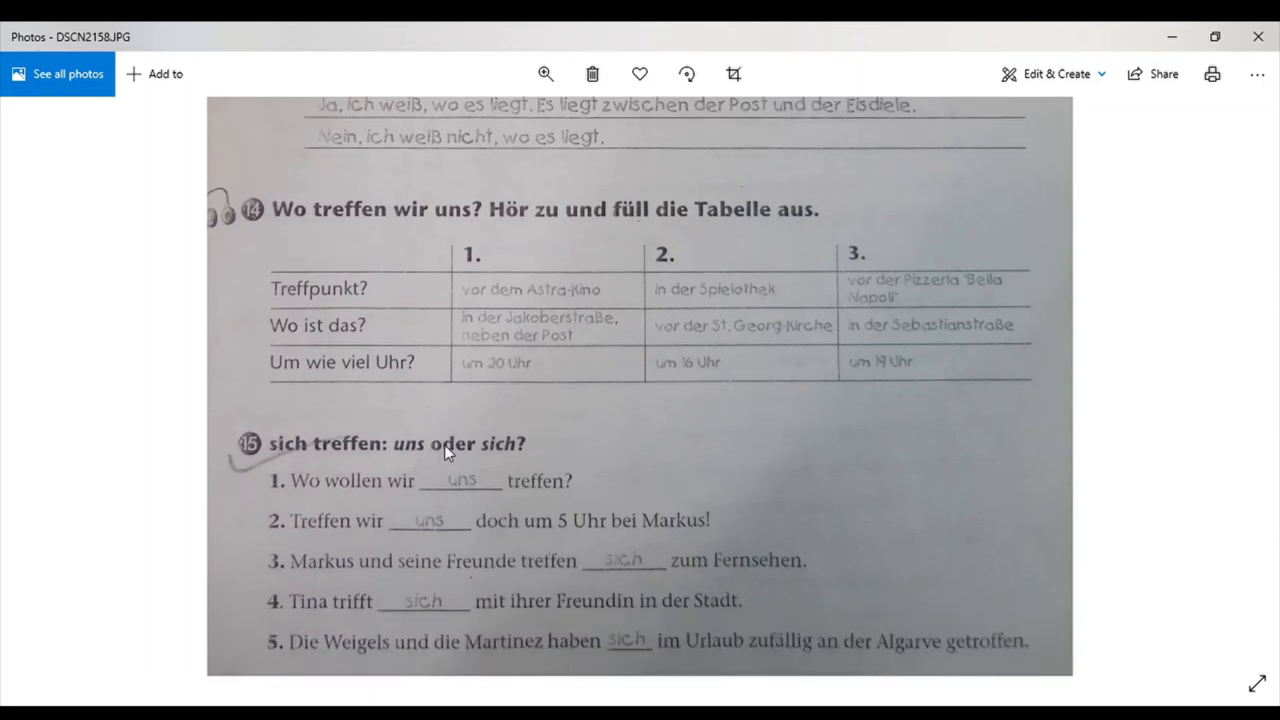
mouse_move(542, 468)
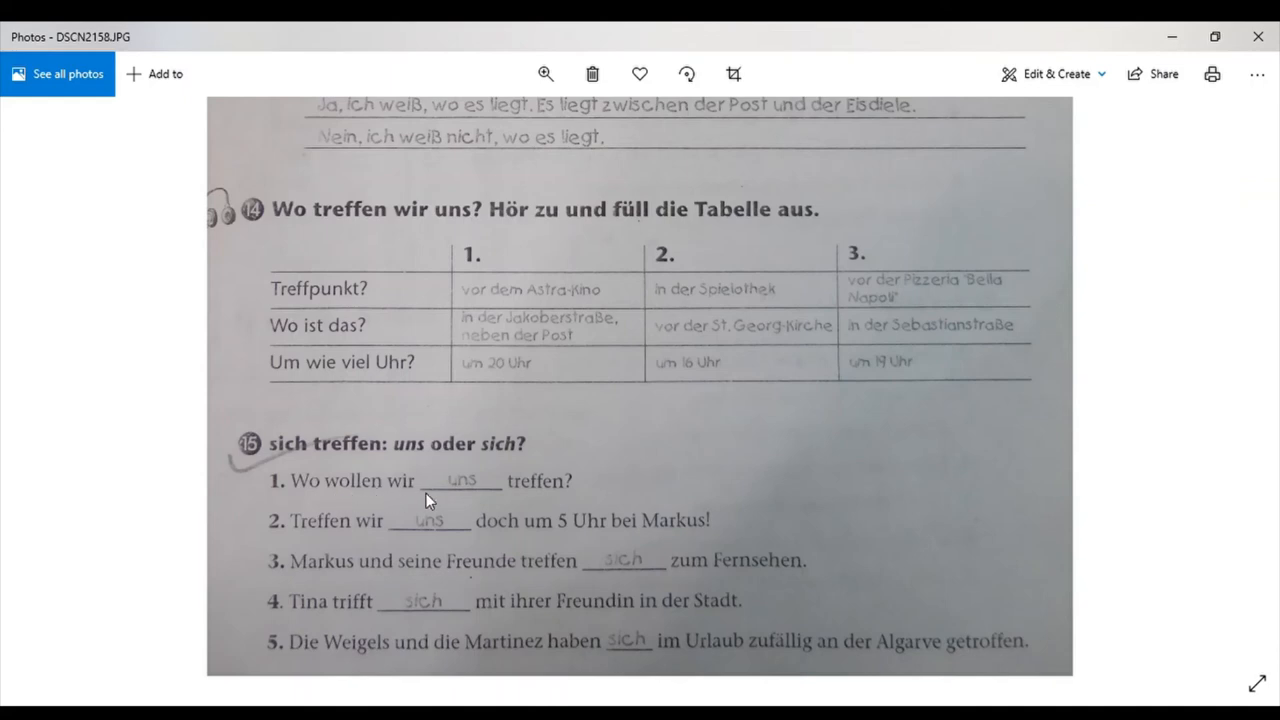
mouse_move(392, 522)
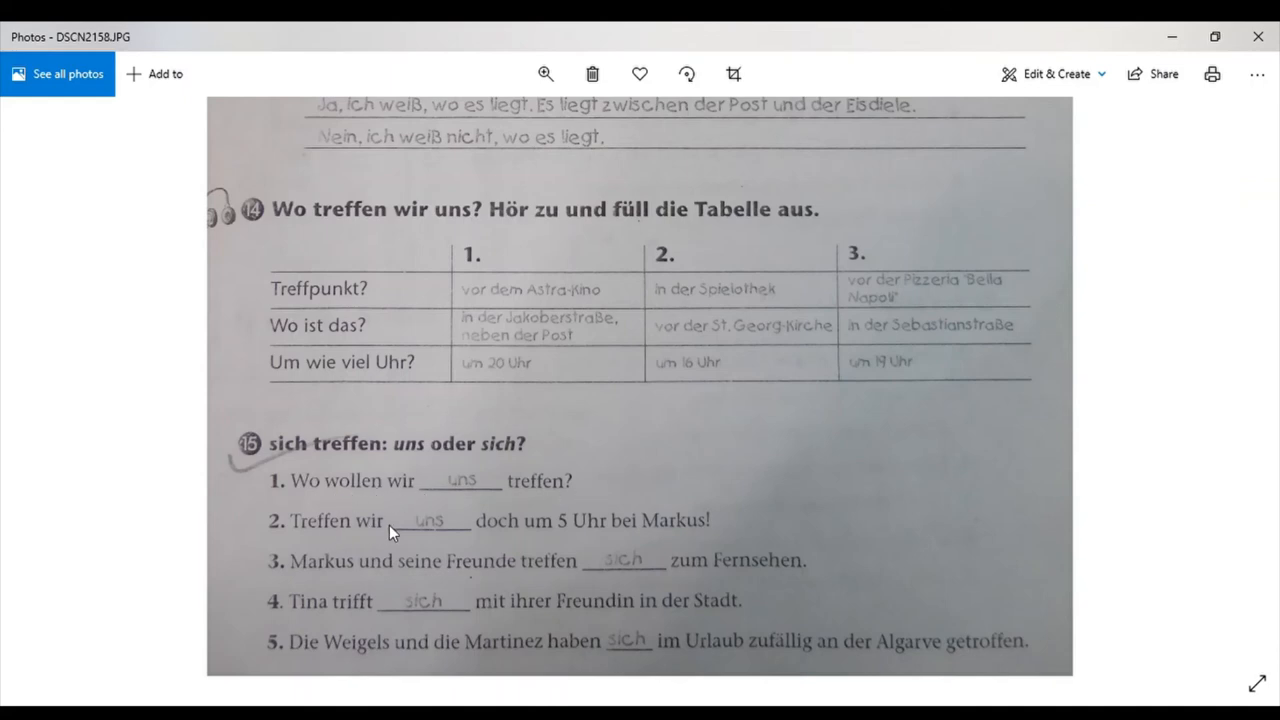
mouse_move(652, 532)
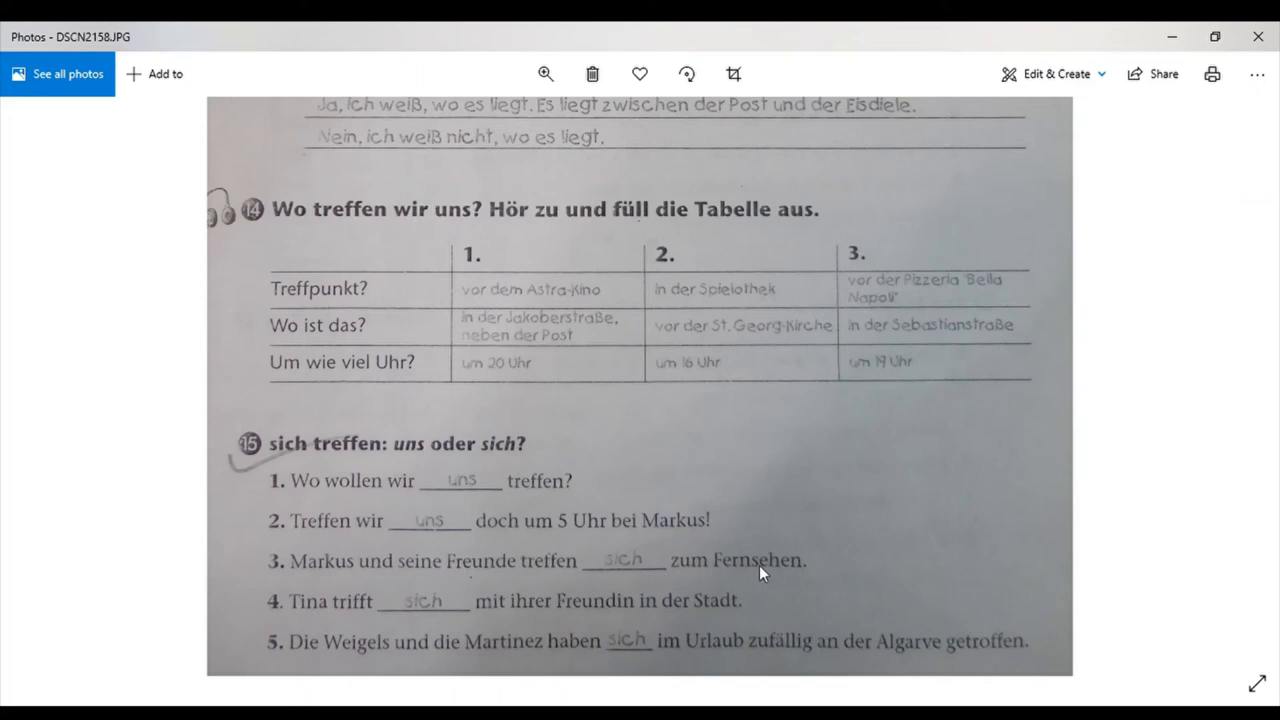
mouse_move(770, 572)
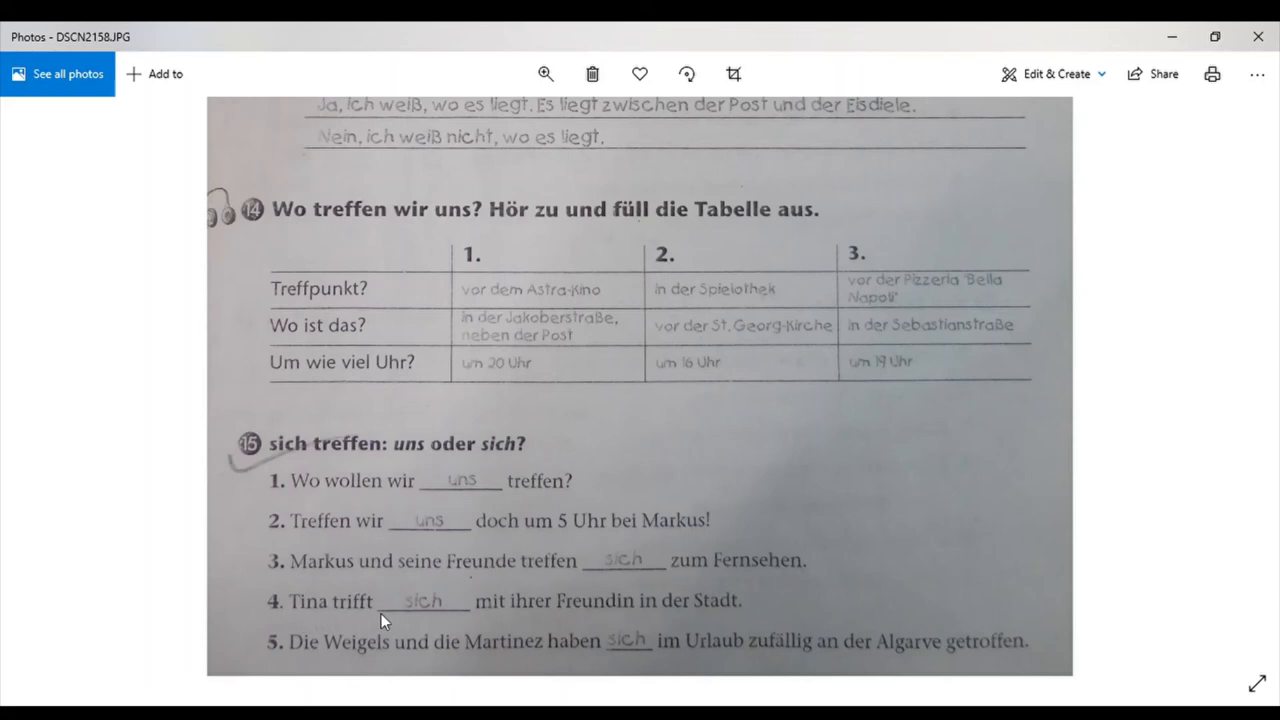
mouse_move(660, 602)
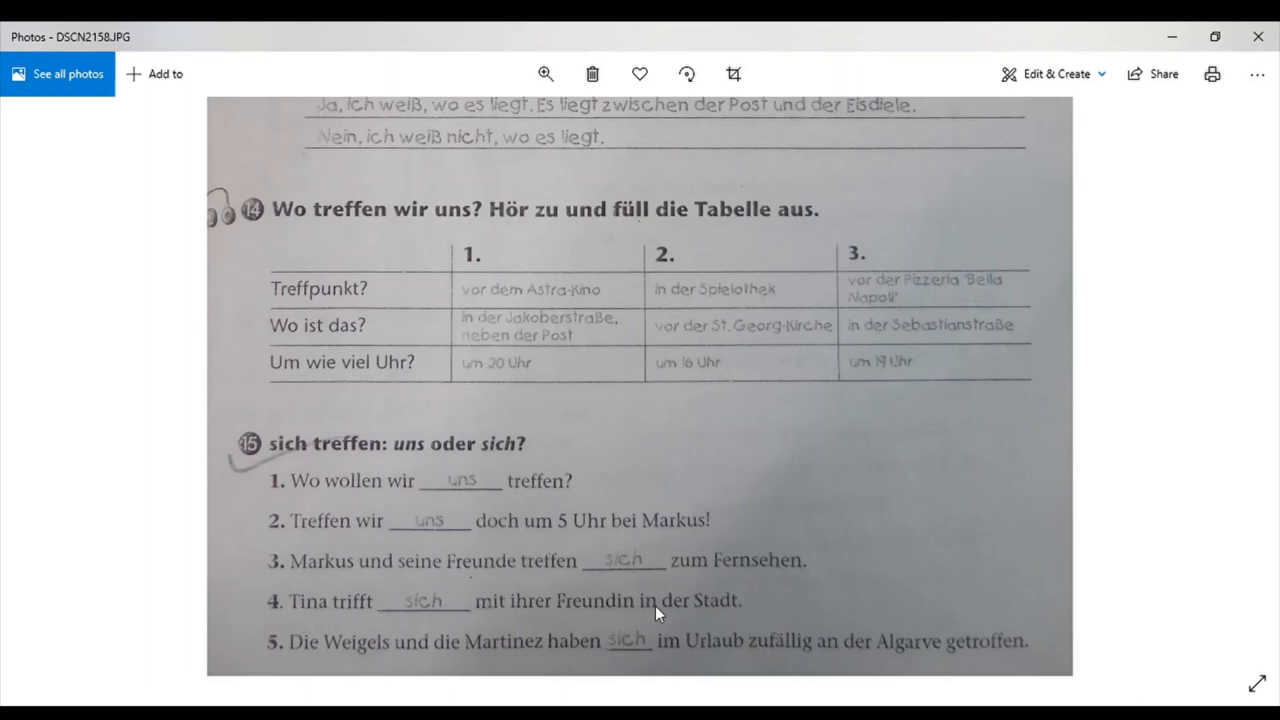
mouse_move(318, 668)
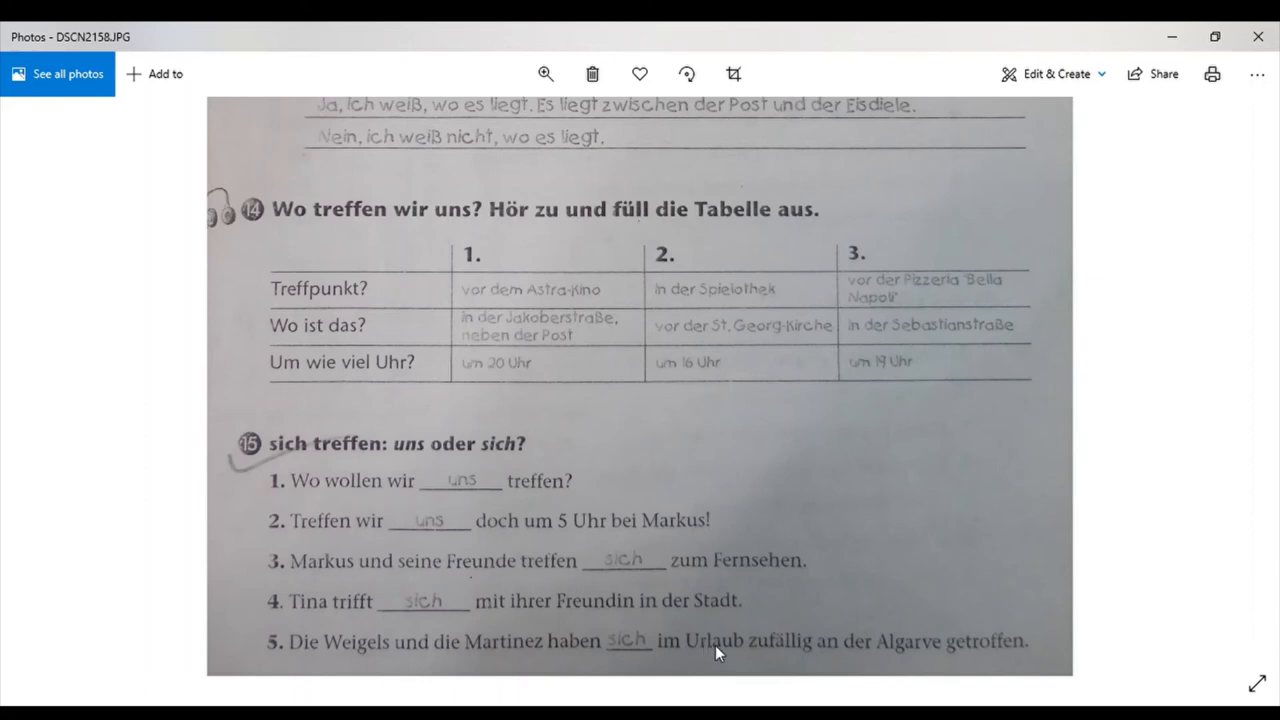
mouse_move(816, 672)
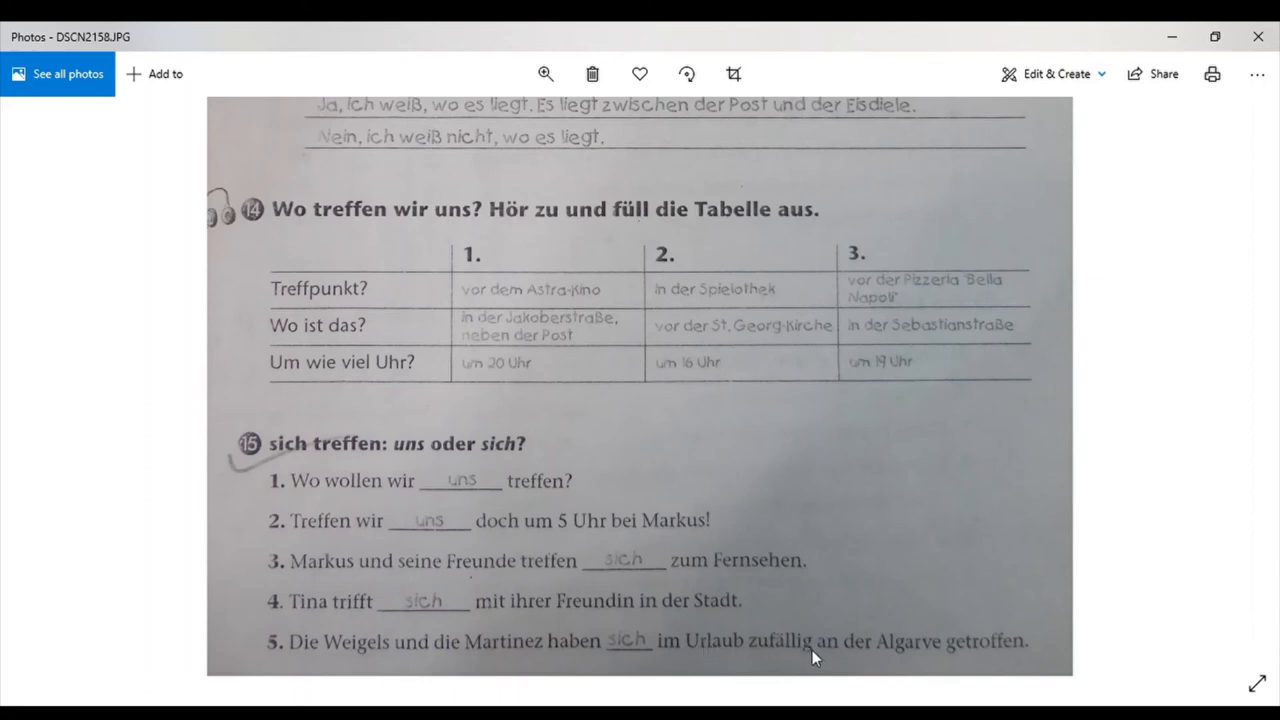
mouse_move(918, 656)
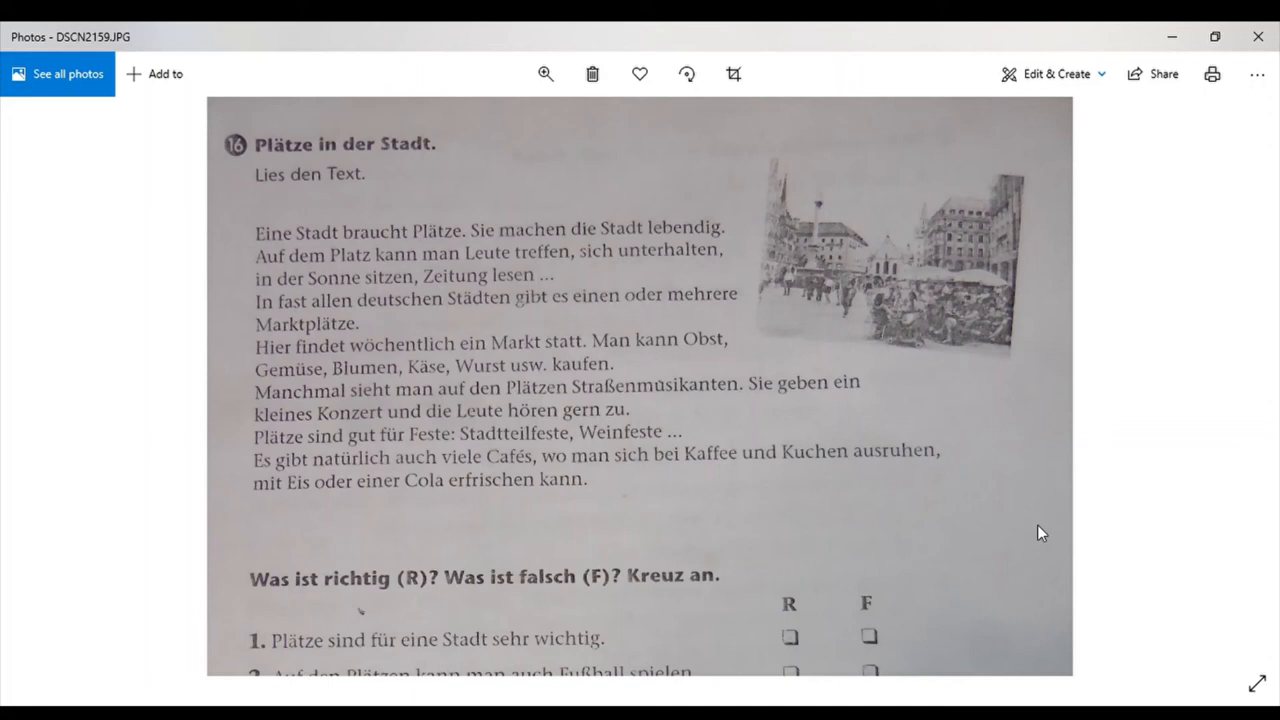
scroll("down", 3)
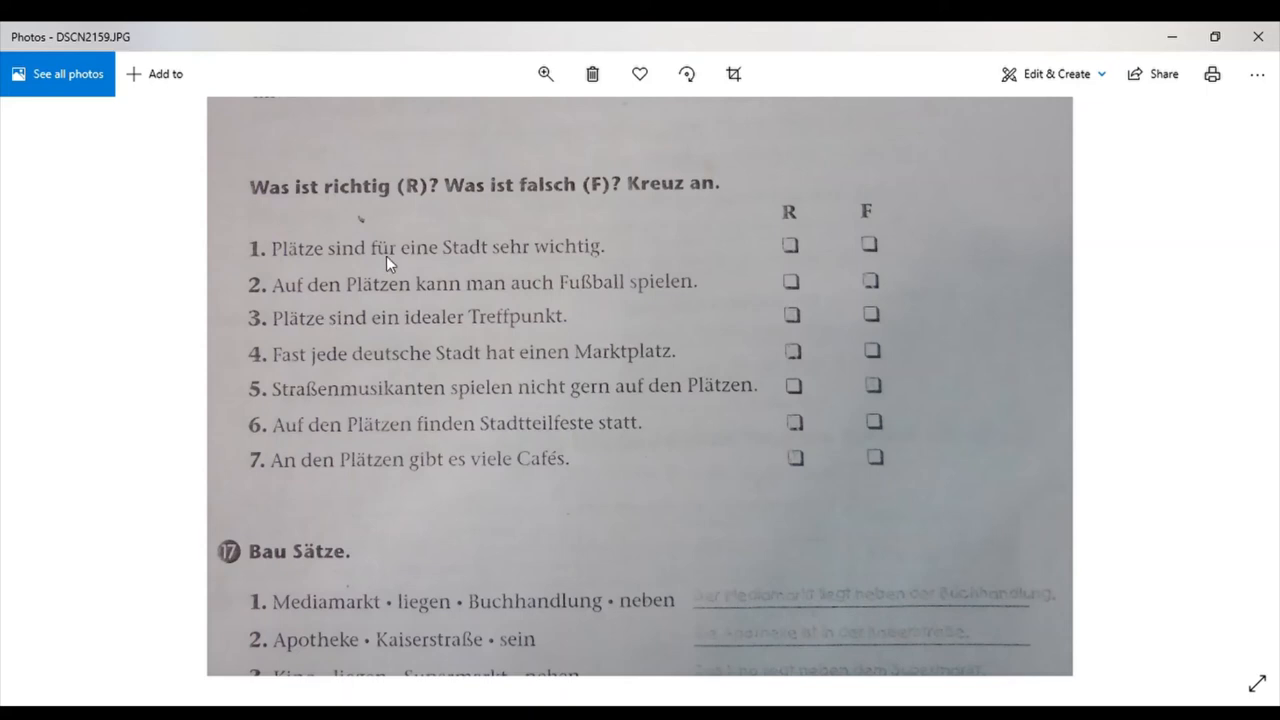
mouse_move(598, 264)
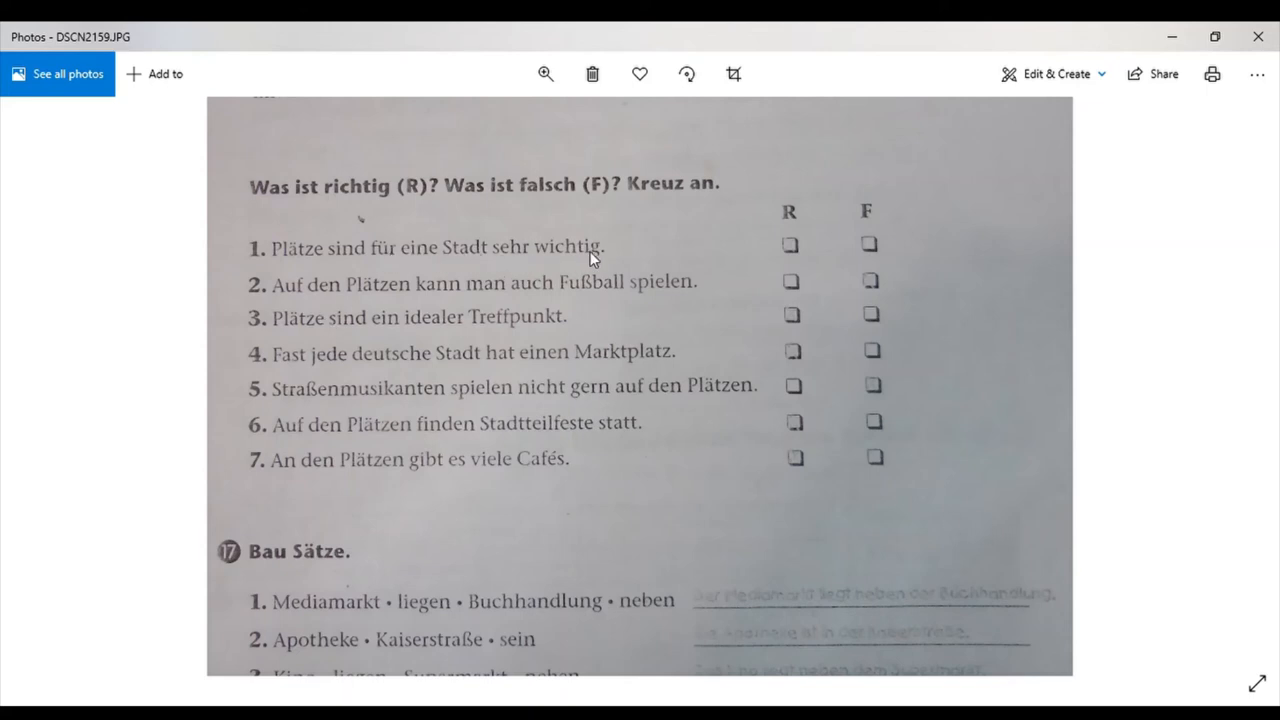
mouse_move(828, 252)
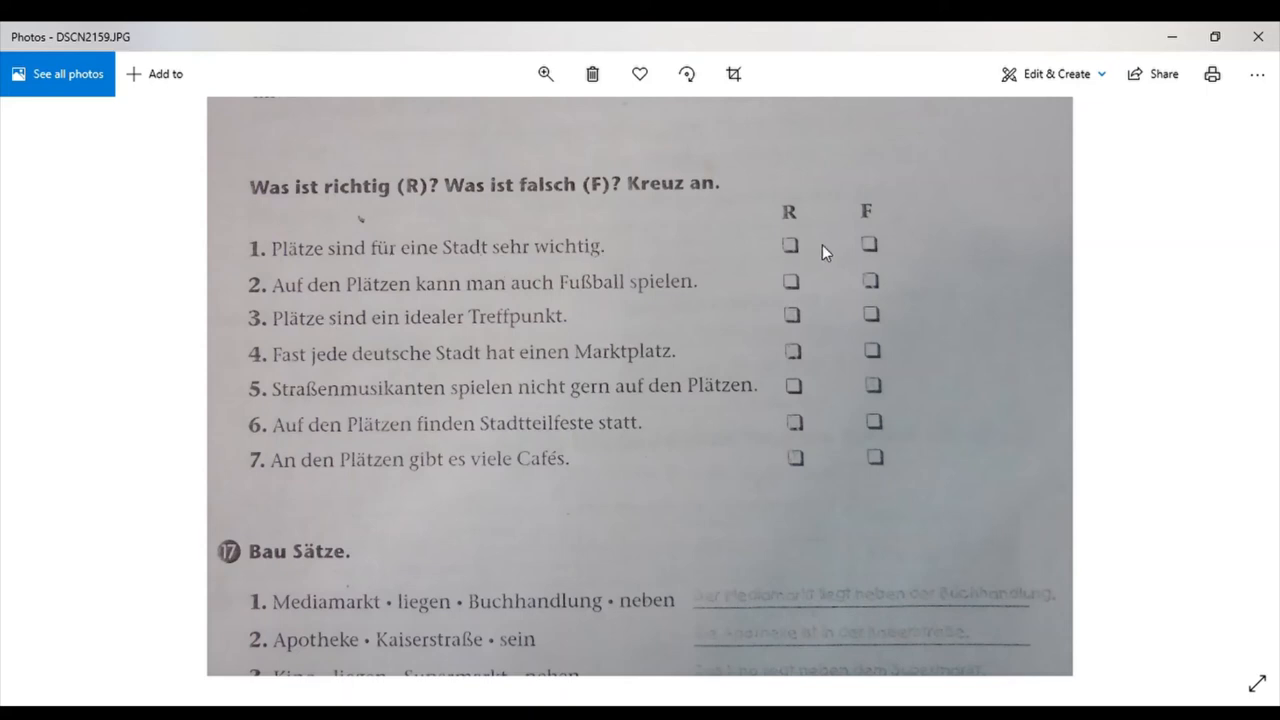
mouse_move(614, 272)
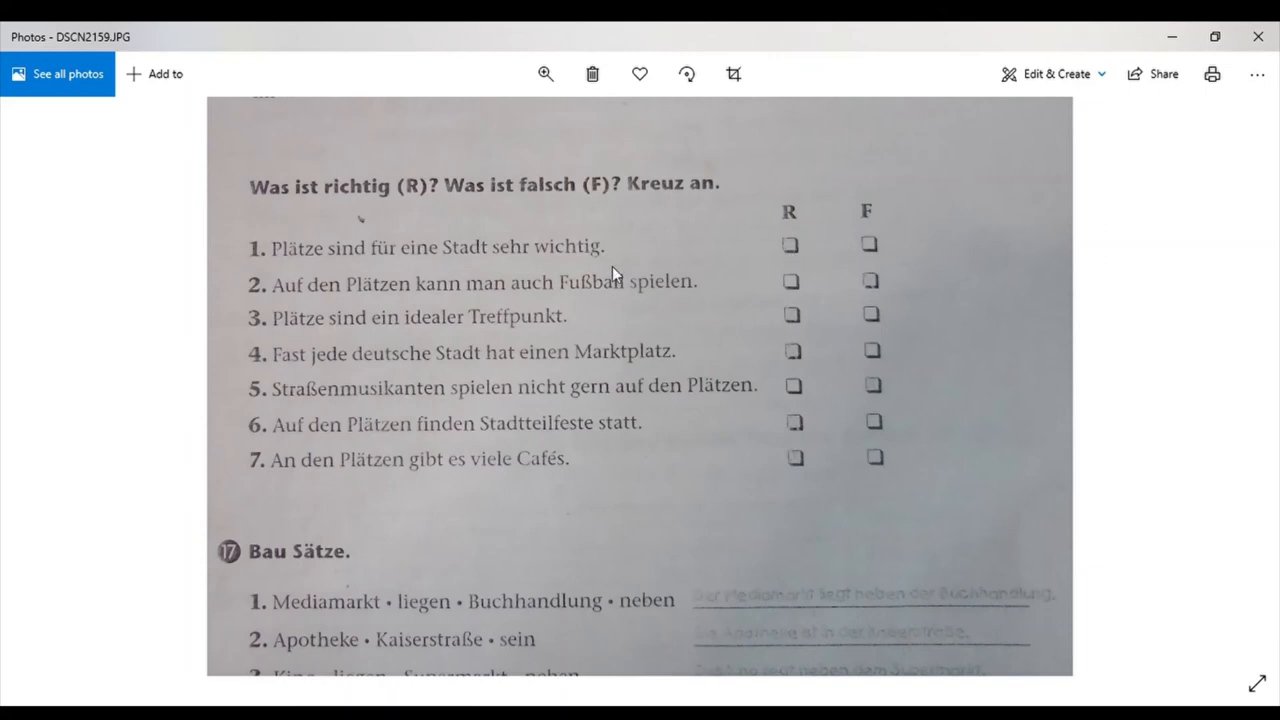
mouse_move(376, 292)
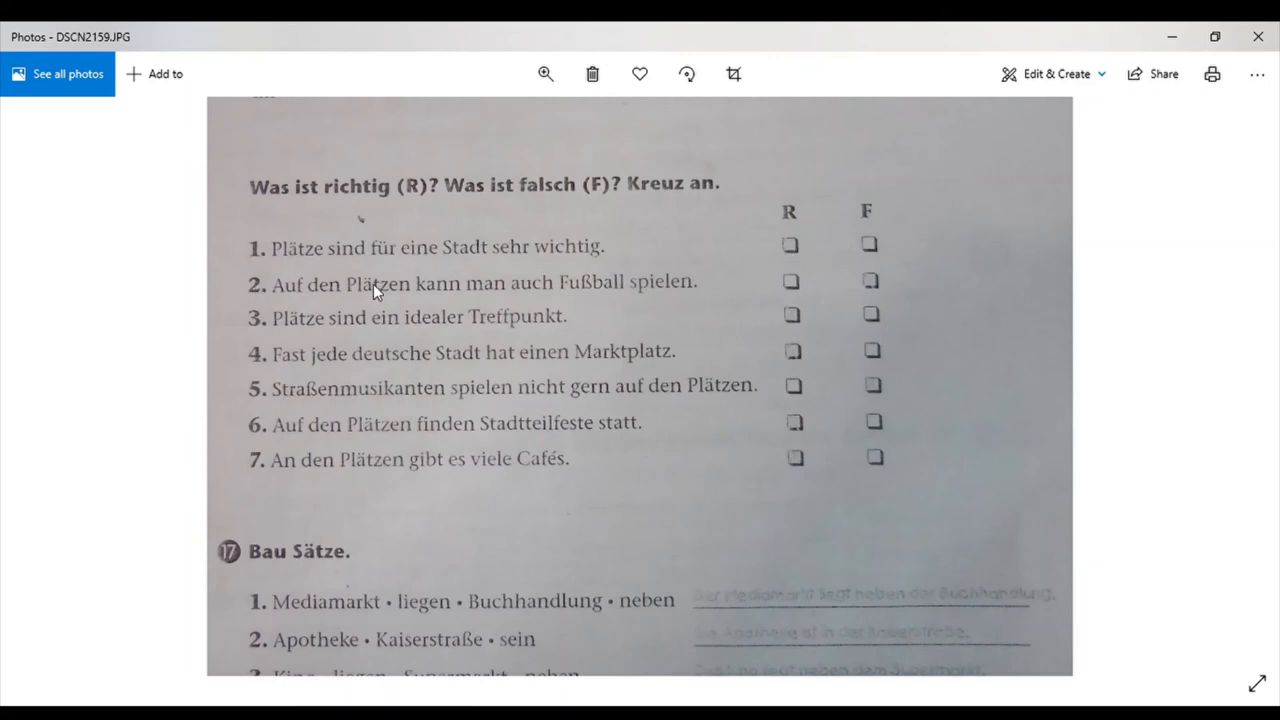
mouse_move(590, 298)
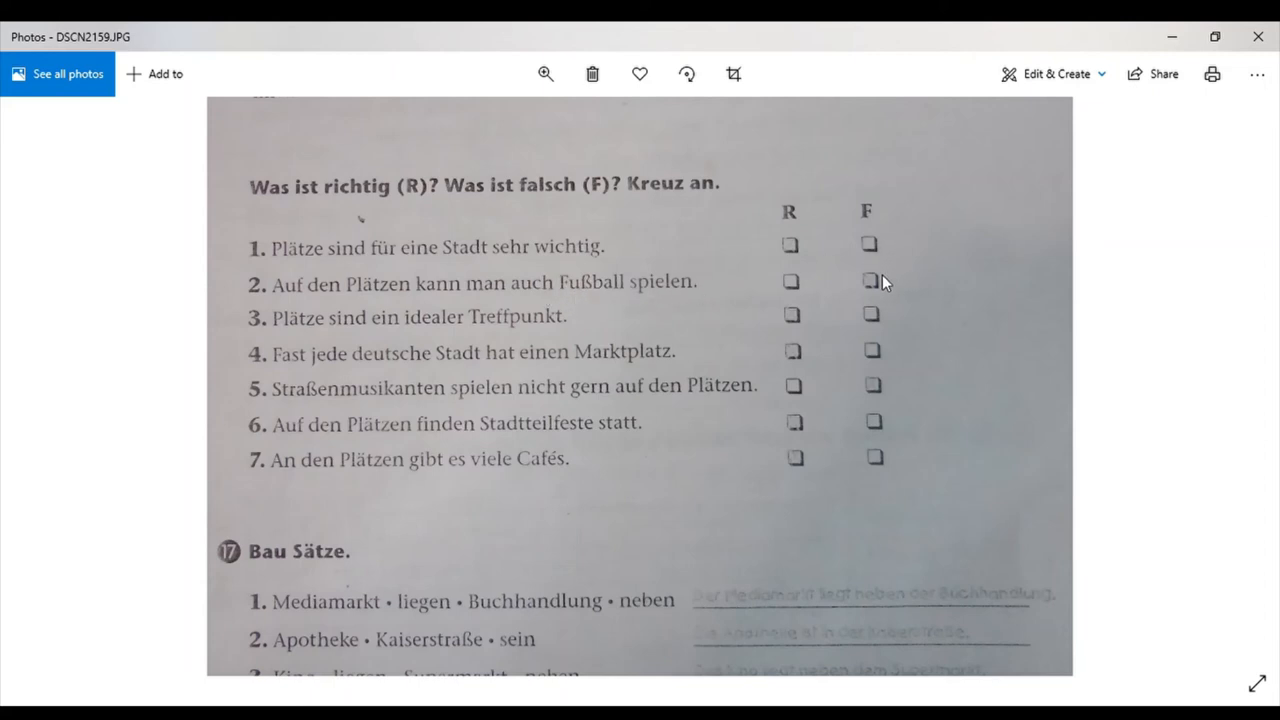
mouse_move(536, 298)
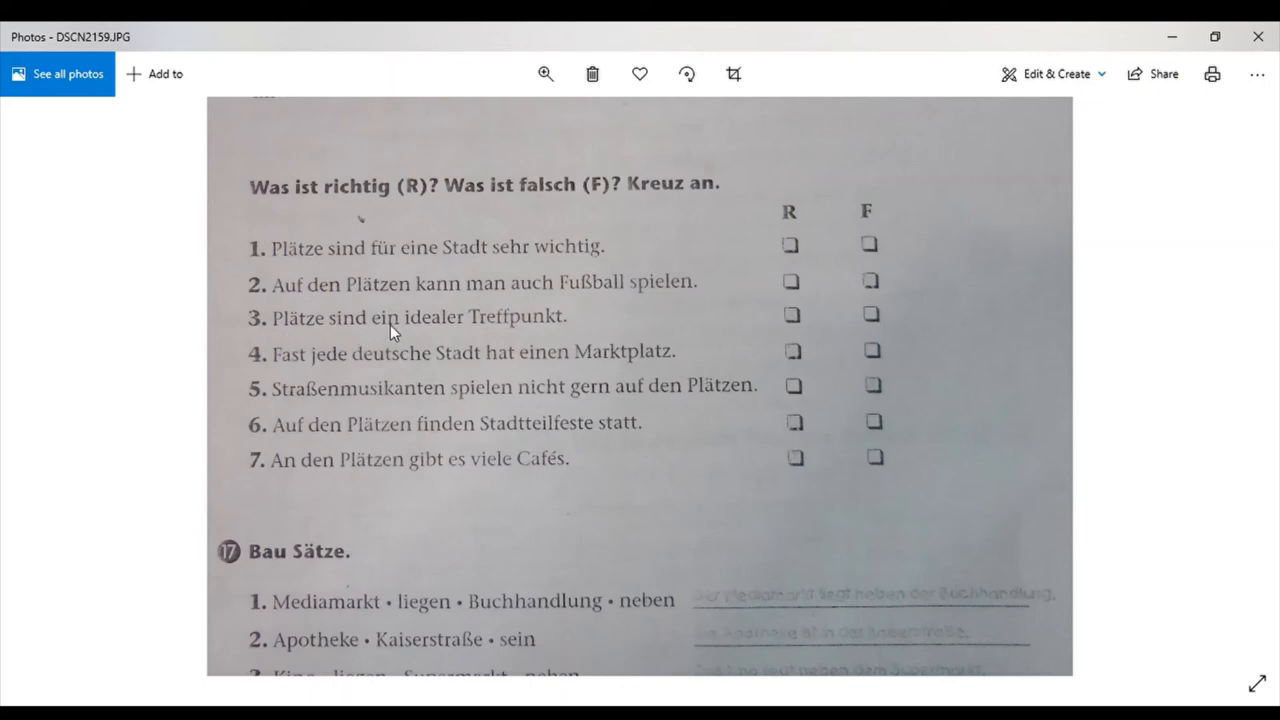
mouse_move(556, 324)
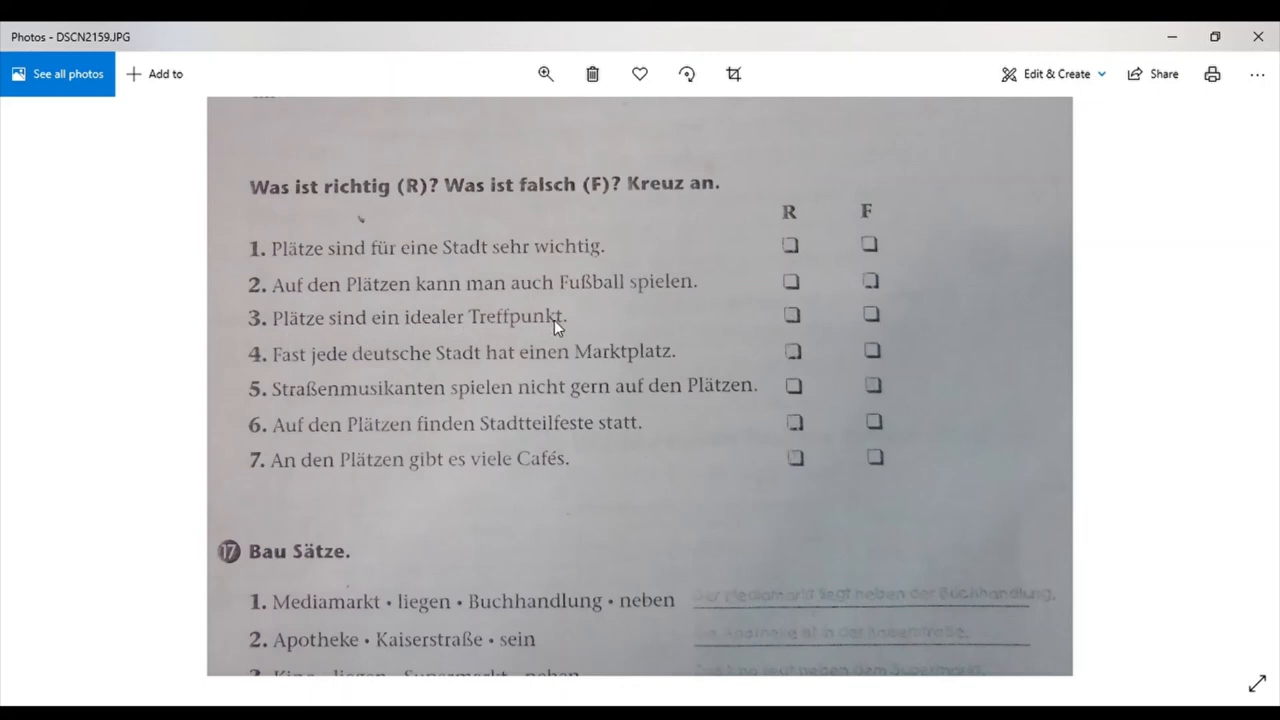
mouse_move(724, 326)
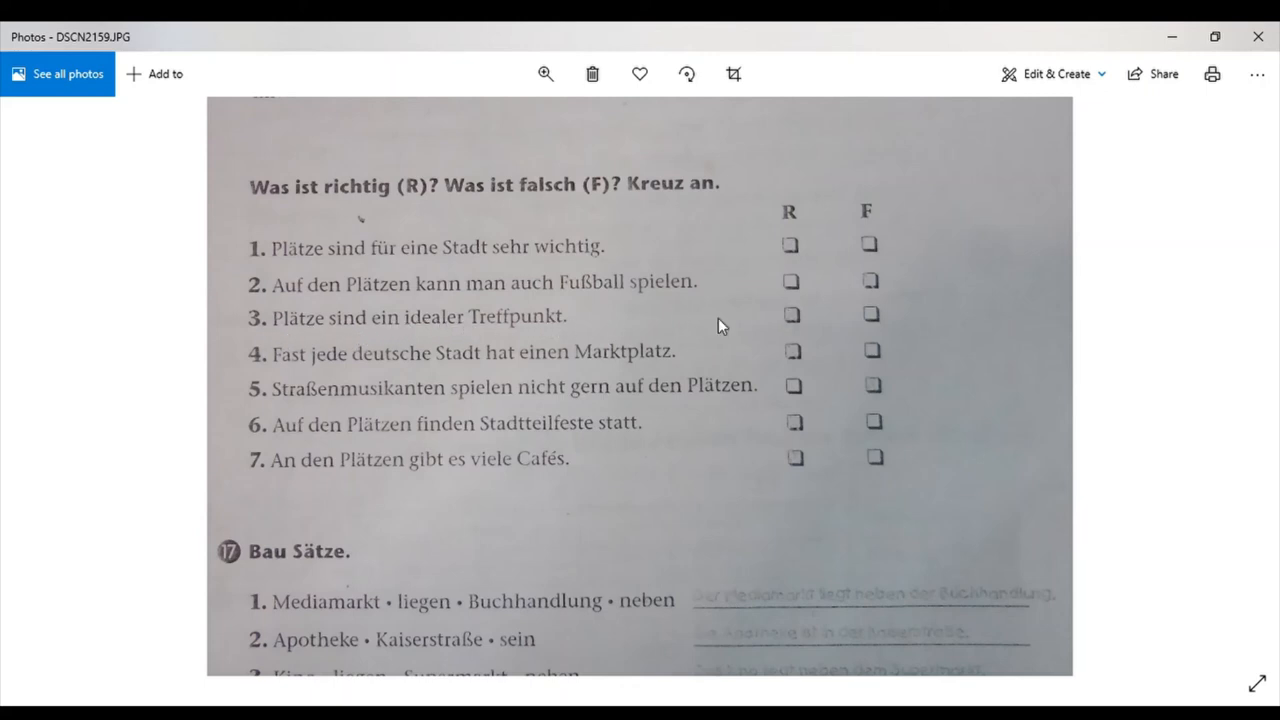
mouse_move(260, 356)
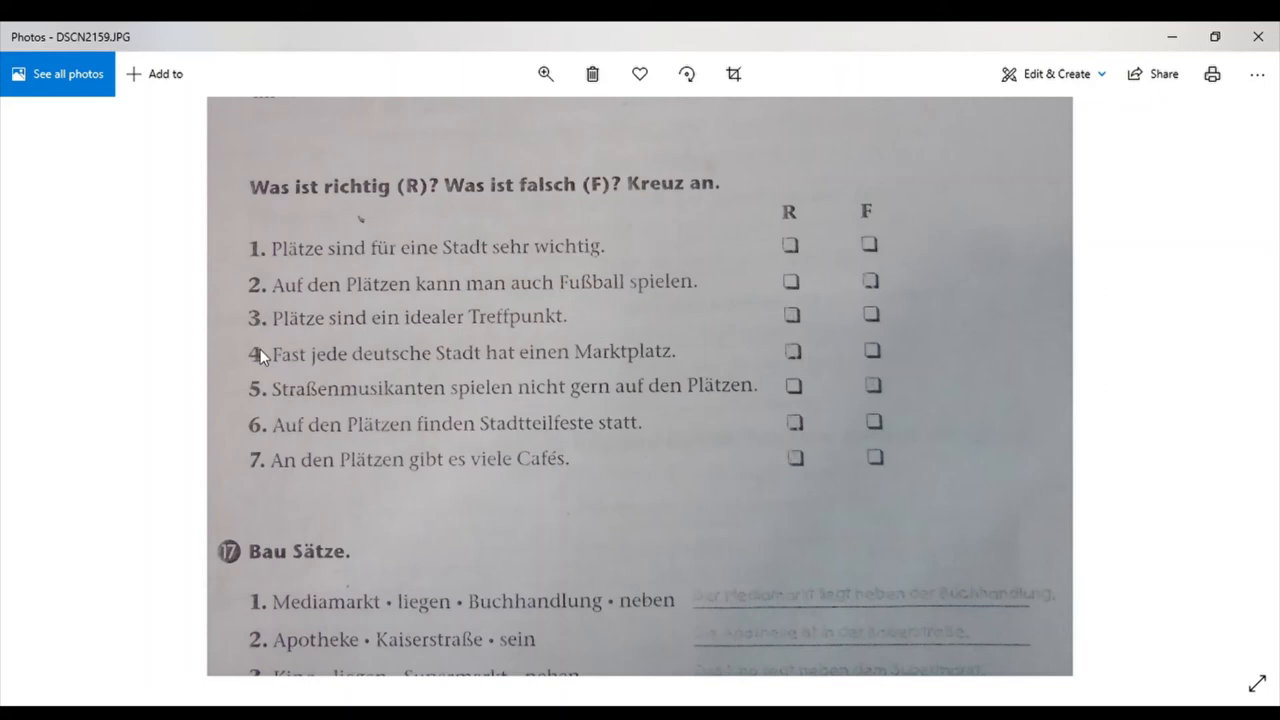
mouse_move(356, 370)
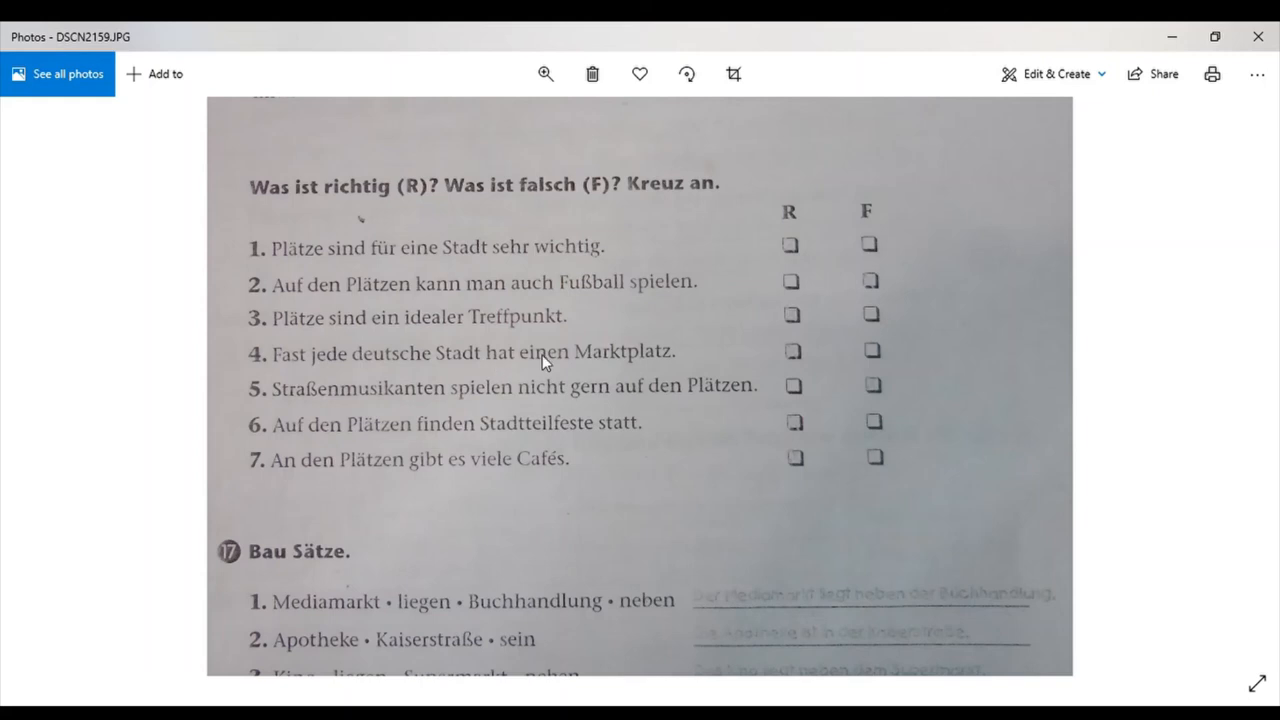
mouse_move(712, 358)
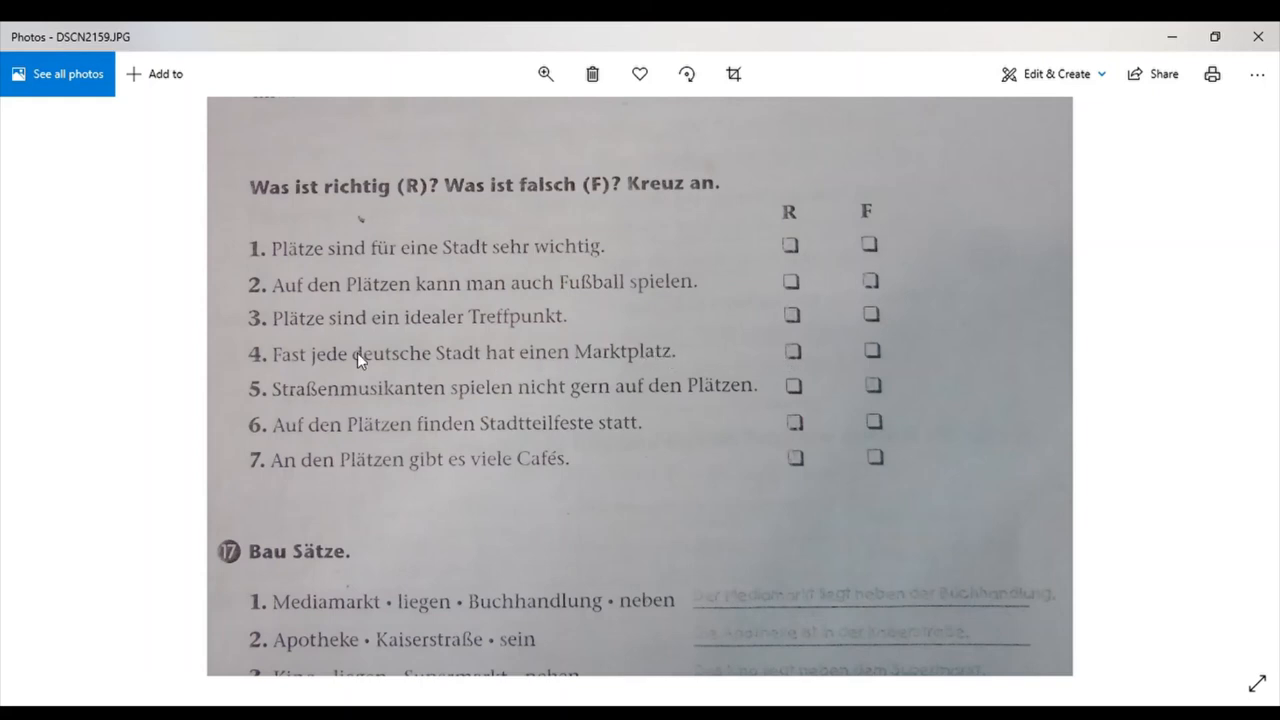
mouse_move(294, 410)
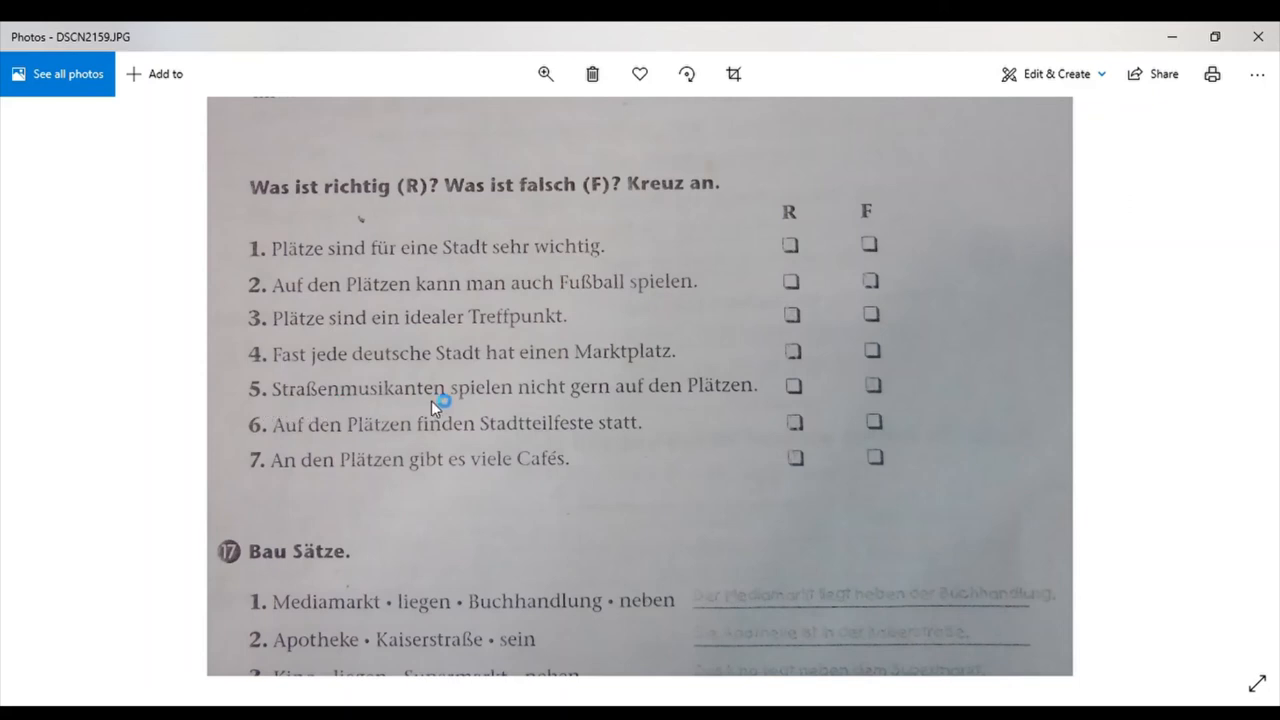
mouse_move(500, 408)
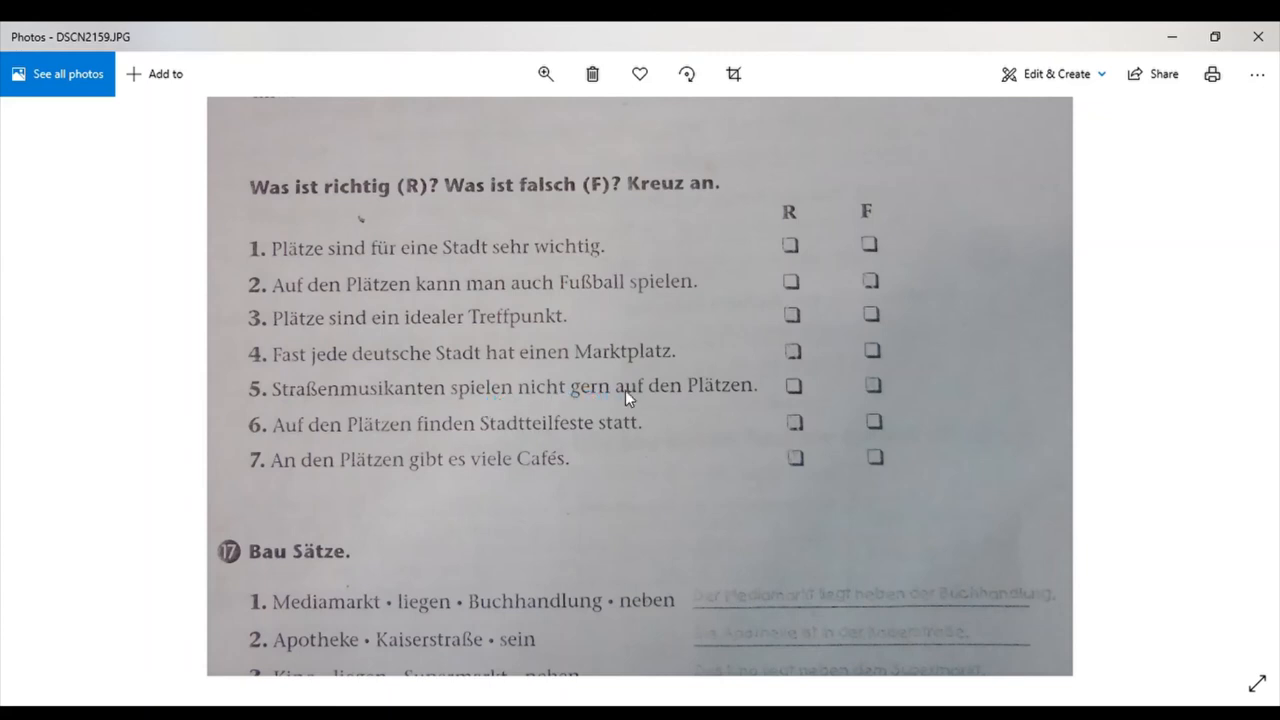
mouse_move(876, 388)
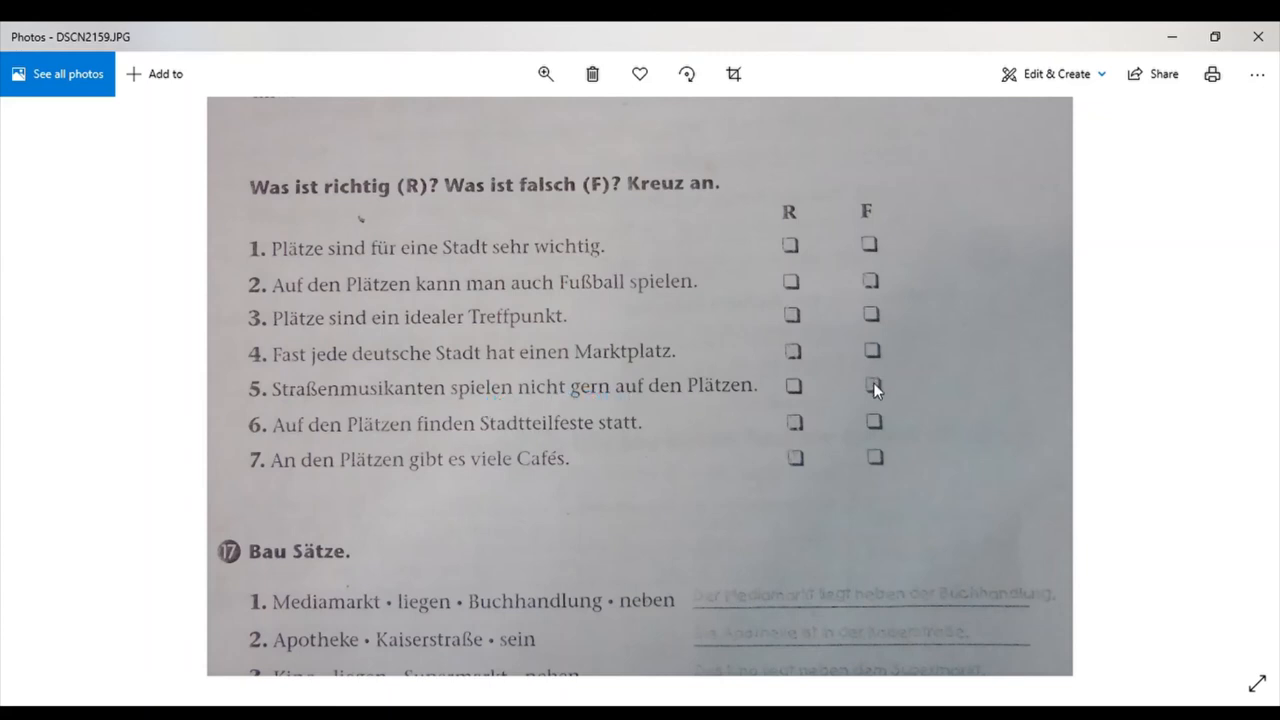
mouse_move(548, 410)
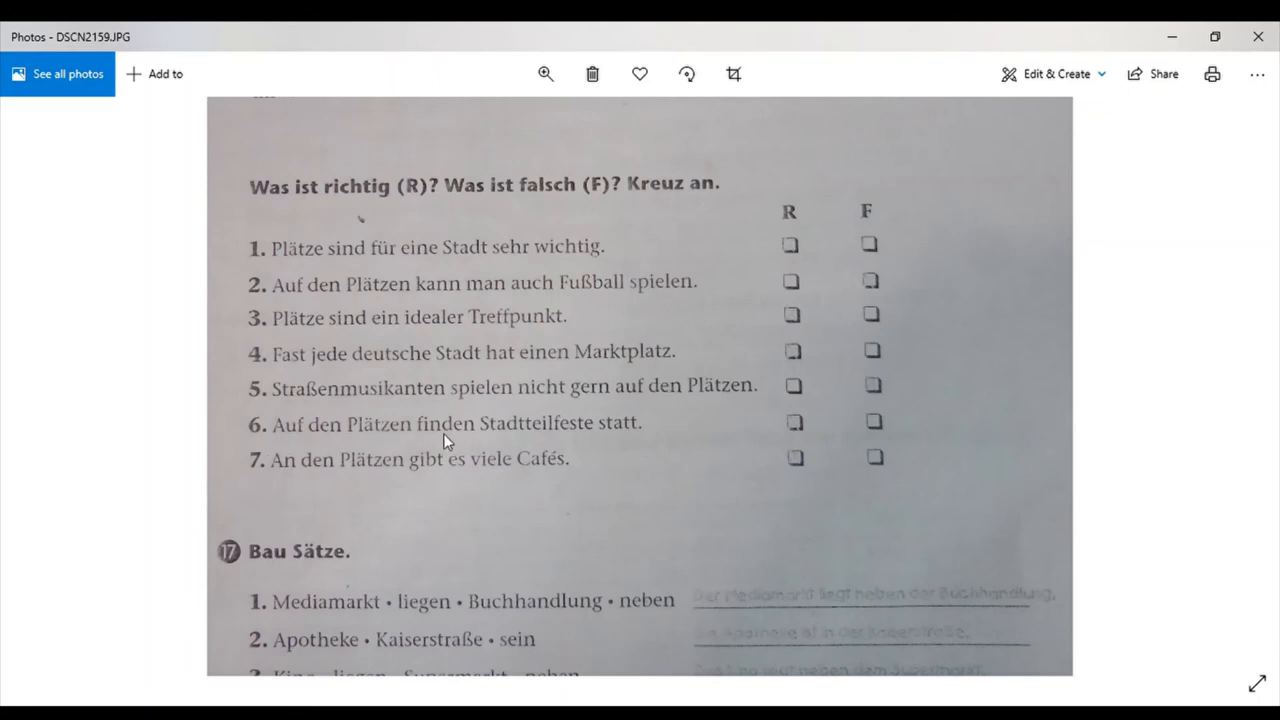
mouse_move(564, 430)
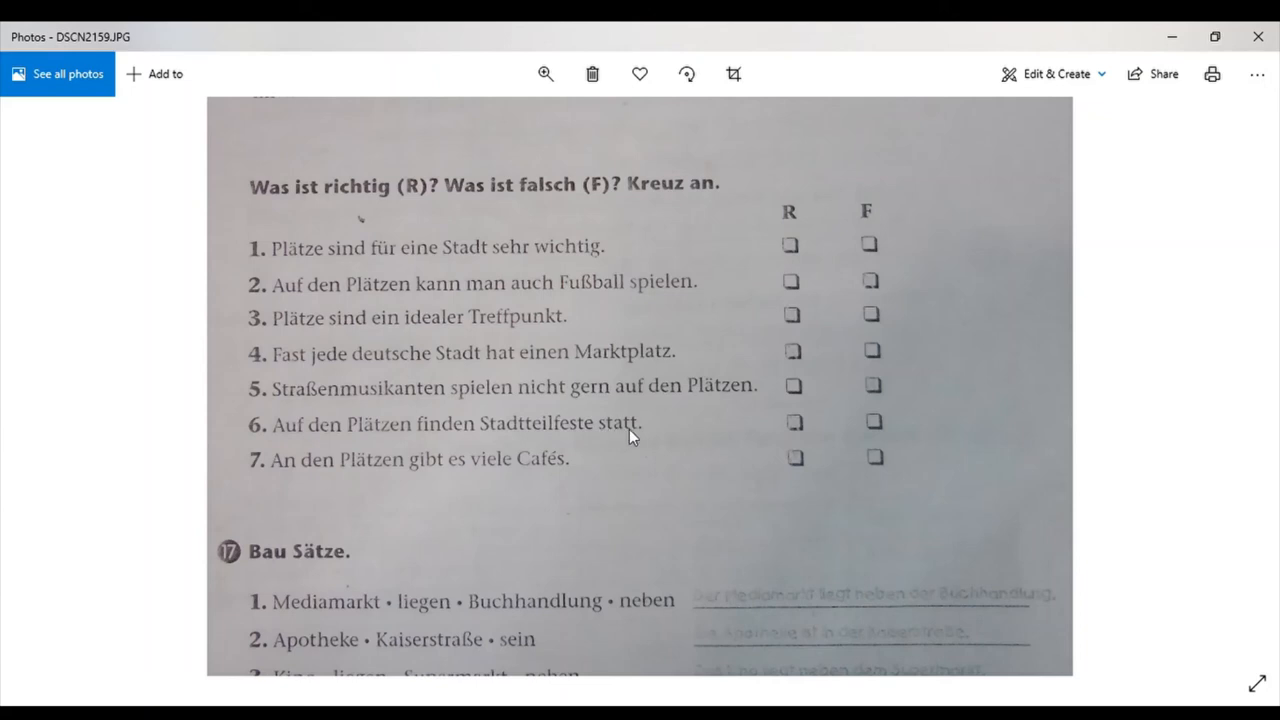
mouse_move(798, 428)
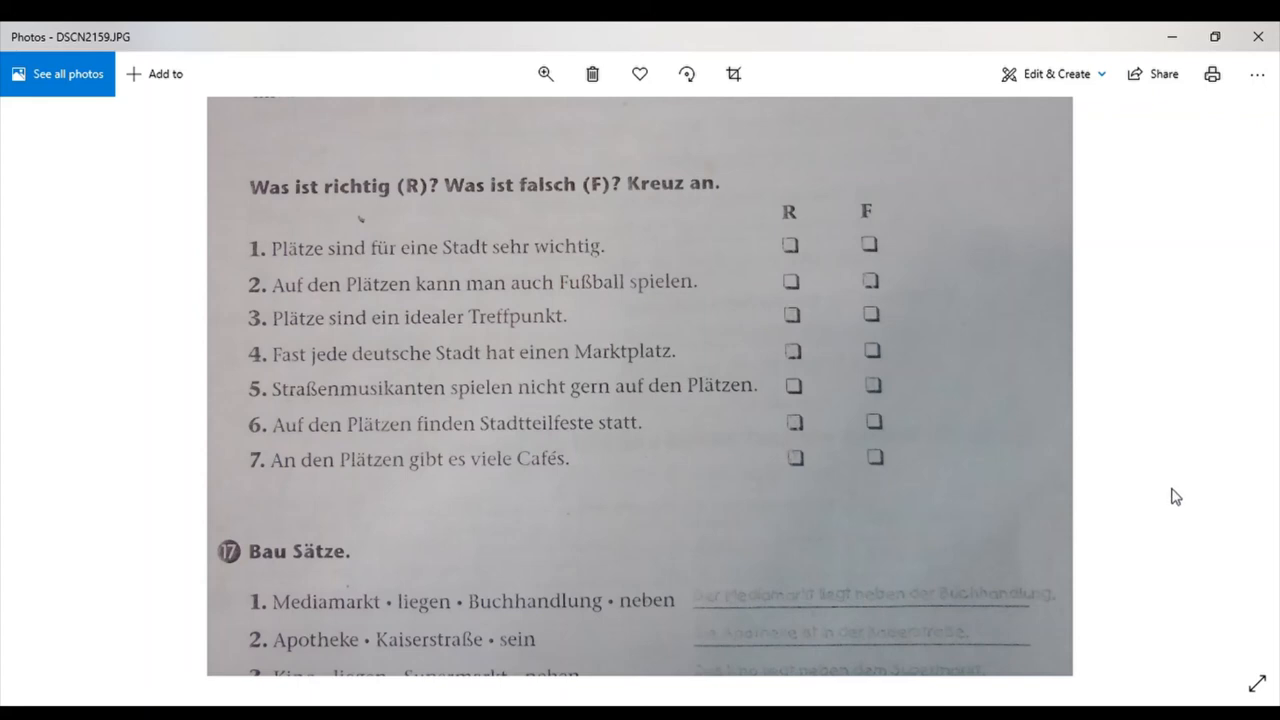
Scroll down to show exercise 17 Bau Sätze with its seven handwritten sentences.
scroll("down", 3)
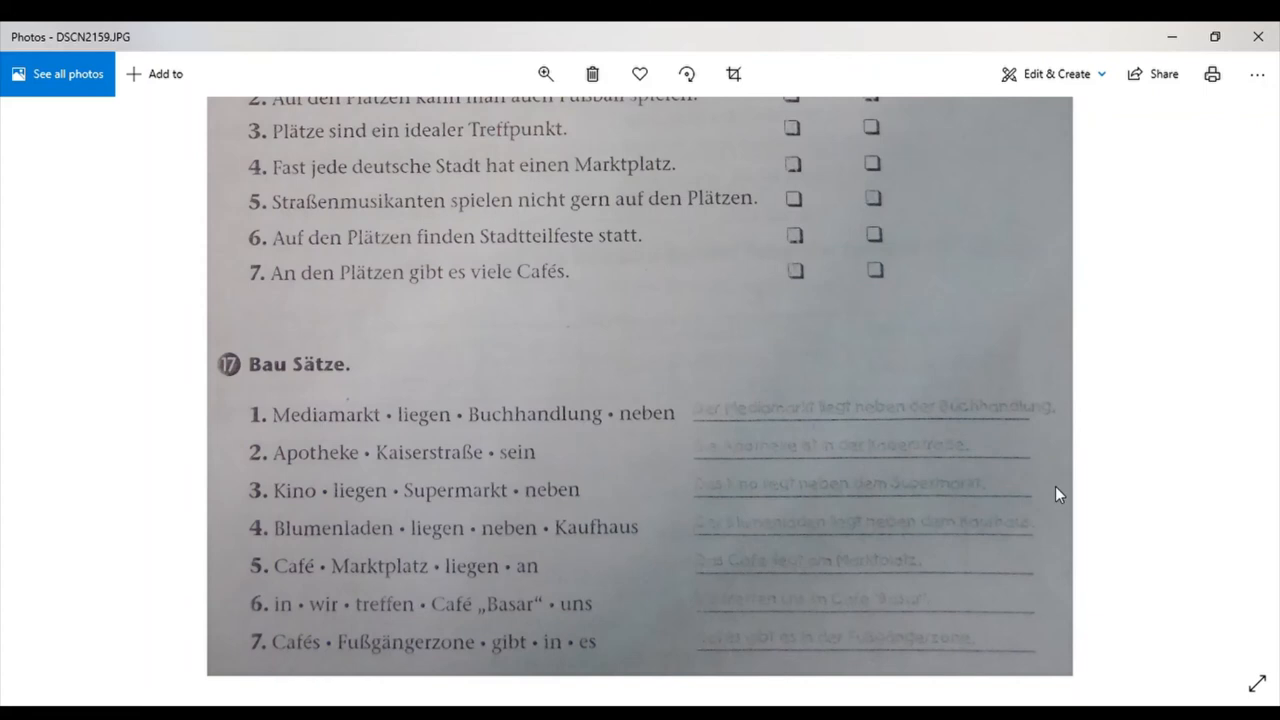
mouse_move(326, 474)
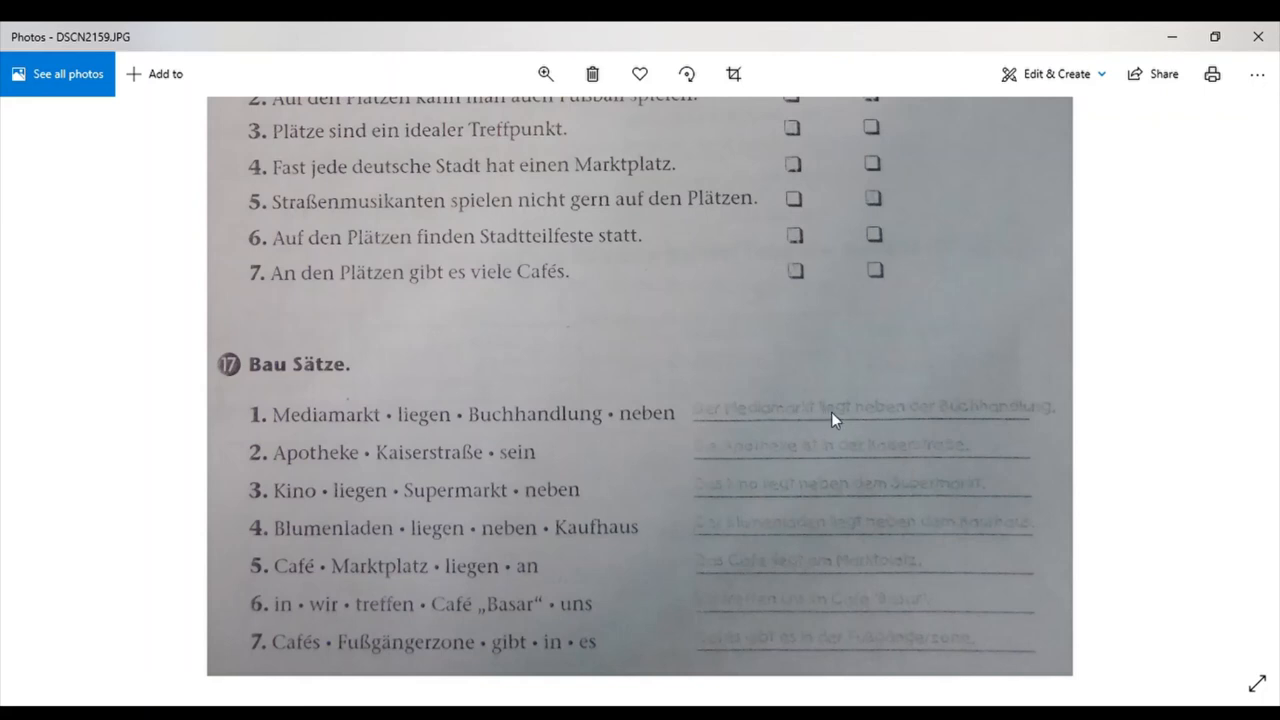
mouse_move(938, 416)
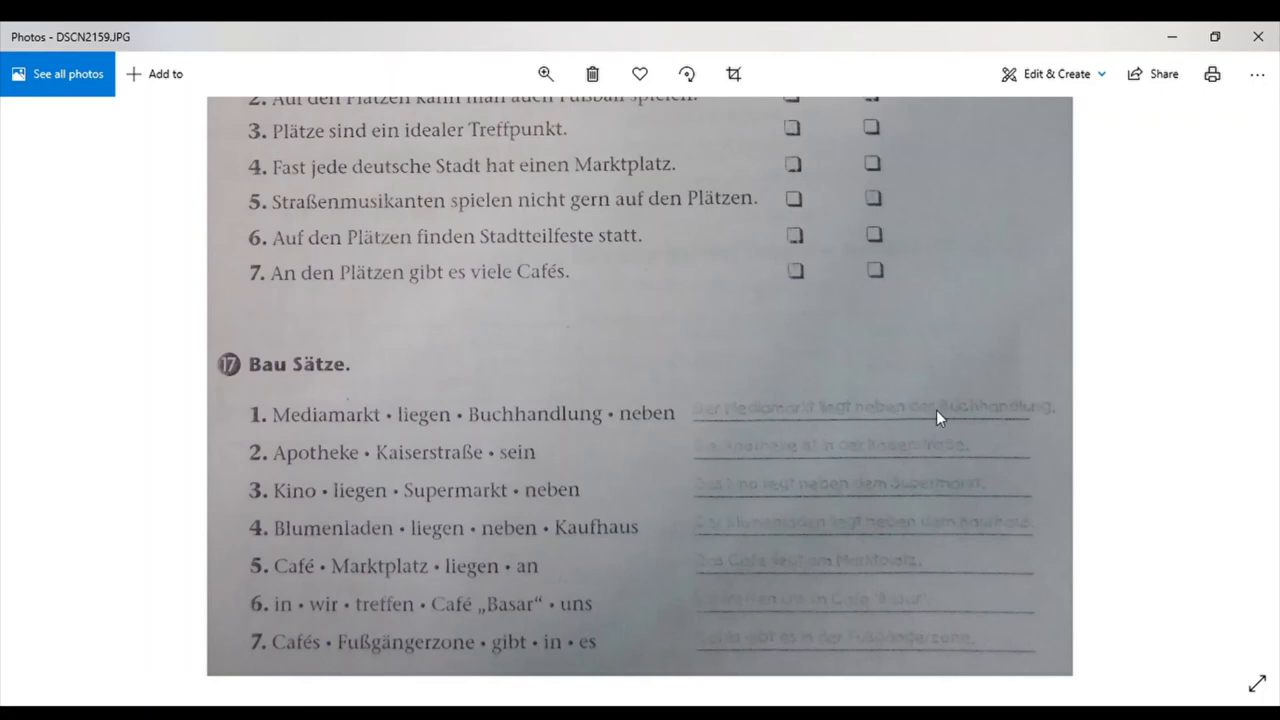
mouse_move(1068, 414)
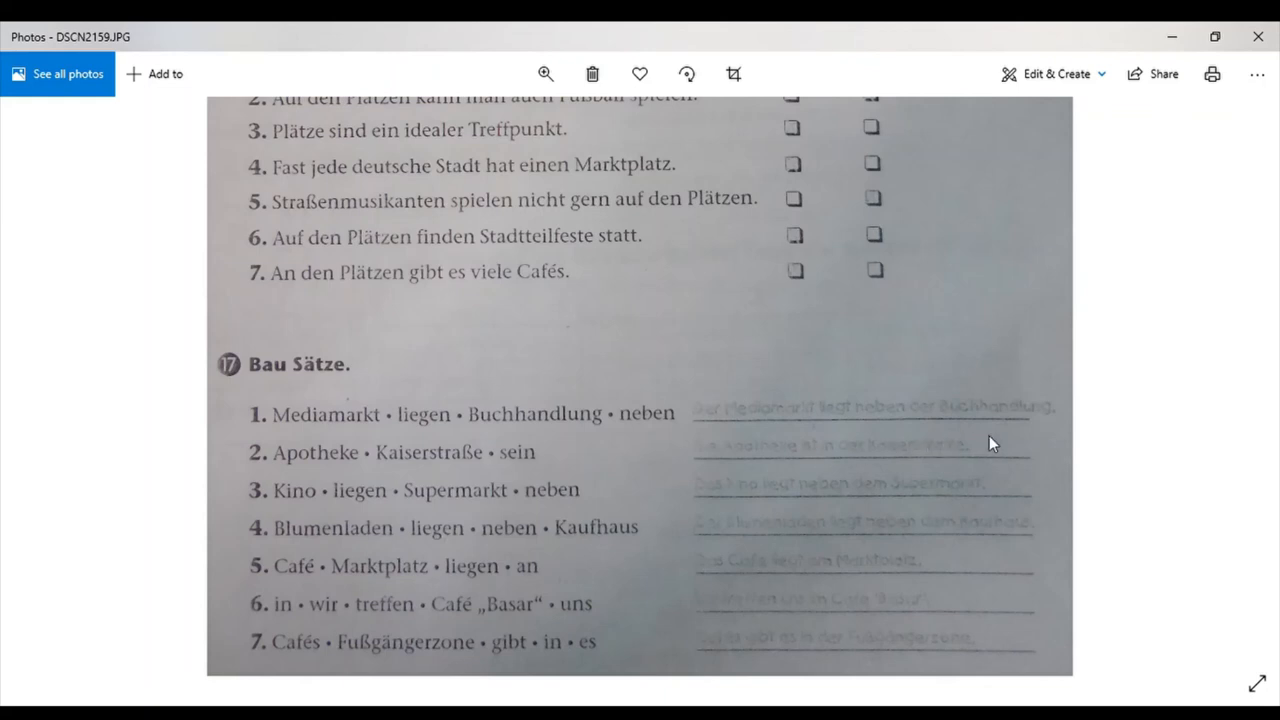
mouse_move(594, 512)
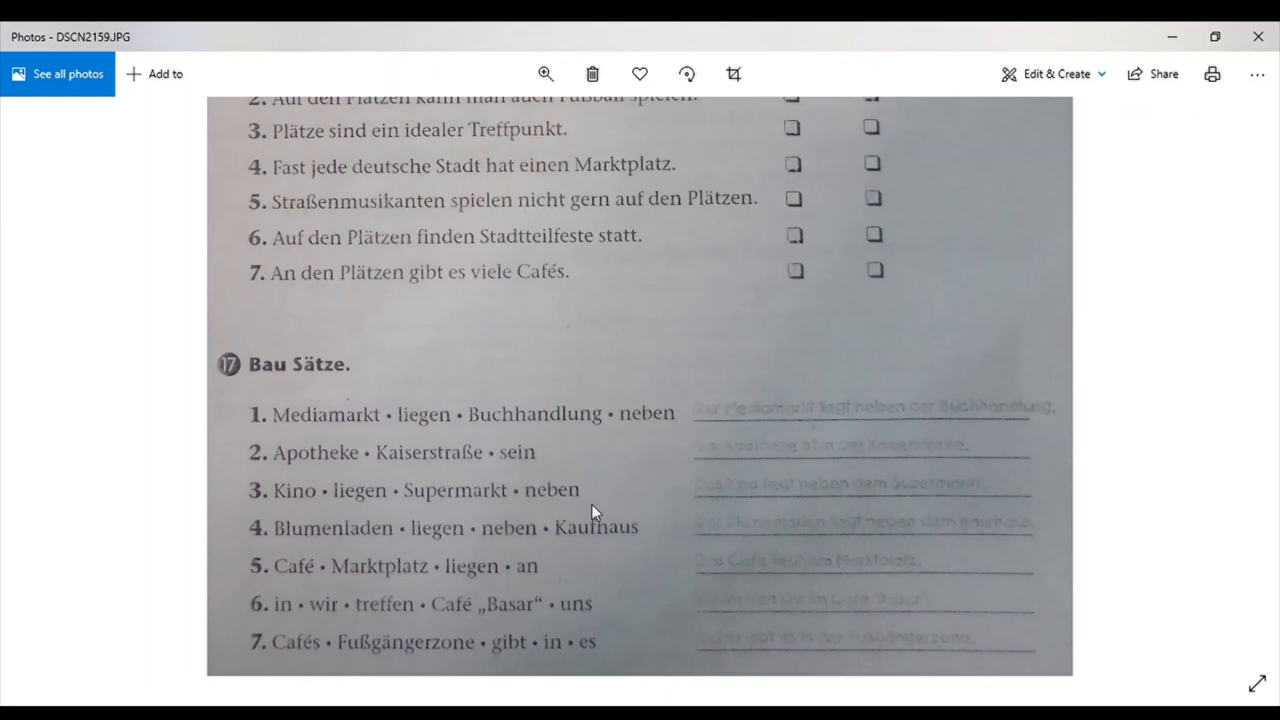
mouse_move(644, 504)
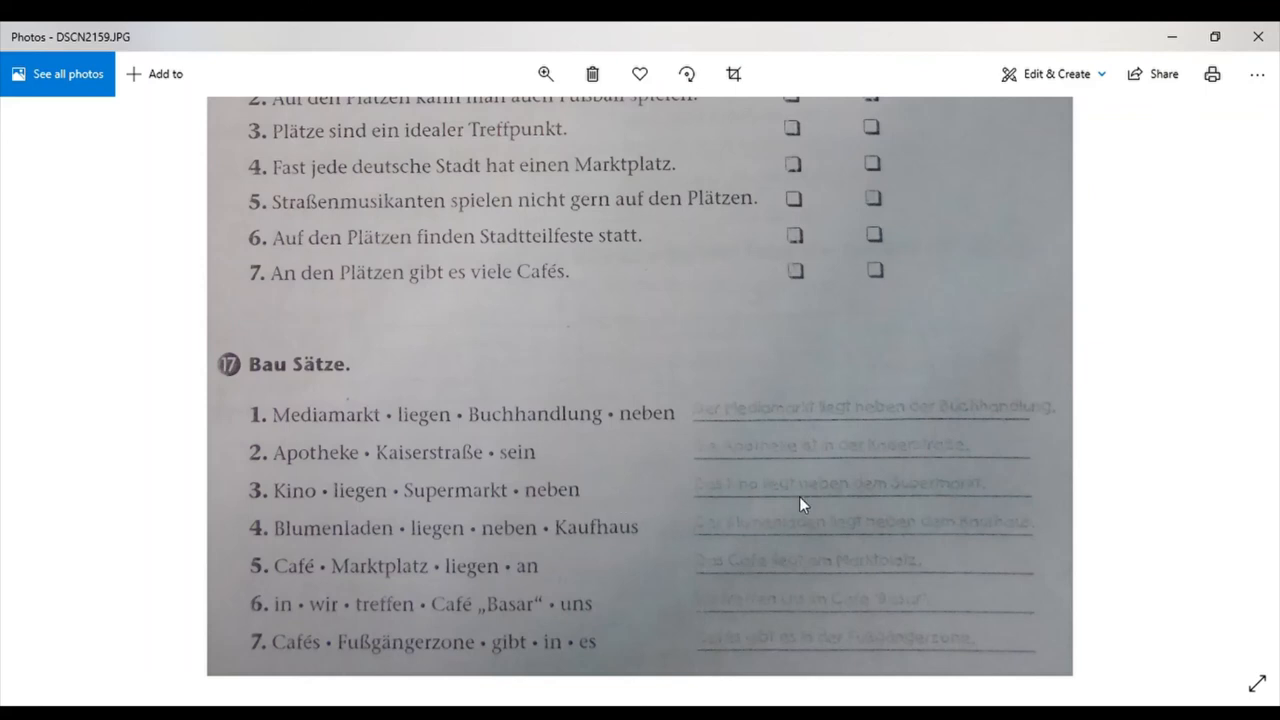
mouse_move(852, 510)
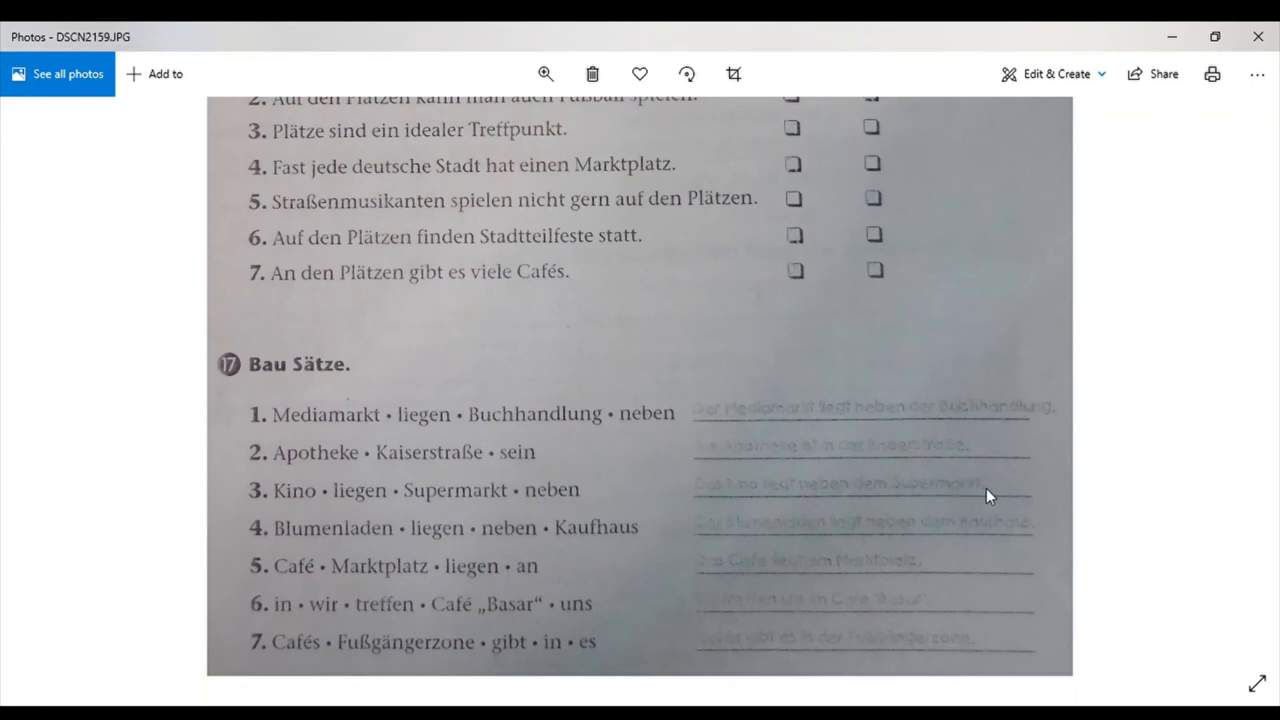
mouse_move(392, 538)
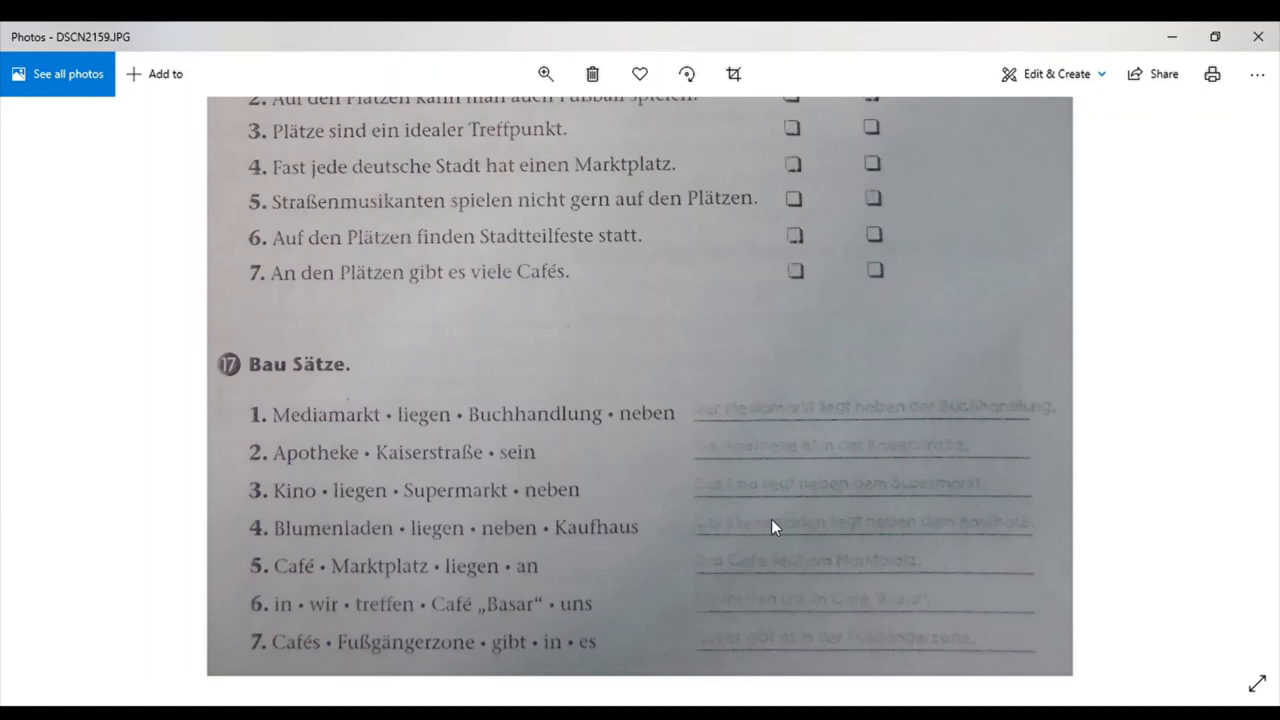
mouse_move(844, 548)
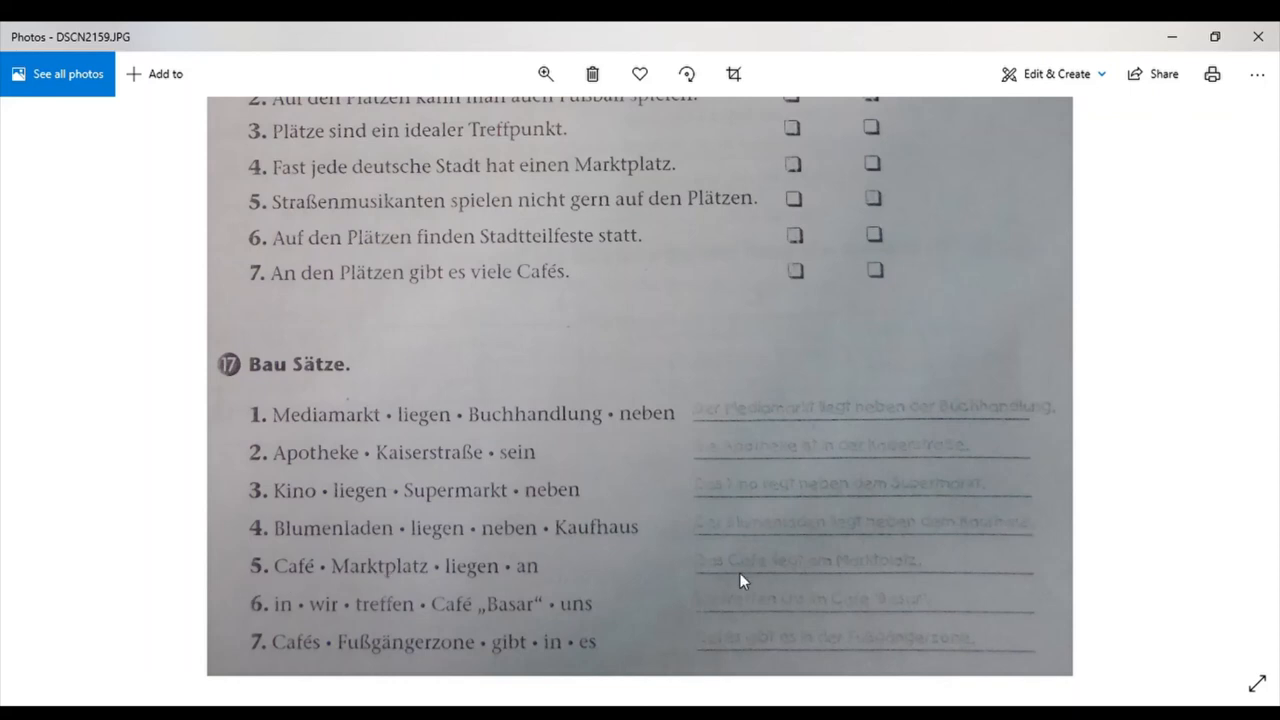
mouse_move(764, 600)
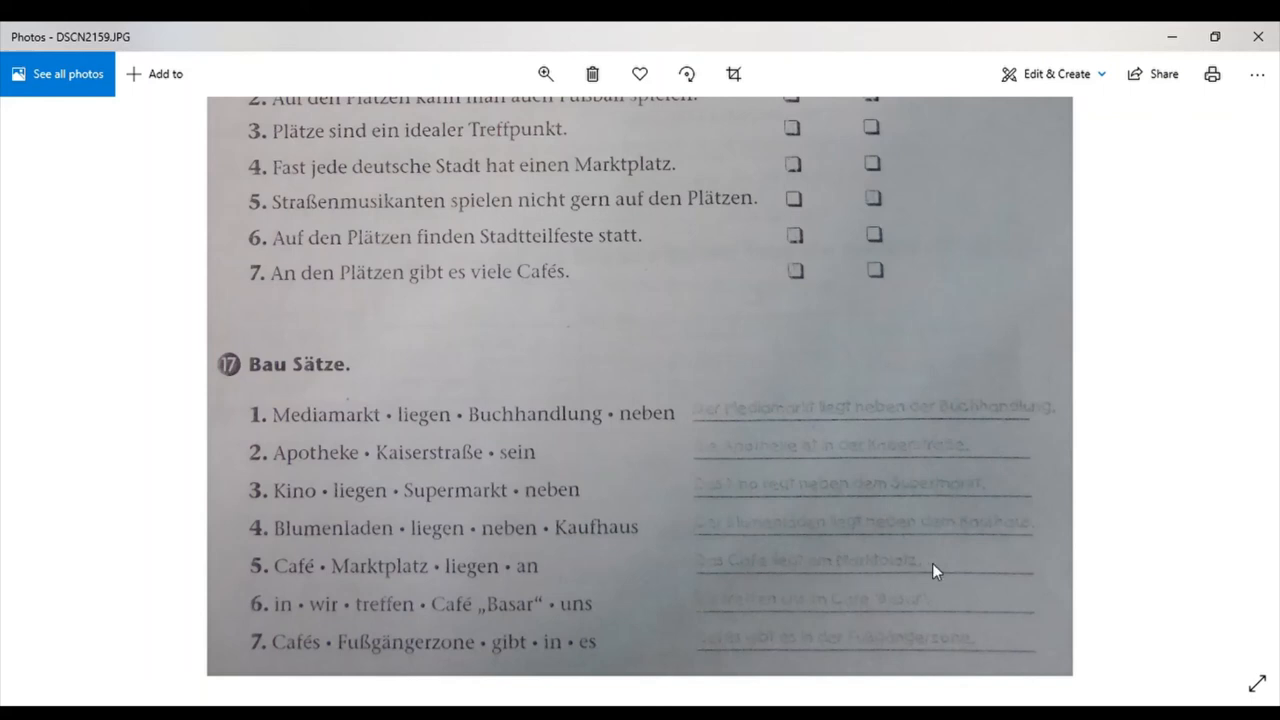
mouse_move(292, 632)
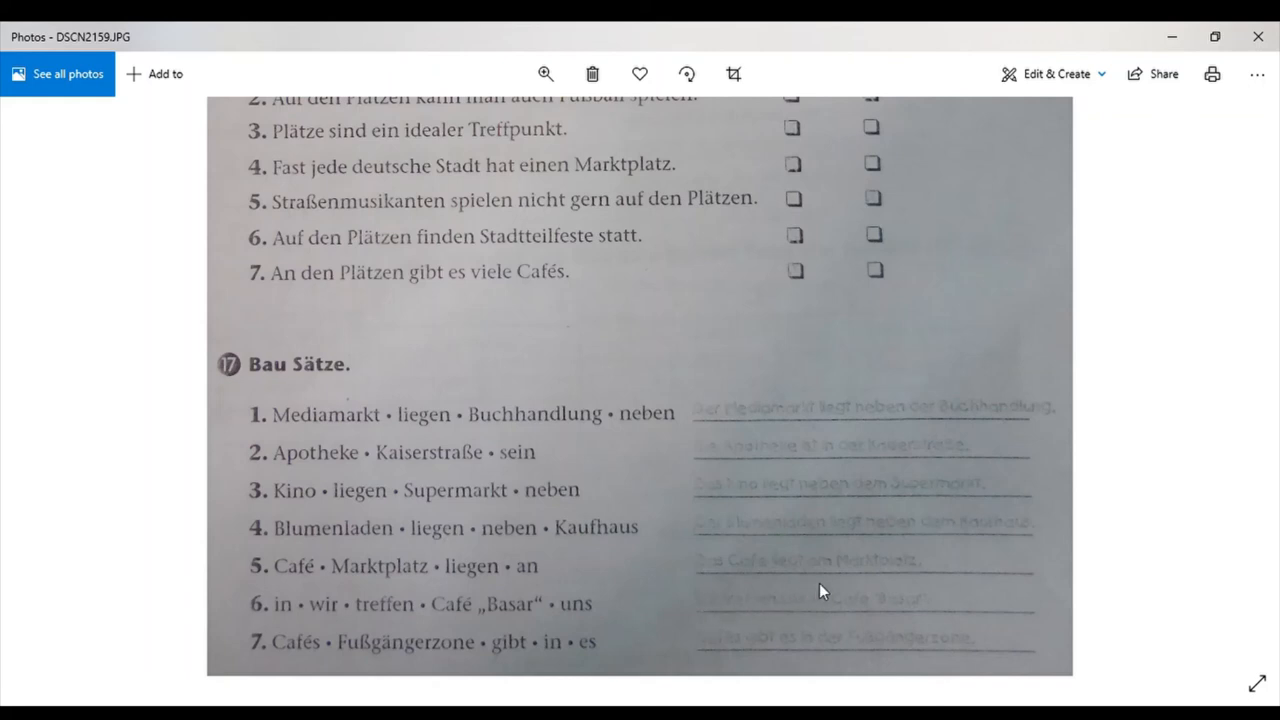
mouse_move(758, 604)
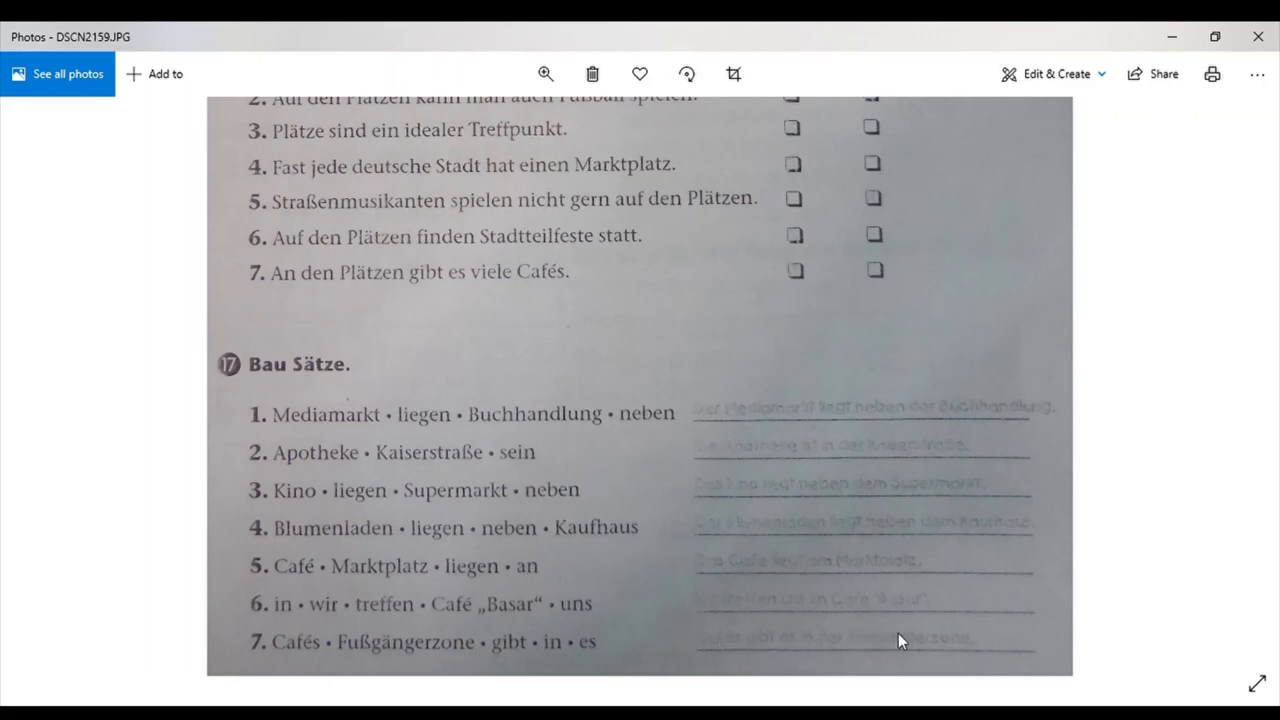
mouse_move(1020, 320)
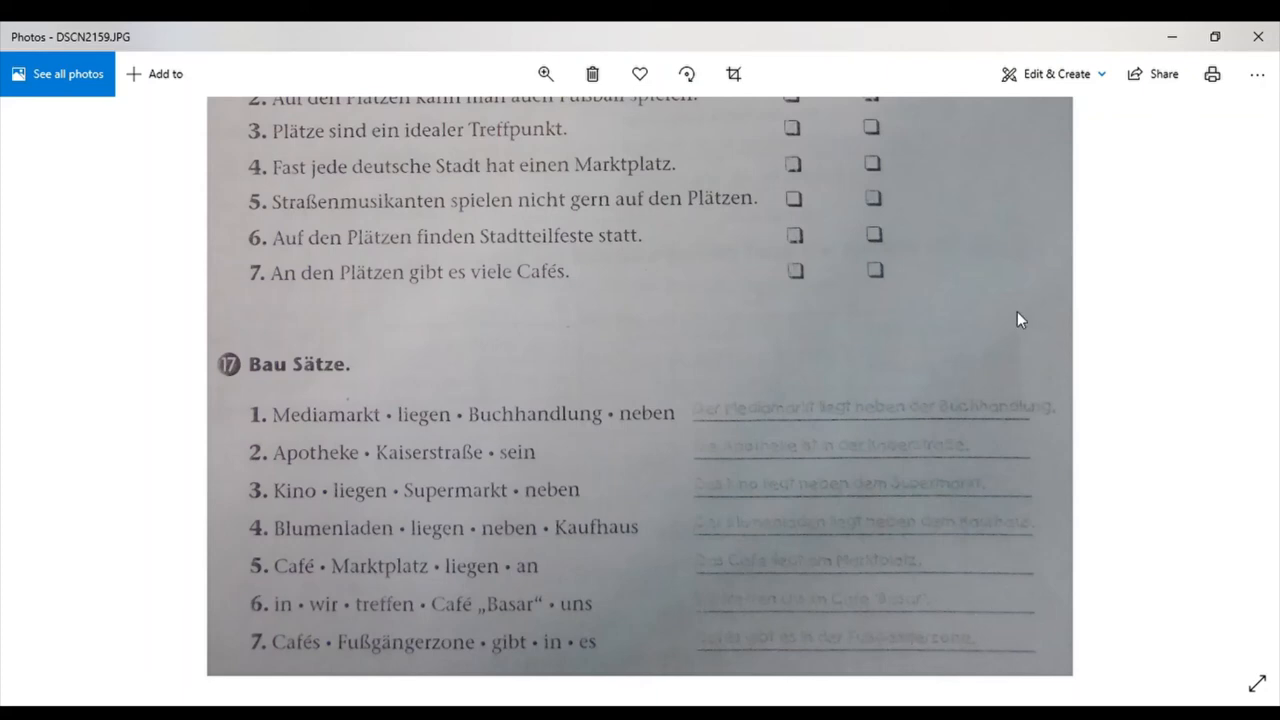
key("Right")
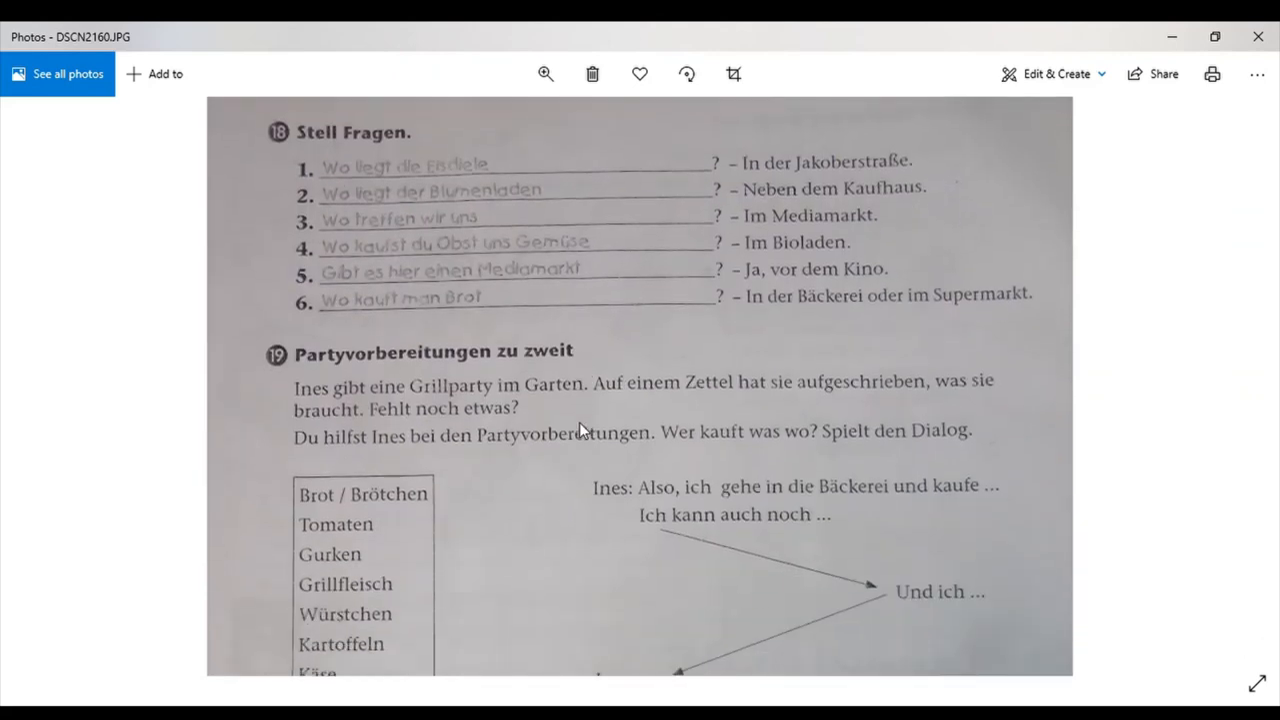
mouse_move(296, 136)
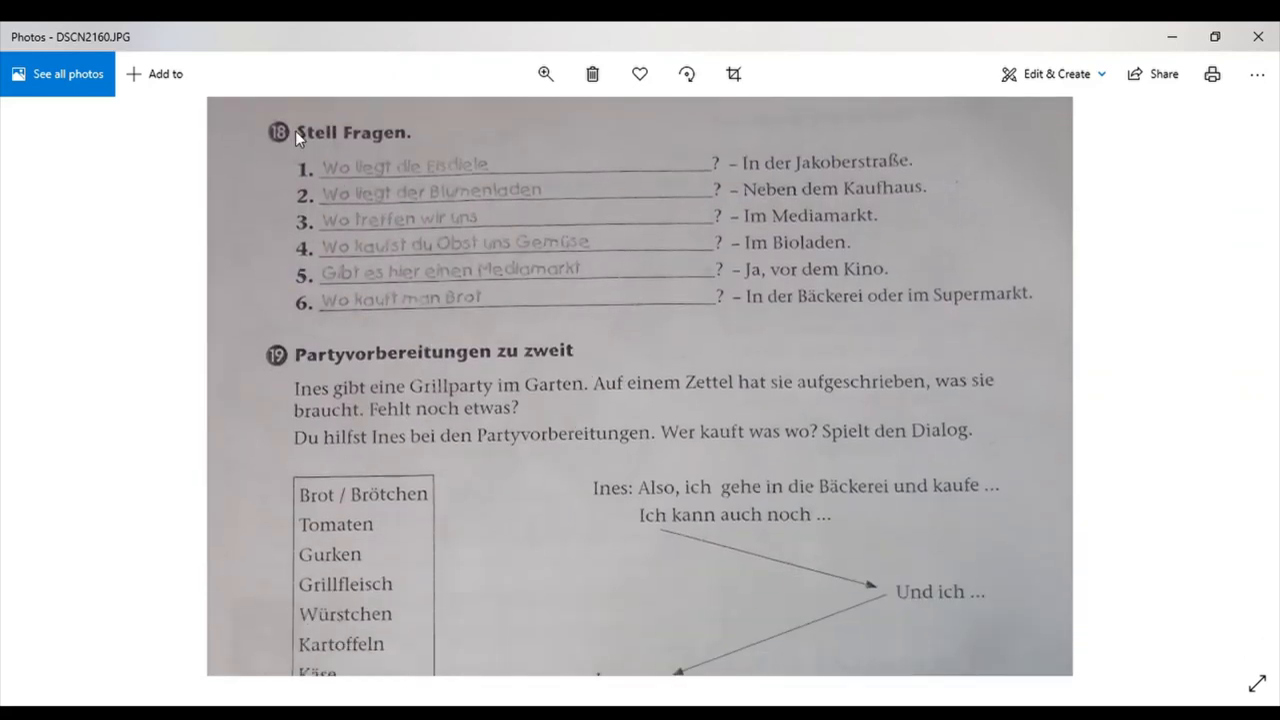
mouse_move(540, 172)
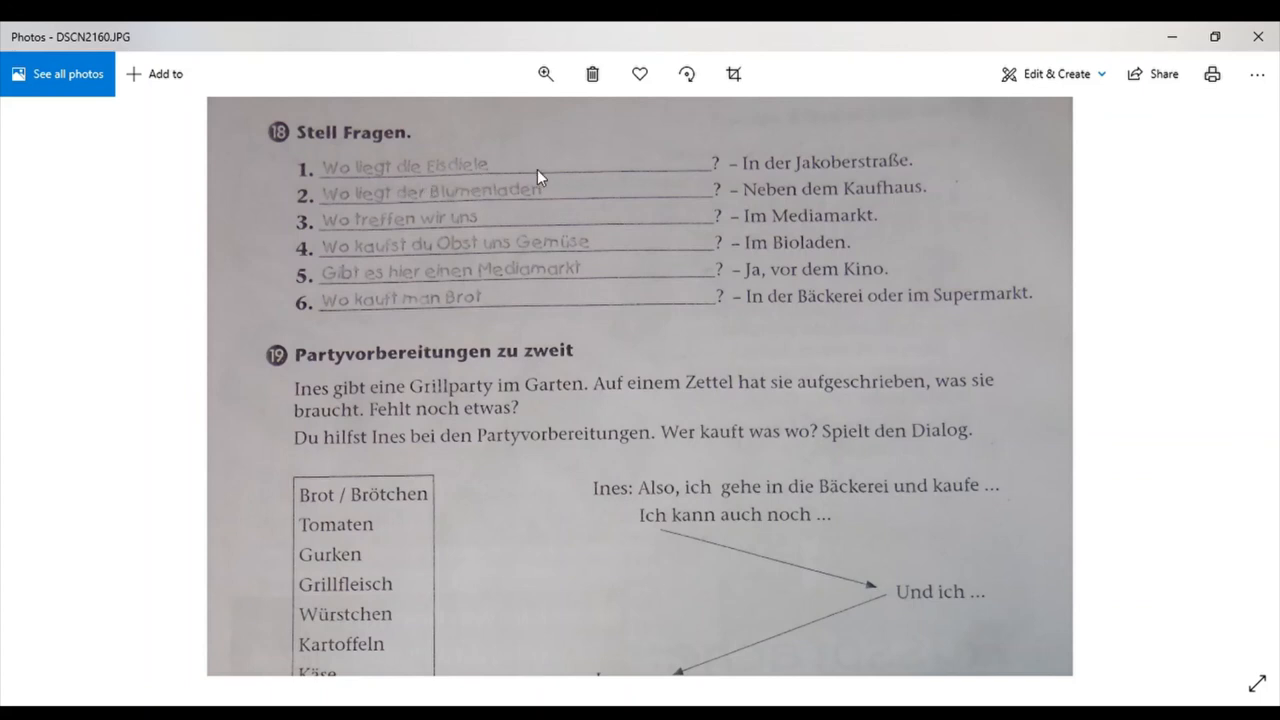
mouse_move(292, 220)
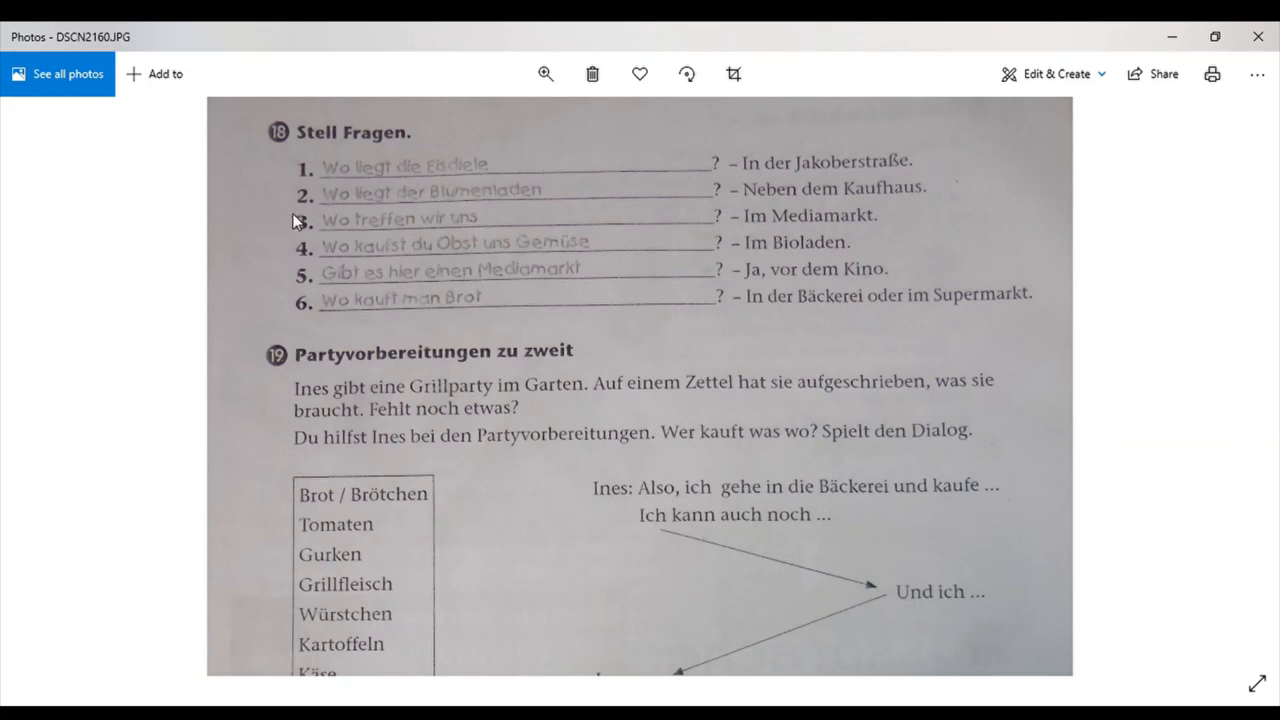
mouse_move(560, 206)
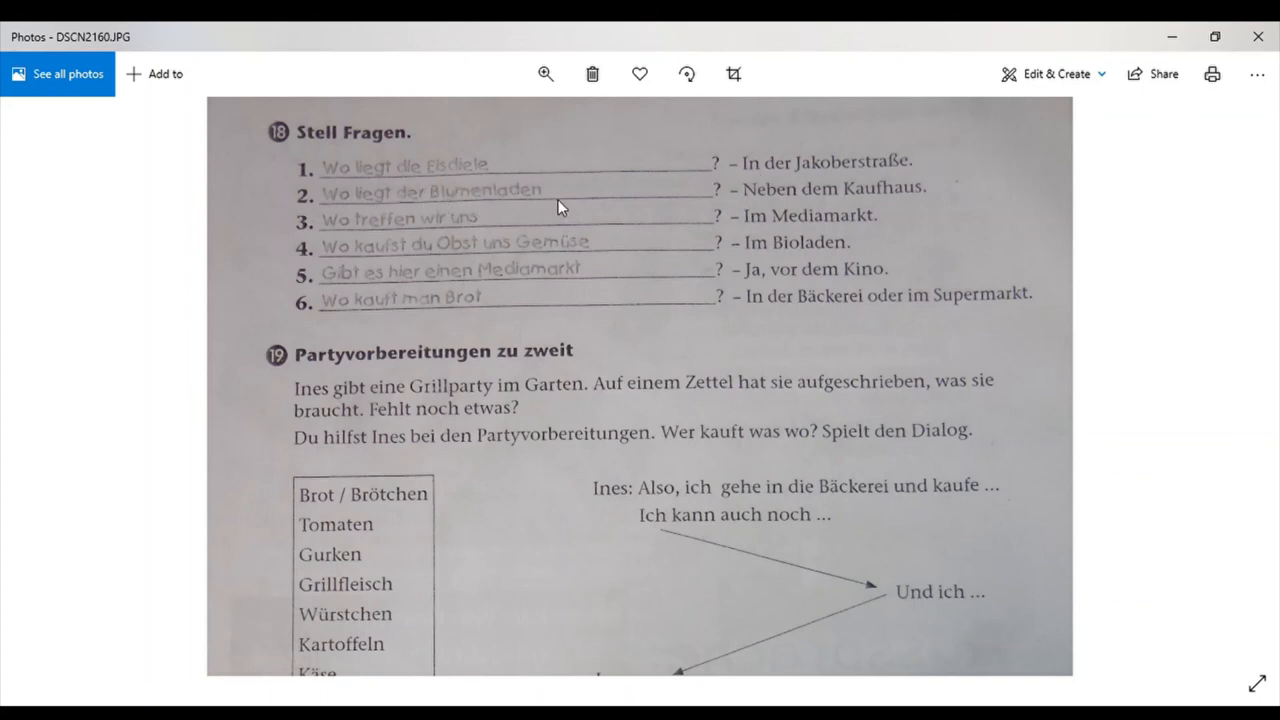
mouse_move(308, 236)
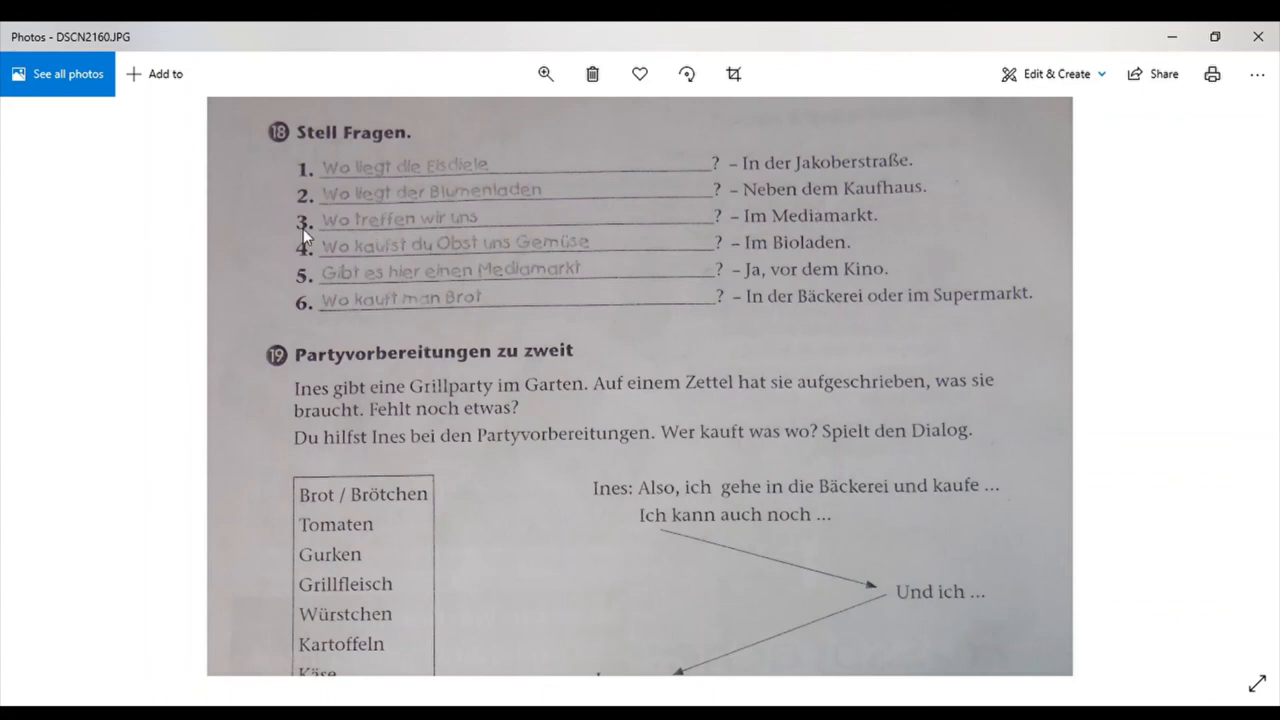
mouse_move(520, 222)
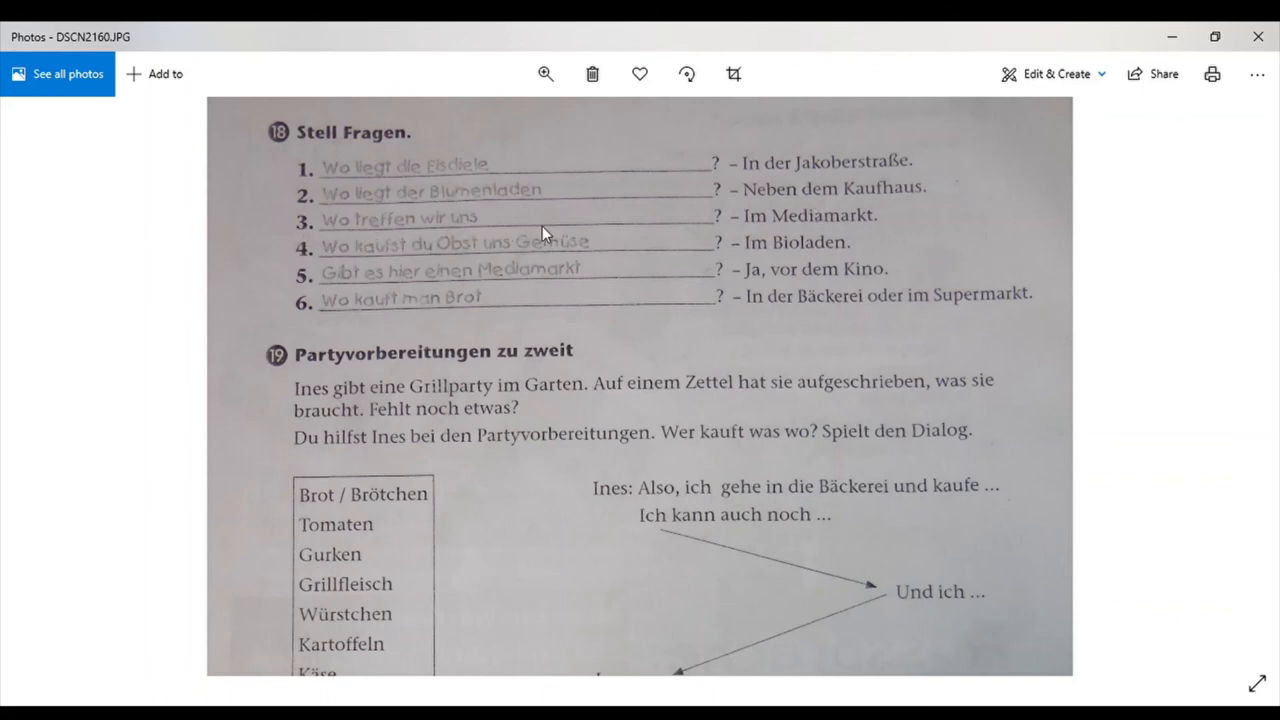
mouse_move(312, 272)
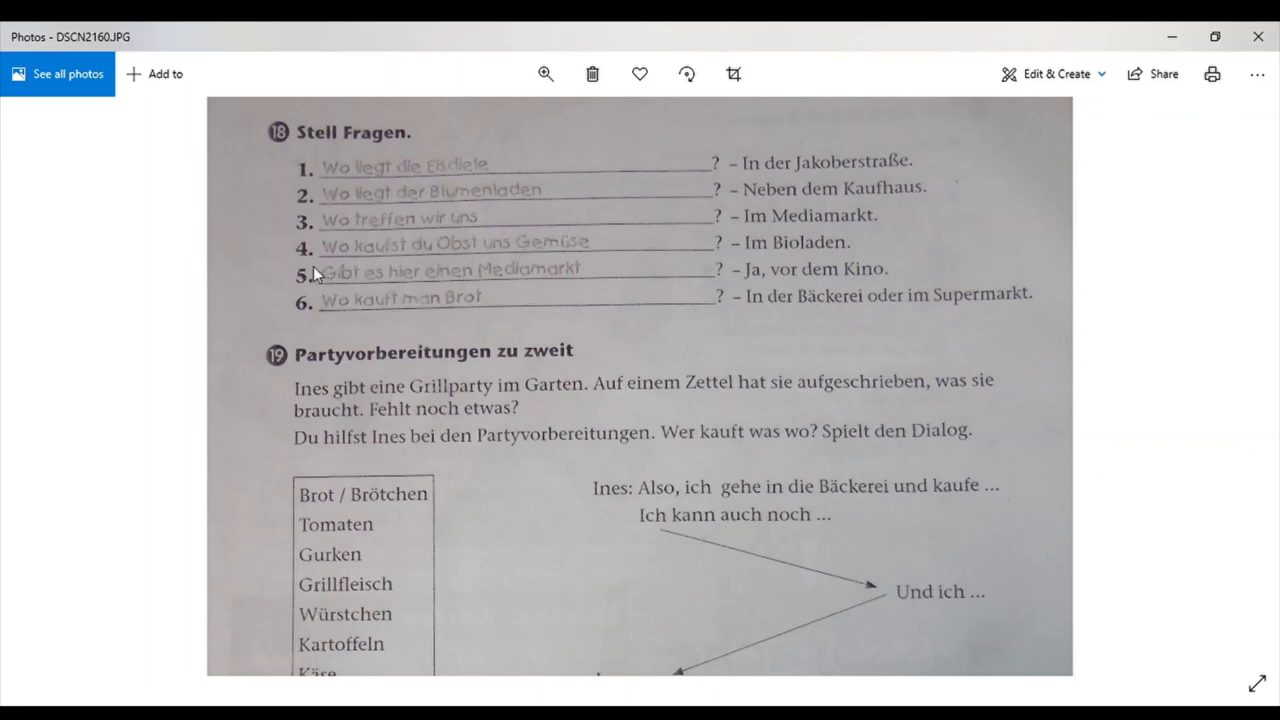
mouse_move(576, 258)
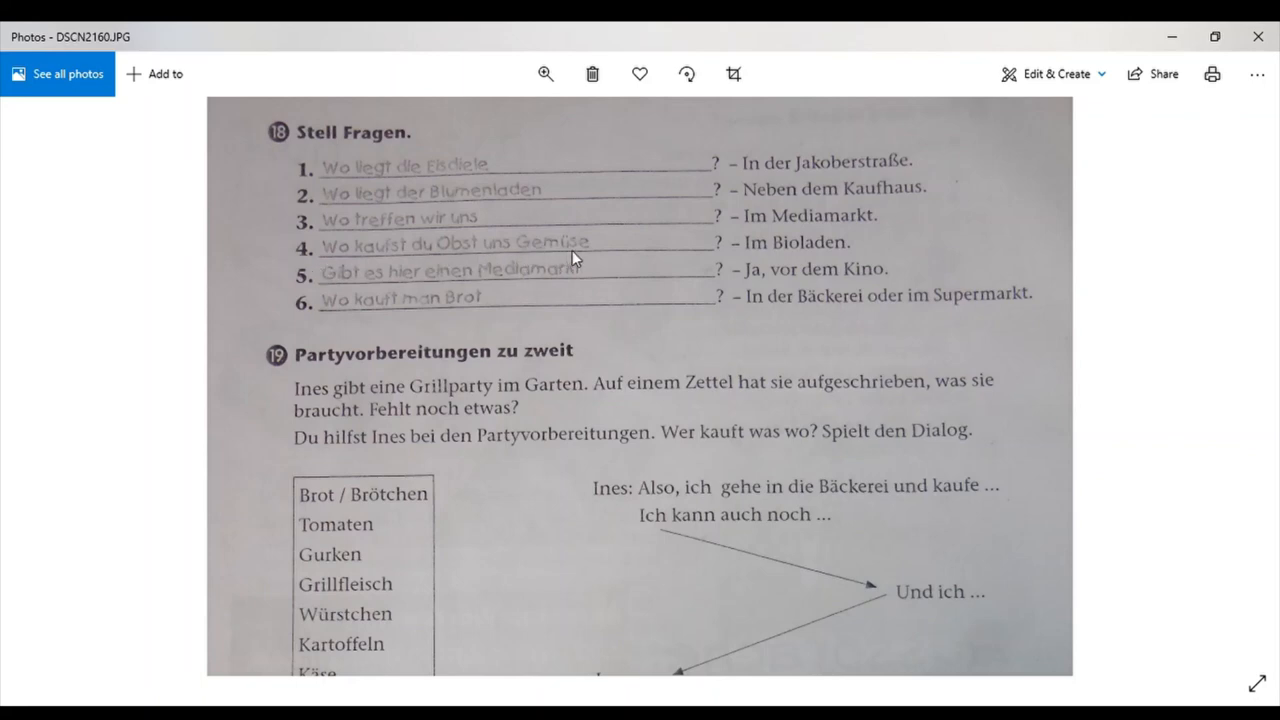
mouse_move(432, 300)
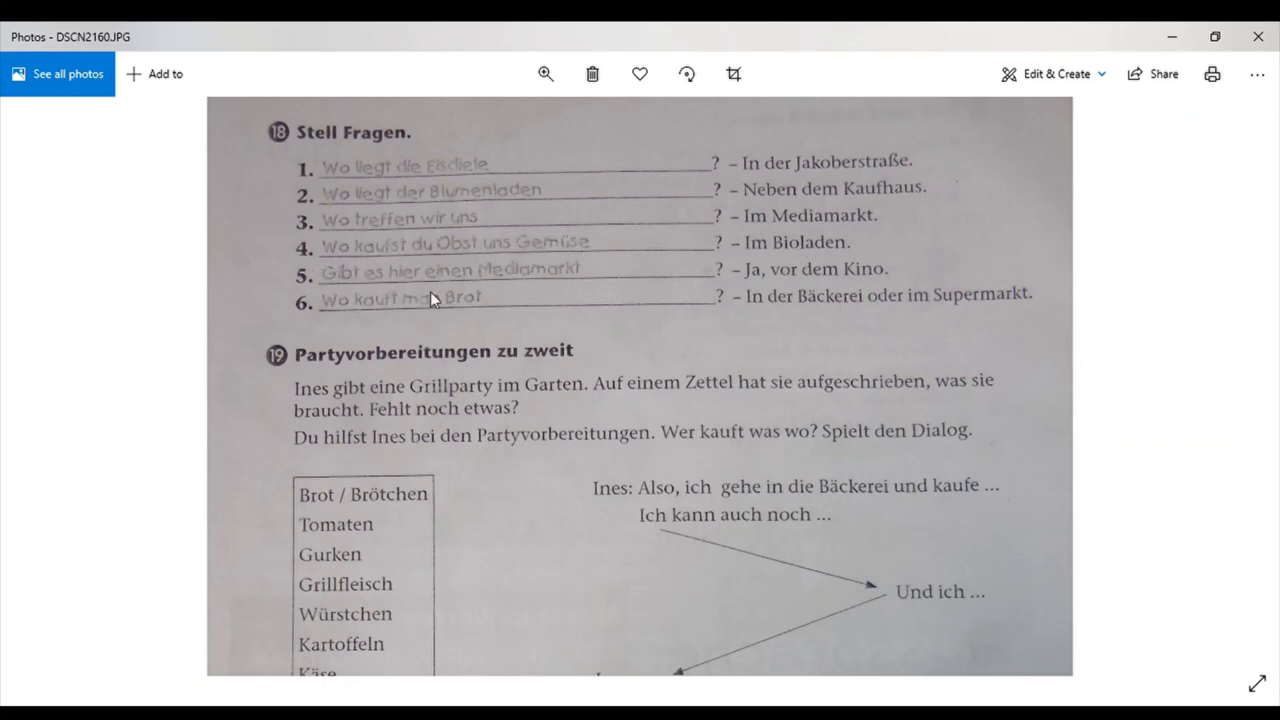
mouse_move(650, 276)
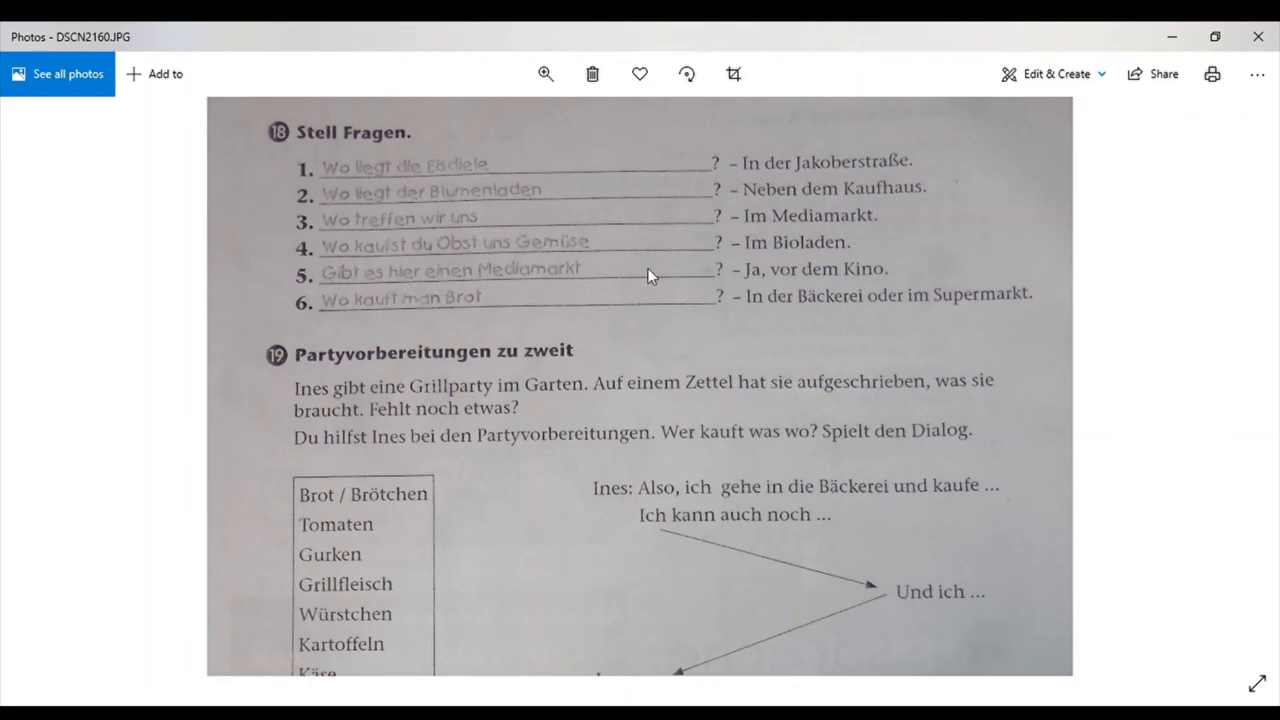
mouse_move(900, 288)
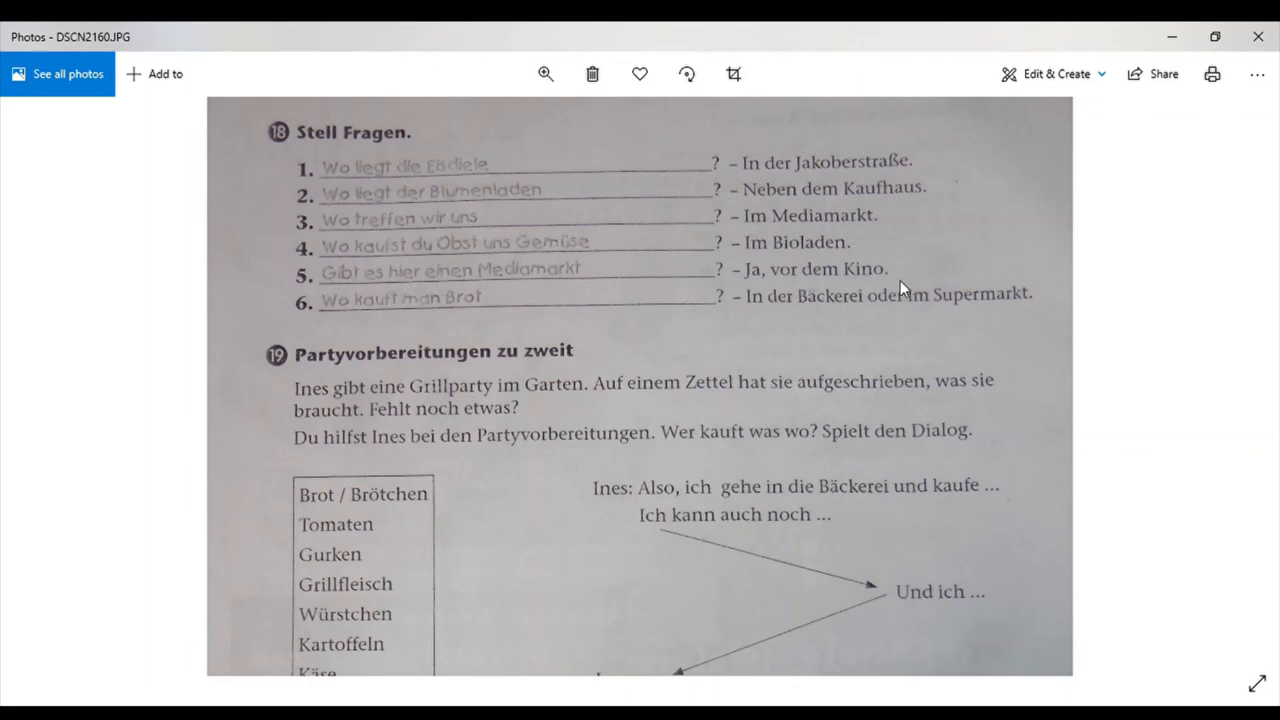
mouse_move(490, 318)
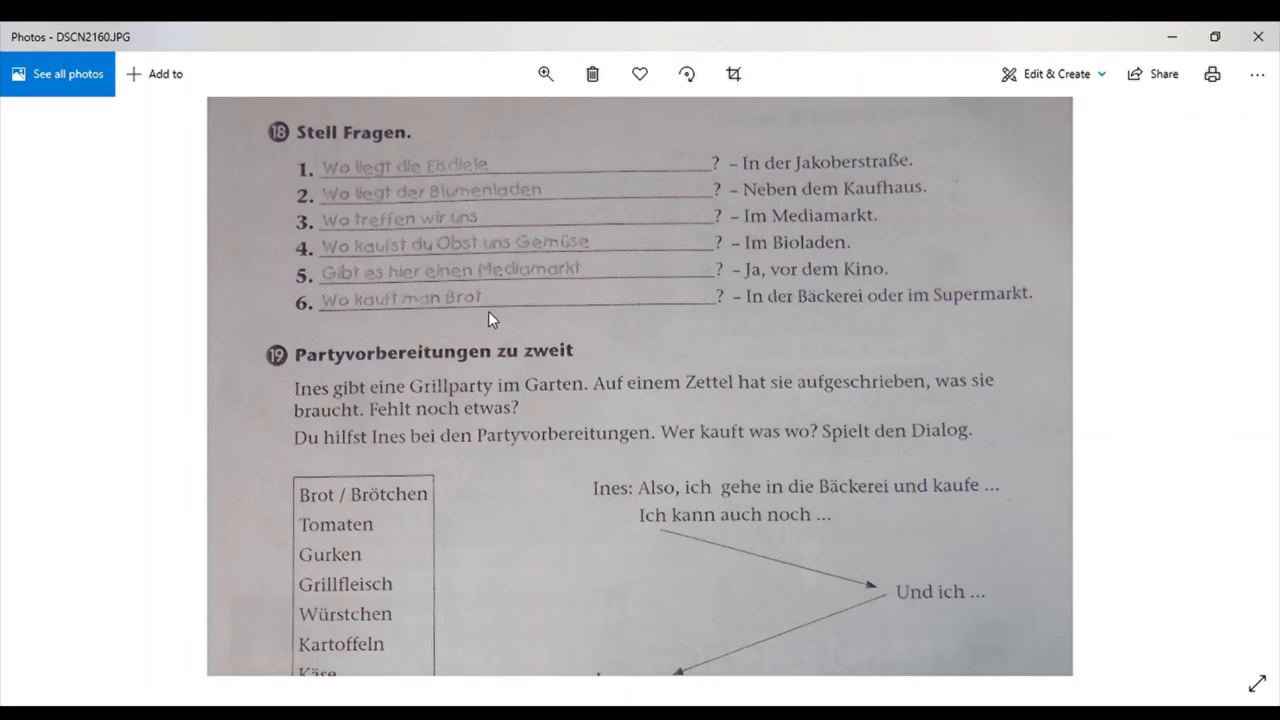
mouse_move(948, 314)
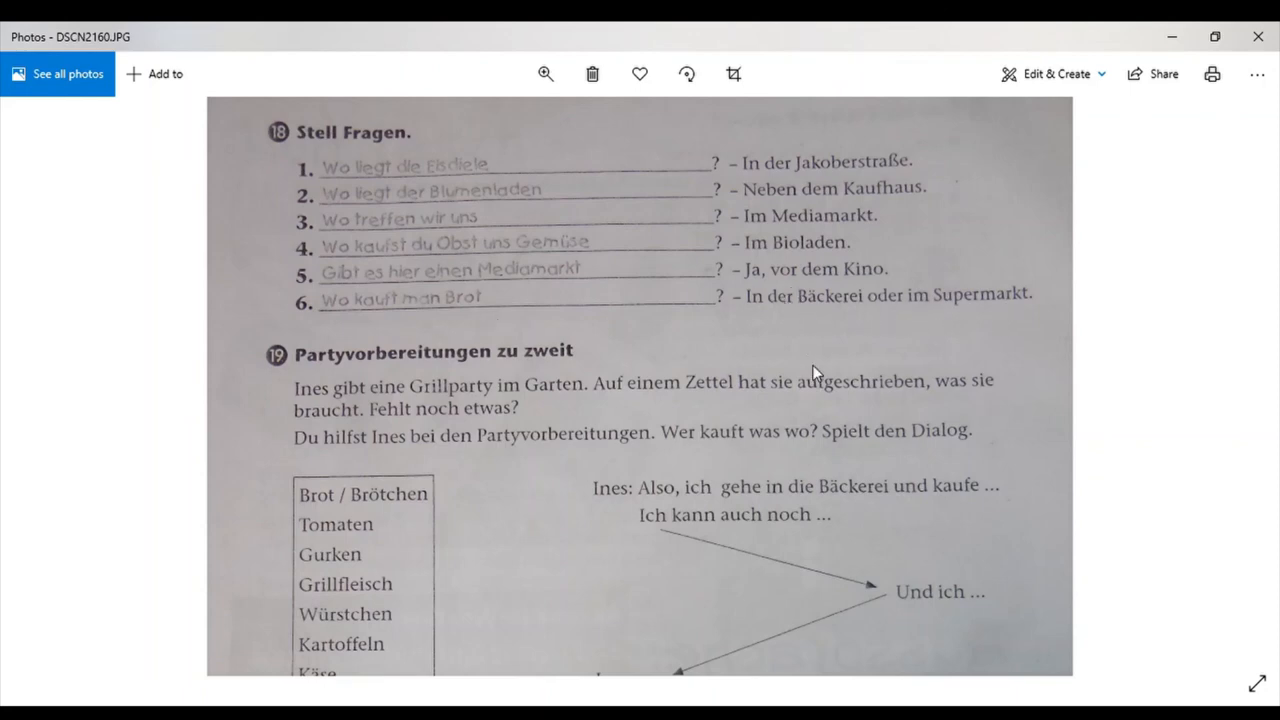
scroll("down", 3)
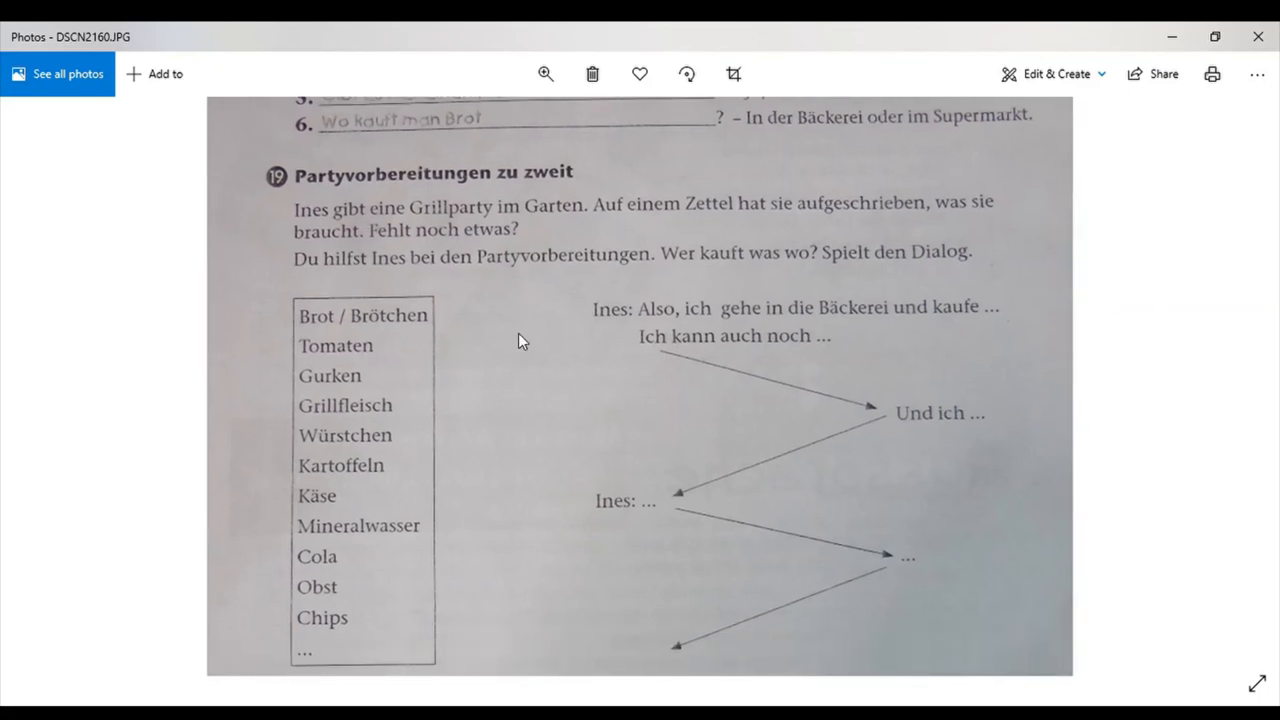
scroll("down", 3)
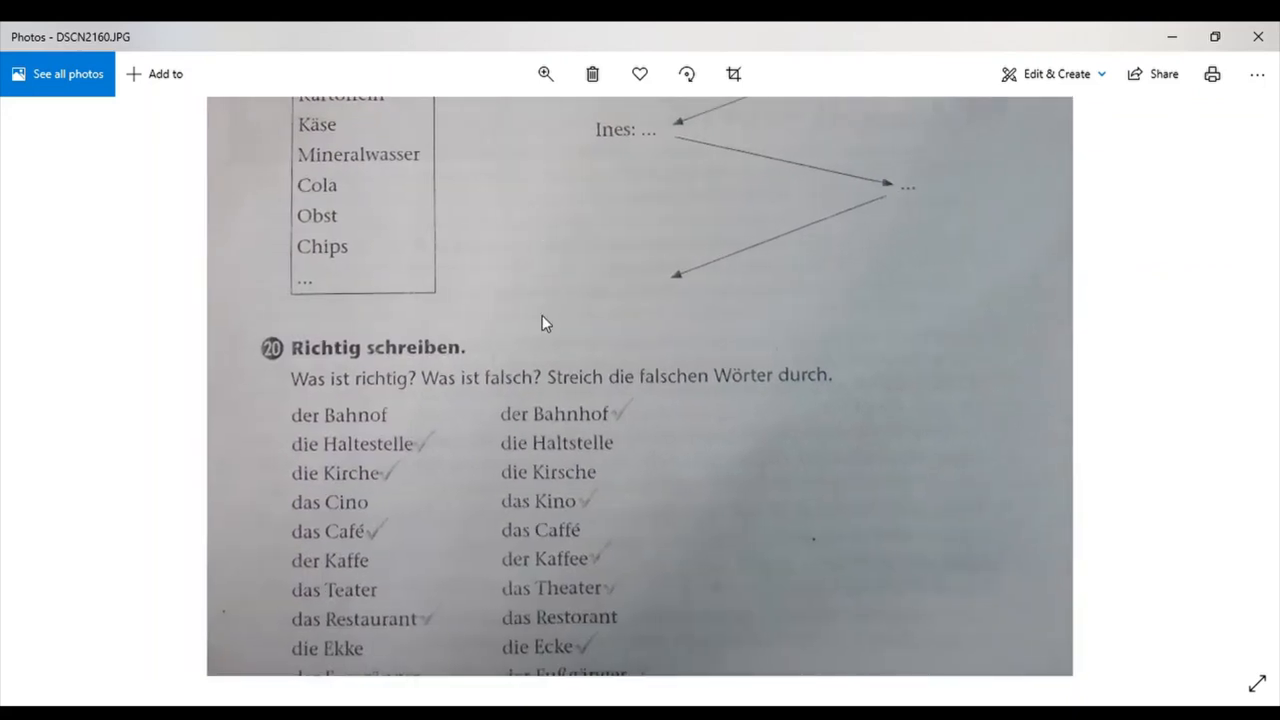
scroll("down", 3)
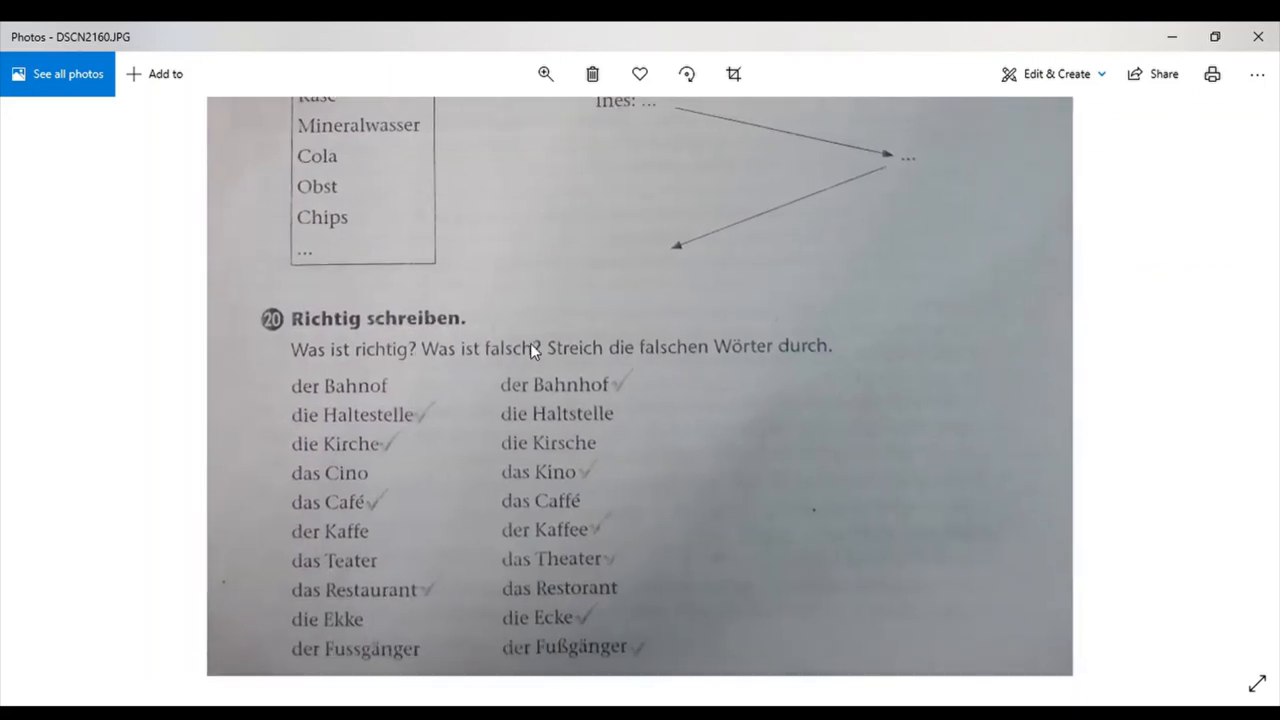
mouse_move(418, 394)
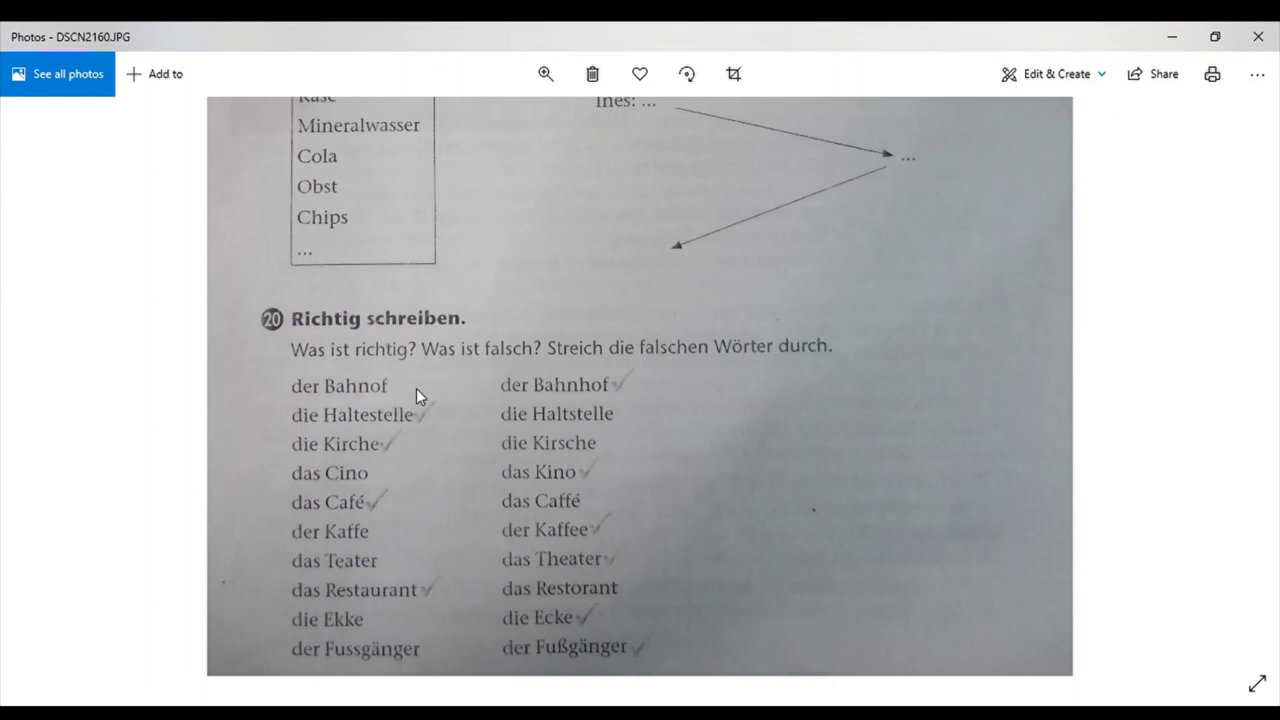
mouse_move(348, 388)
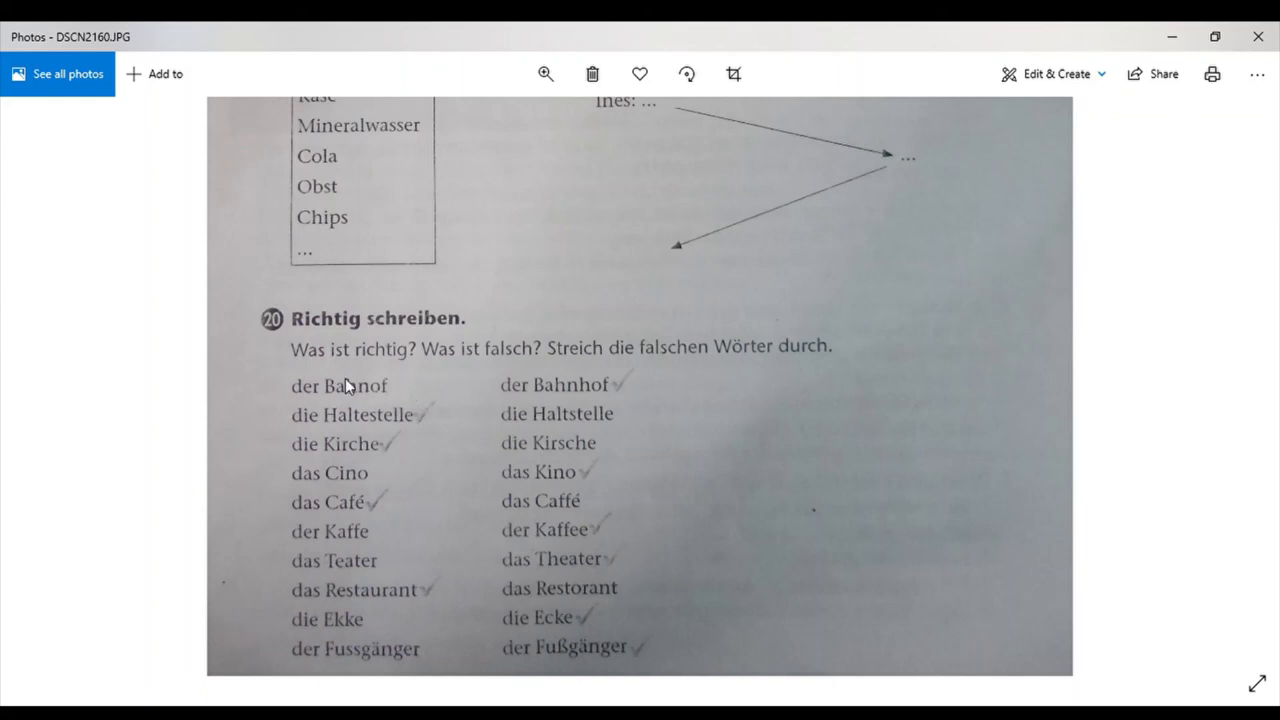
mouse_move(640, 374)
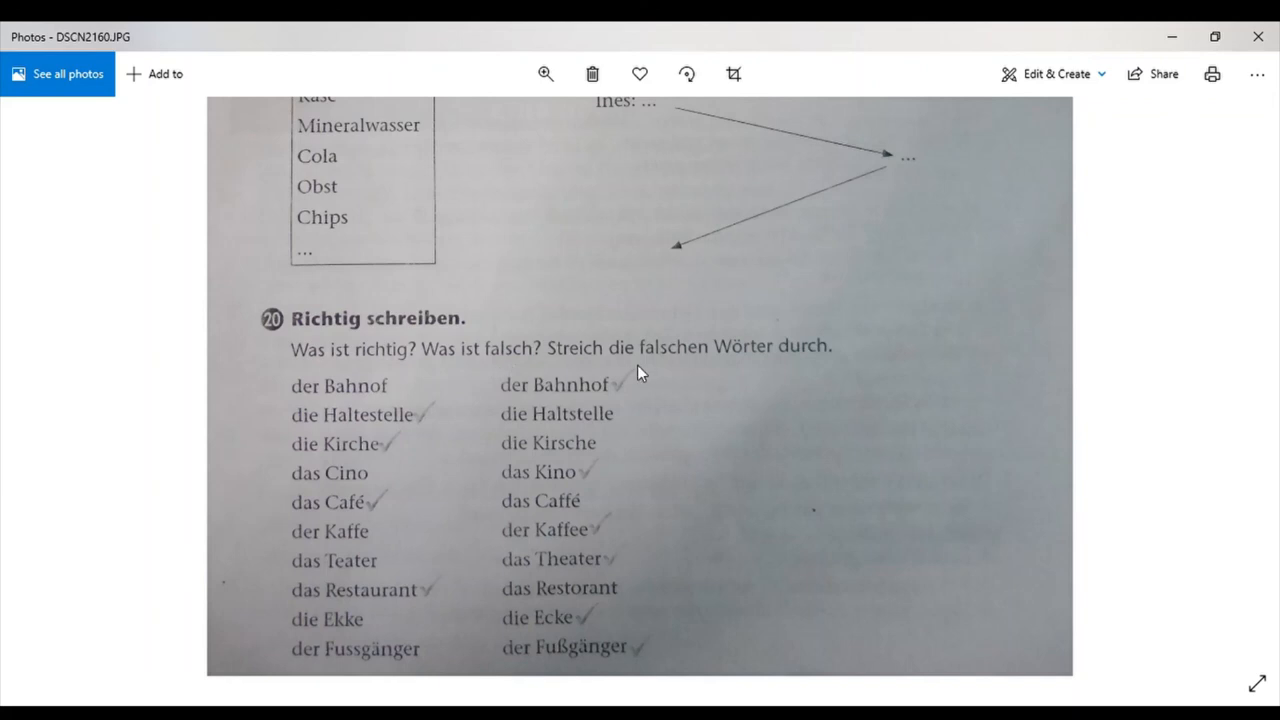
mouse_move(770, 364)
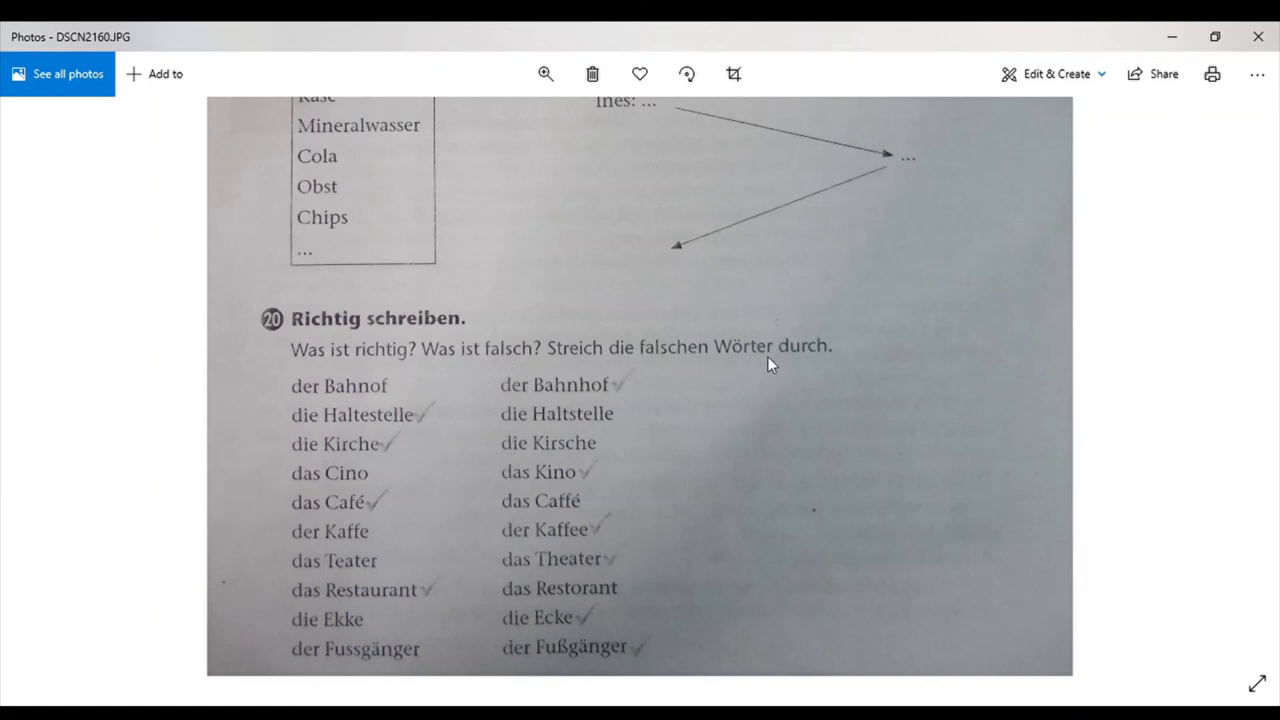
mouse_move(832, 366)
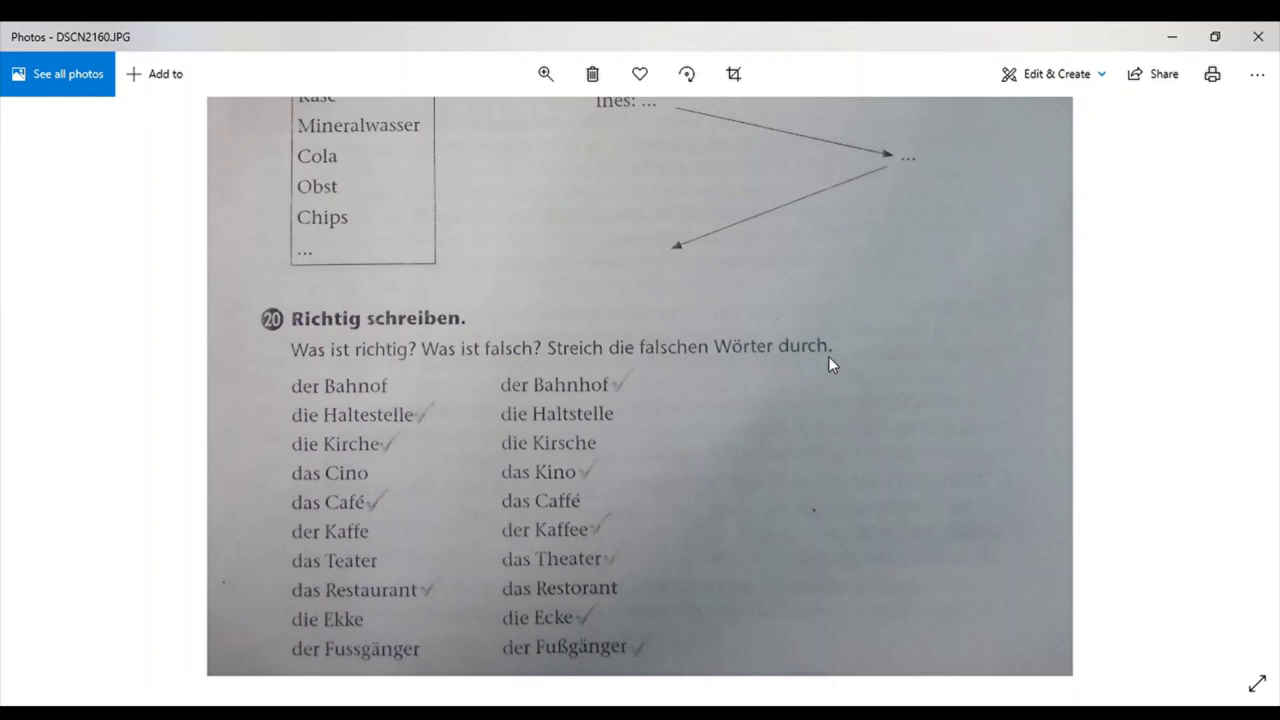
mouse_move(704, 370)
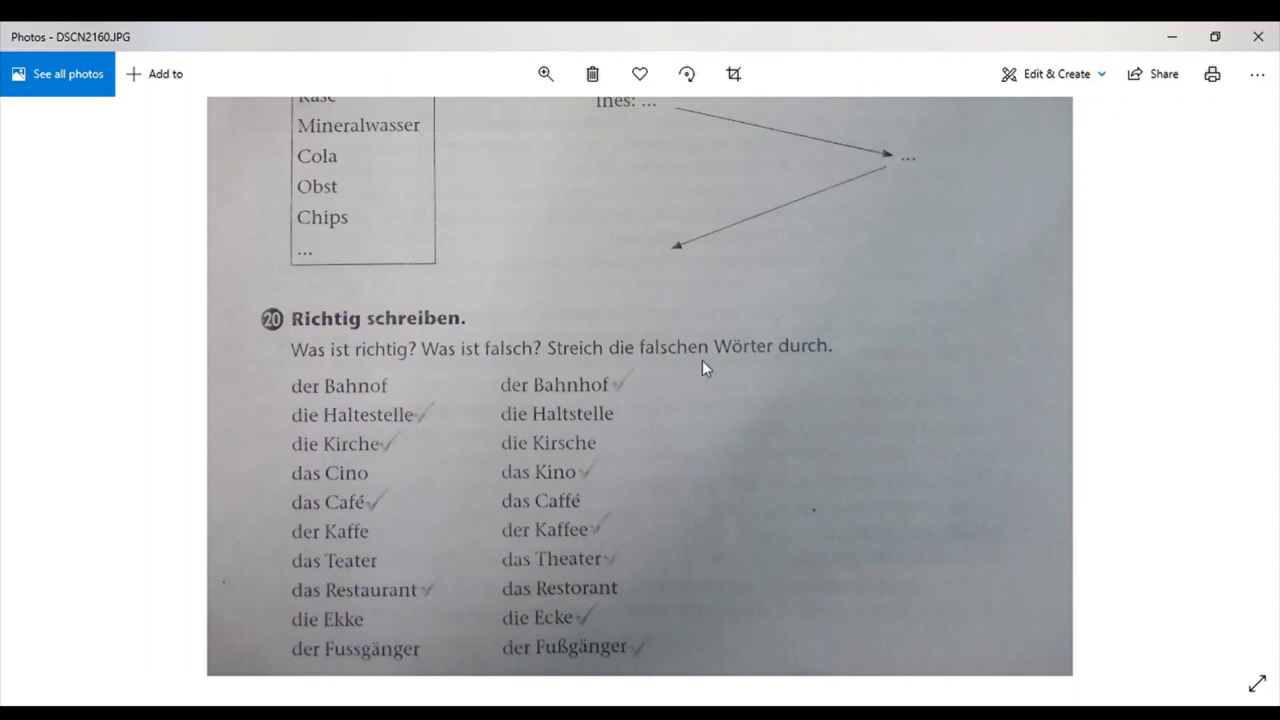
mouse_move(364, 408)
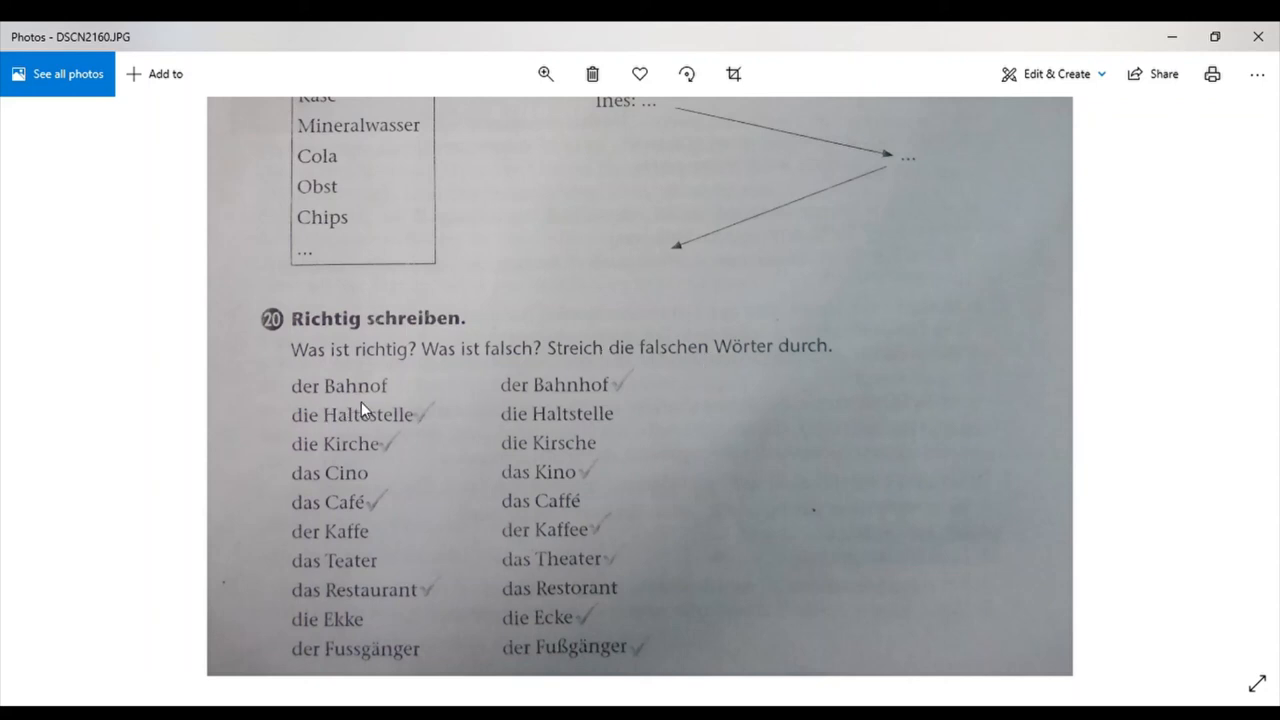
mouse_move(422, 404)
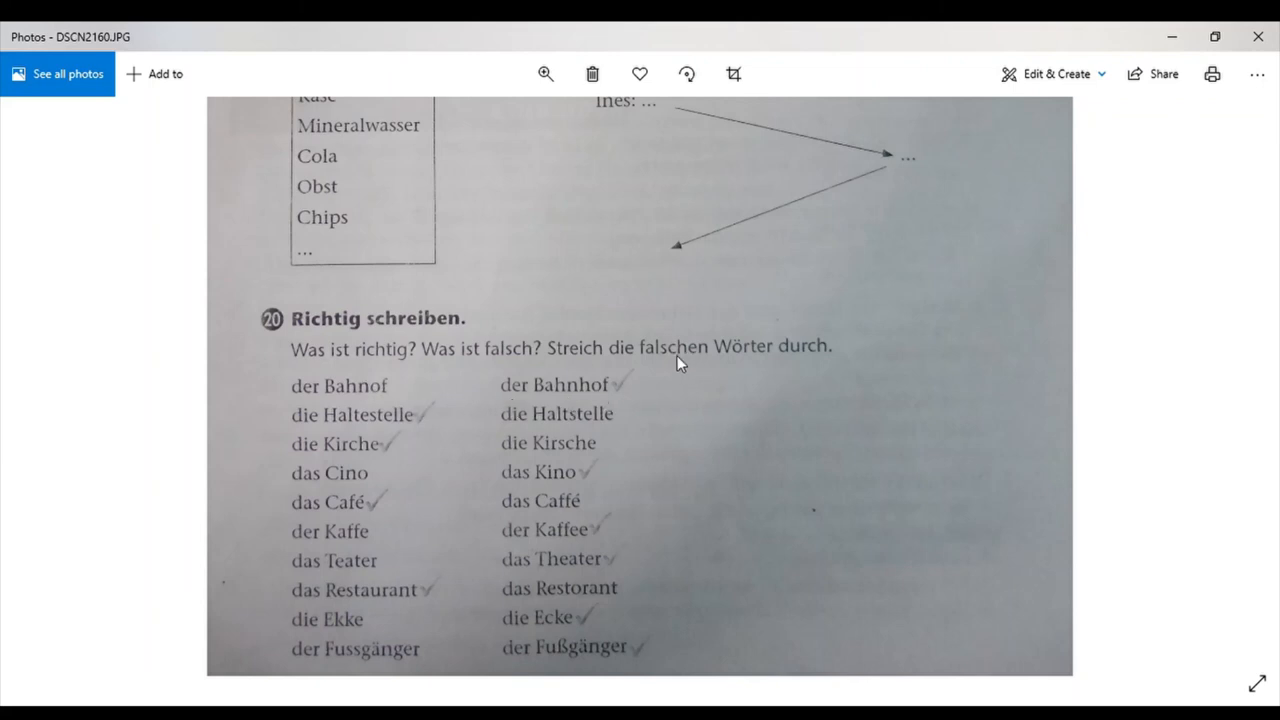
mouse_move(400, 400)
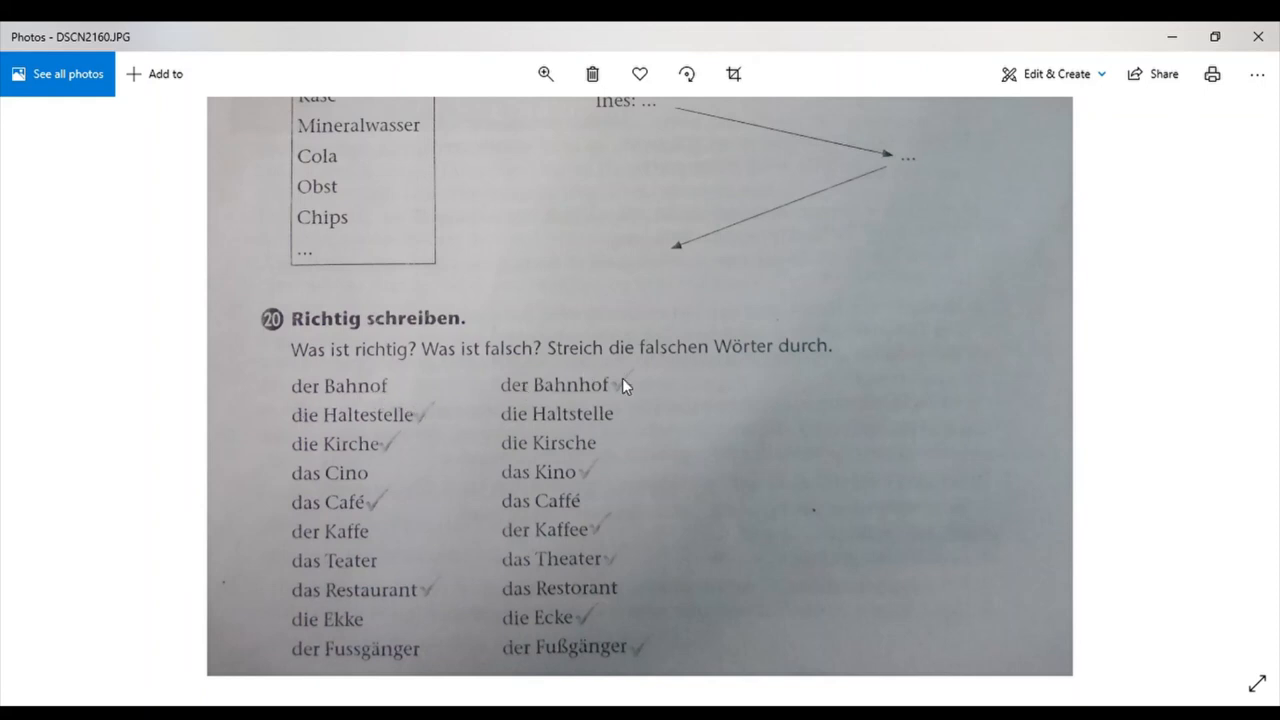
mouse_move(628, 400)
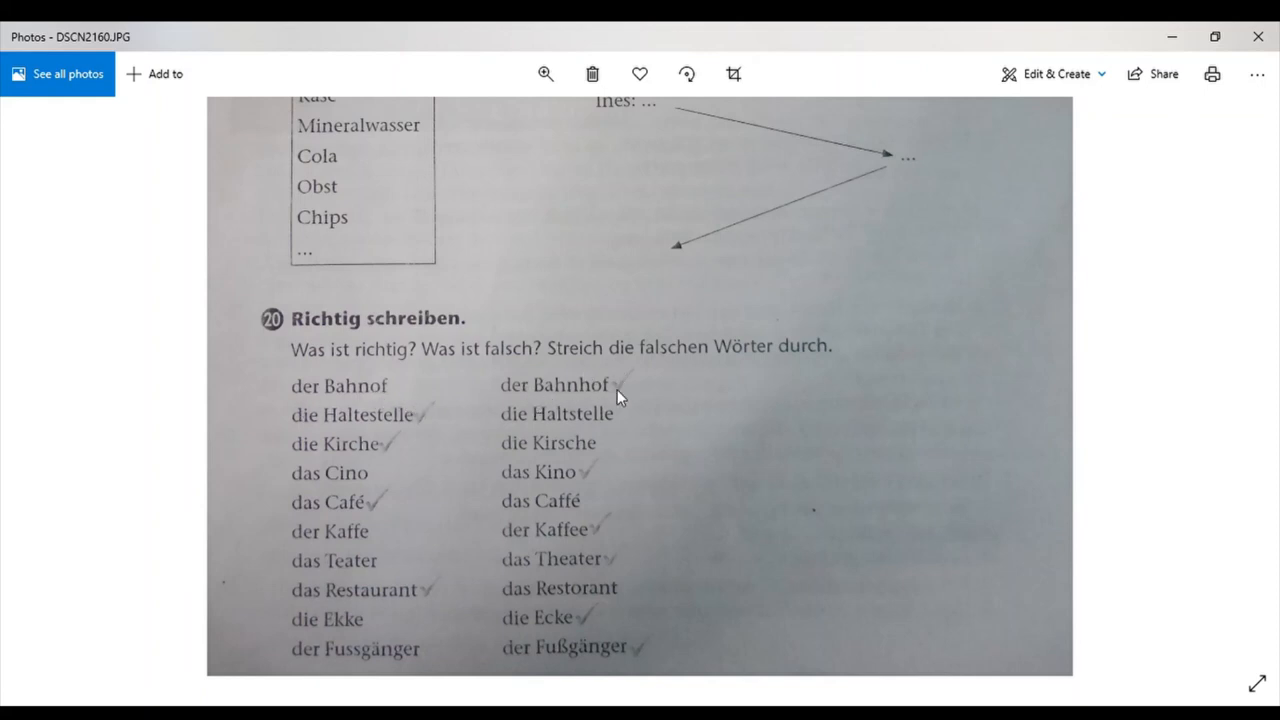
mouse_move(376, 432)
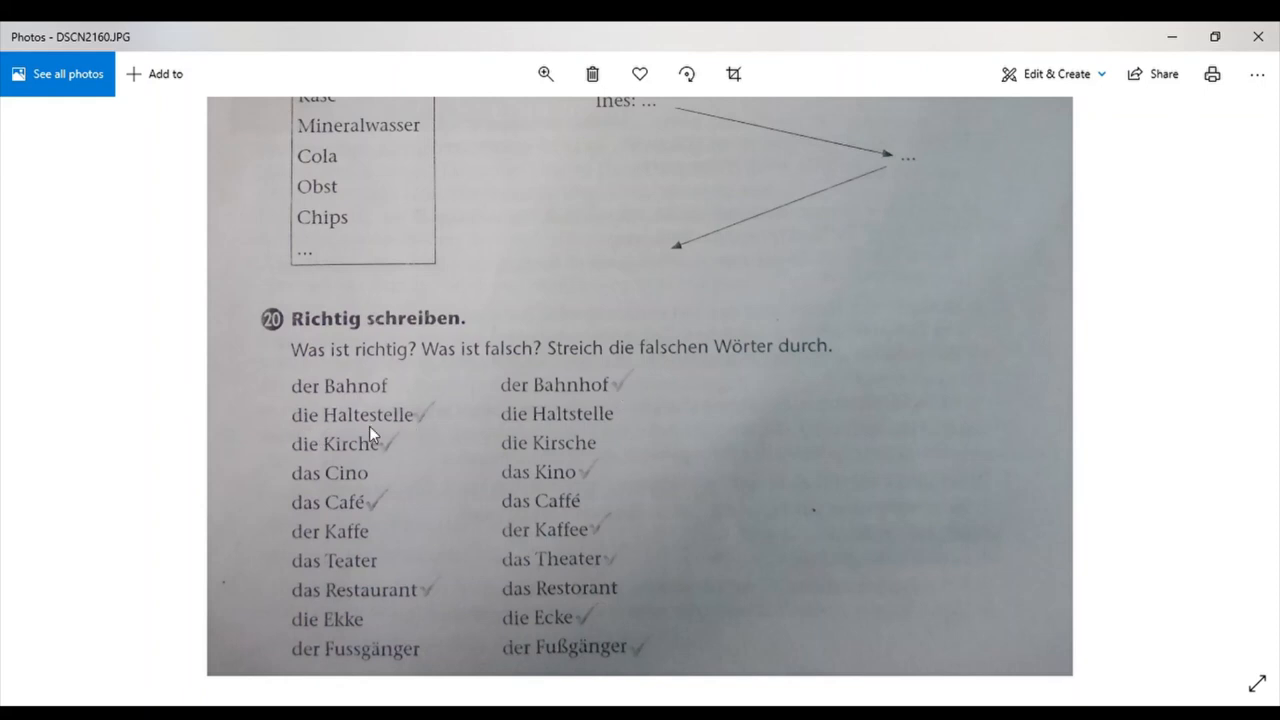
mouse_move(582, 424)
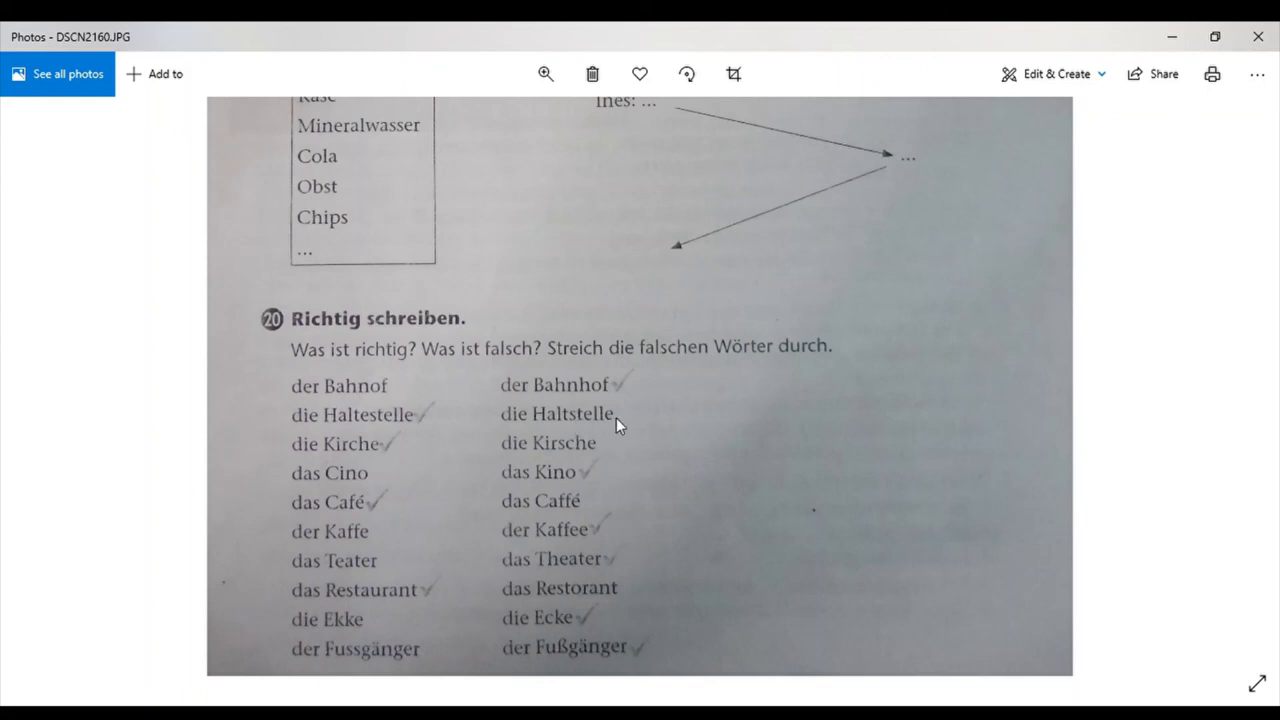
mouse_move(304, 460)
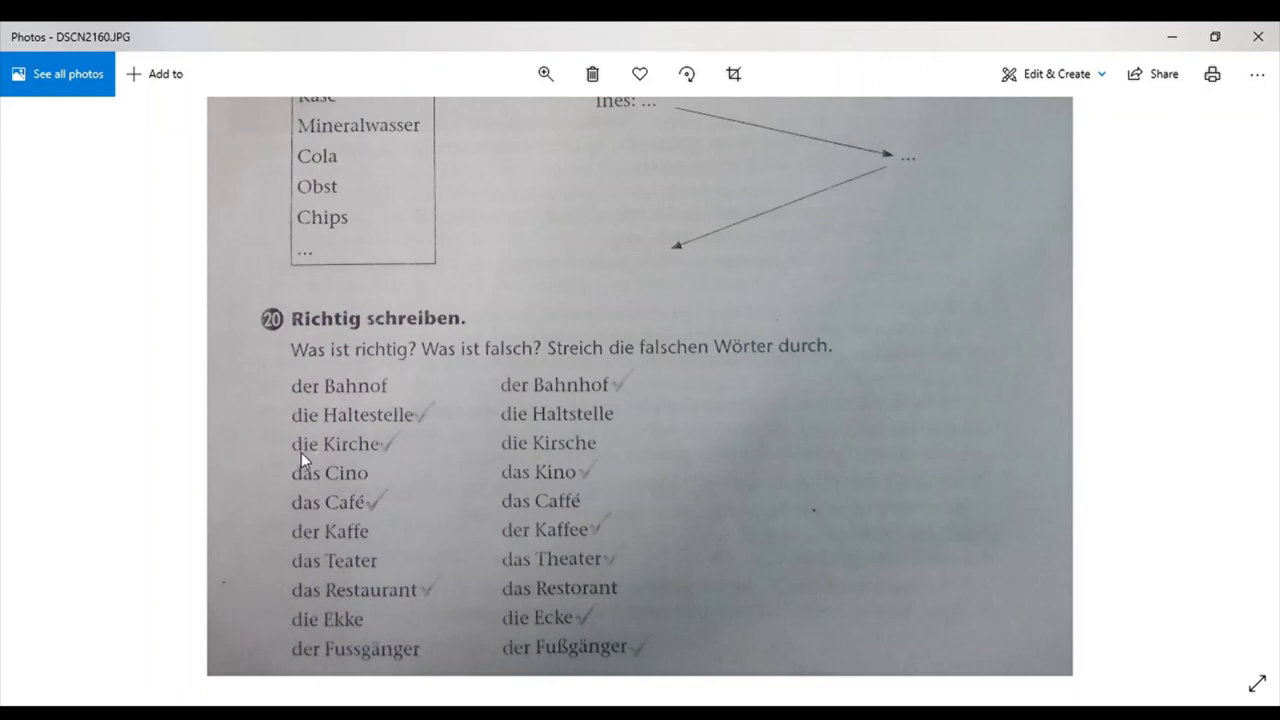
mouse_move(330, 482)
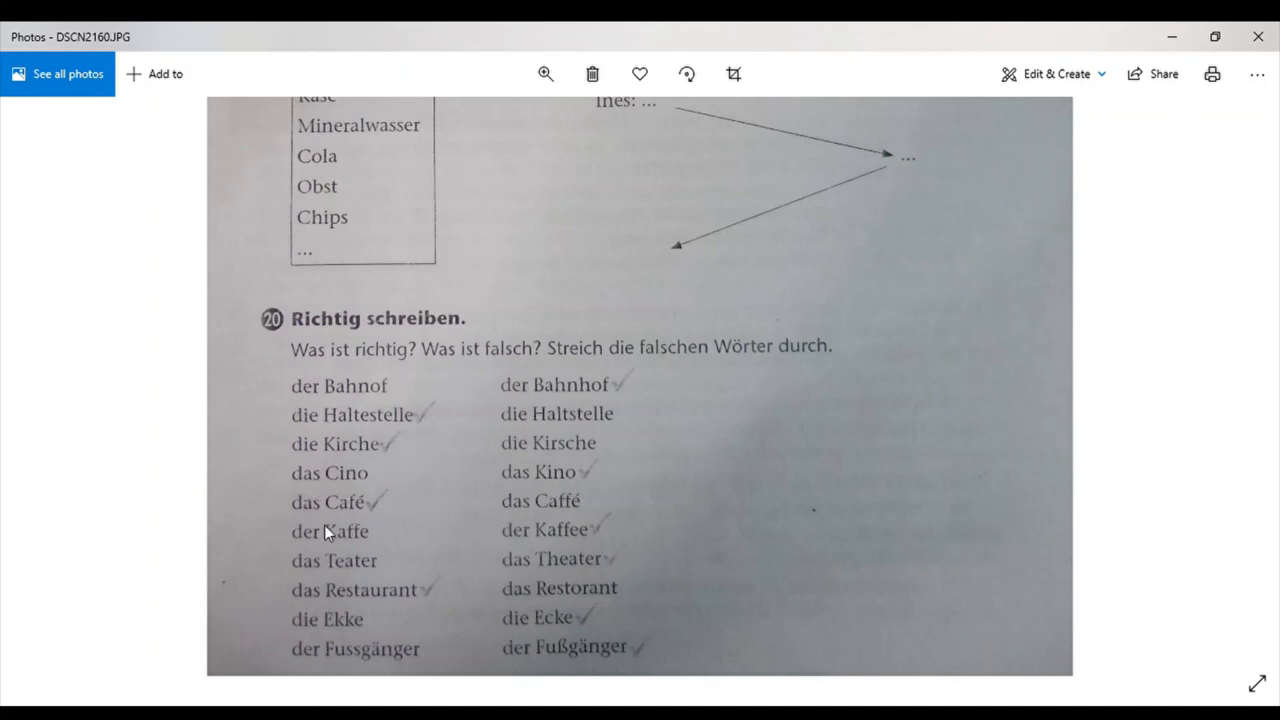
mouse_move(560, 532)
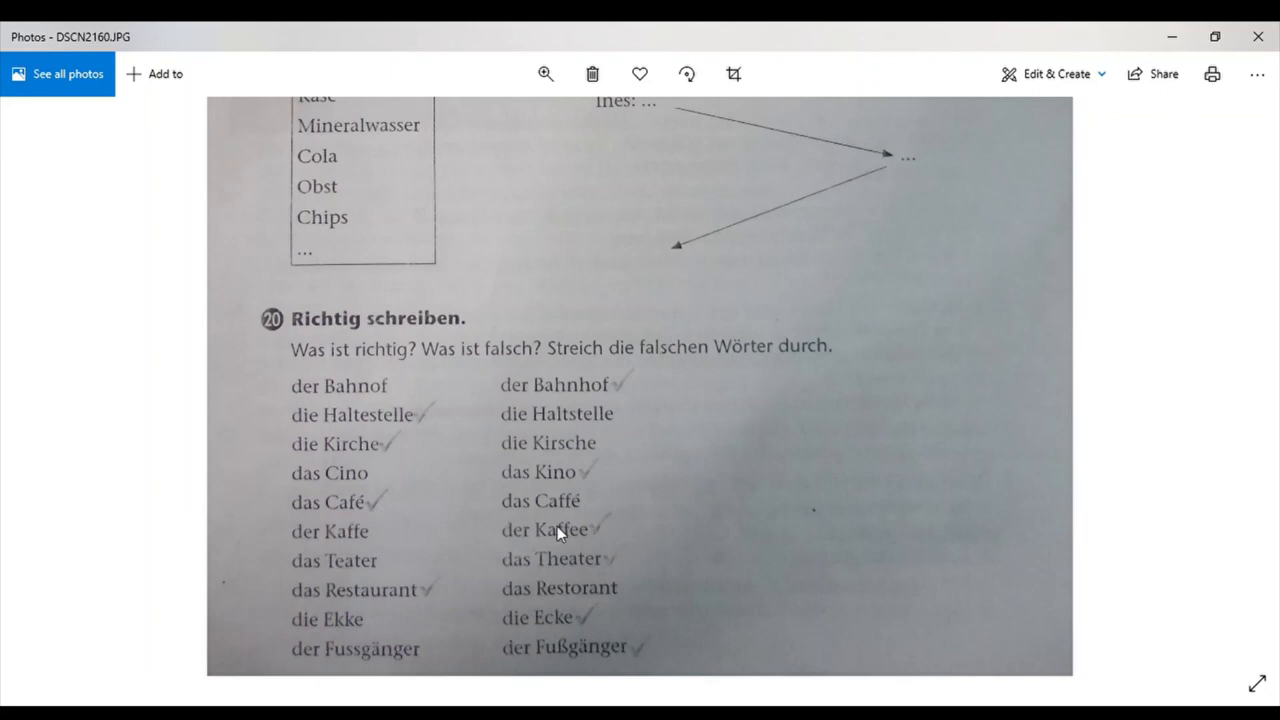
mouse_move(490, 562)
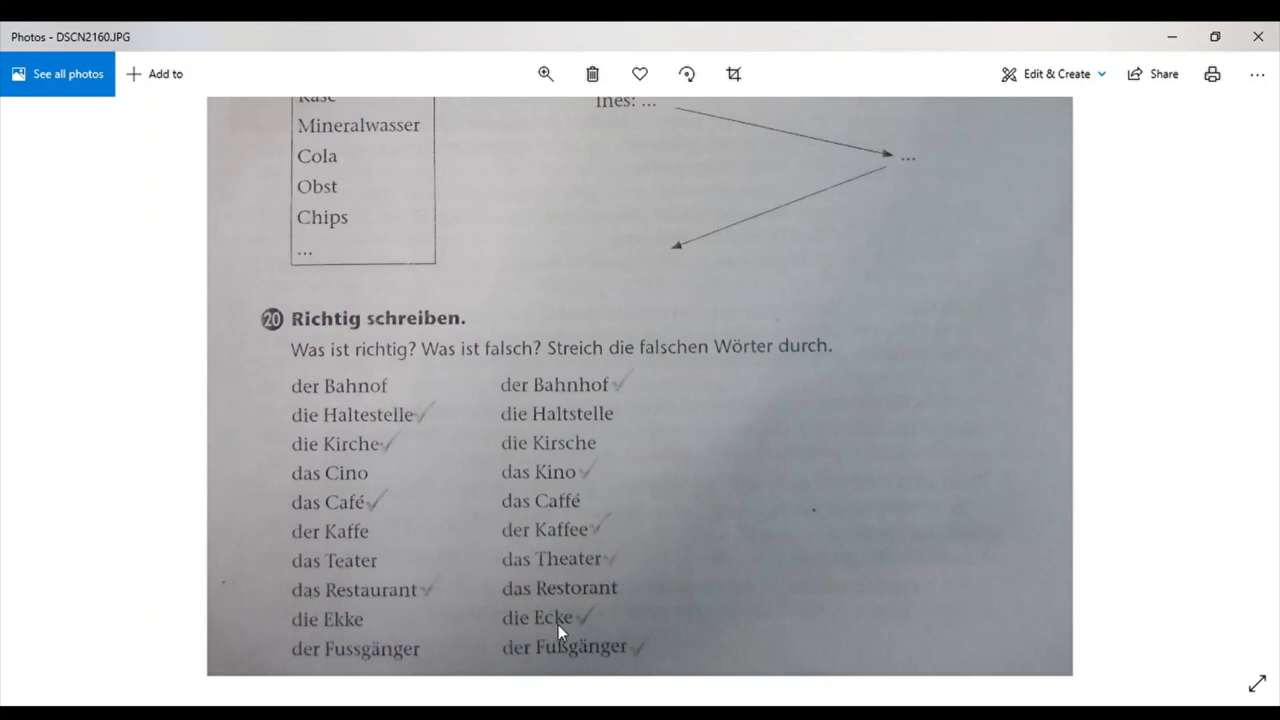
mouse_move(580, 666)
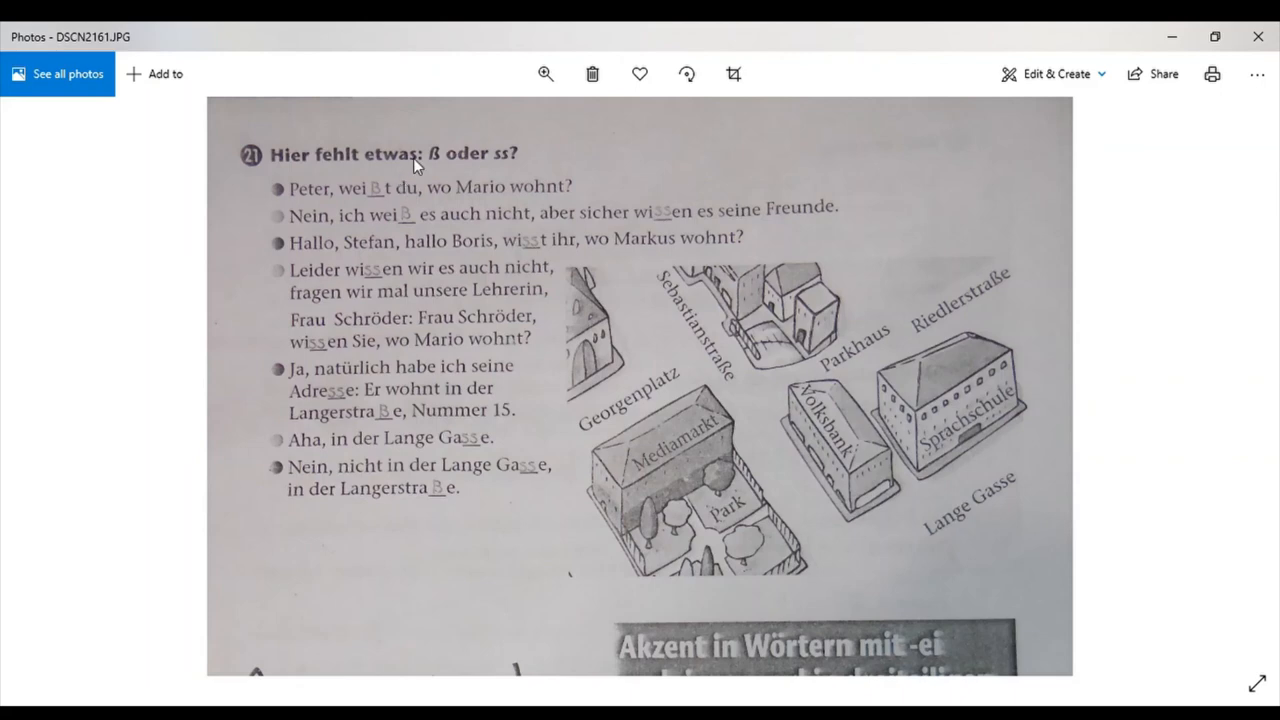
mouse_move(492, 168)
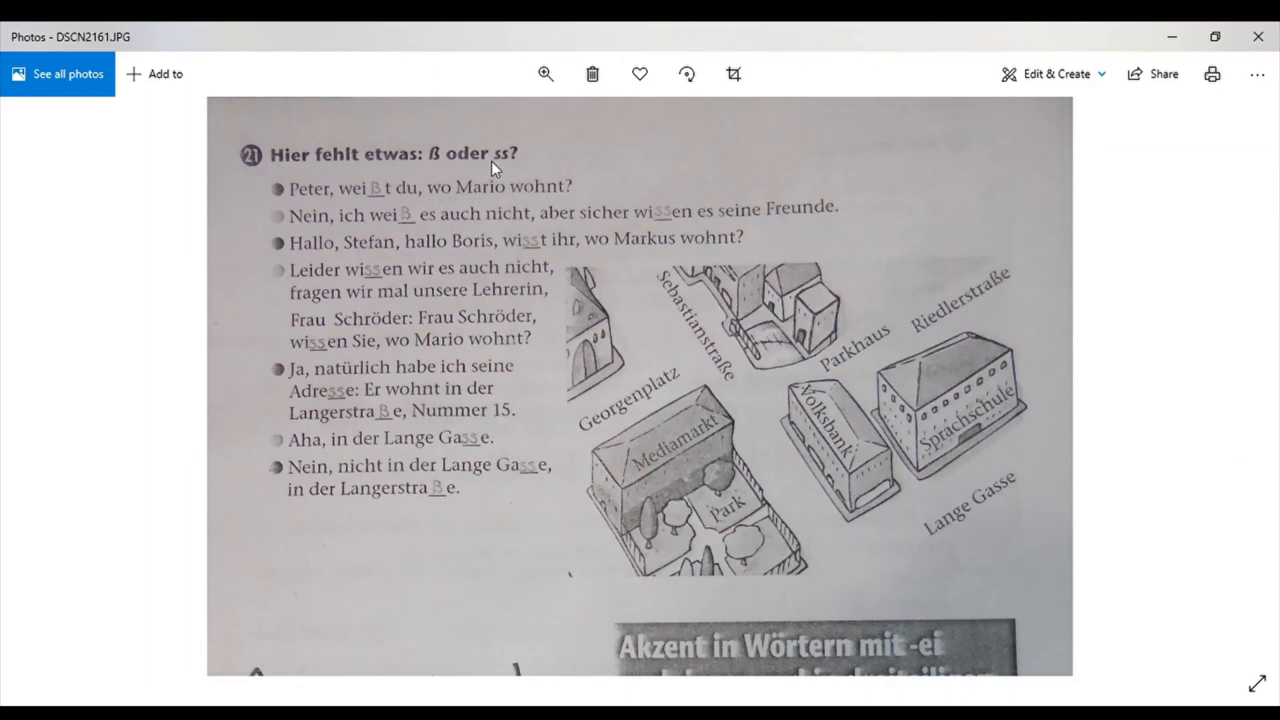
mouse_move(516, 172)
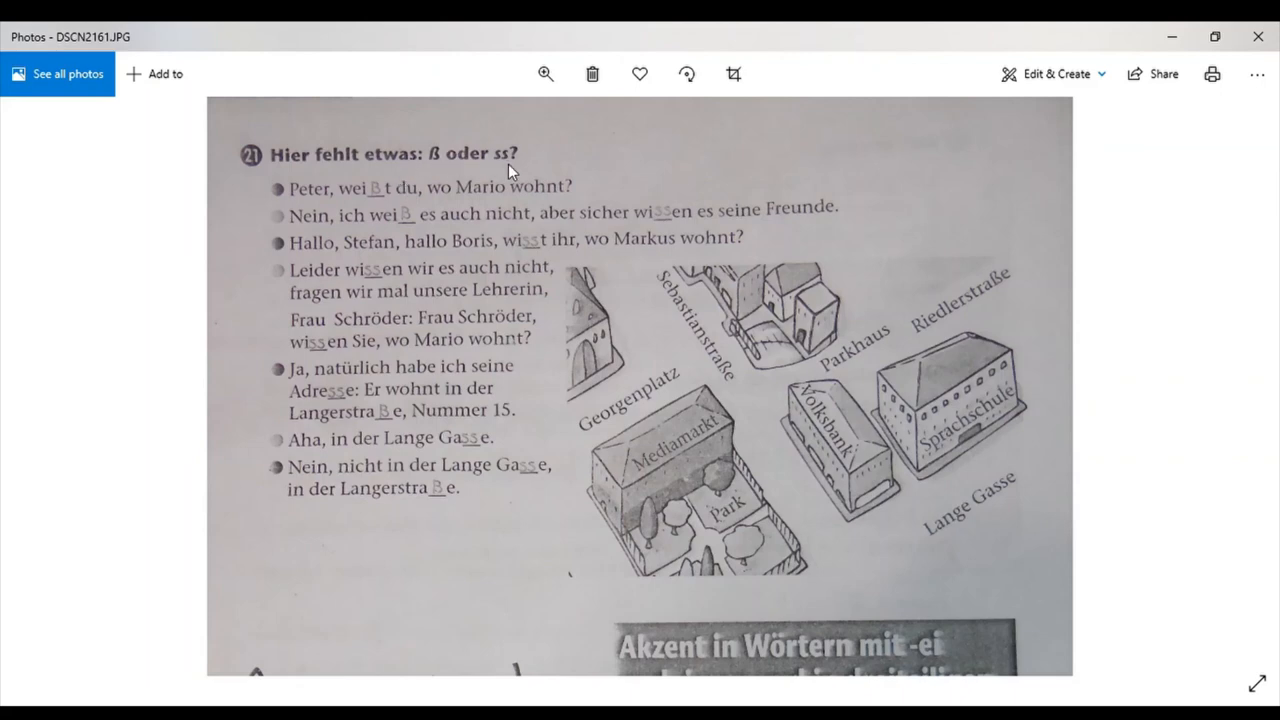
mouse_move(440, 164)
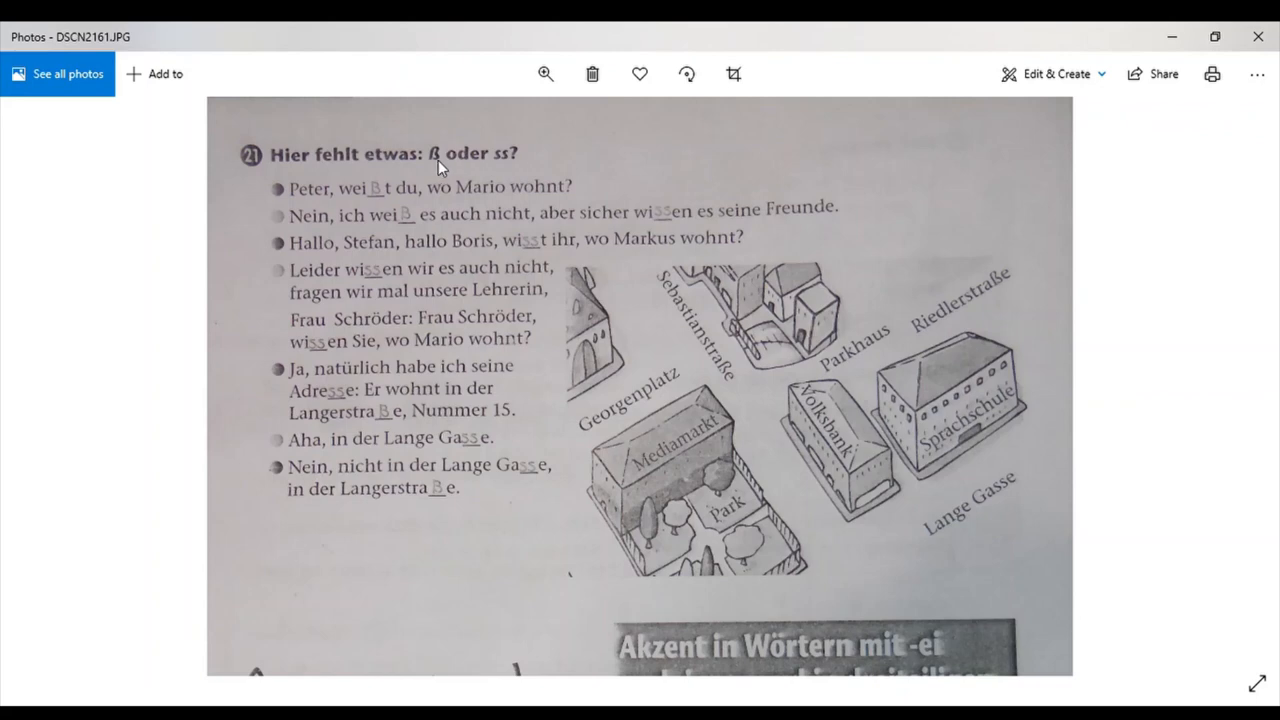
mouse_move(408, 184)
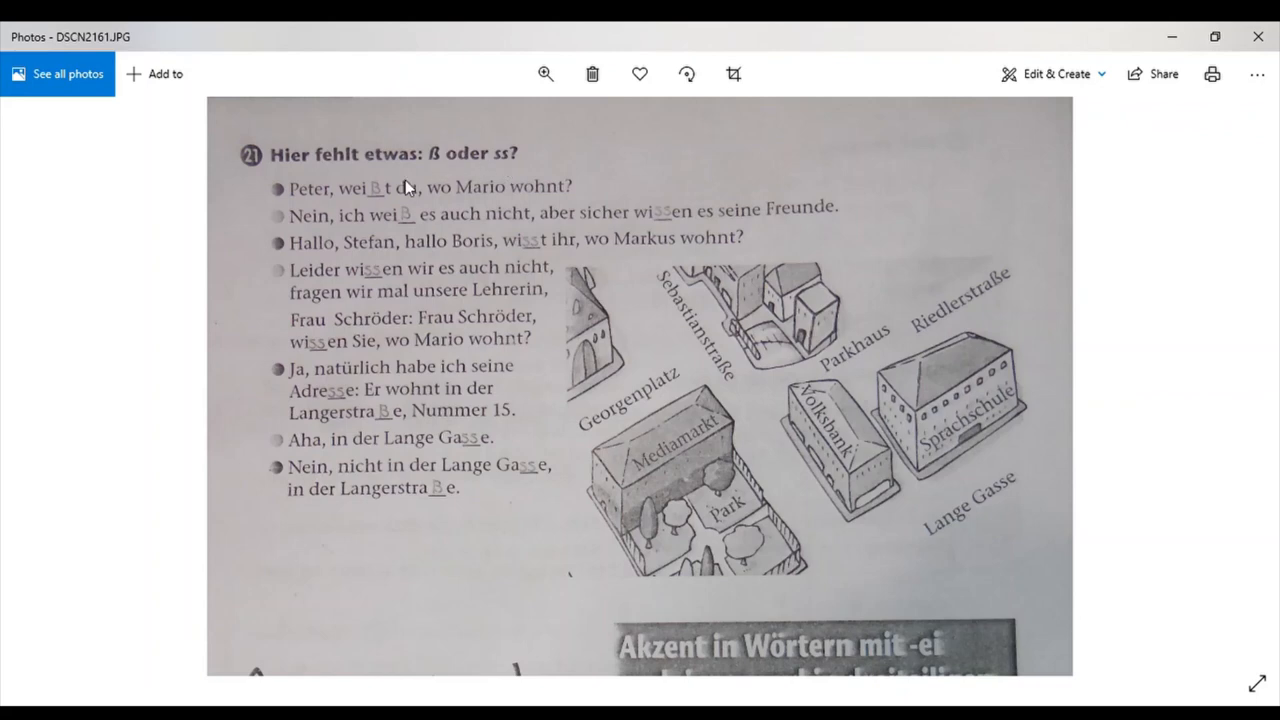
mouse_move(374, 198)
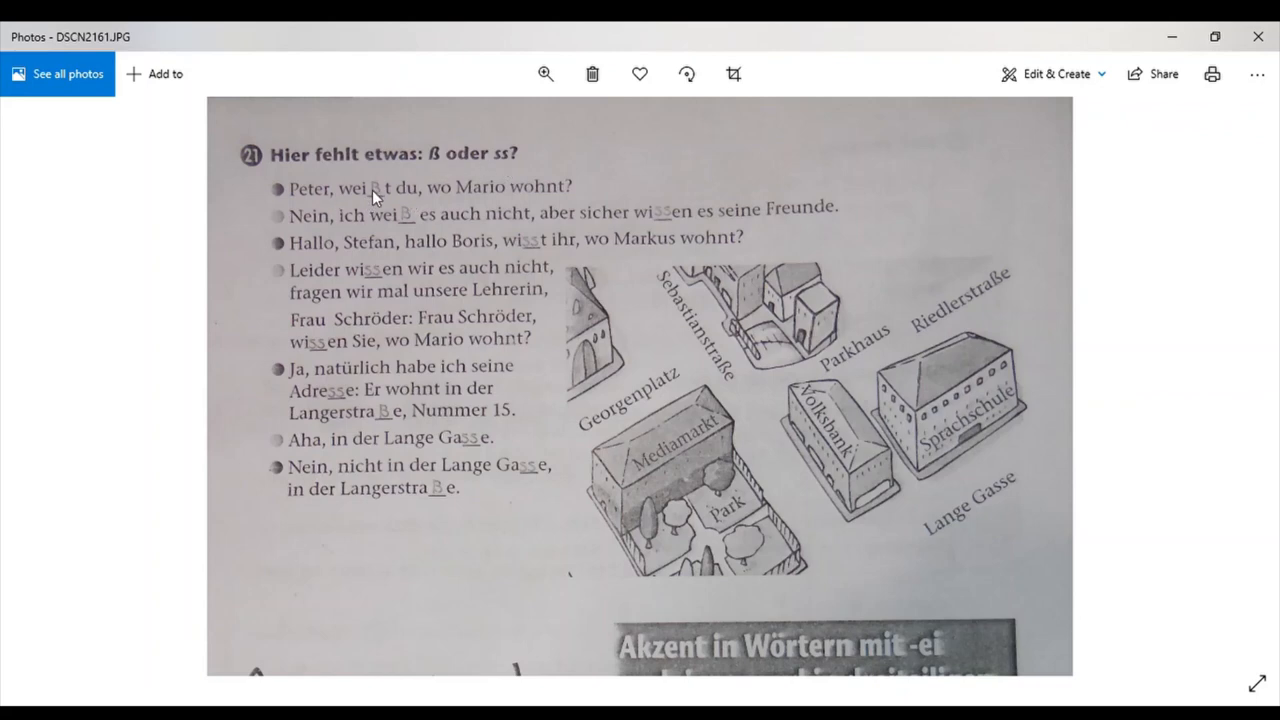
mouse_move(482, 200)
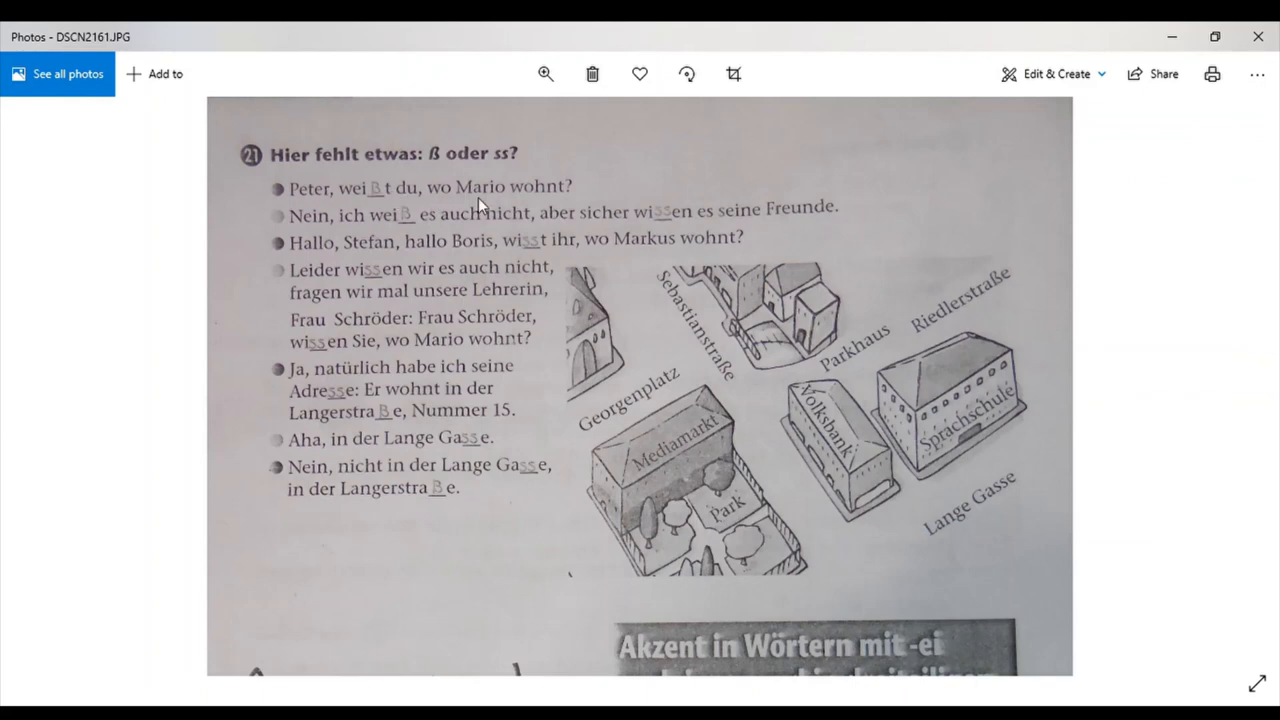
mouse_move(348, 224)
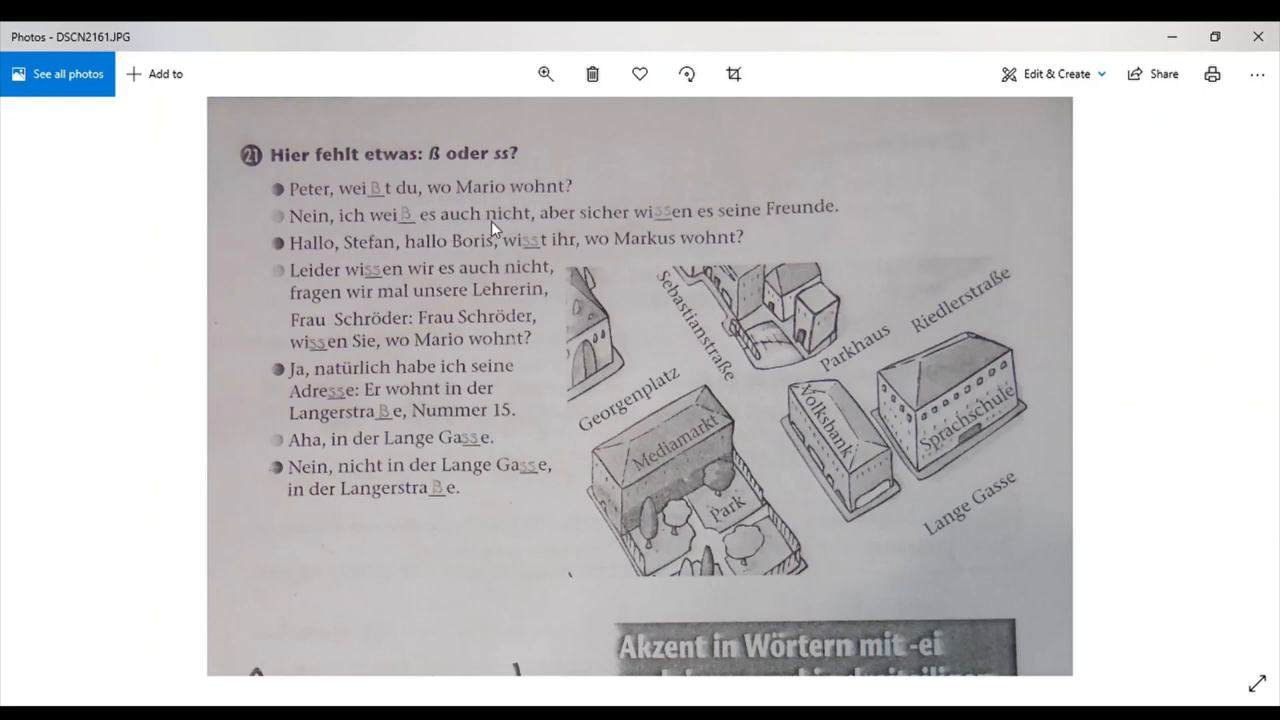
mouse_move(636, 232)
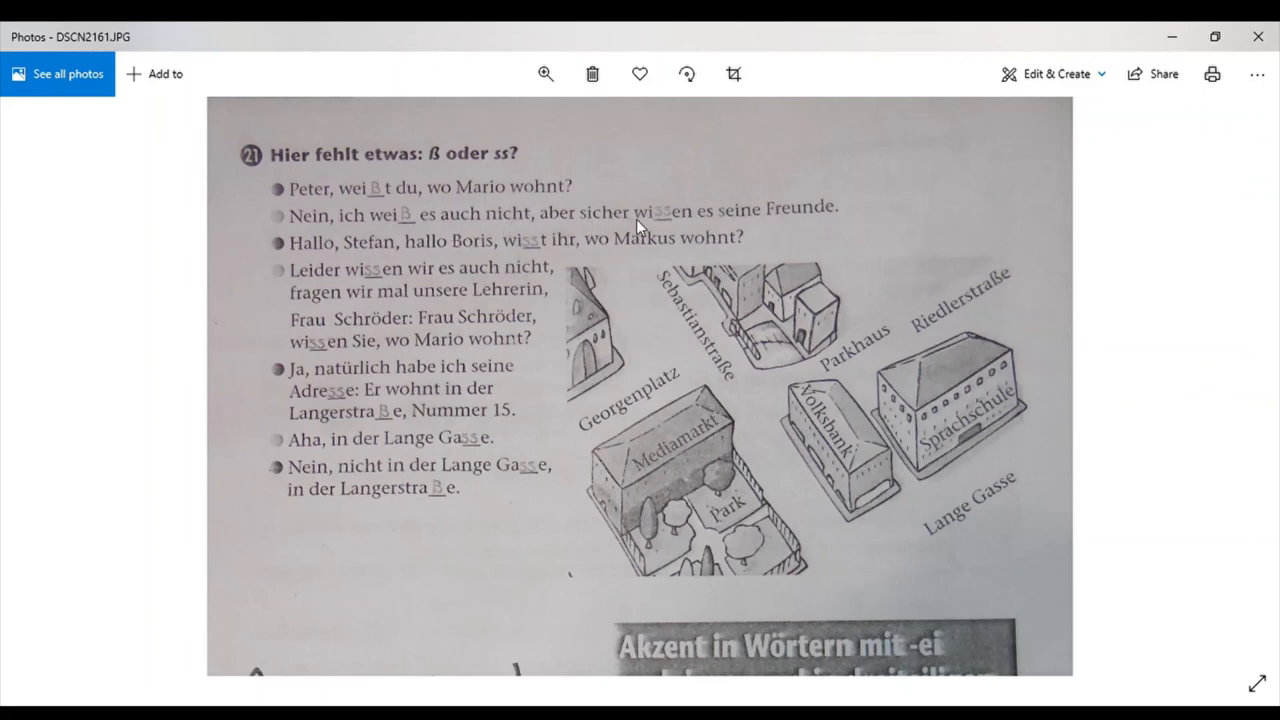
mouse_move(776, 228)
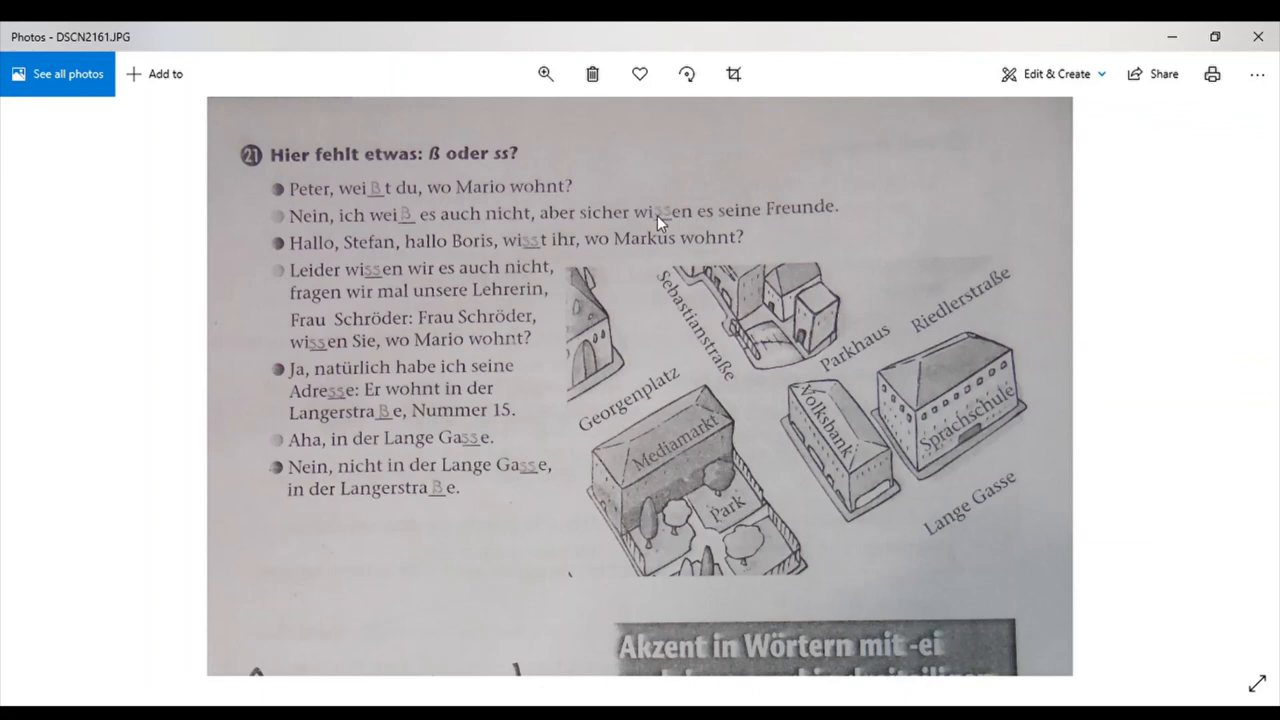
mouse_move(400, 256)
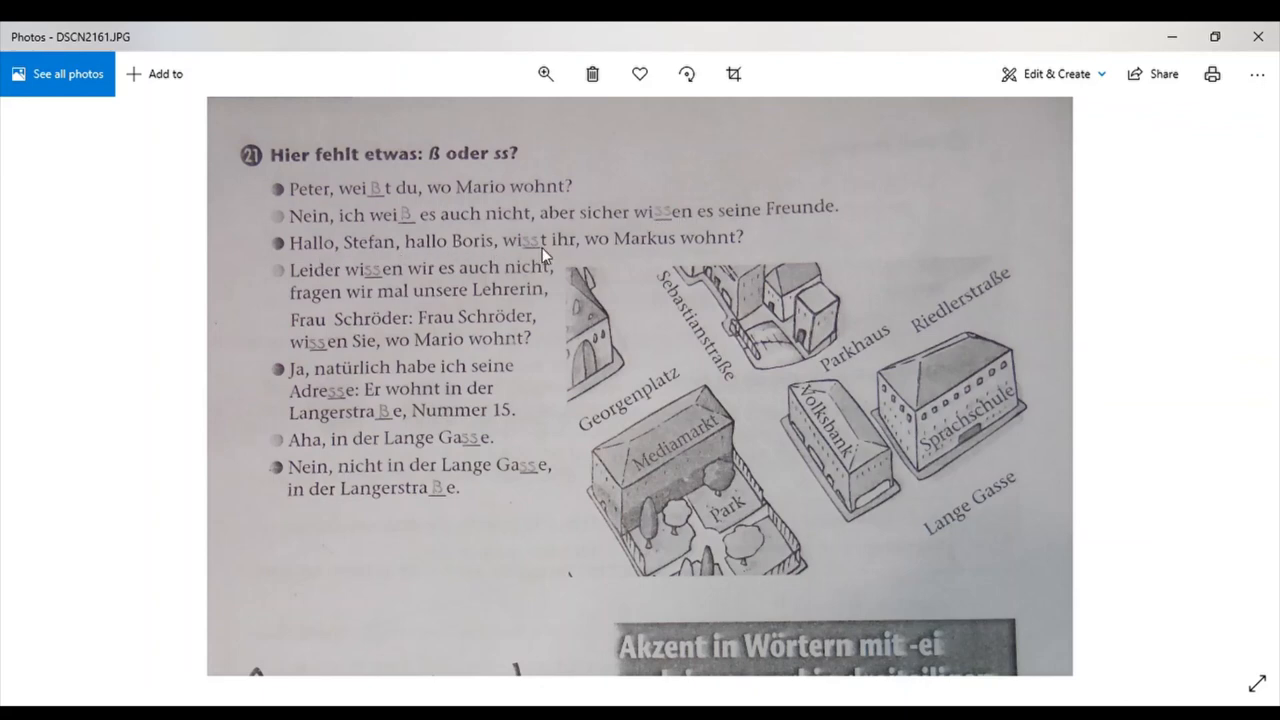
mouse_move(642, 252)
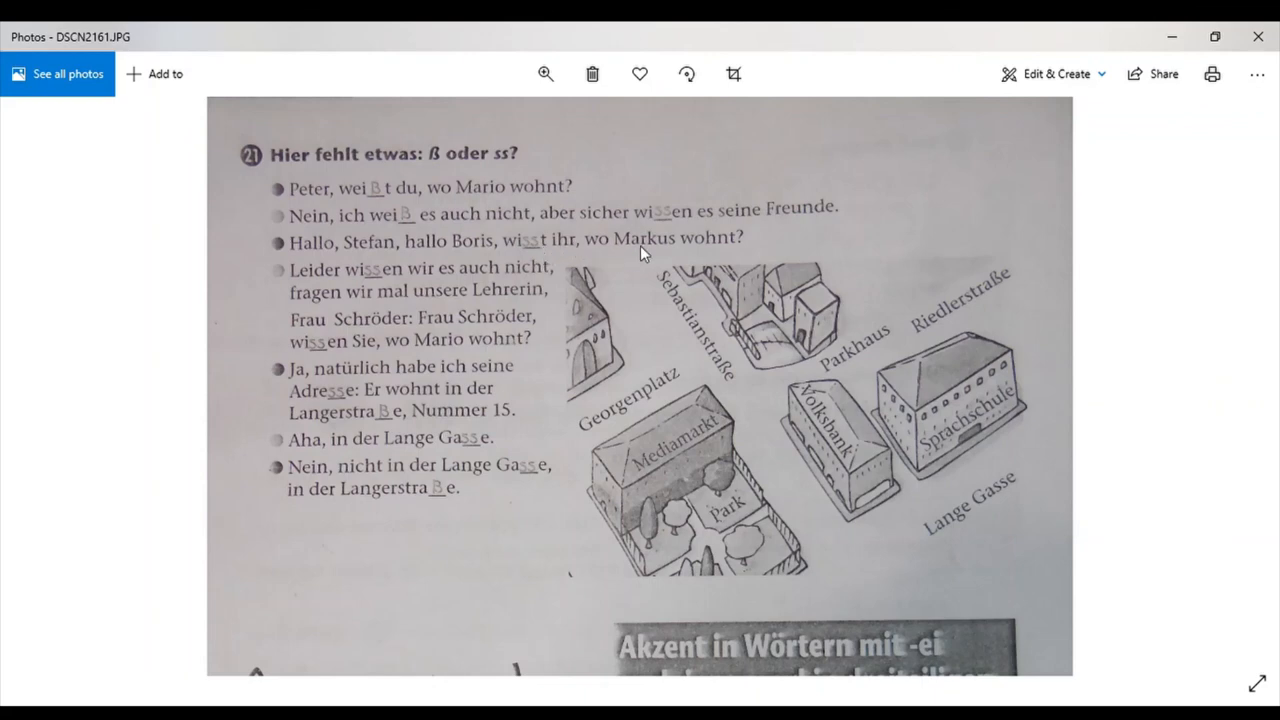
mouse_move(290, 280)
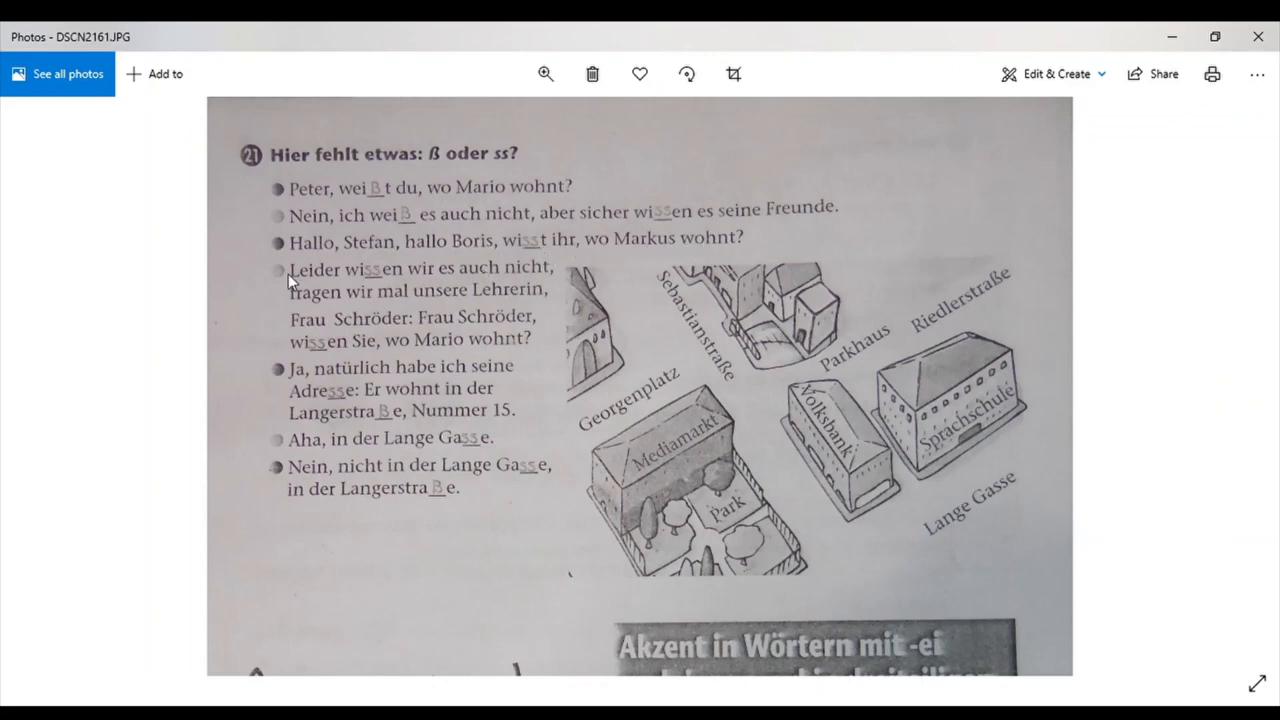
mouse_move(448, 280)
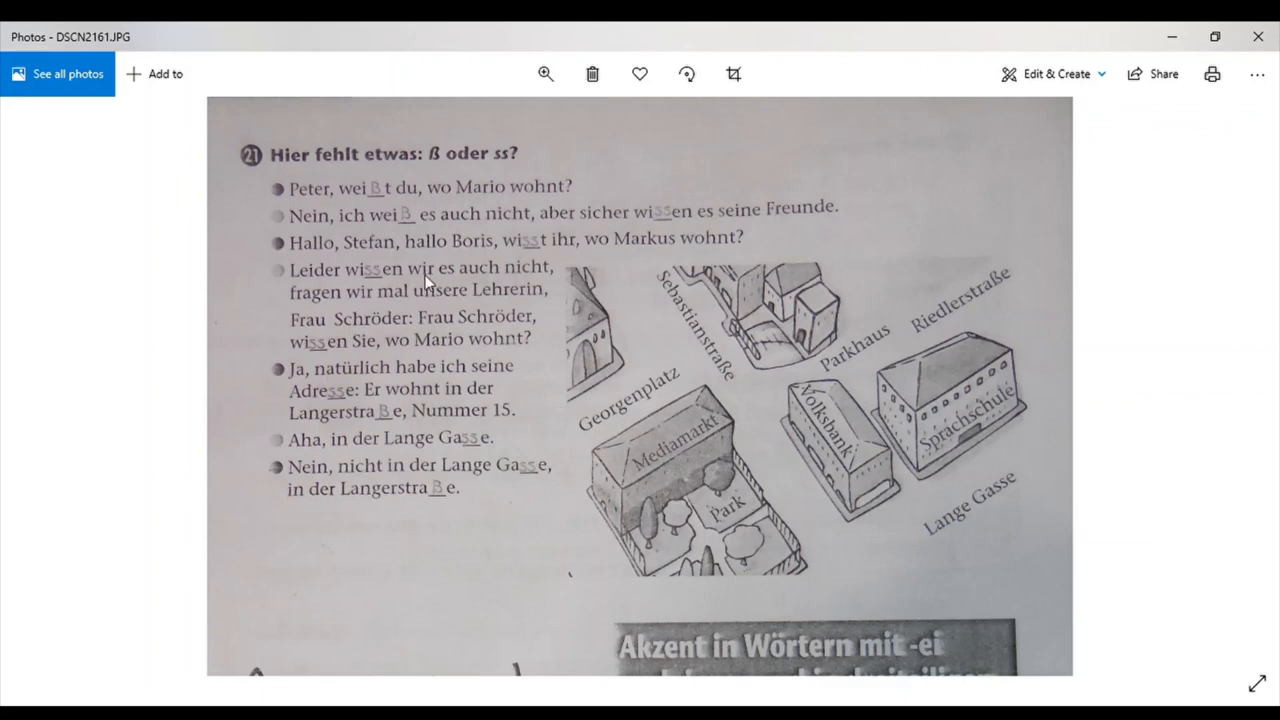
mouse_move(410, 284)
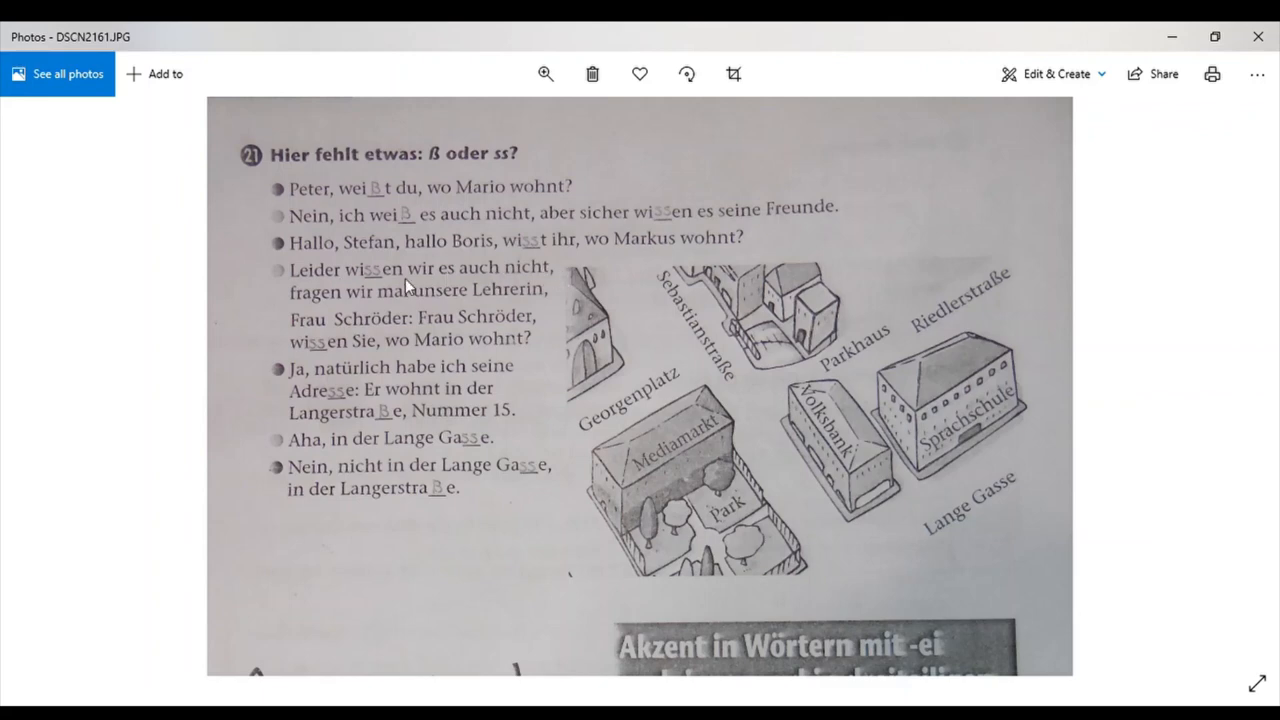
mouse_move(402, 308)
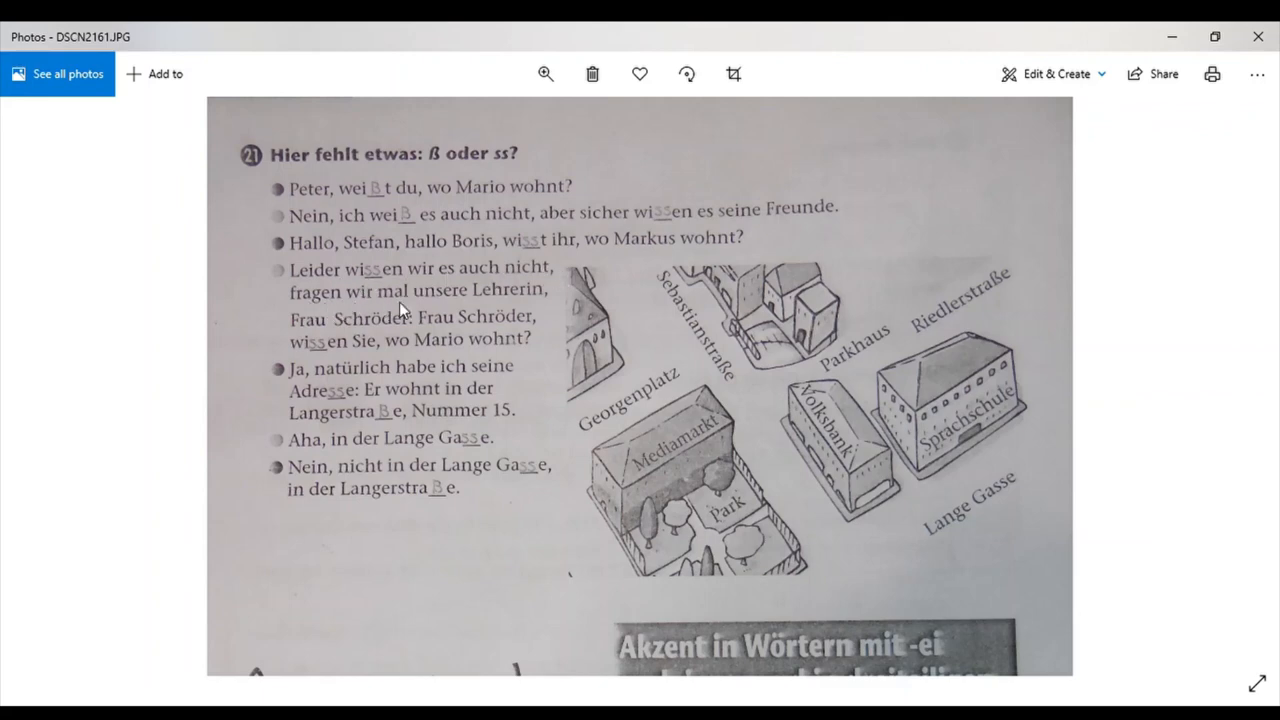
mouse_move(318, 332)
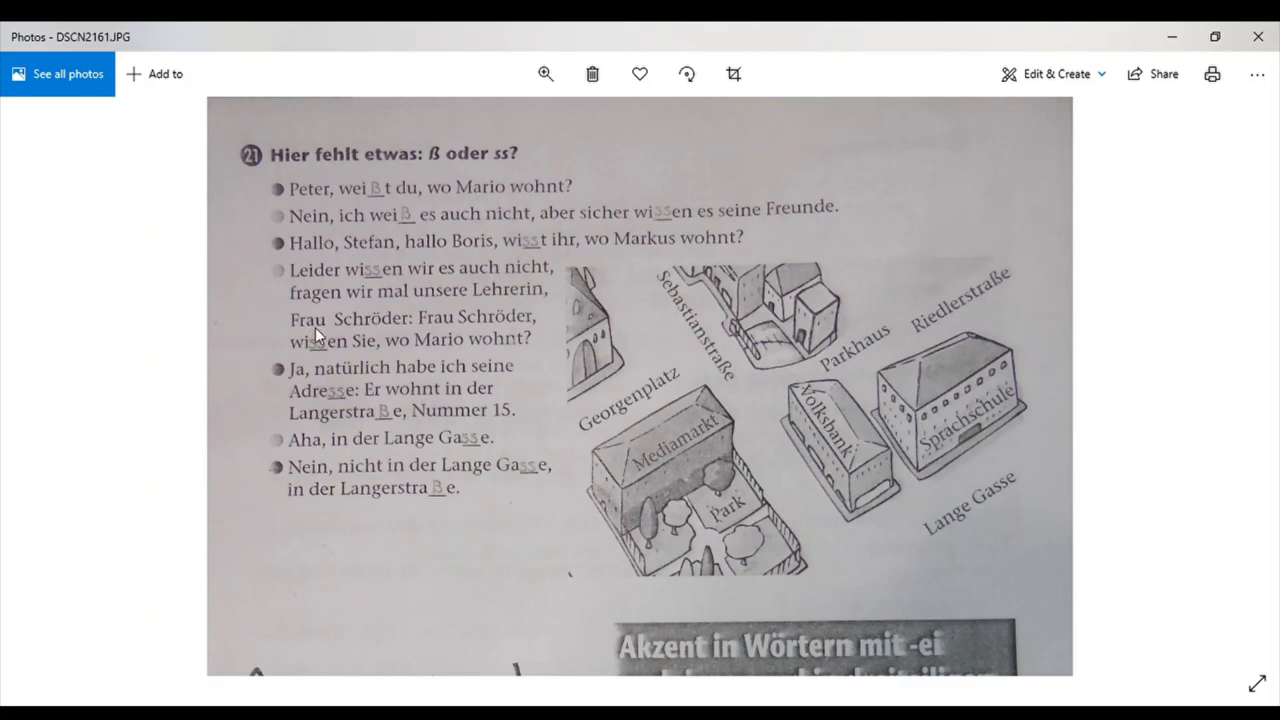
mouse_move(462, 324)
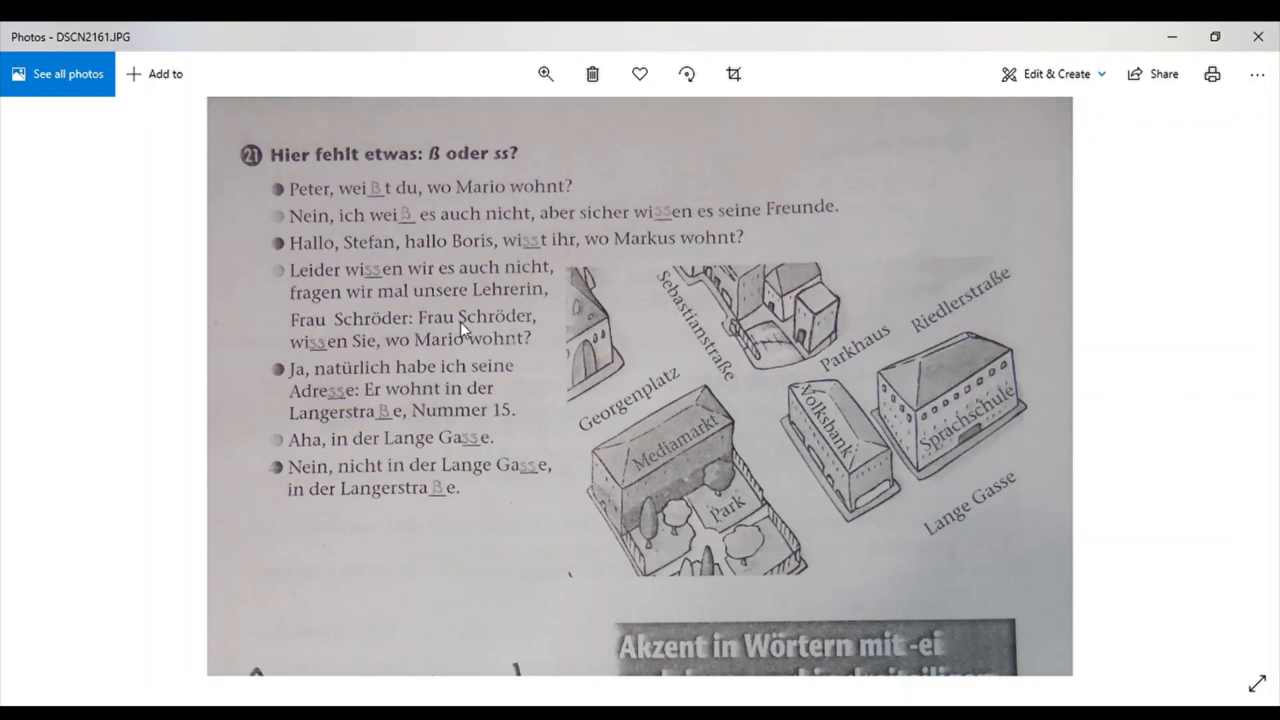
mouse_move(364, 360)
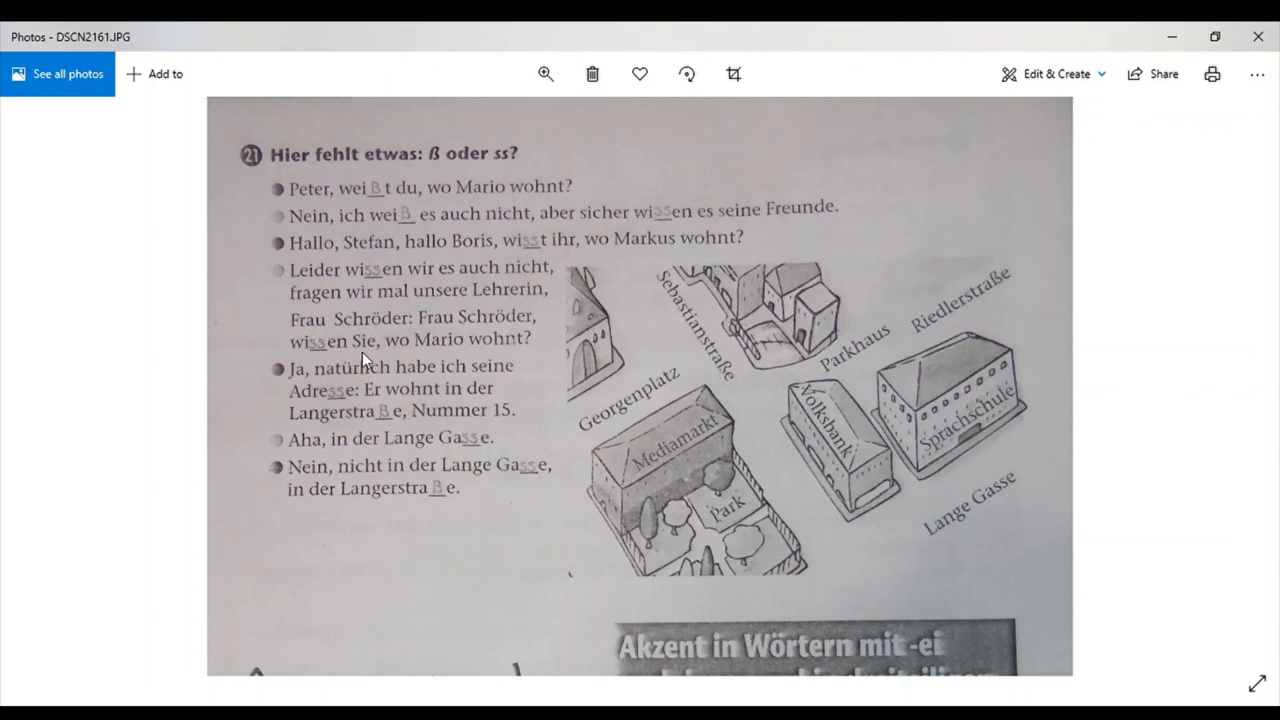
mouse_move(524, 364)
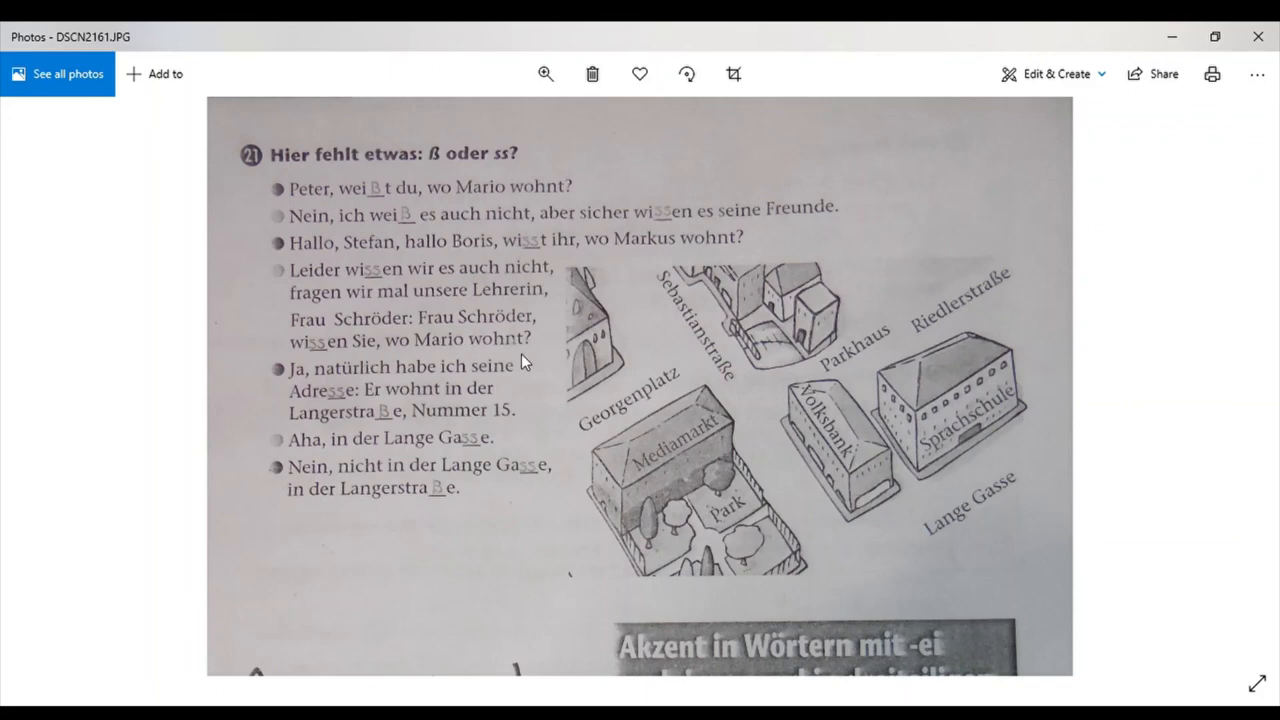
mouse_move(458, 374)
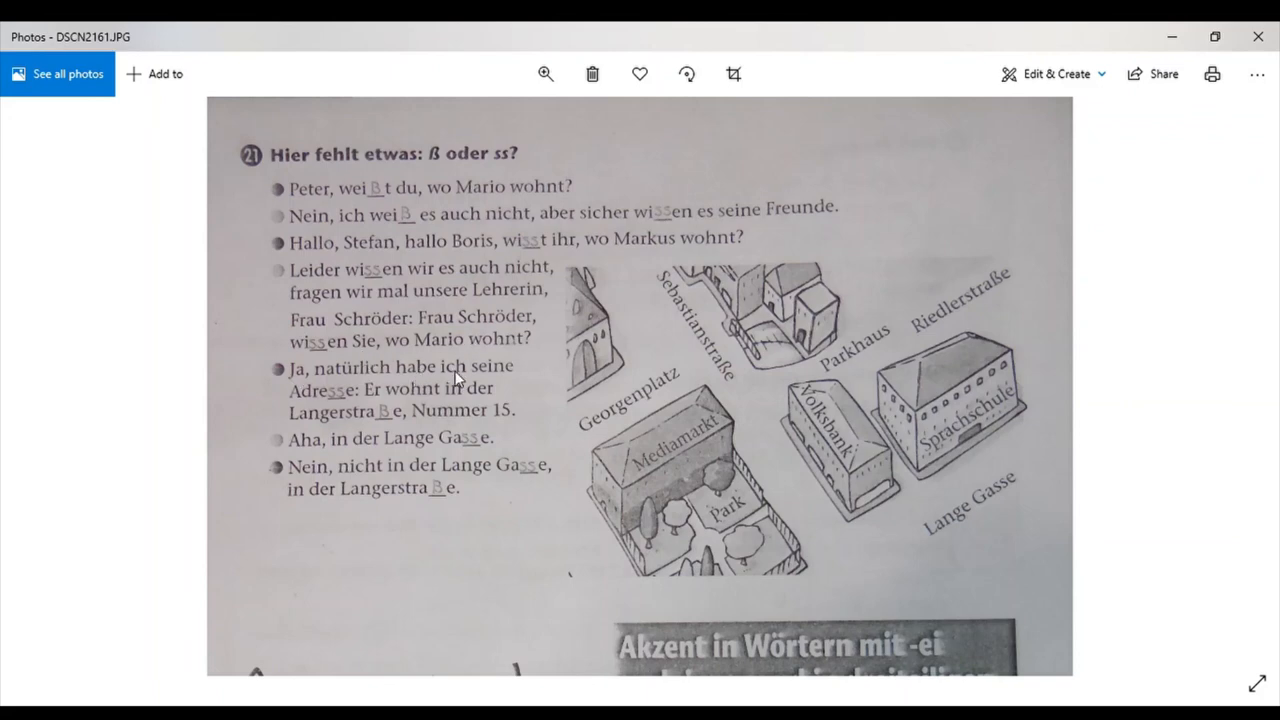
mouse_move(356, 400)
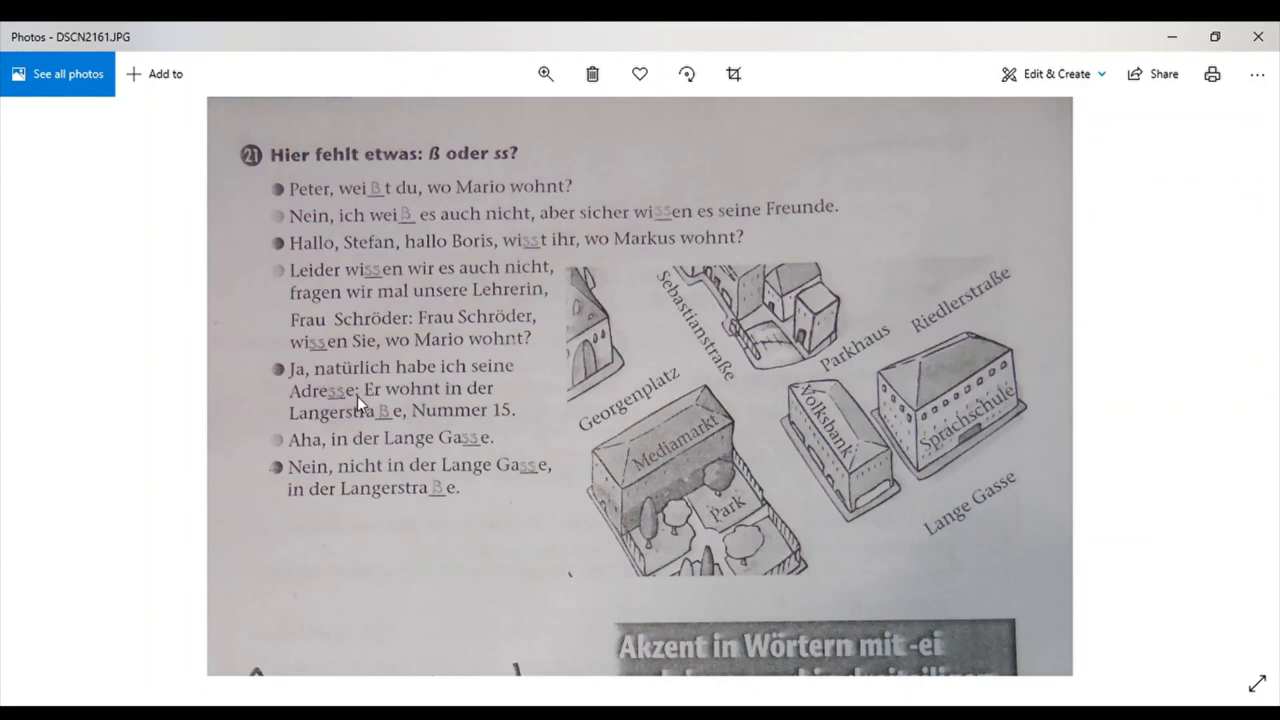
mouse_move(318, 434)
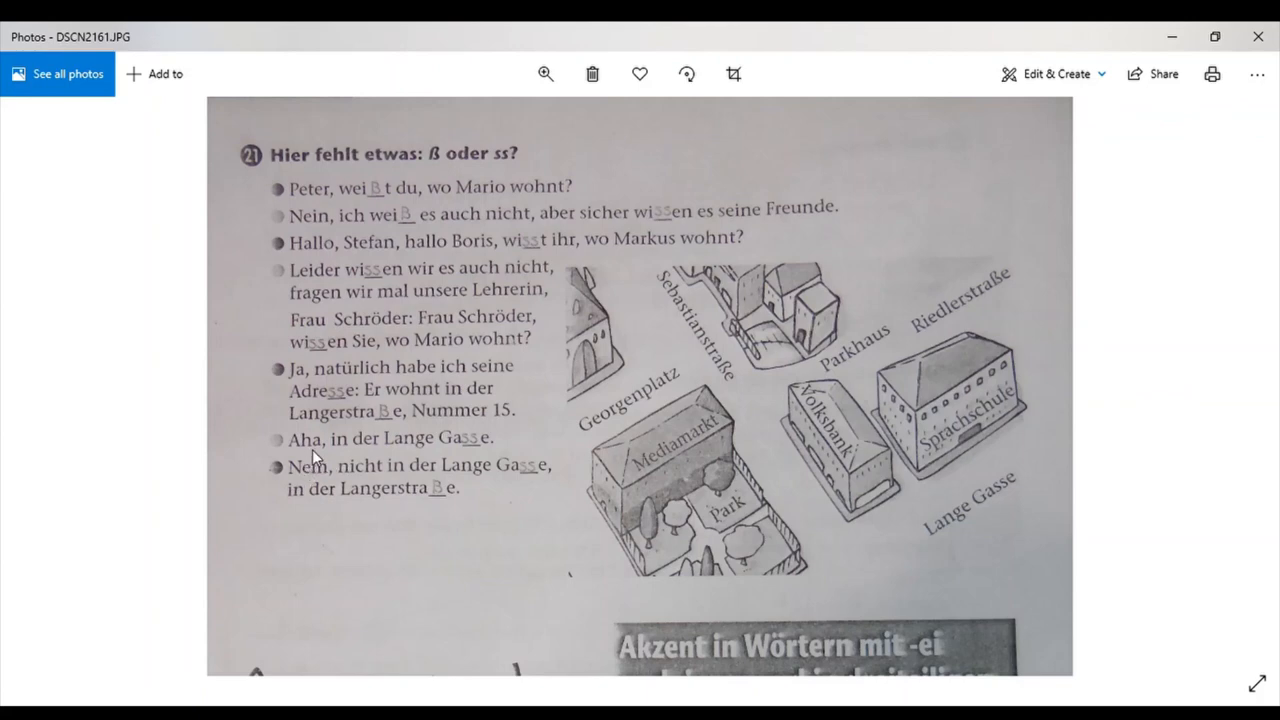
mouse_move(474, 474)
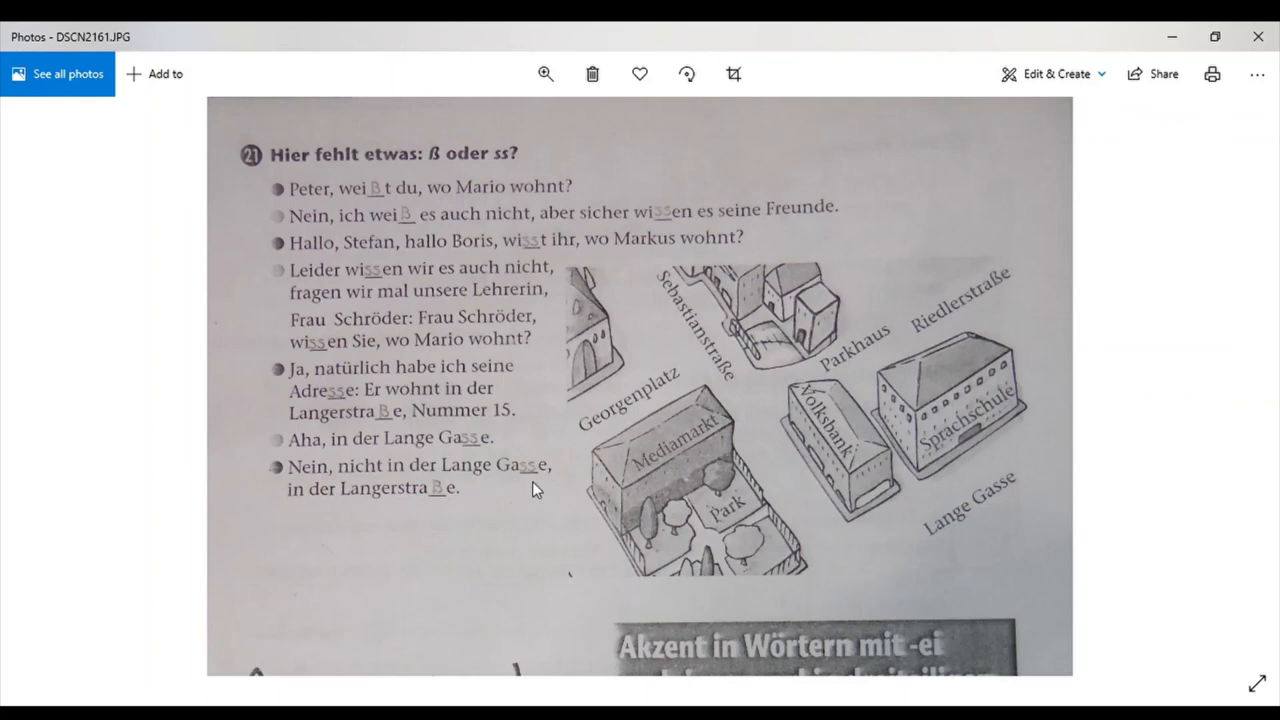
mouse_move(472, 176)
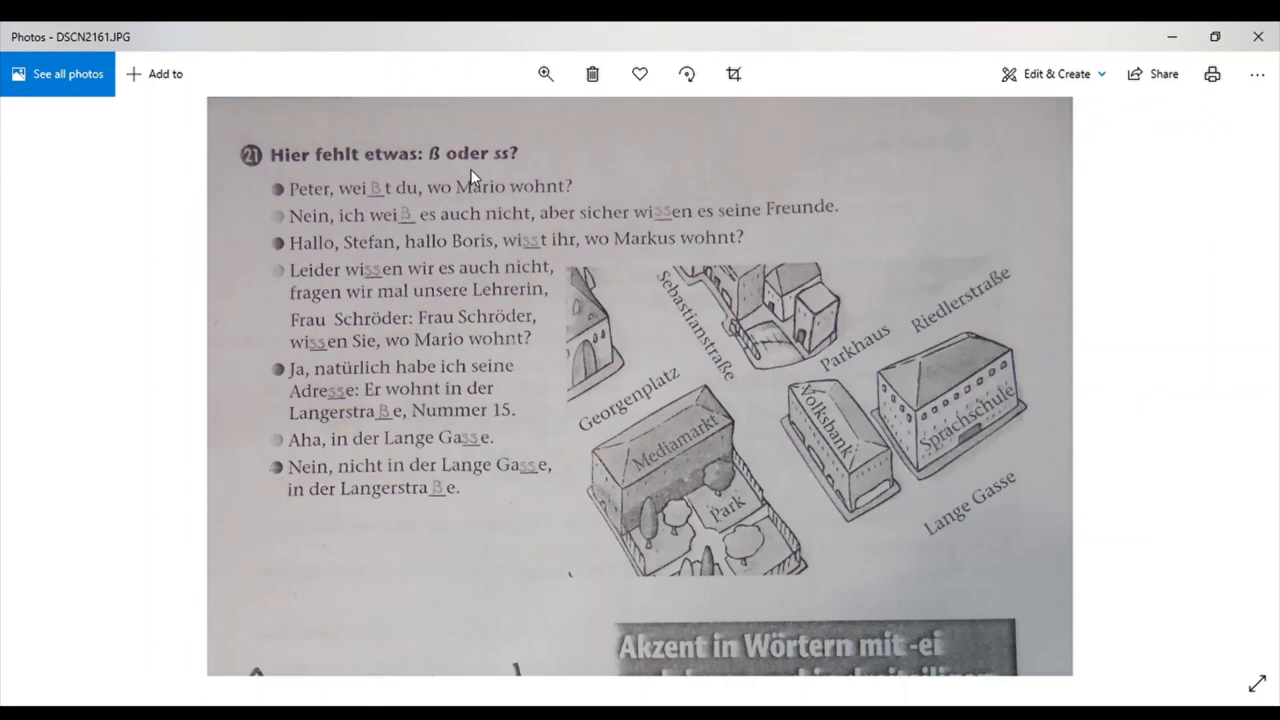
mouse_move(1202, 156)
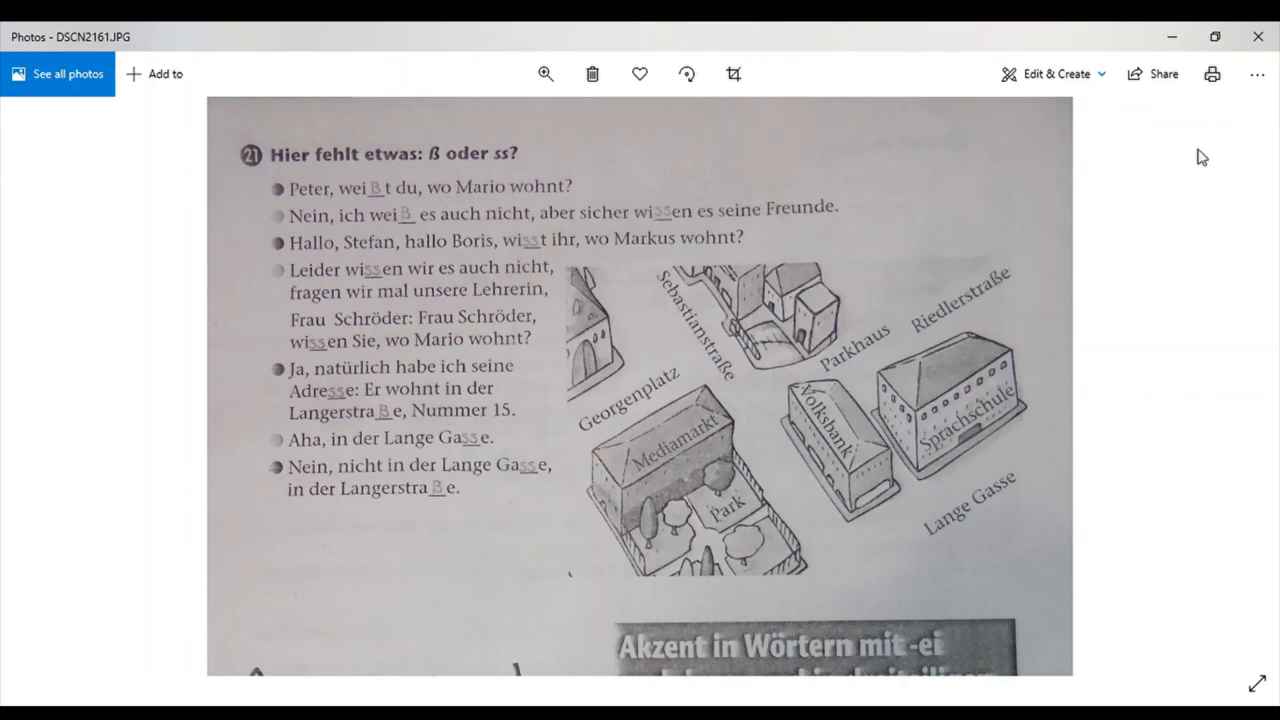